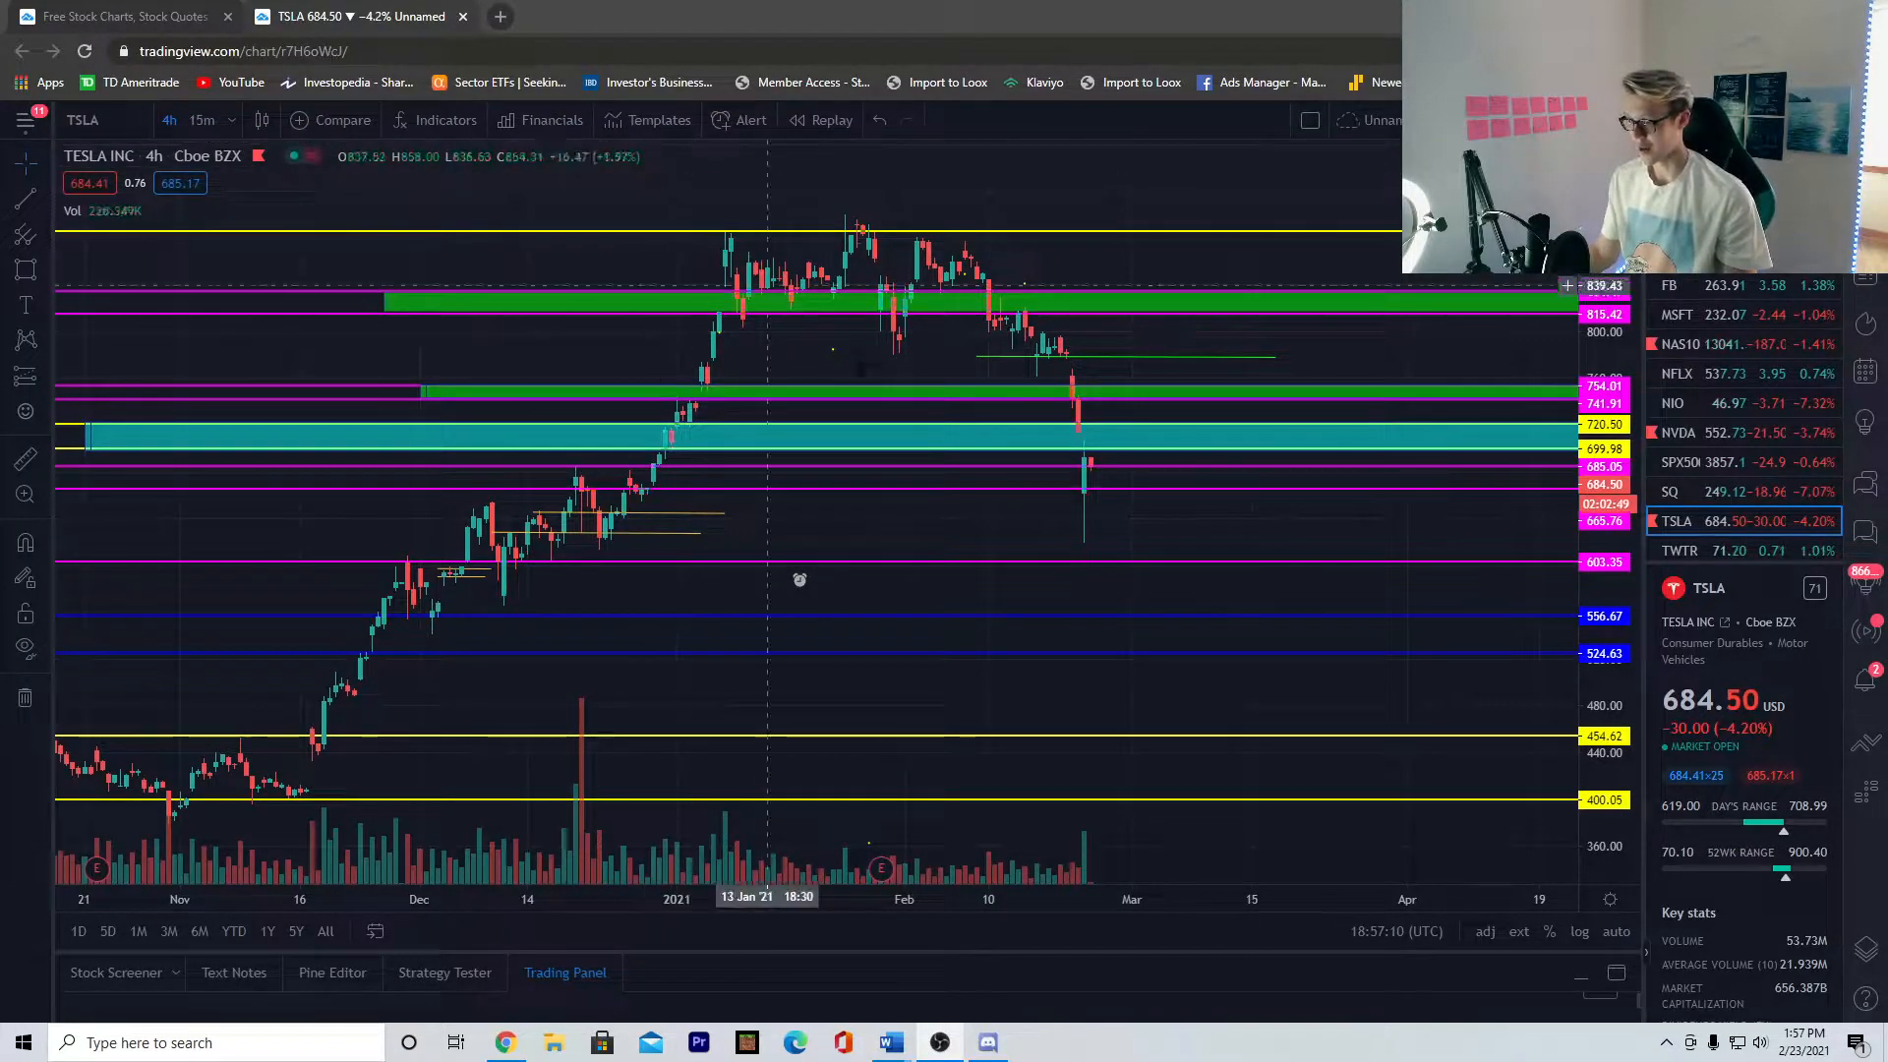
mouse_move(1124, 470)
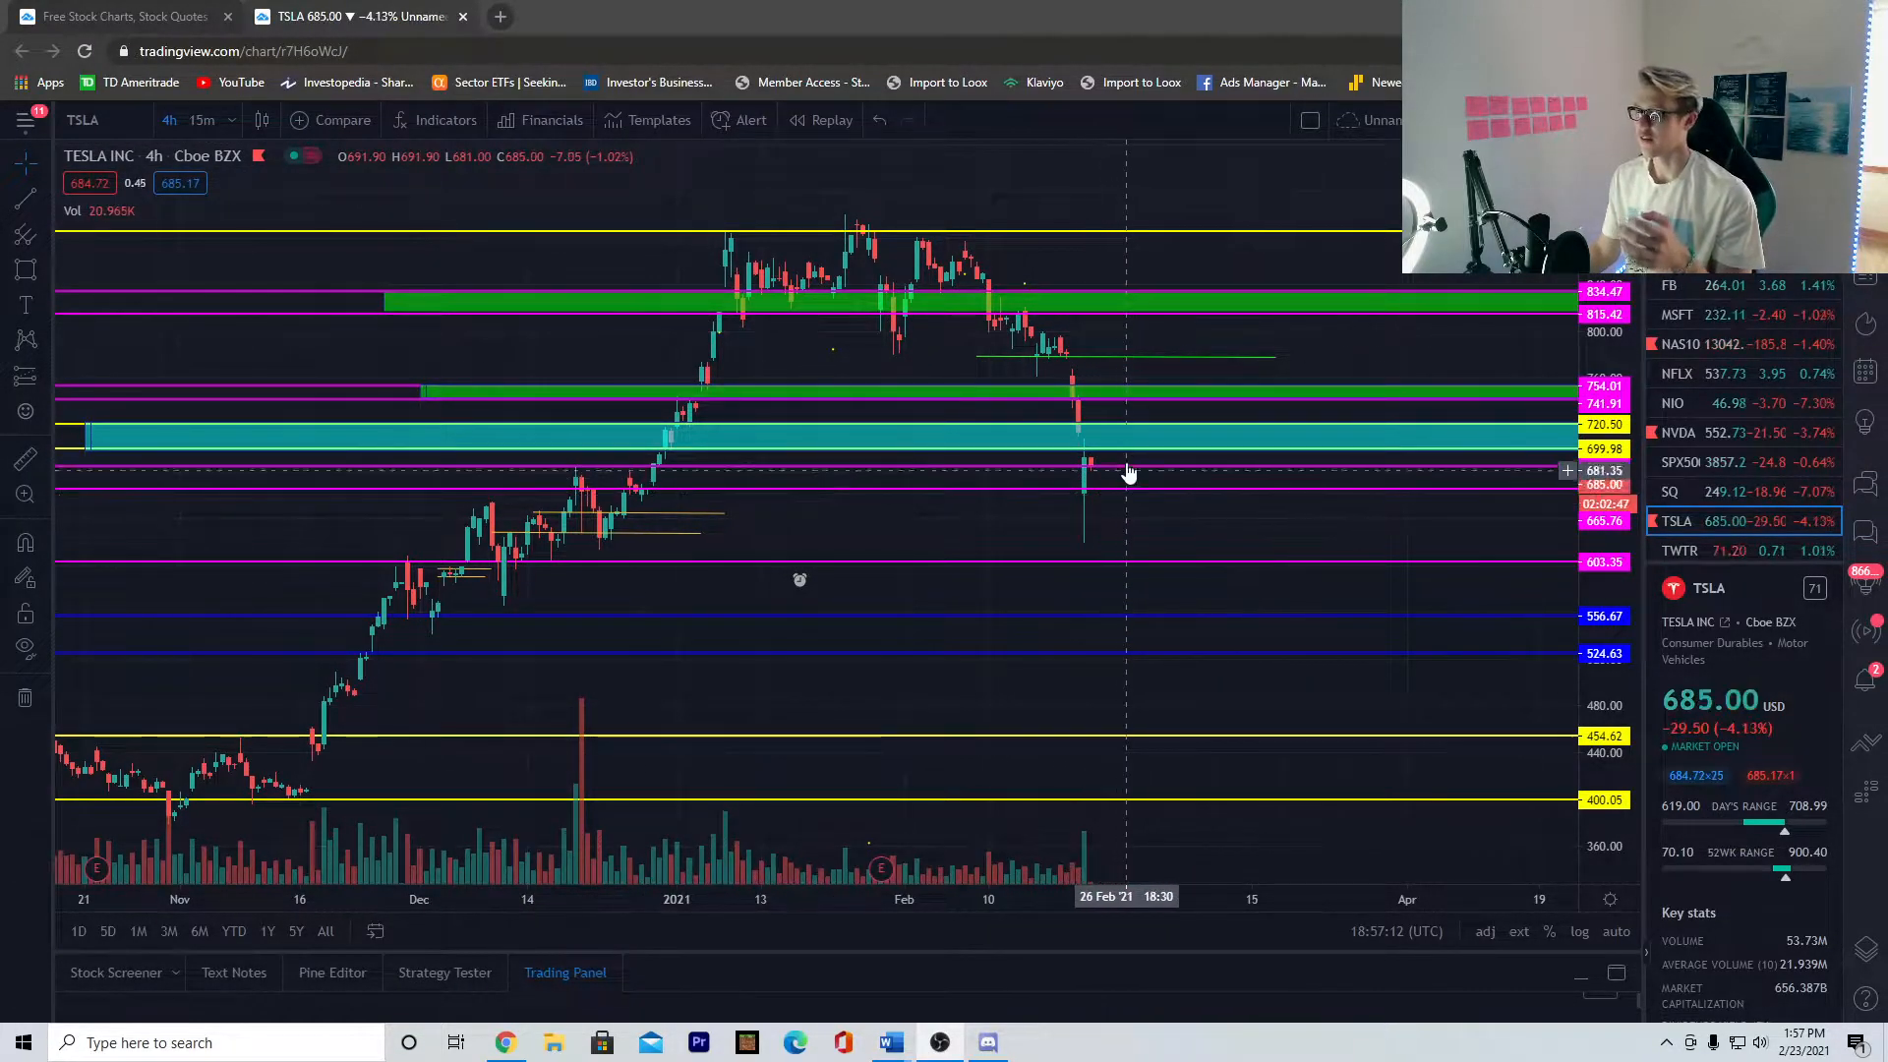
mouse_move(867, 389)
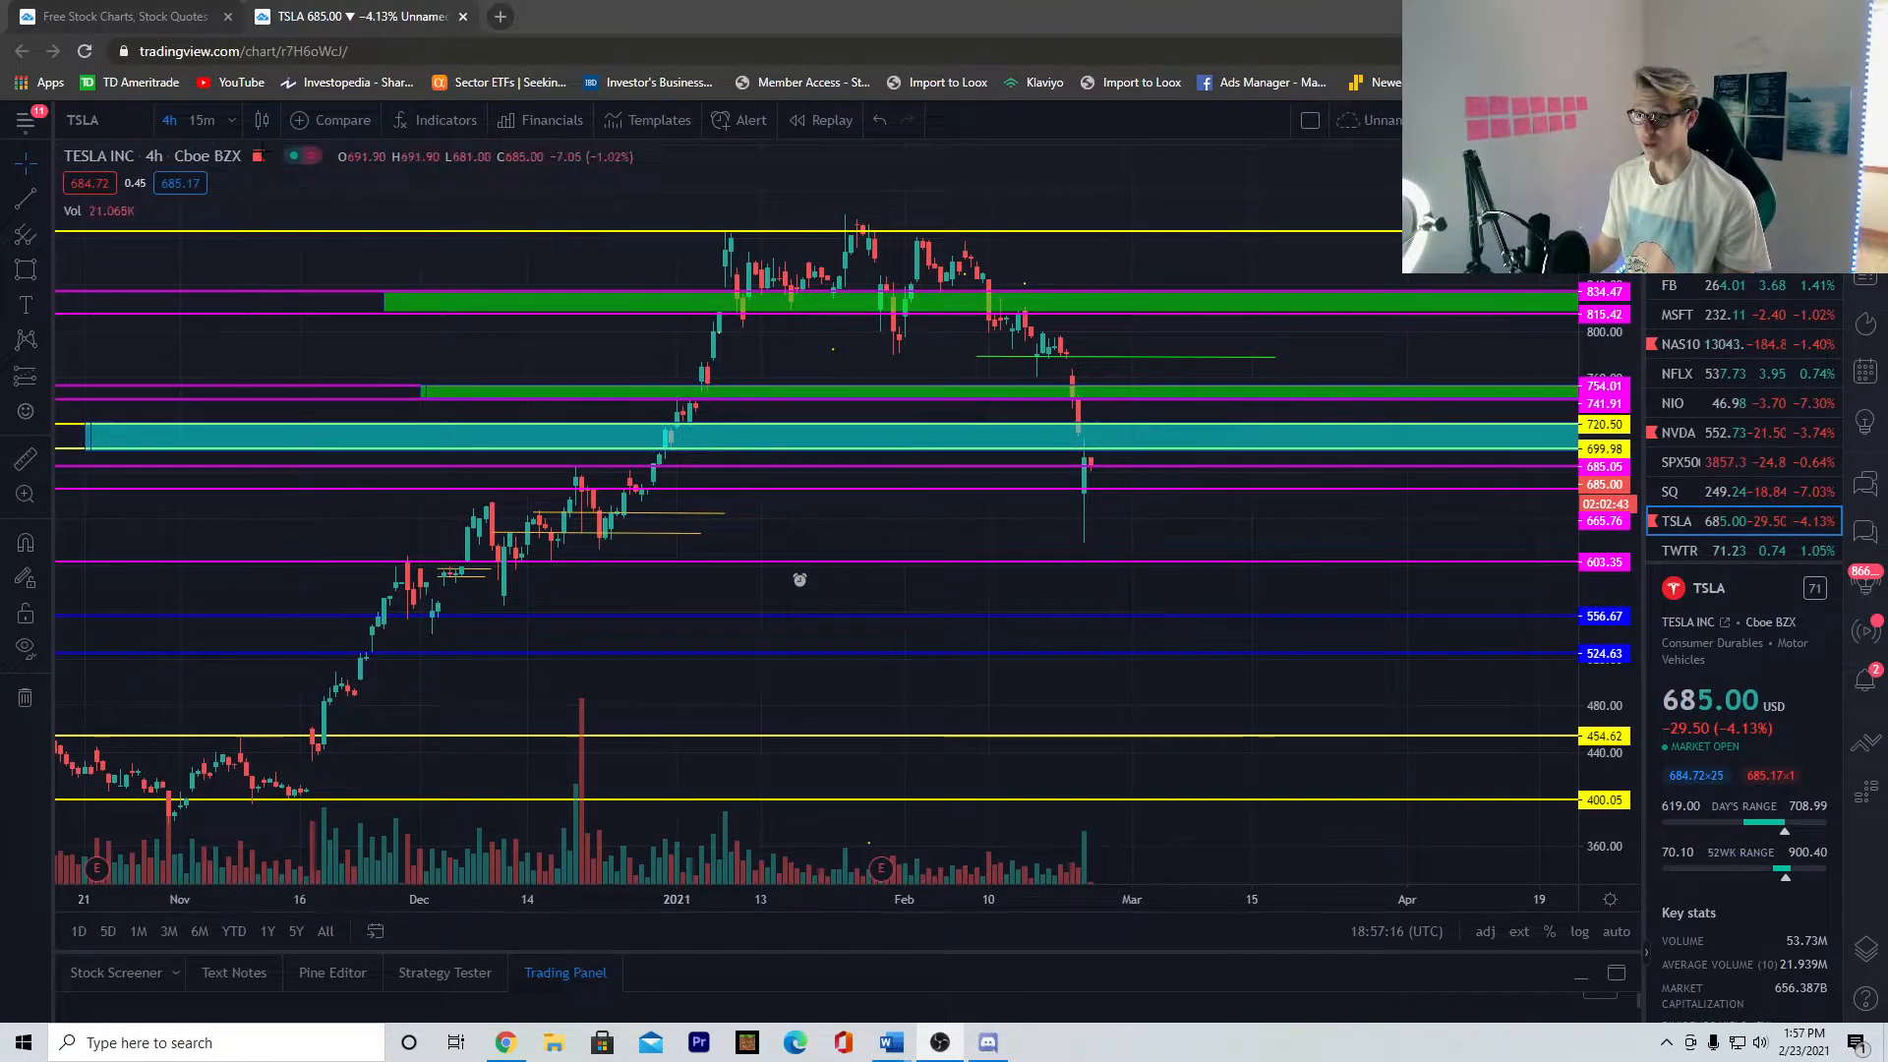
Switch the TSLA chart to the 15-minute timeframe
left_click(202, 120)
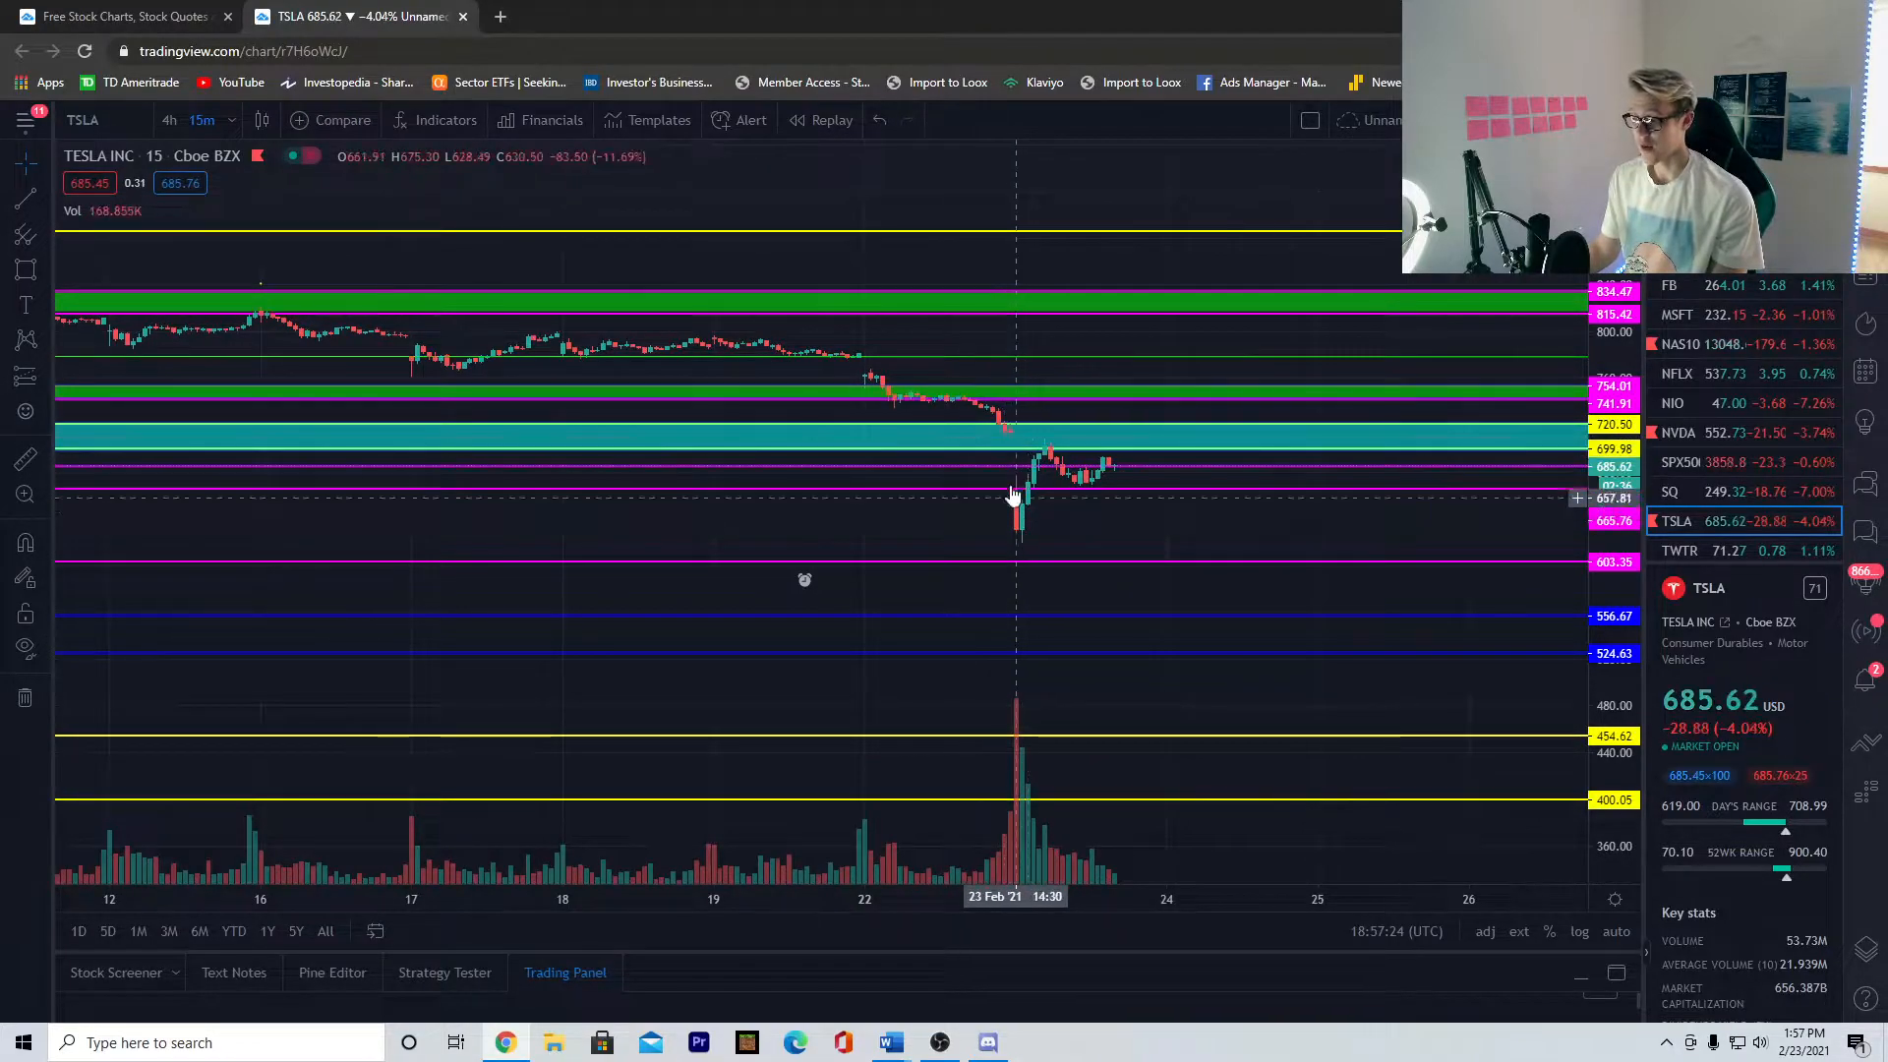
mouse_move(1027, 542)
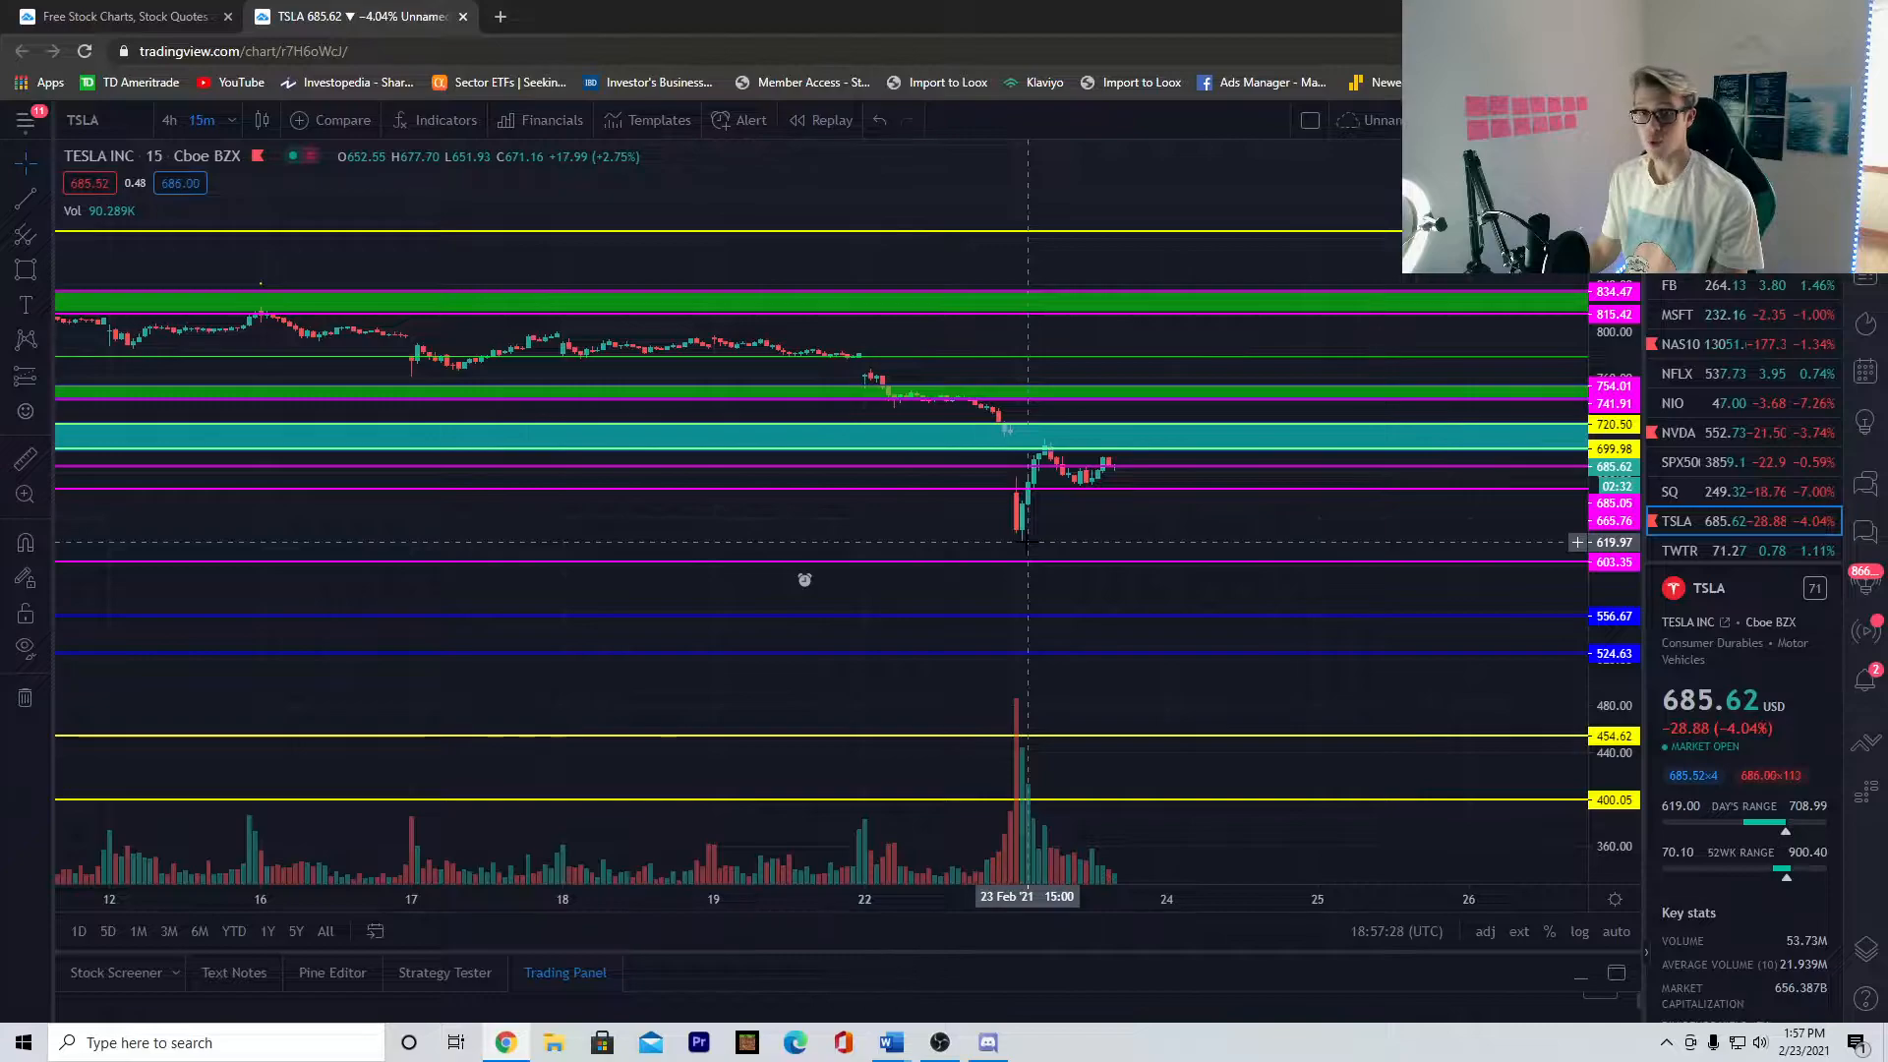
mouse_move(1054, 498)
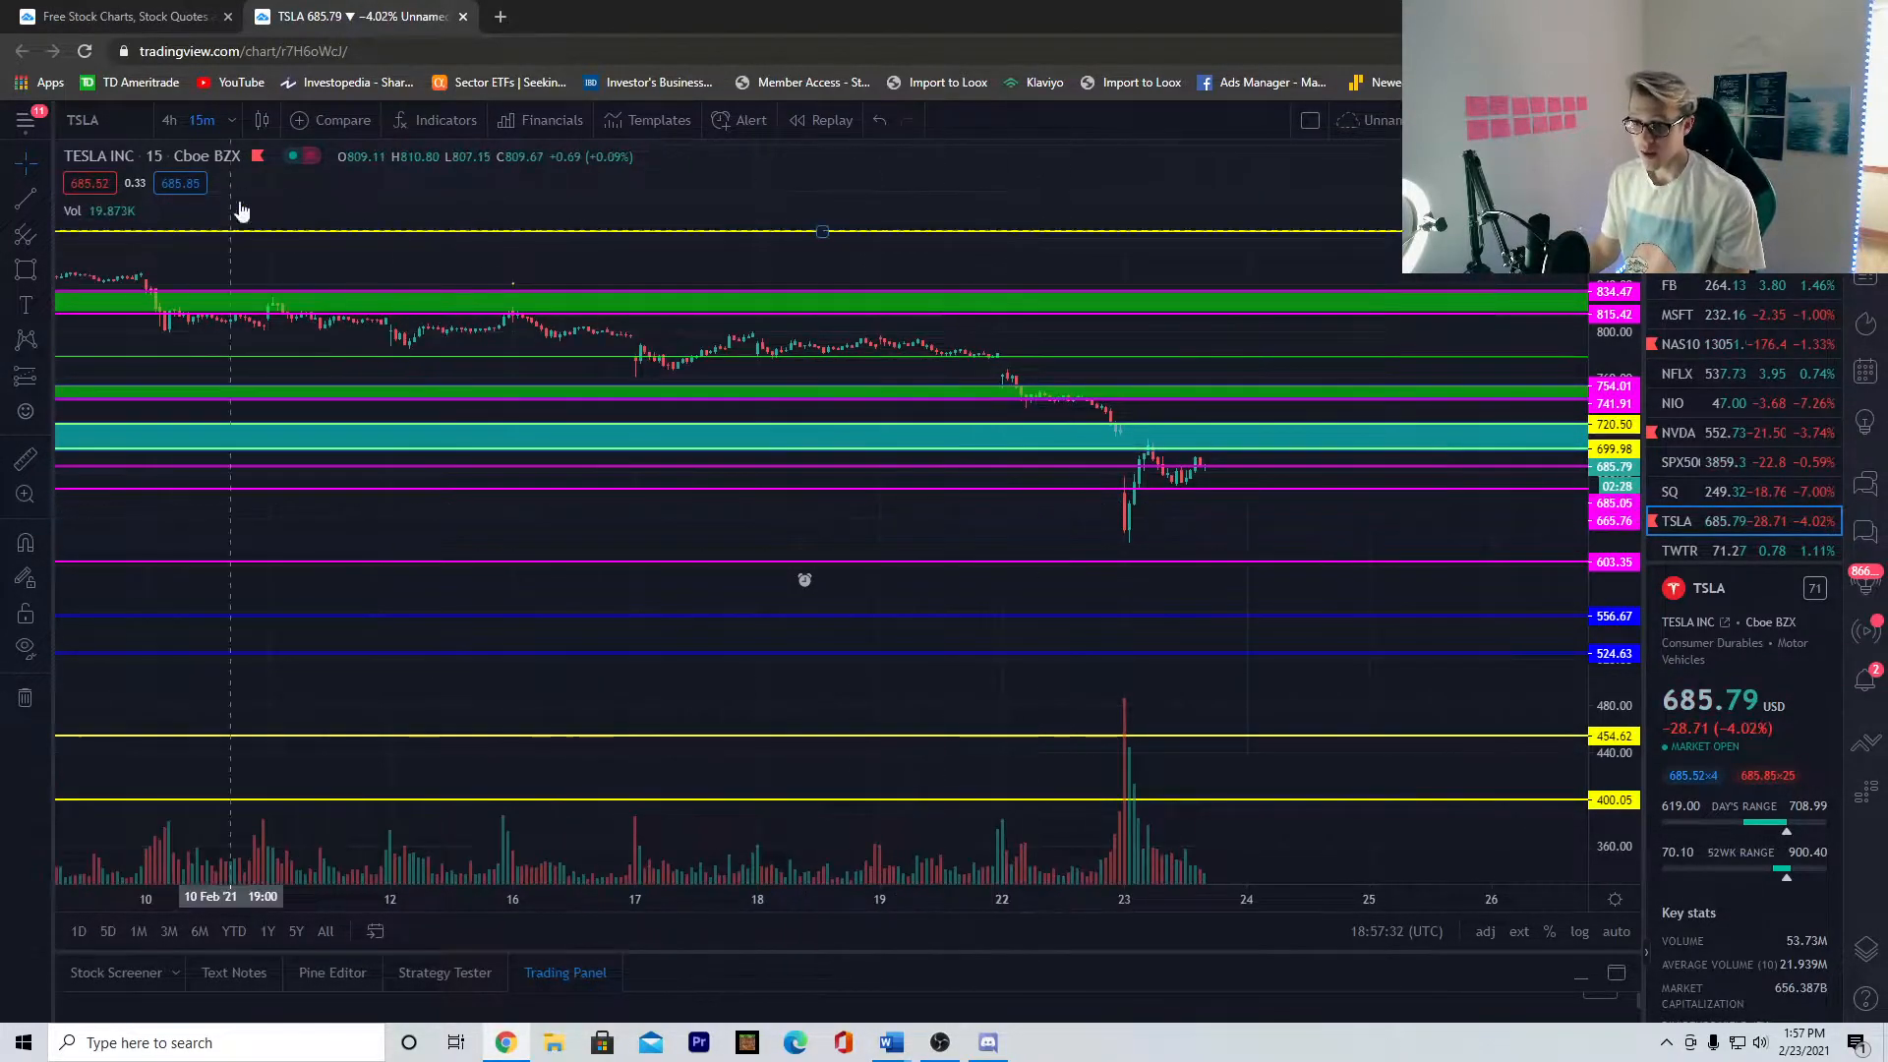
Return the TSLA chart to the 4-hour timeframe
left_click(169, 120)
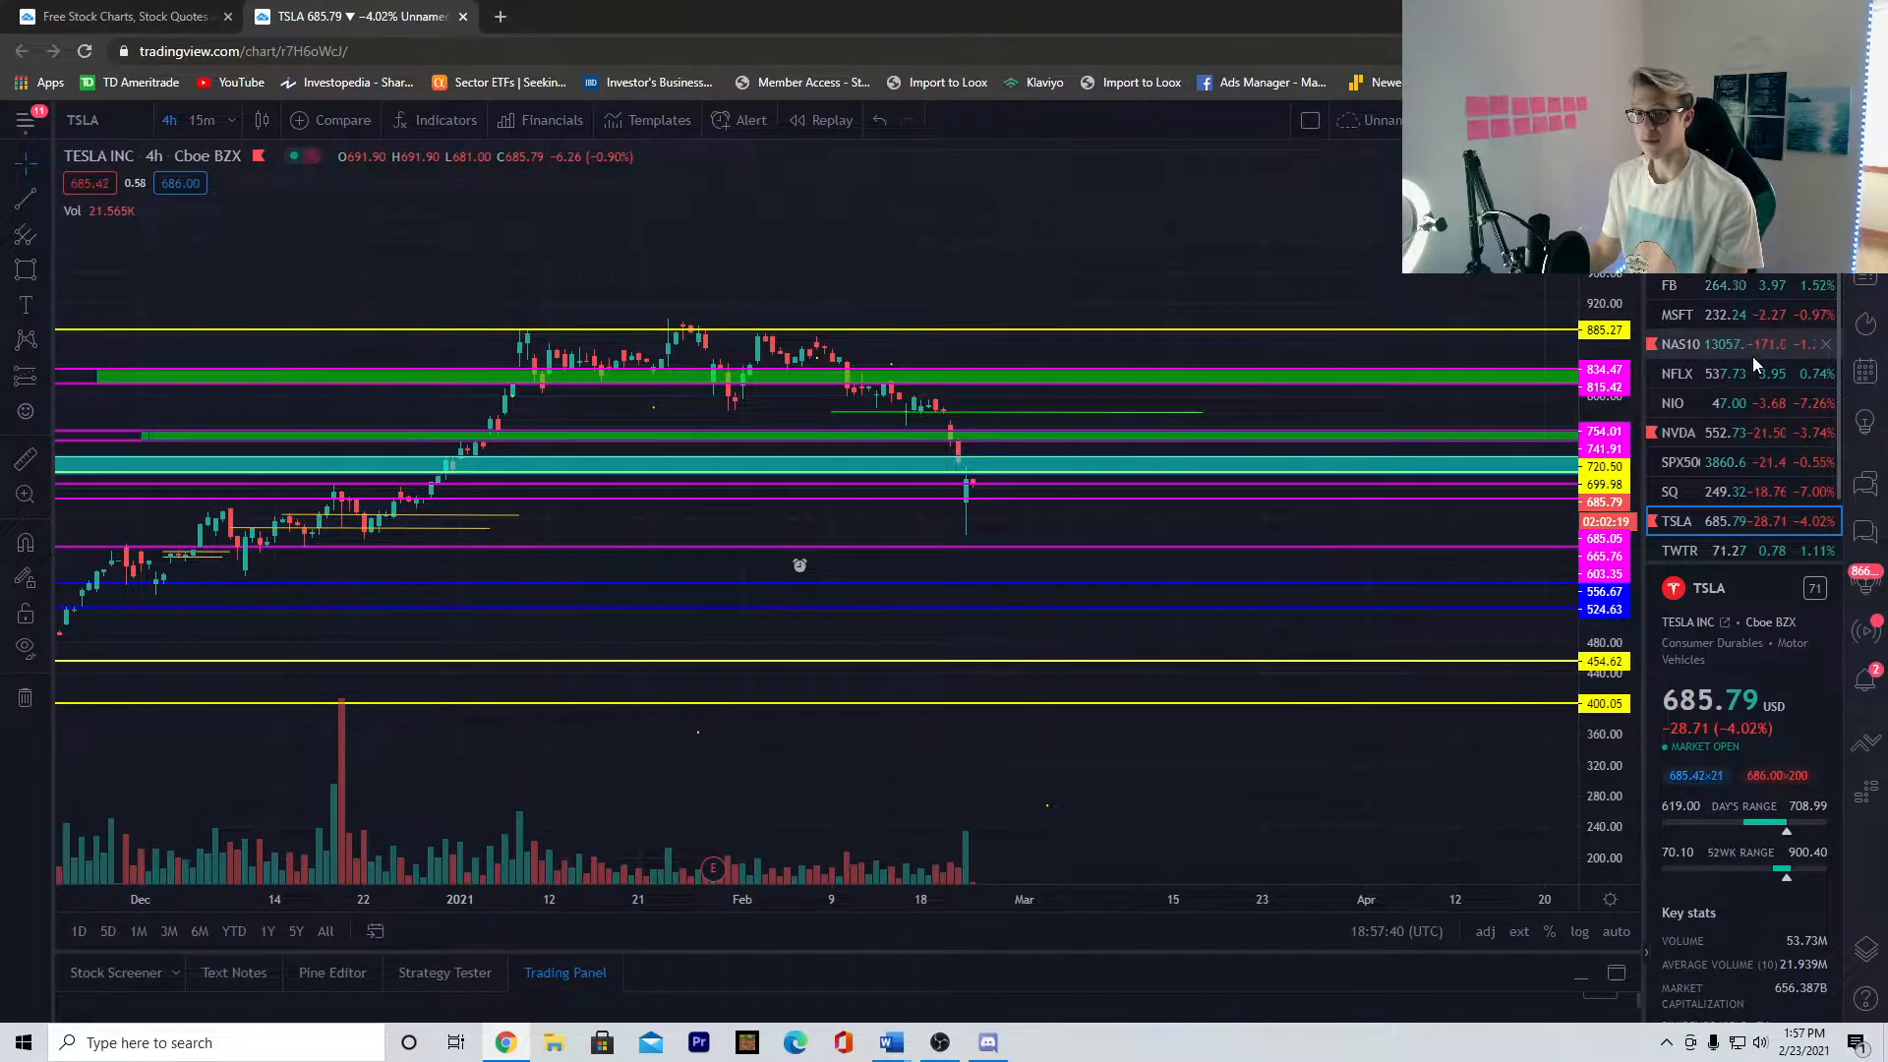
mouse_move(1747, 362)
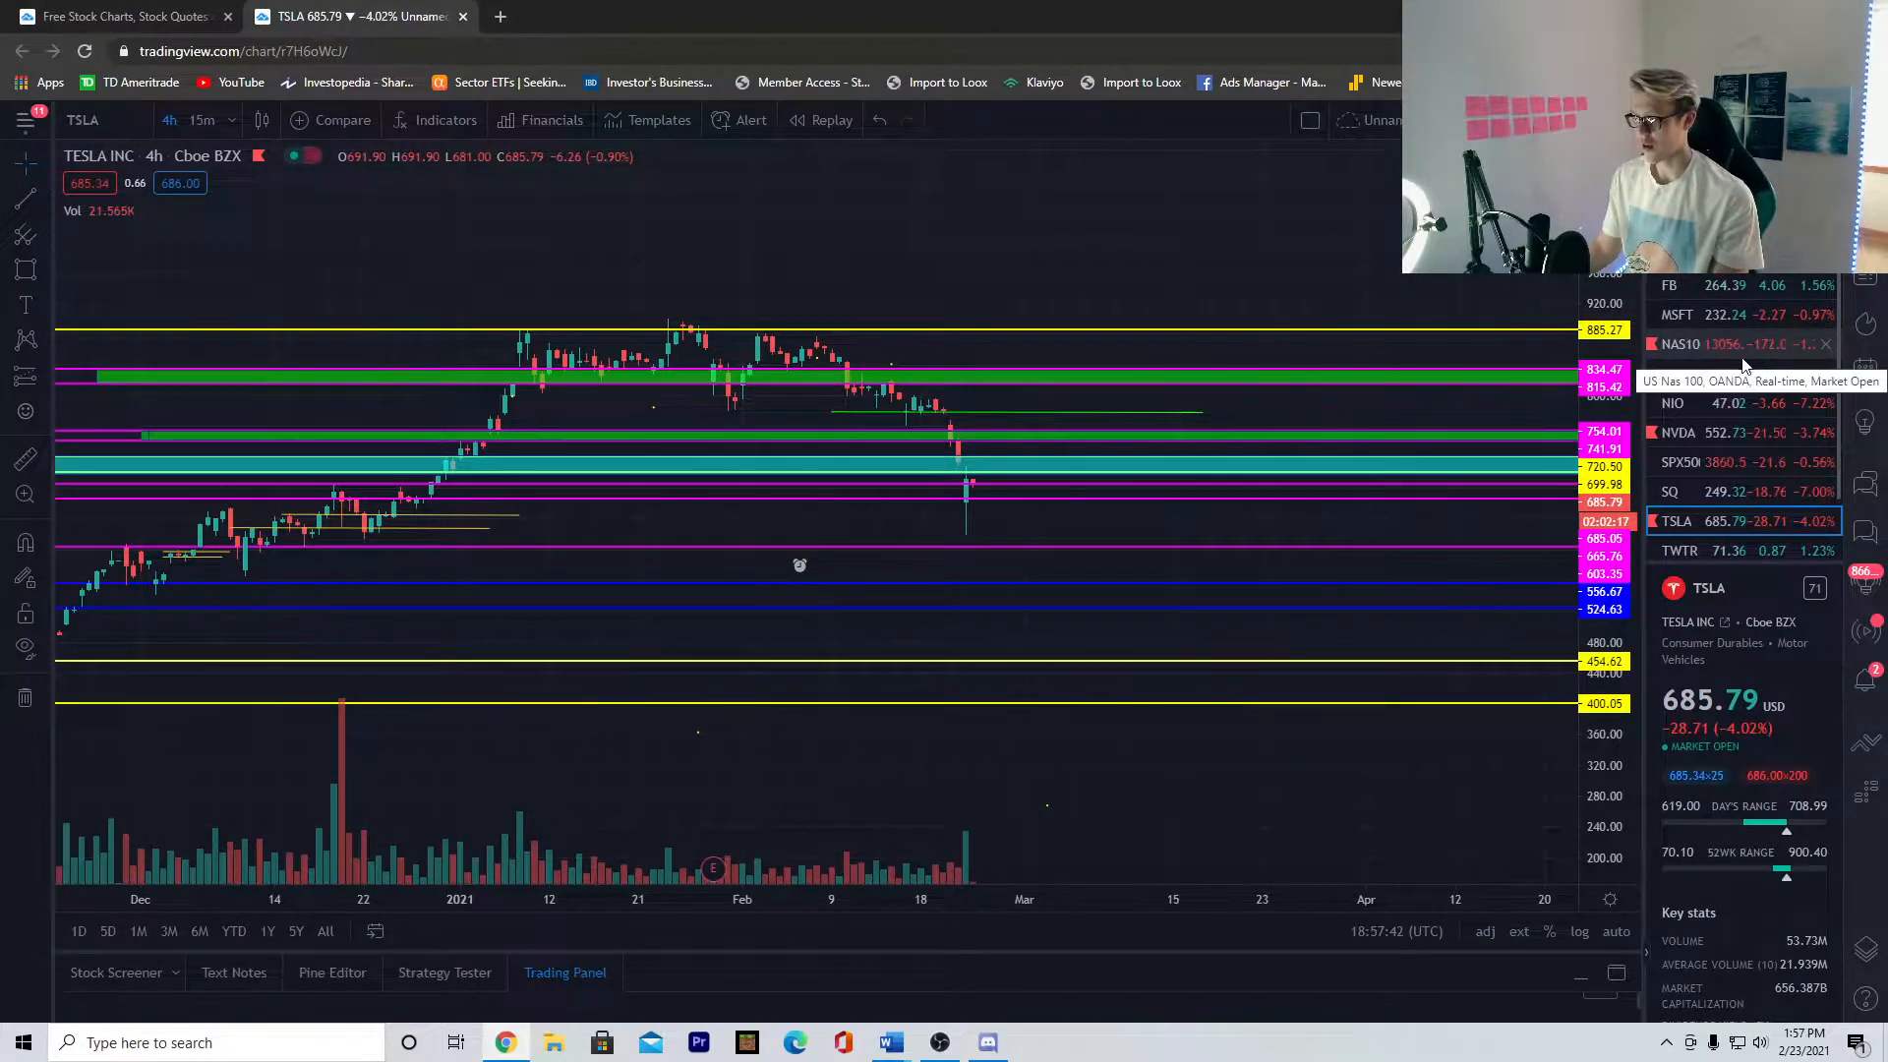
mouse_move(1216, 474)
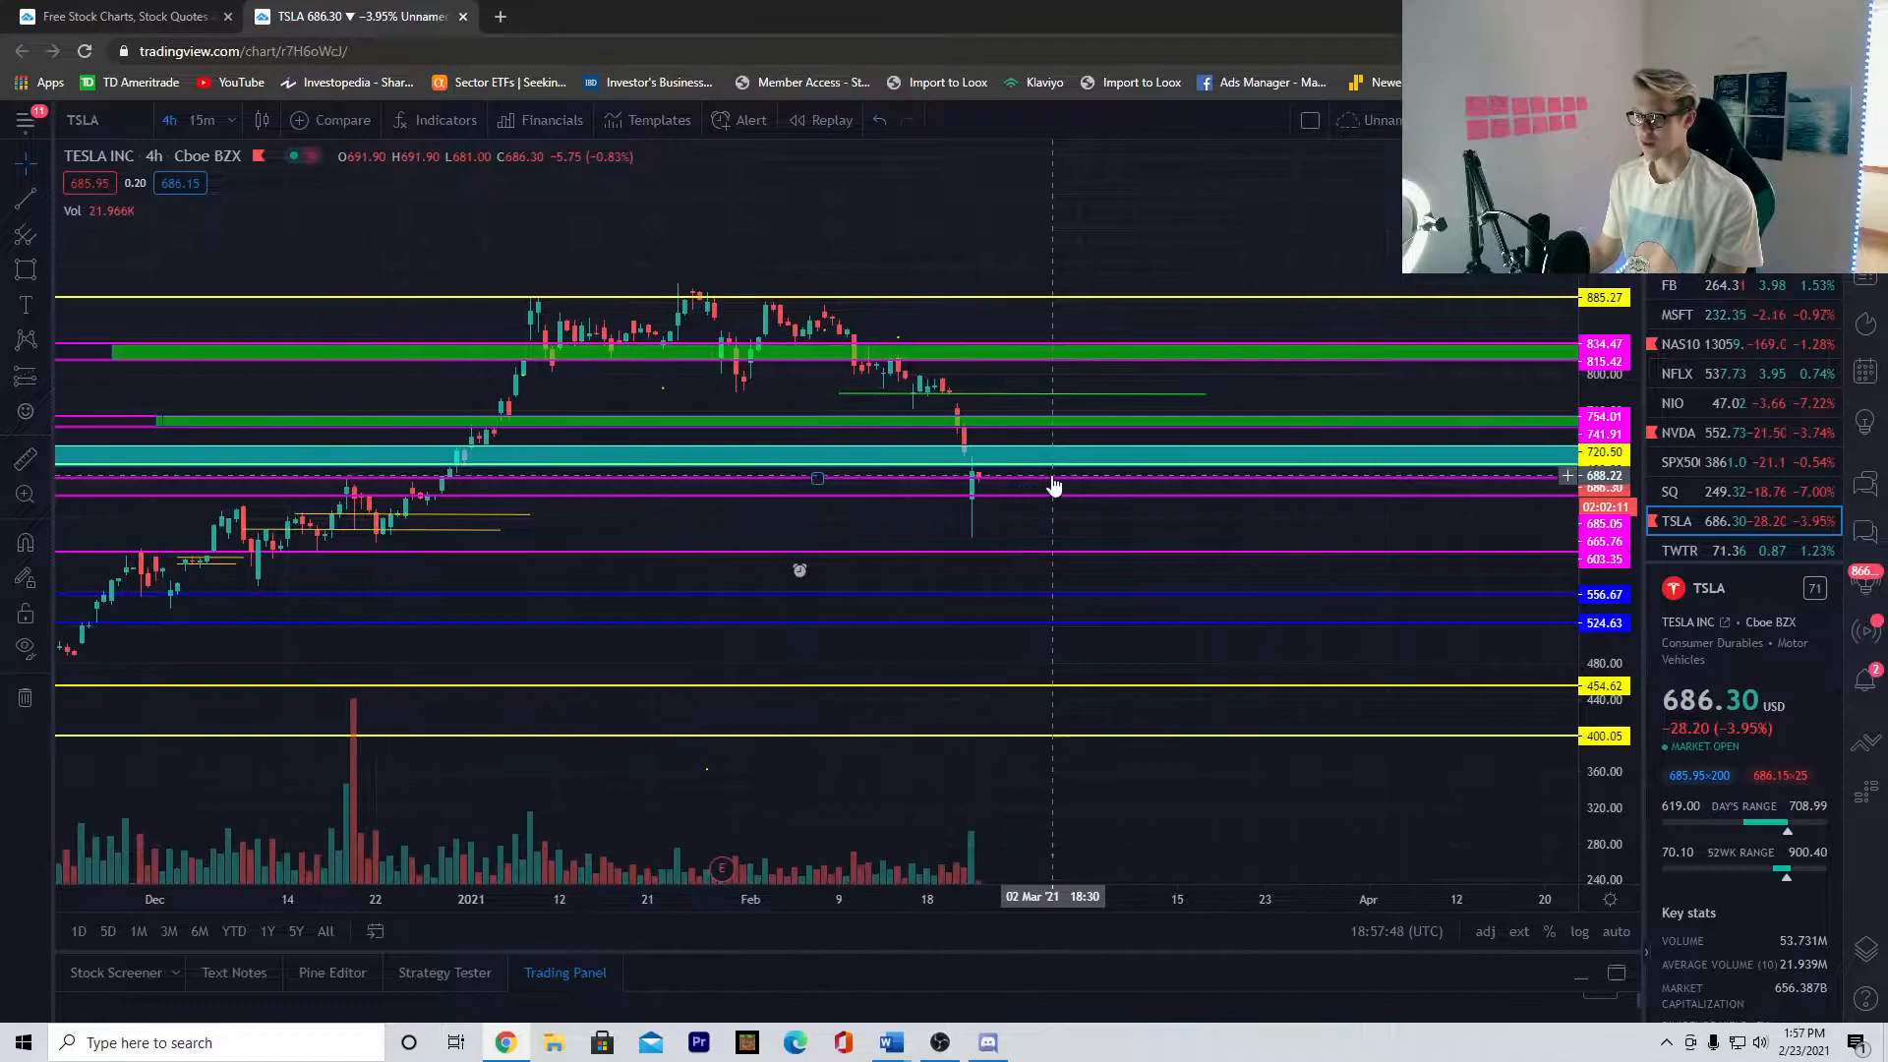
mouse_move(1026, 434)
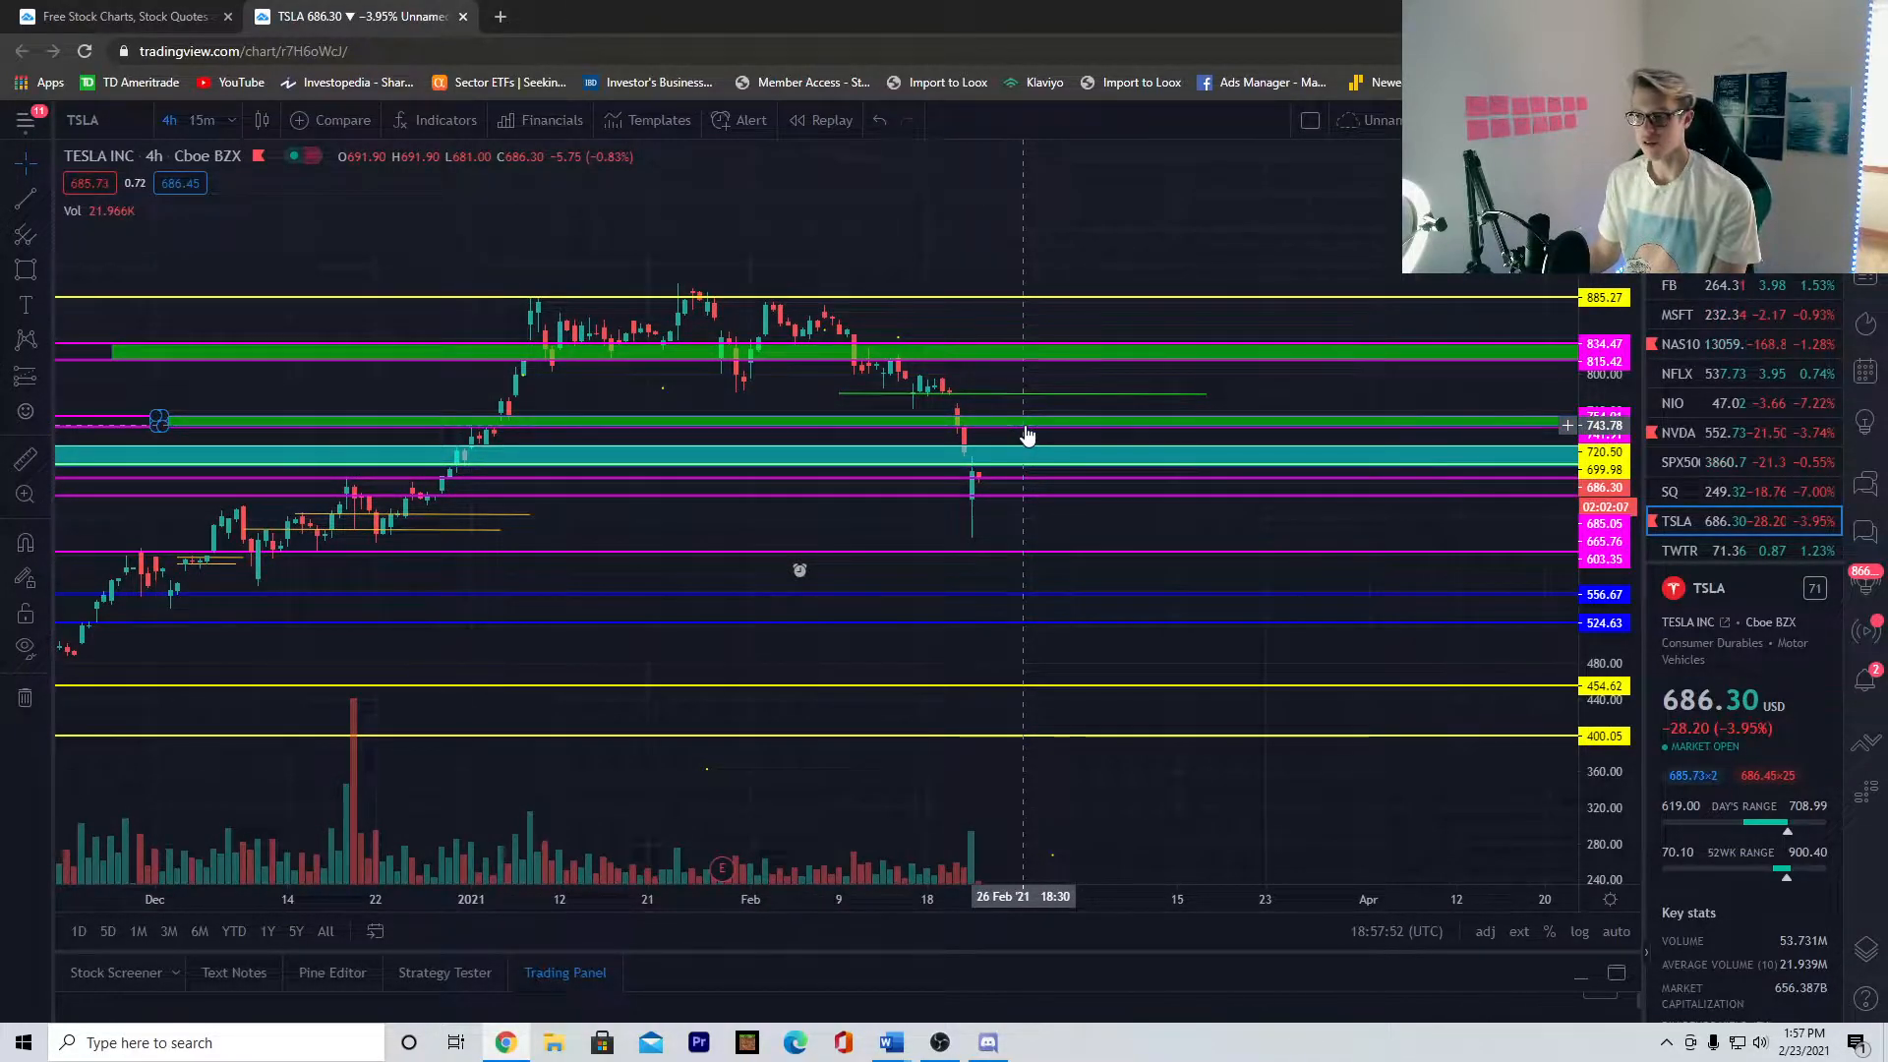
mouse_move(1017, 429)
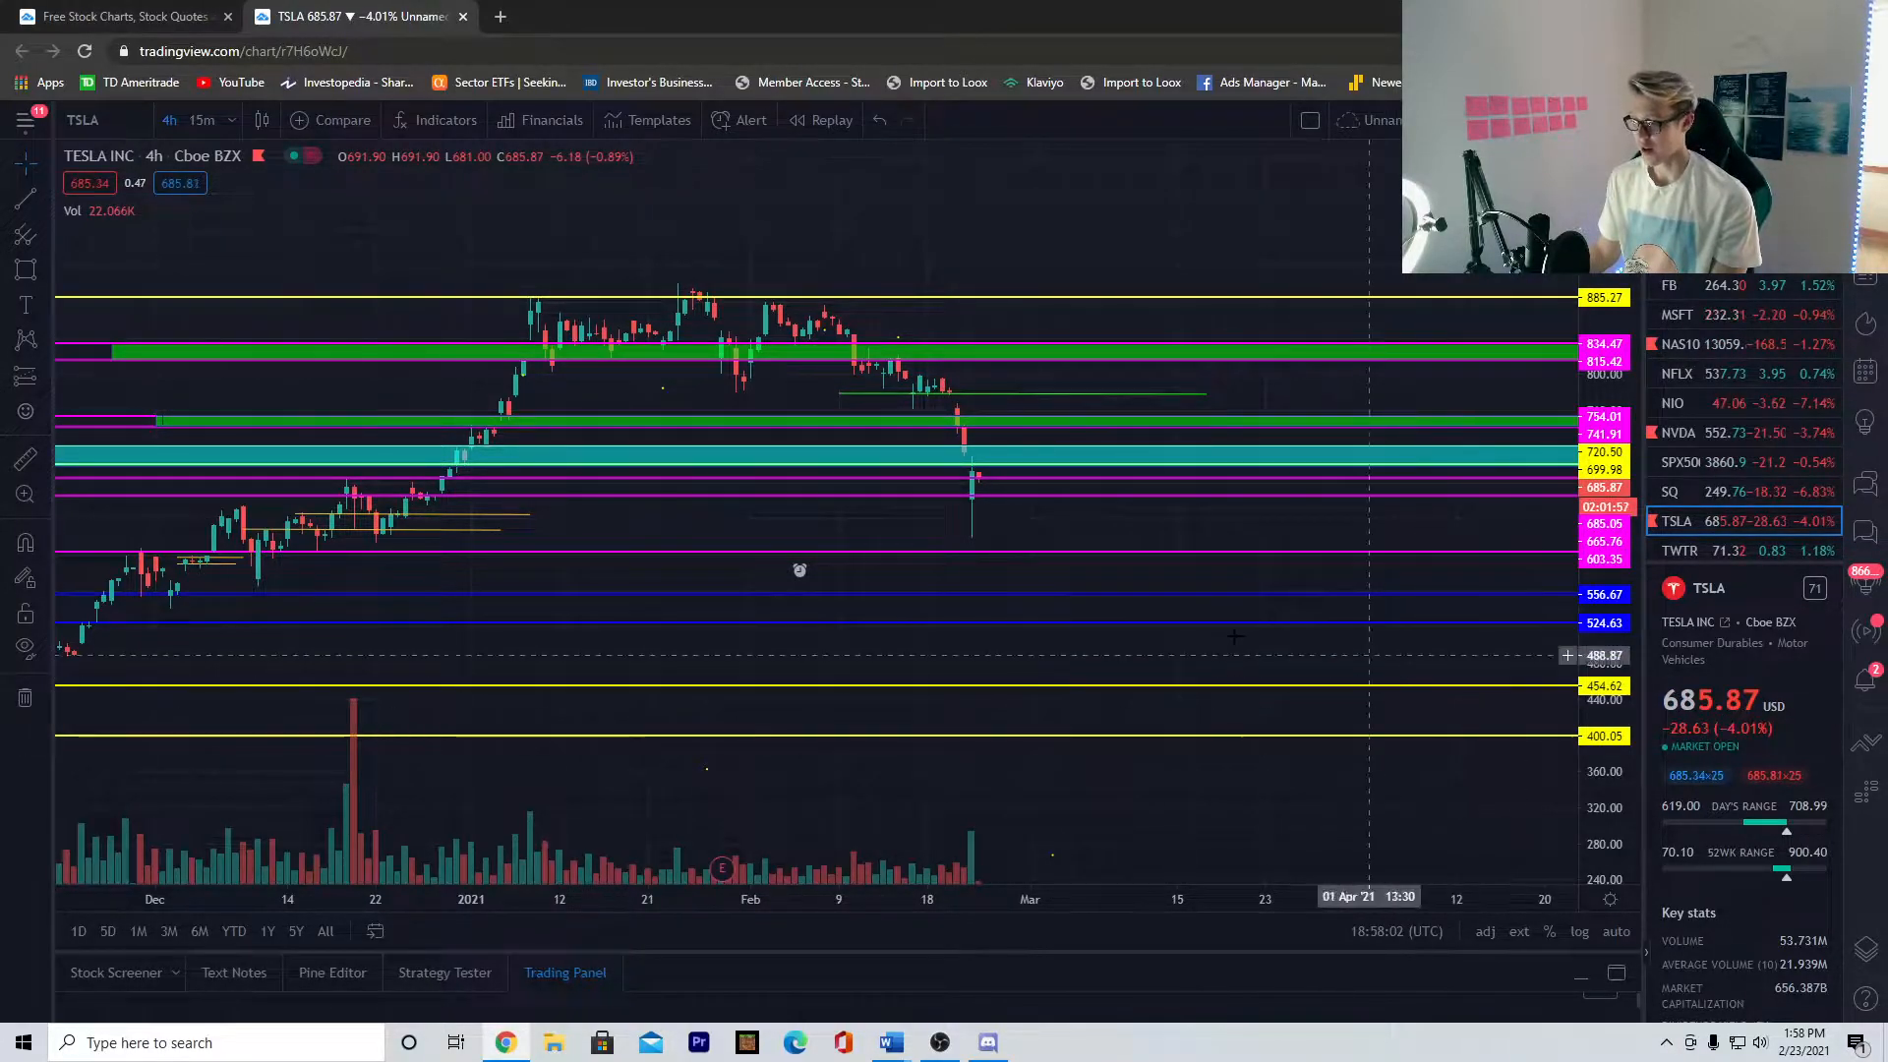
mouse_move(1009, 539)
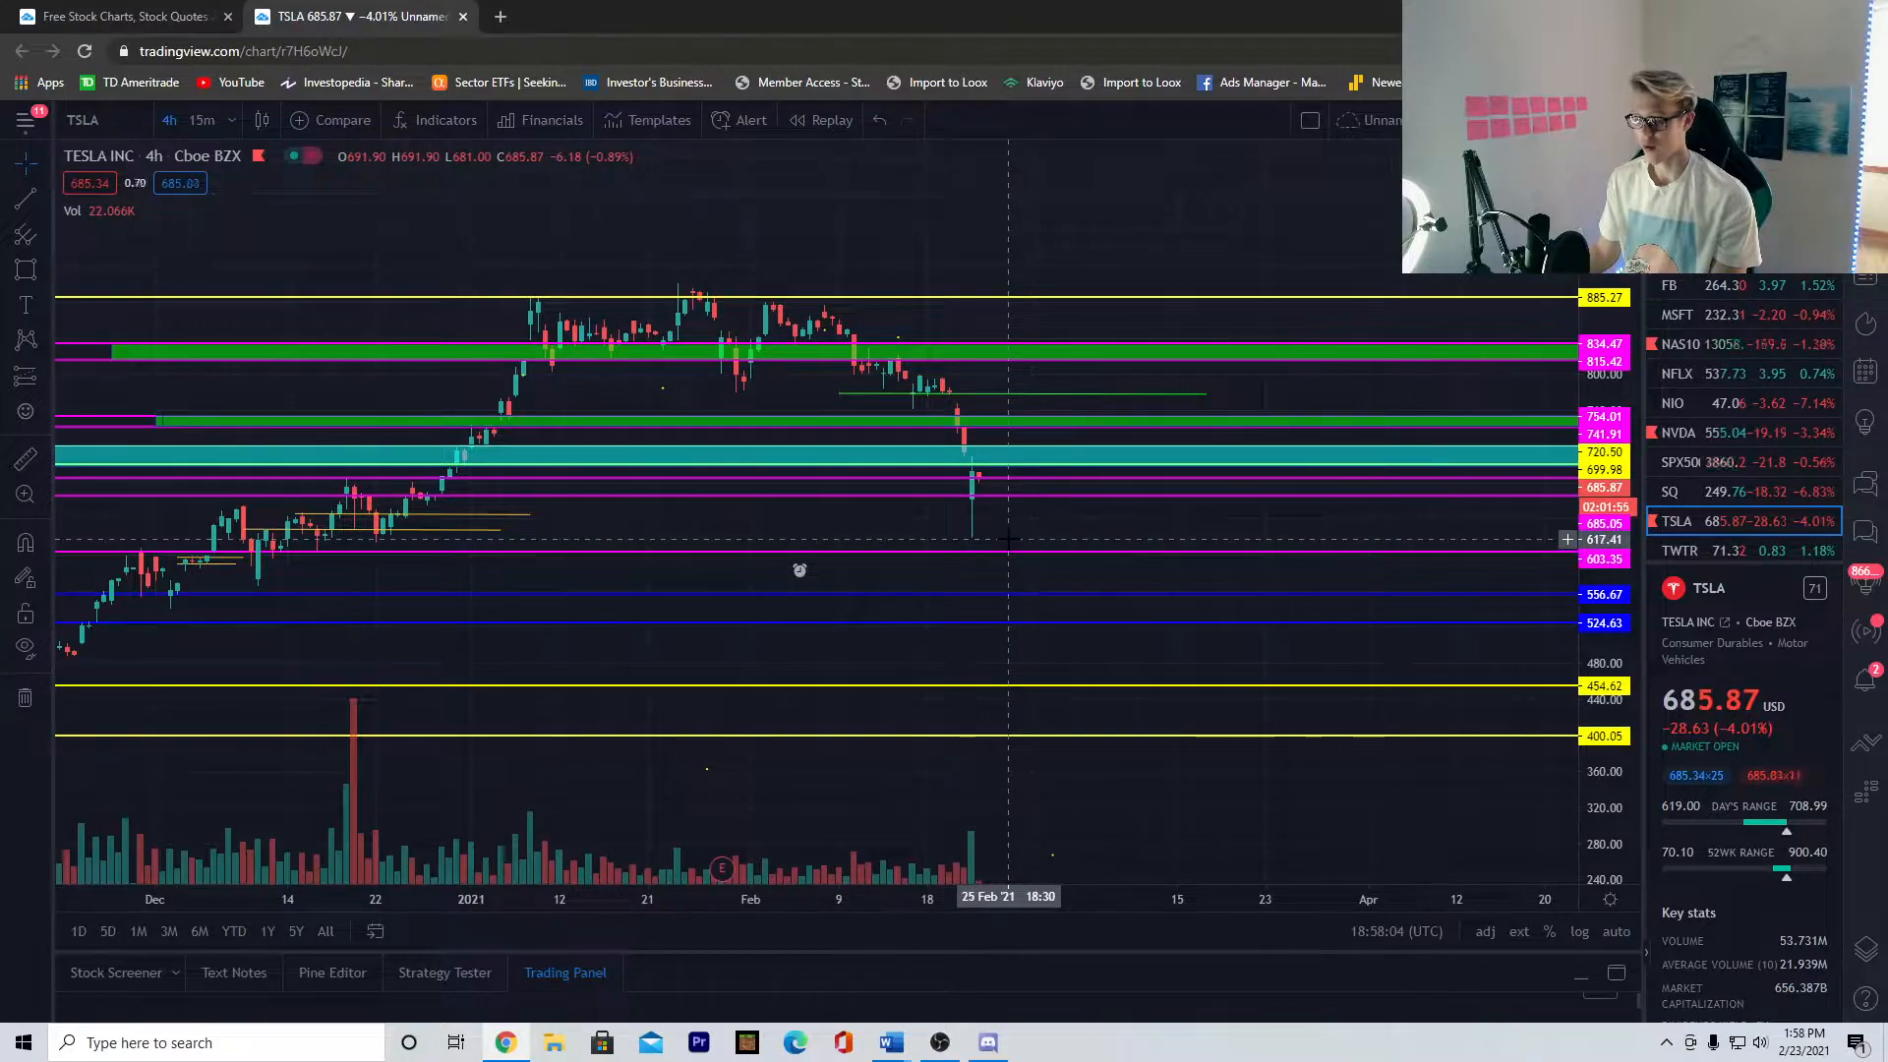
mouse_move(1003, 470)
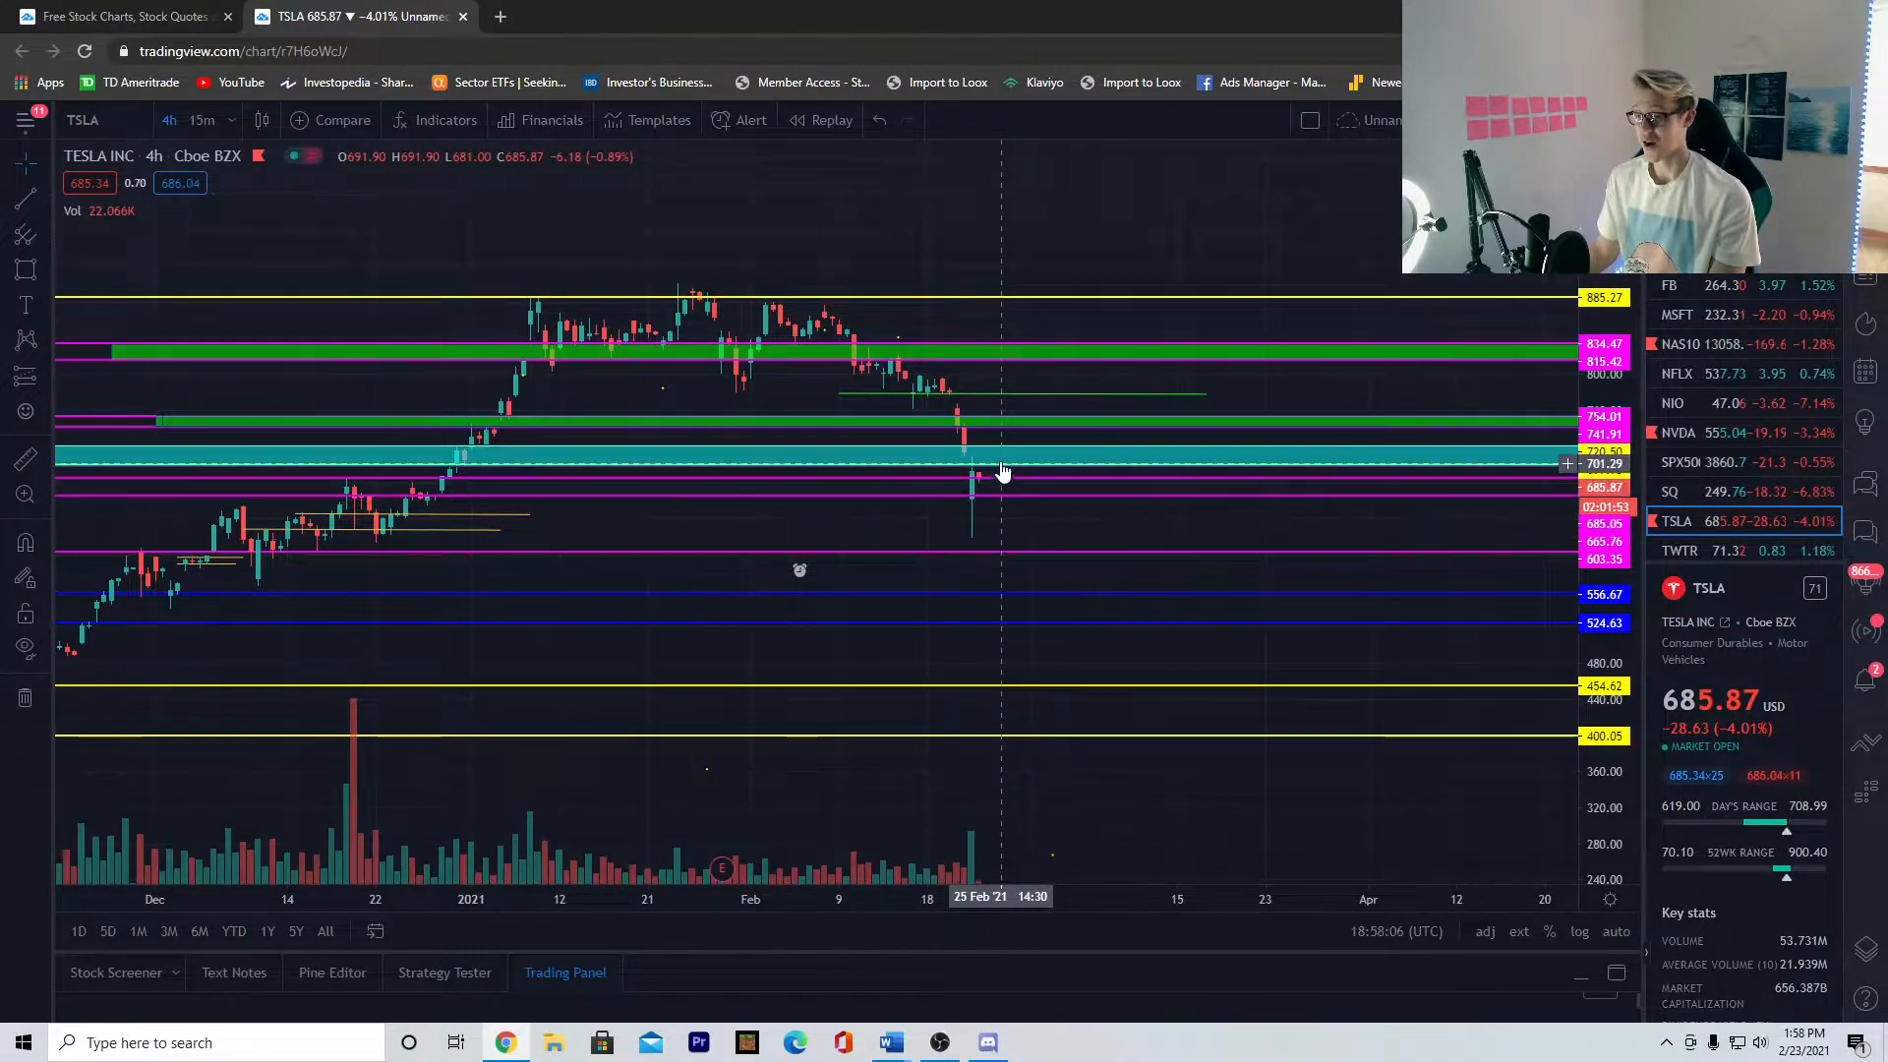
mouse_move(1009, 495)
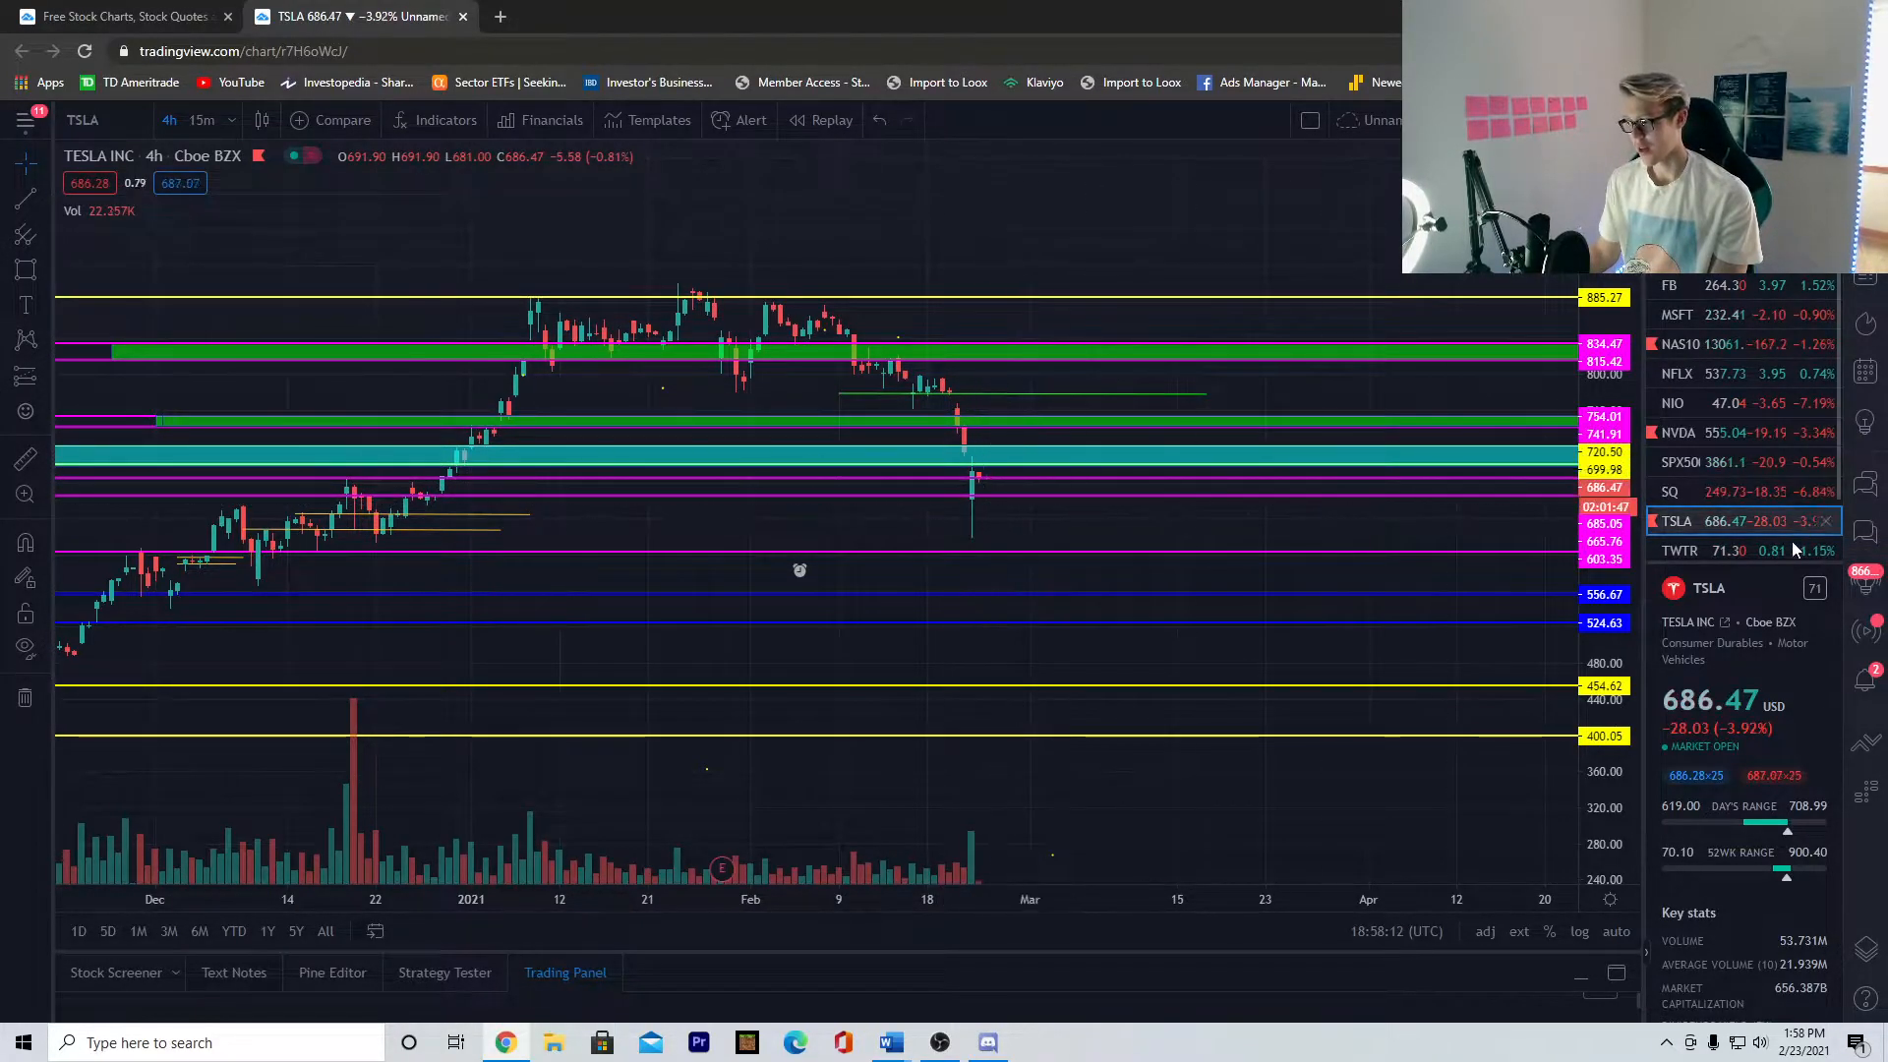
mouse_move(322, 551)
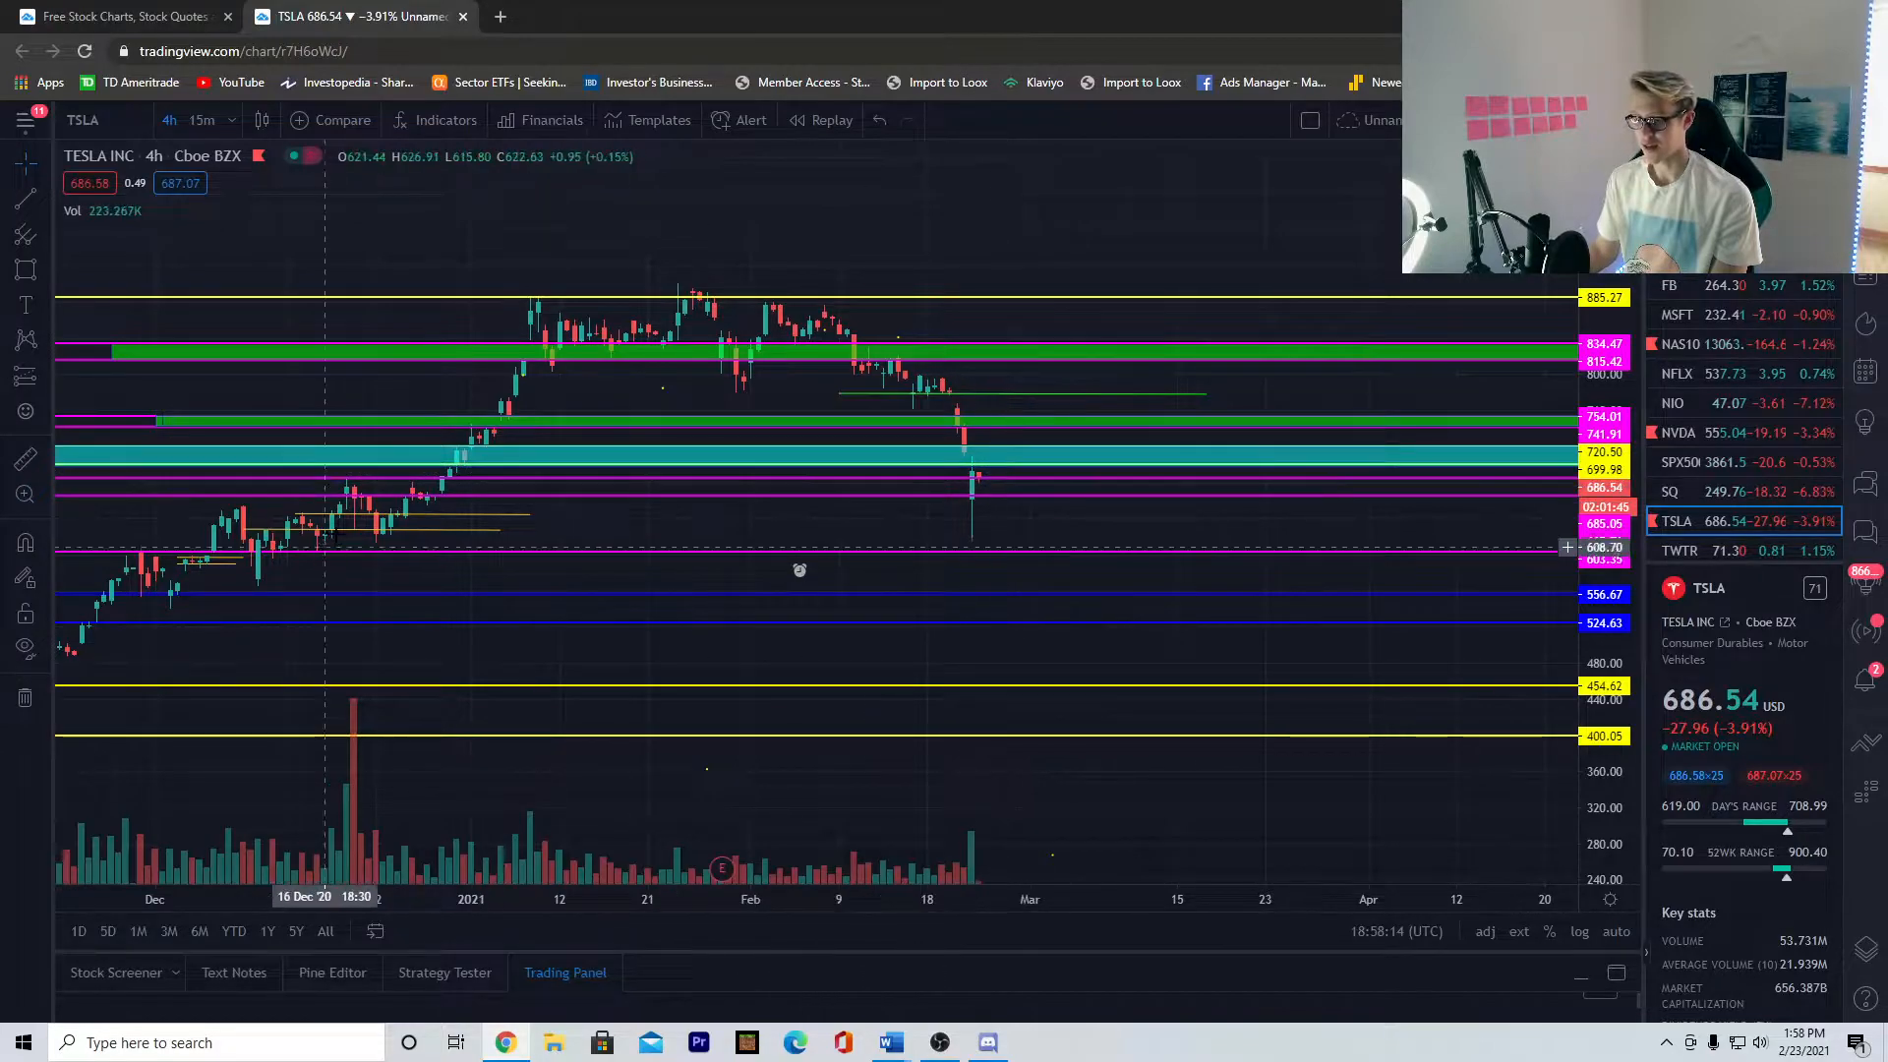
mouse_move(1005, 488)
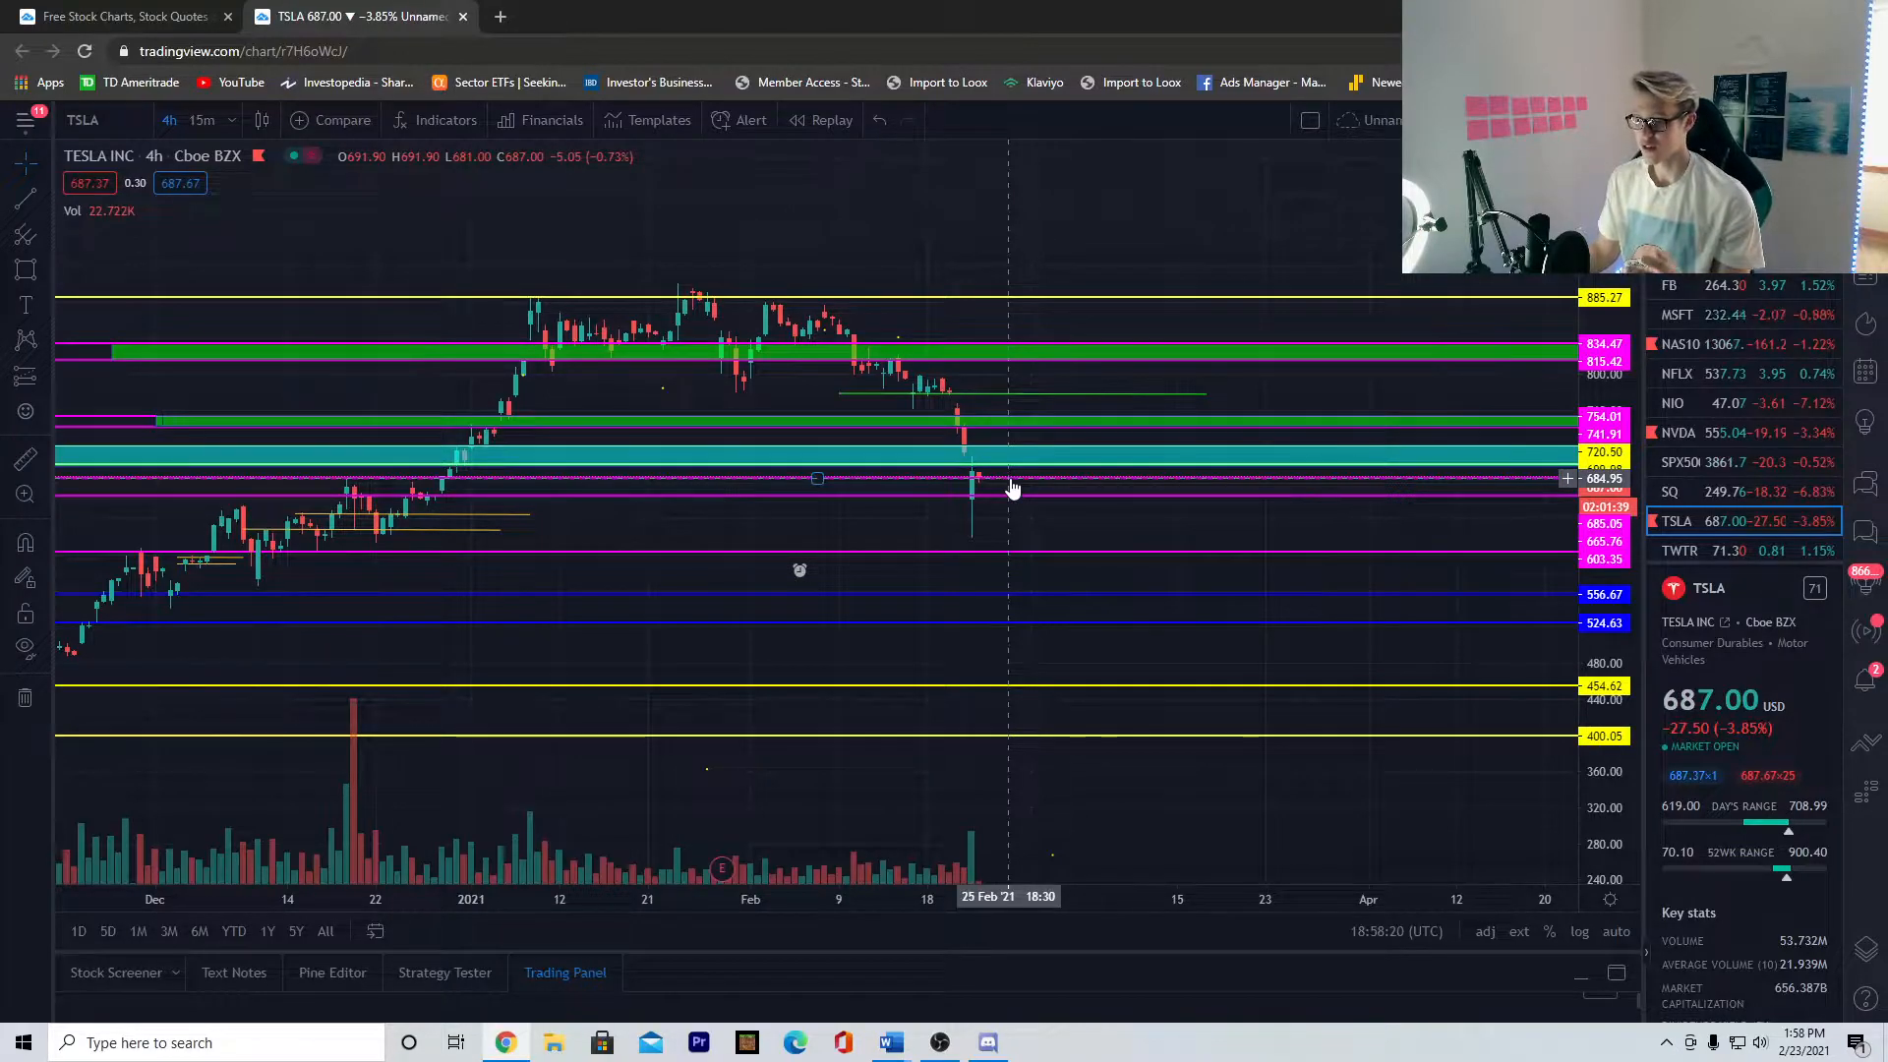
mouse_move(511, 472)
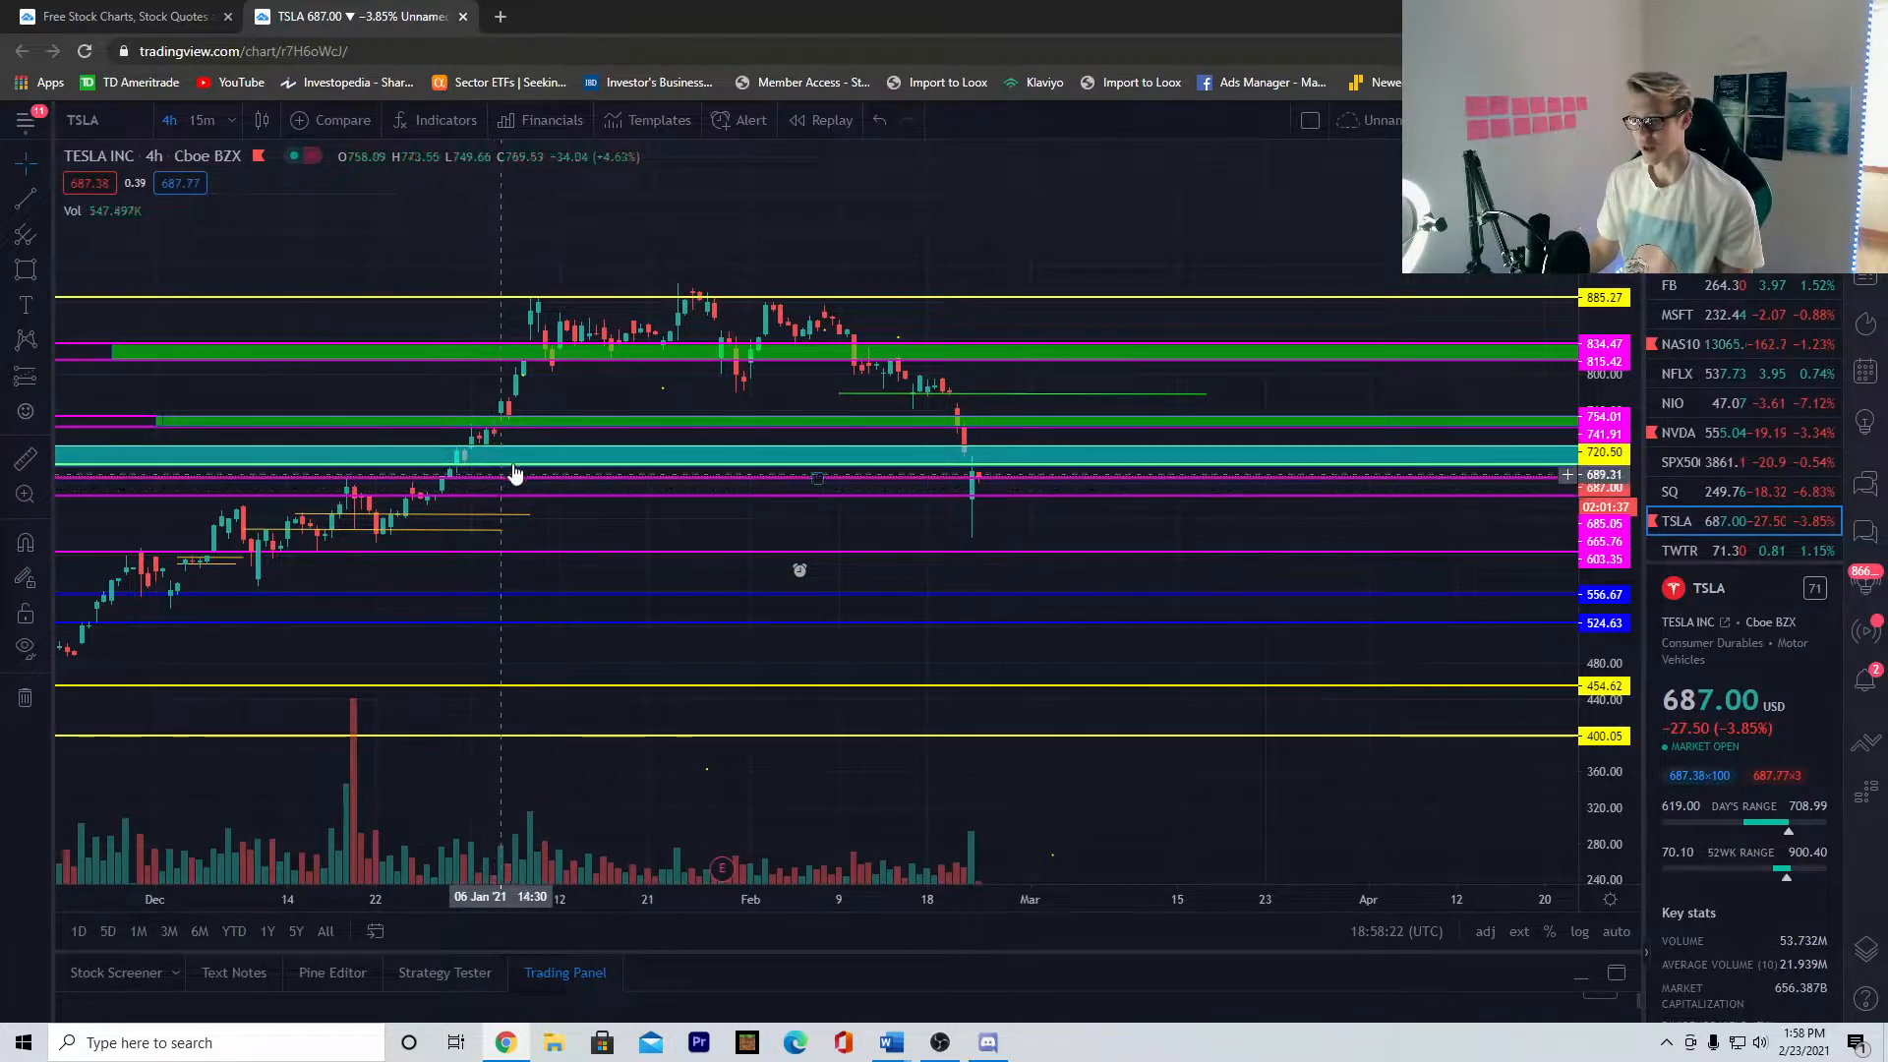
mouse_move(1028, 453)
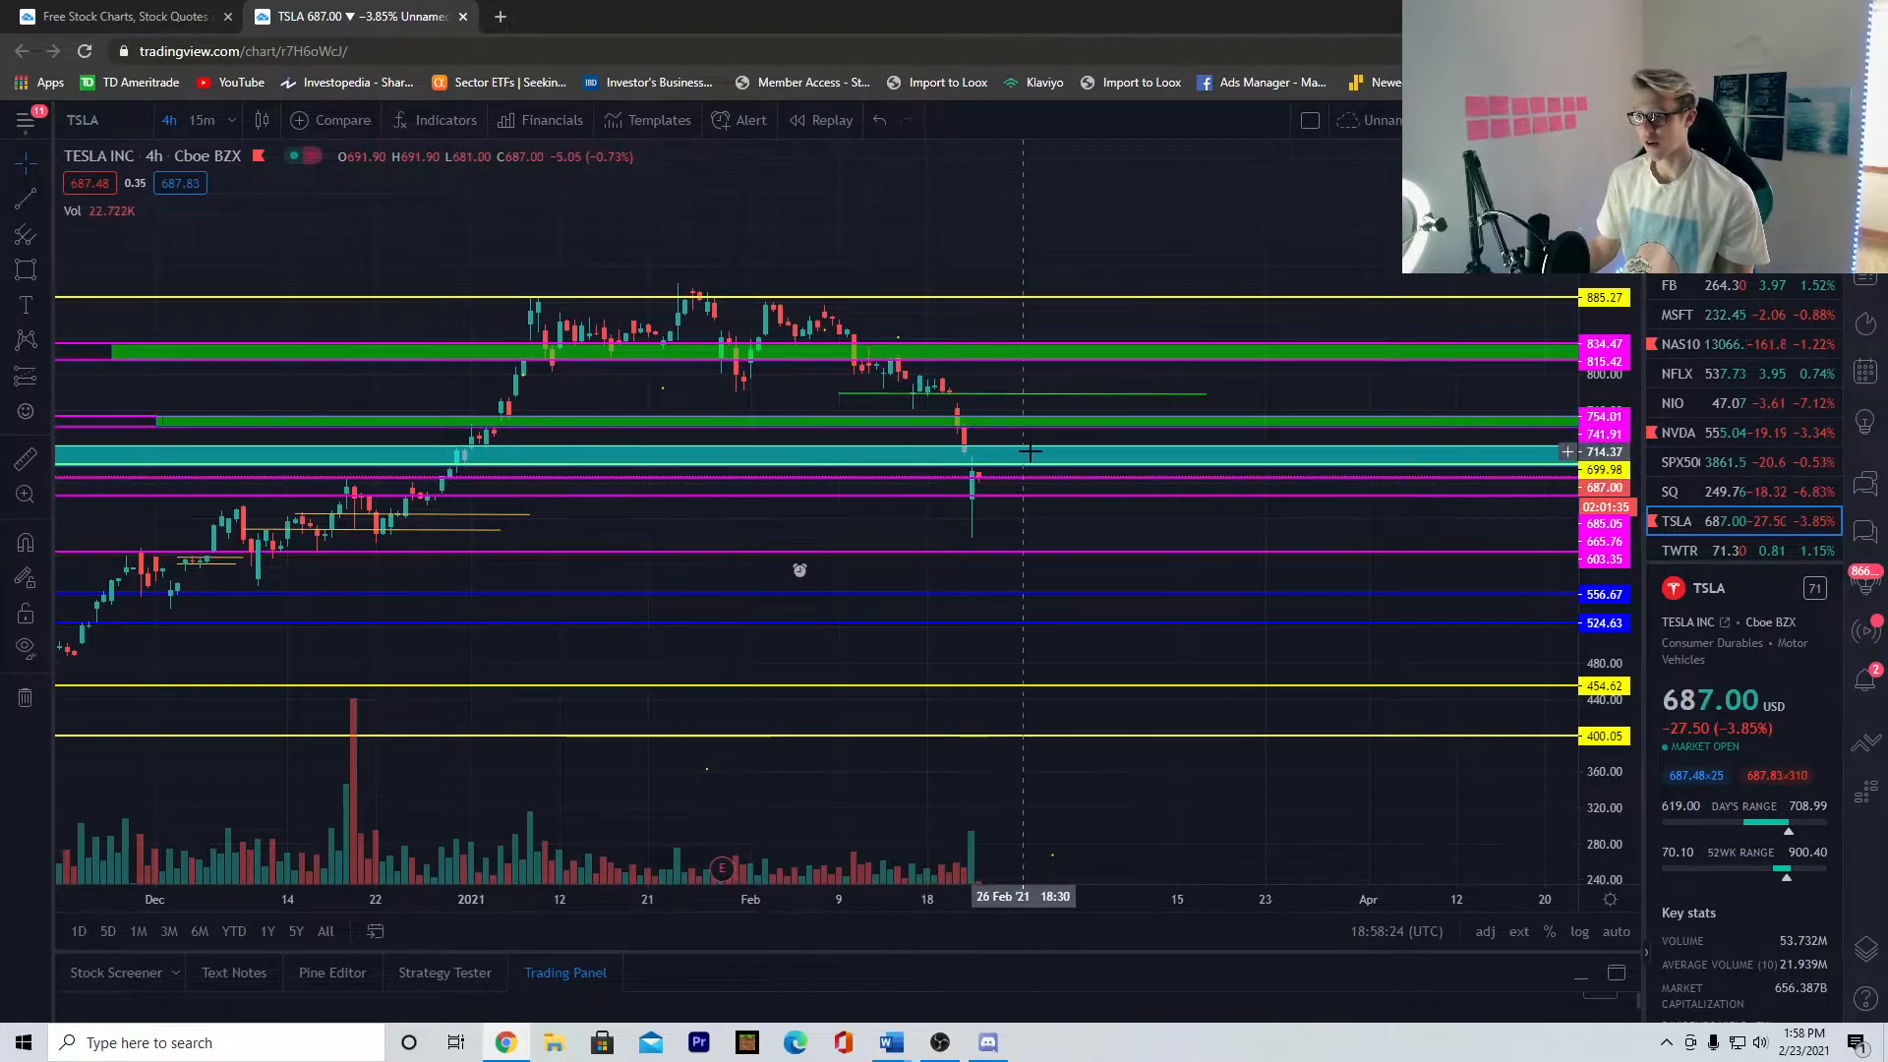
mouse_move(976, 437)
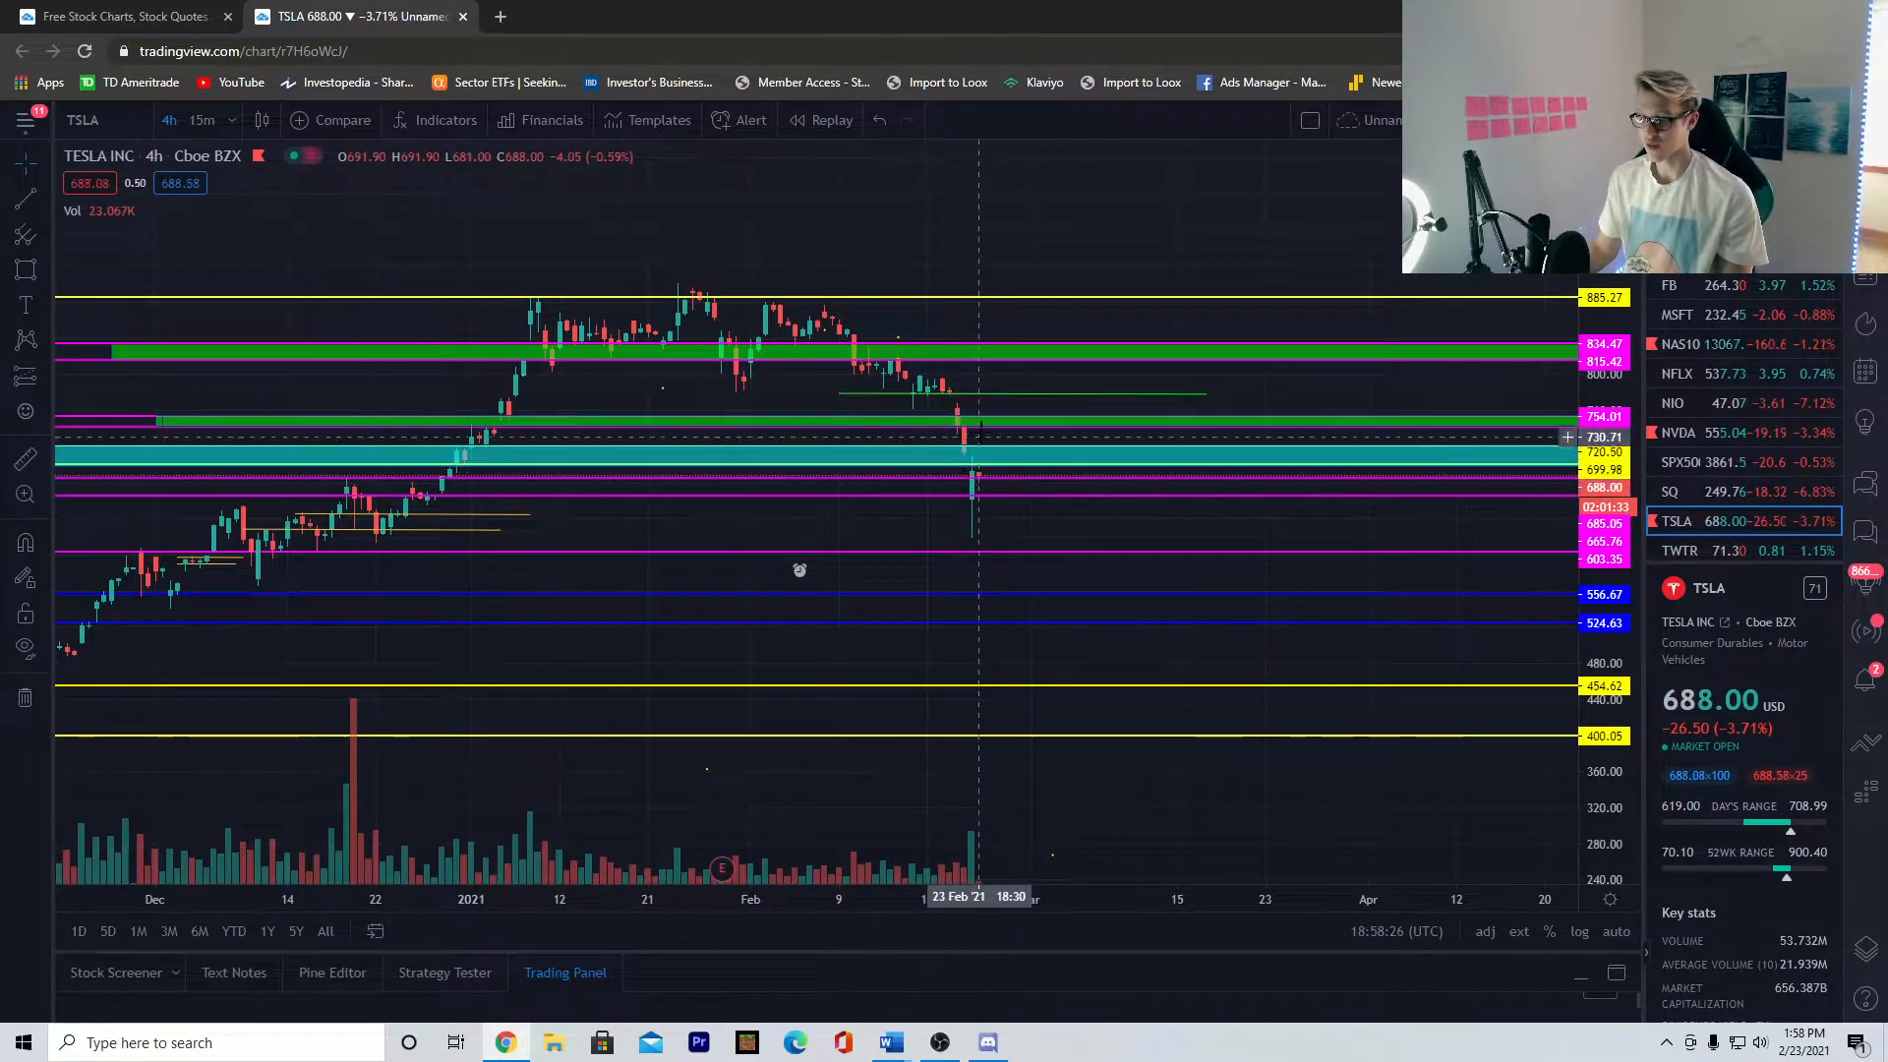
mouse_move(1144, 324)
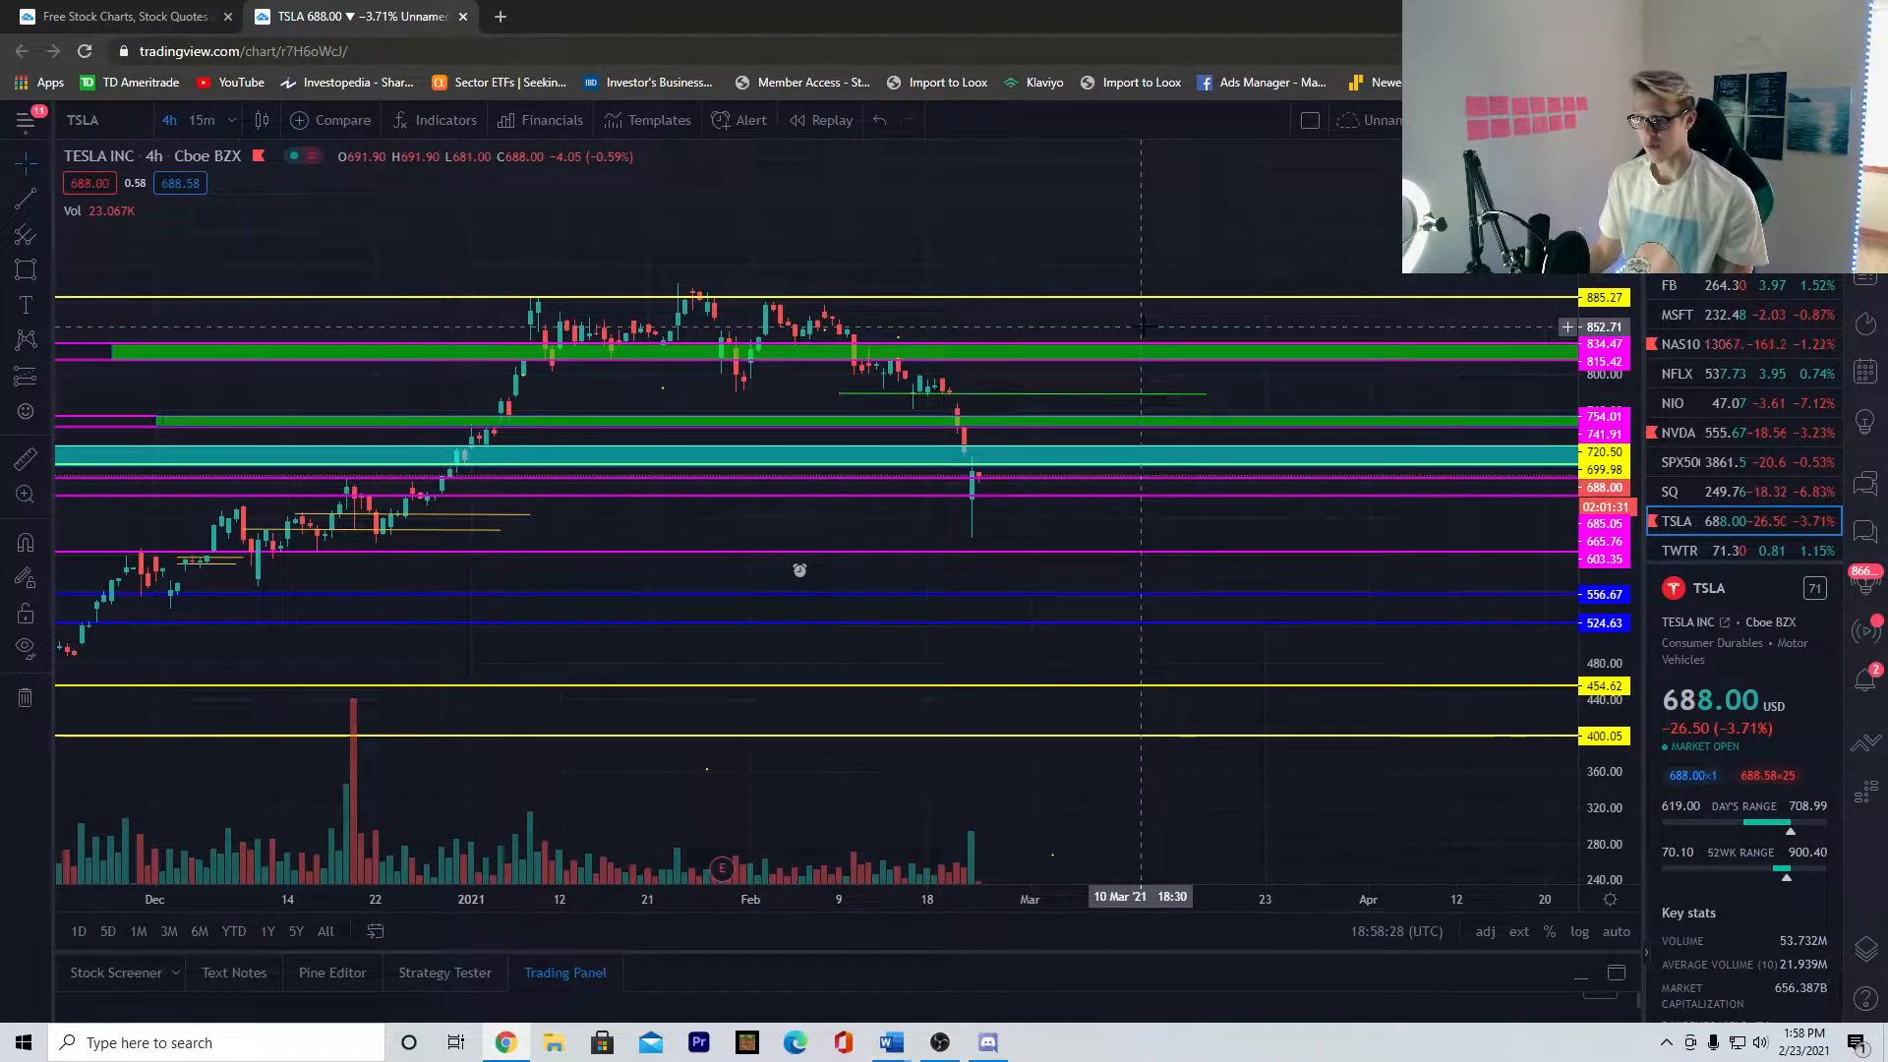
mouse_move(976, 470)
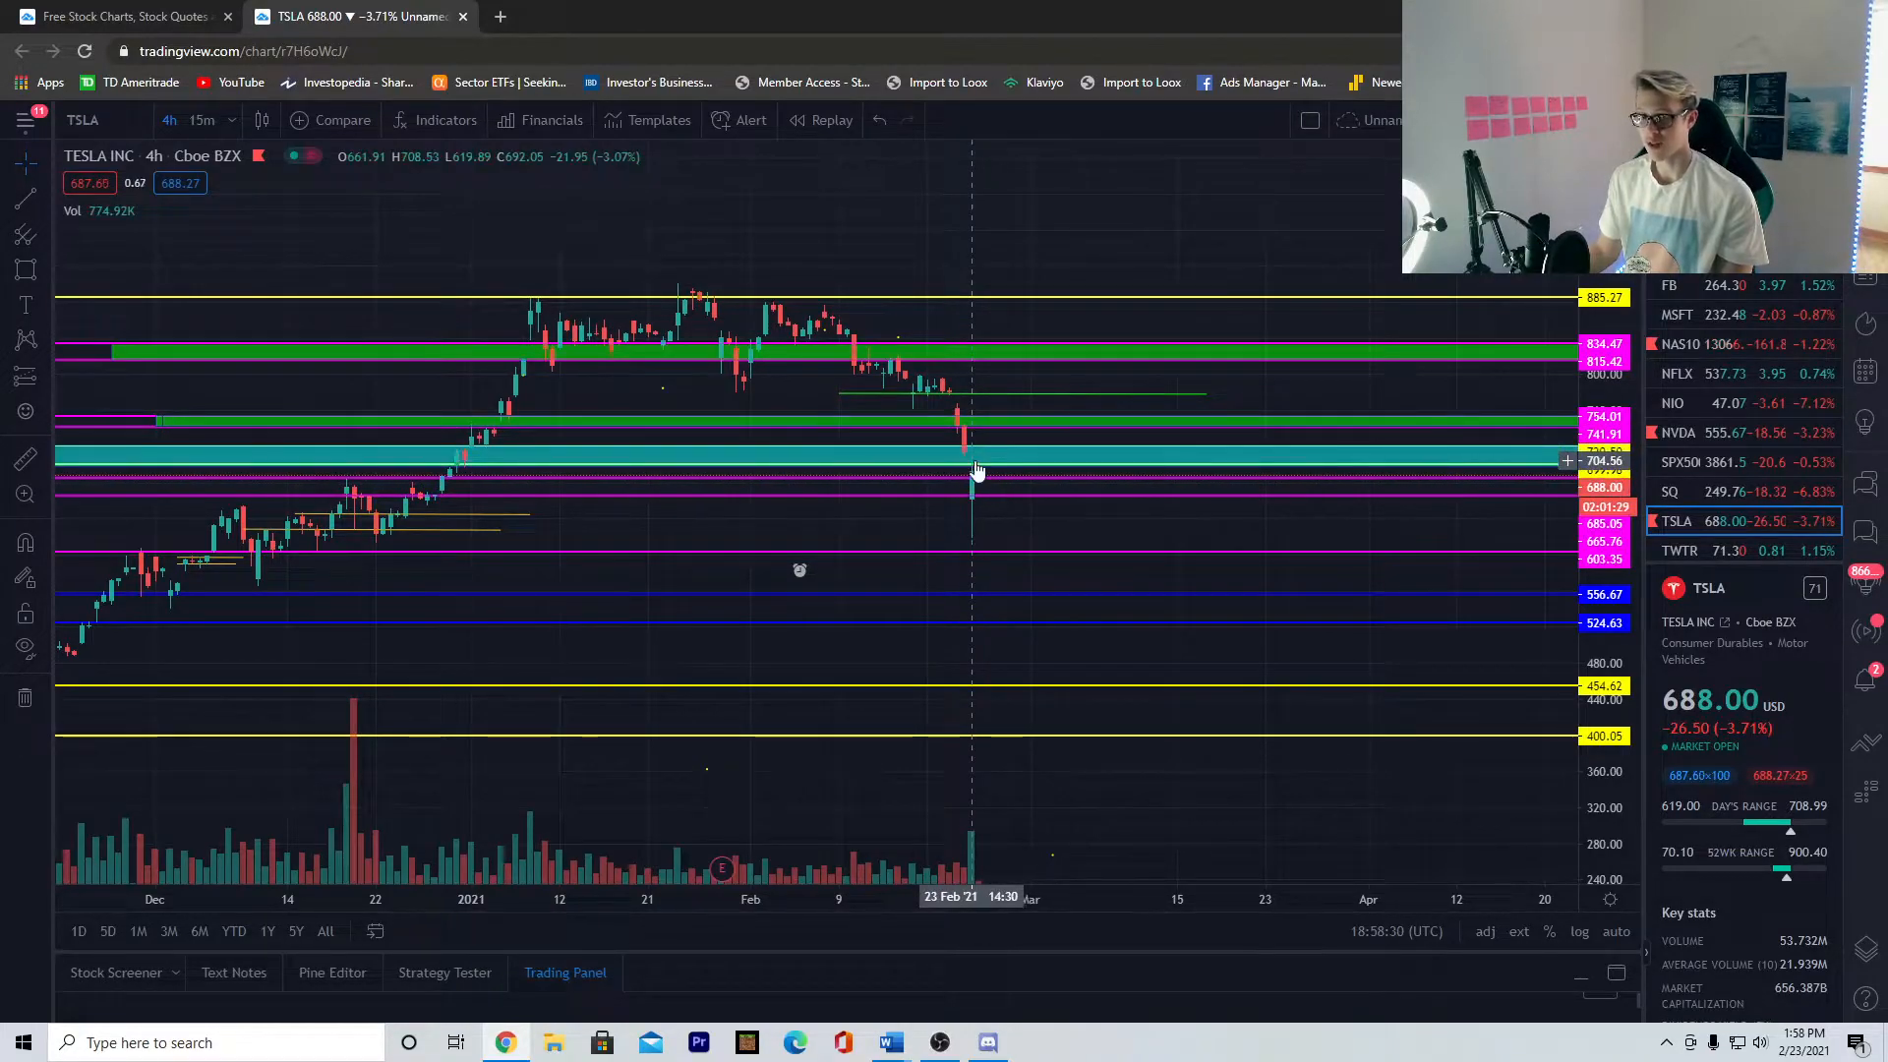
mouse_move(521, 425)
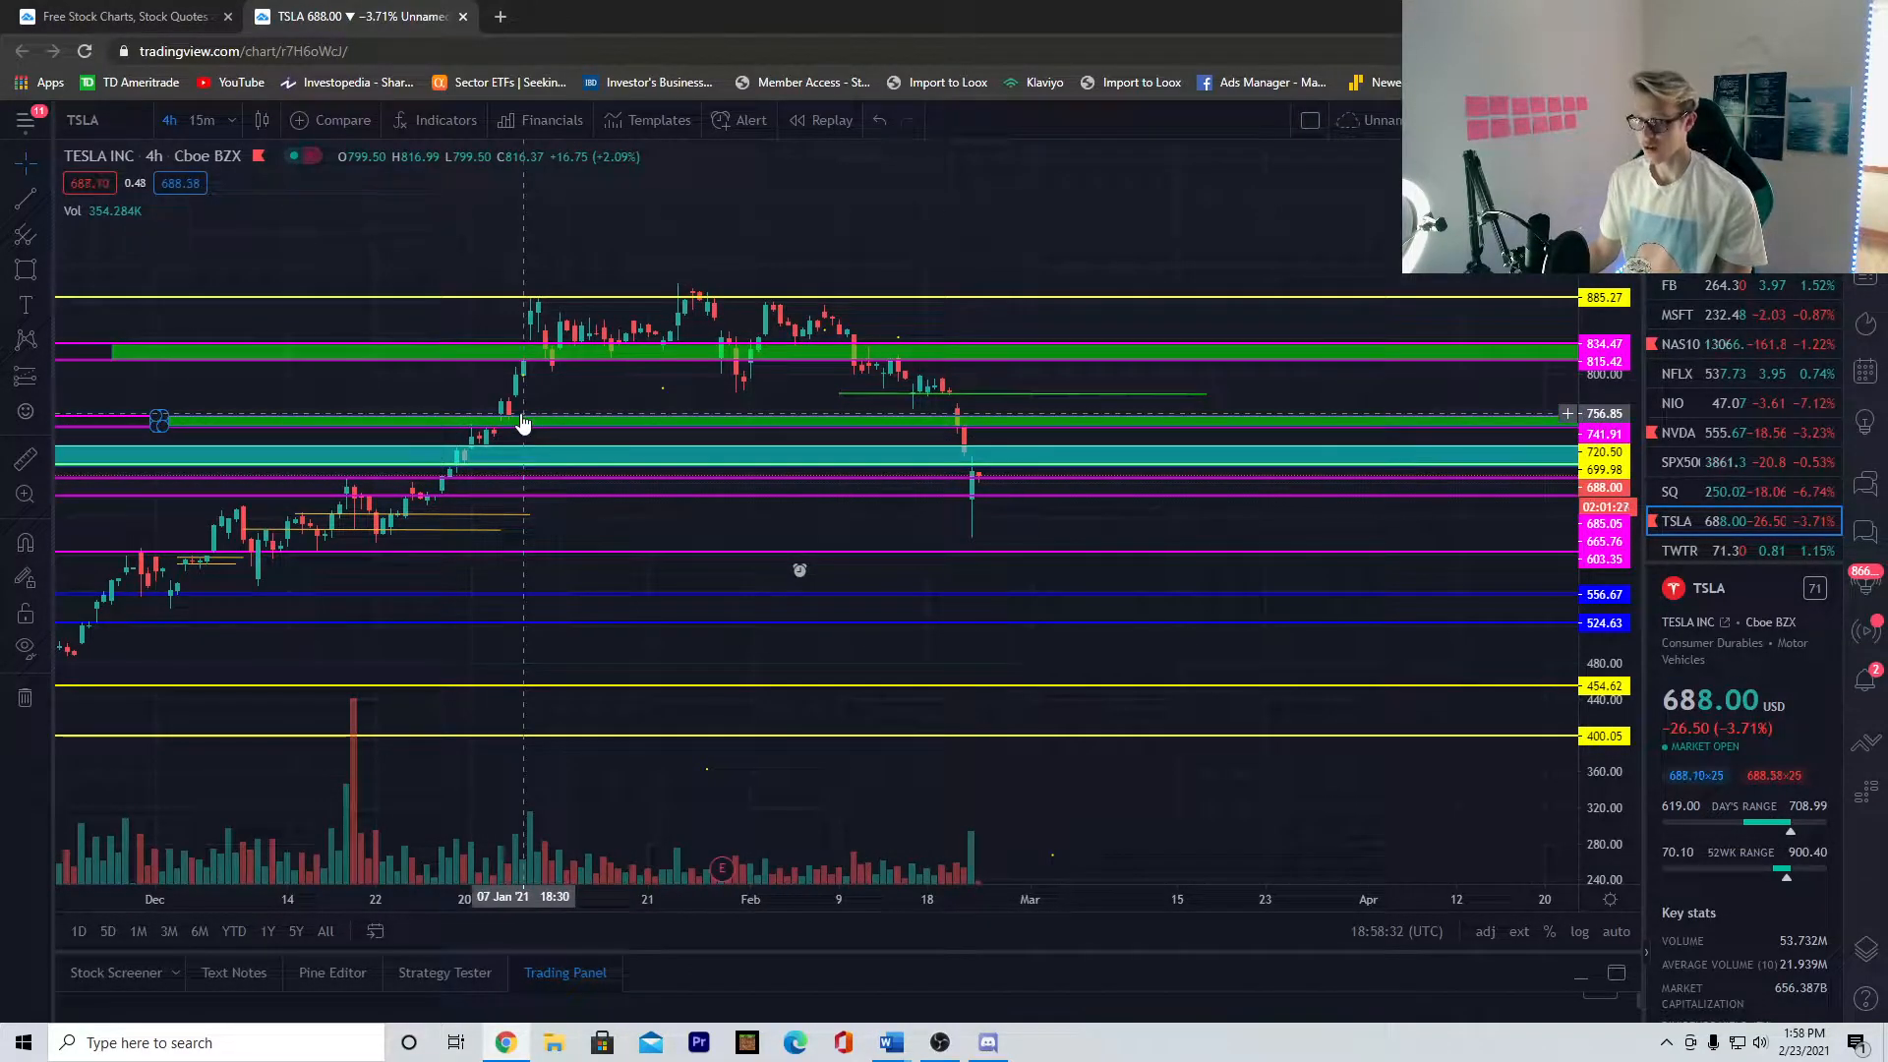
mouse_move(794, 356)
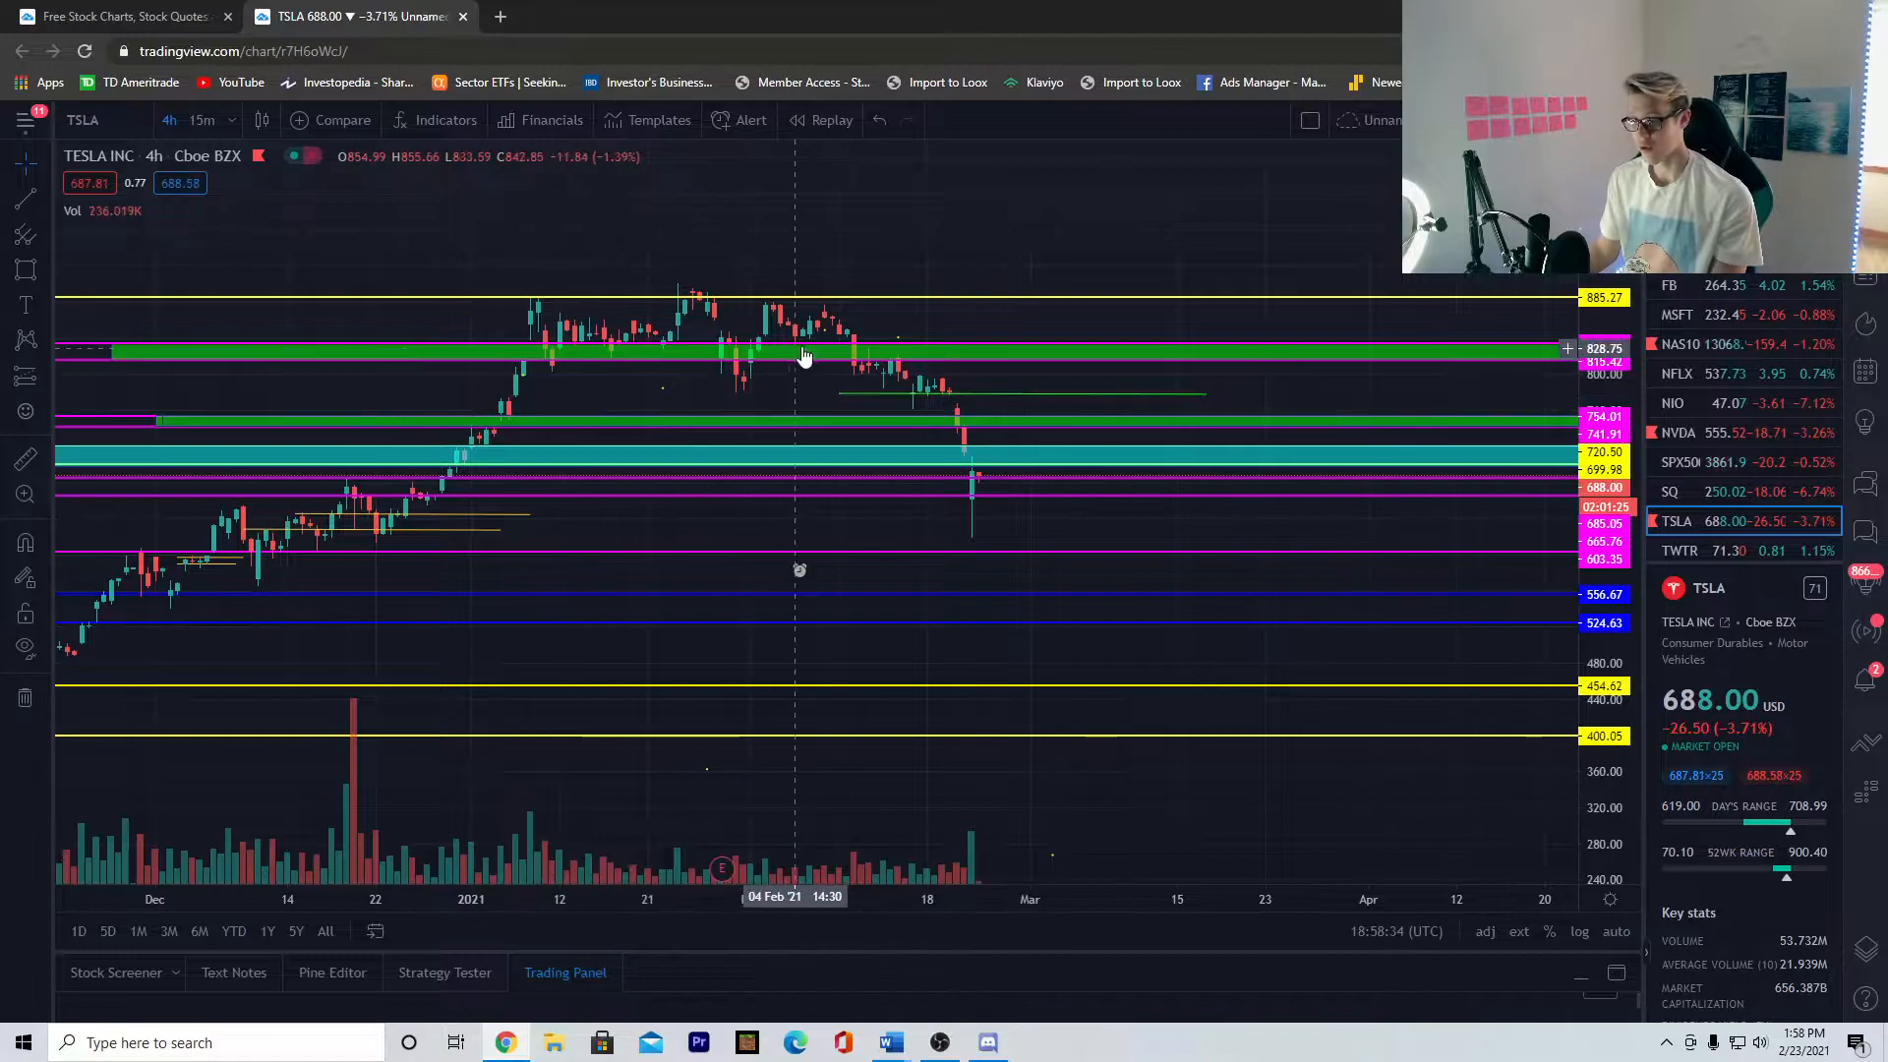
mouse_move(671, 356)
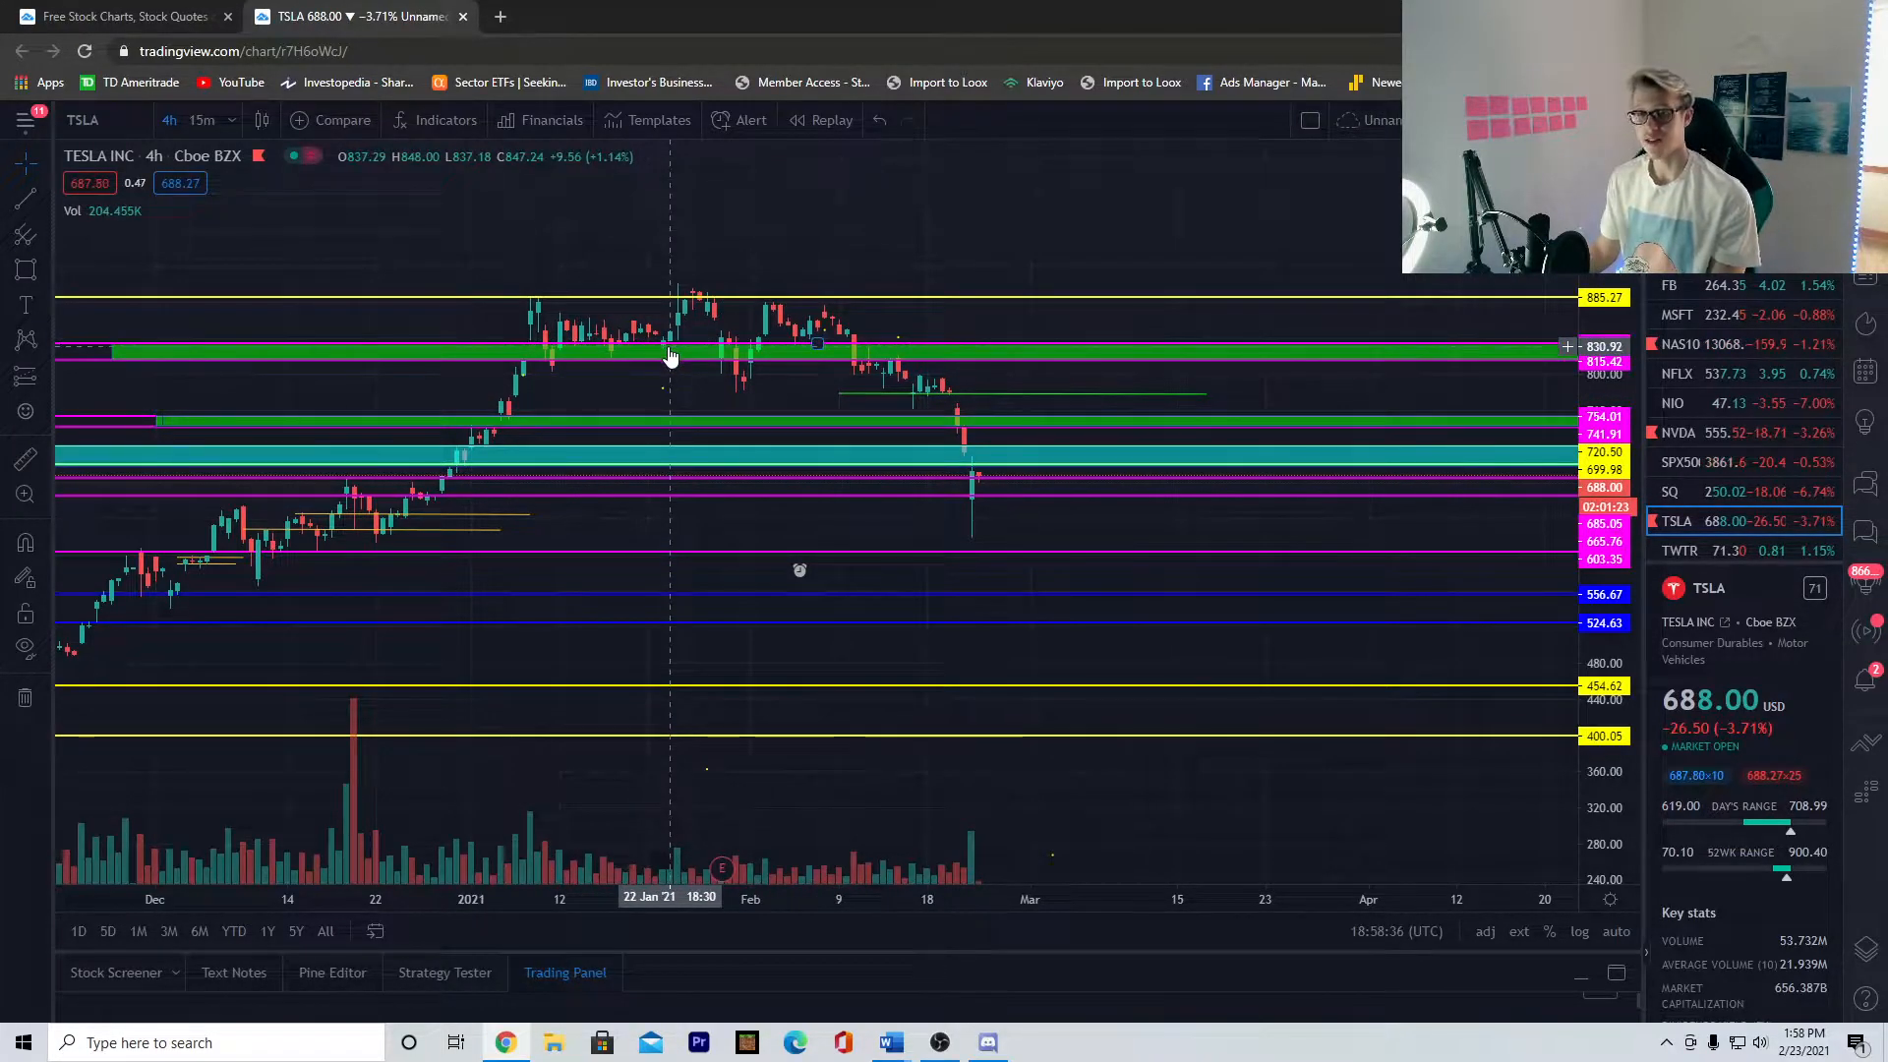
mouse_move(699, 368)
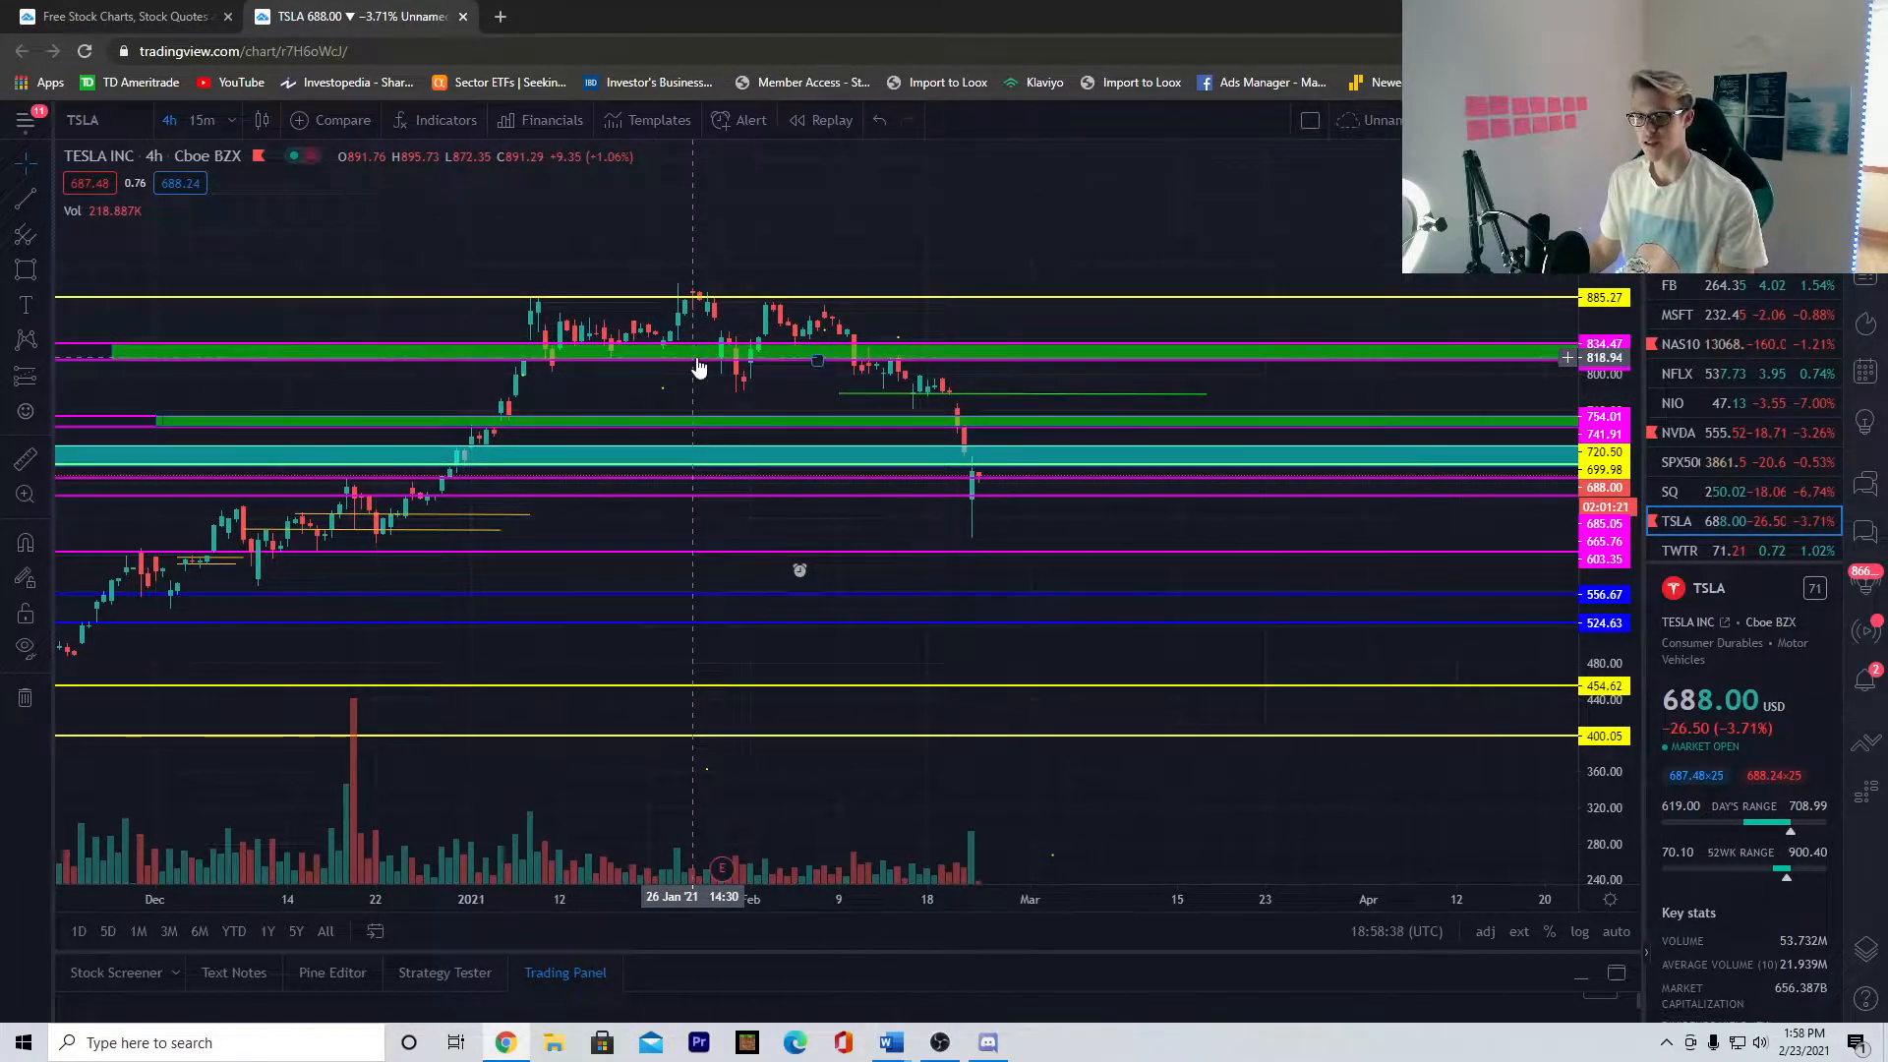
mouse_move(678, 374)
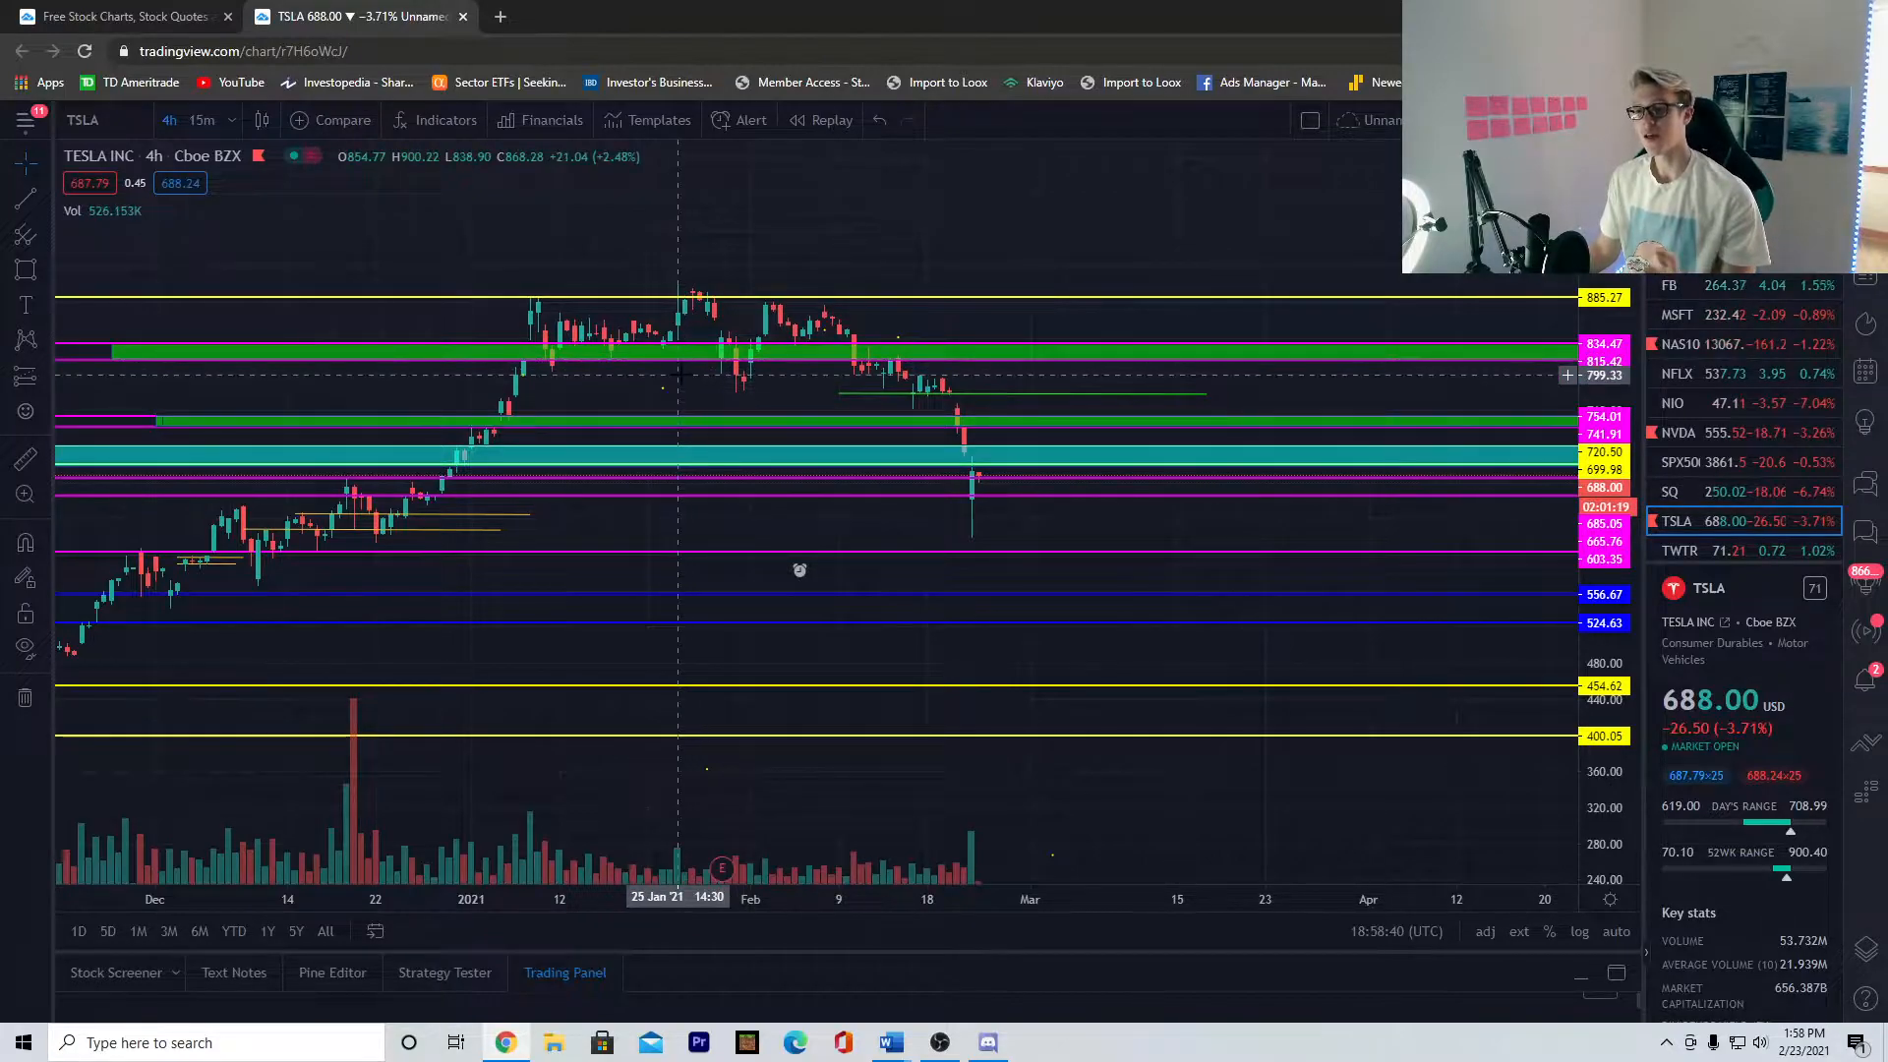
mouse_move(1066, 472)
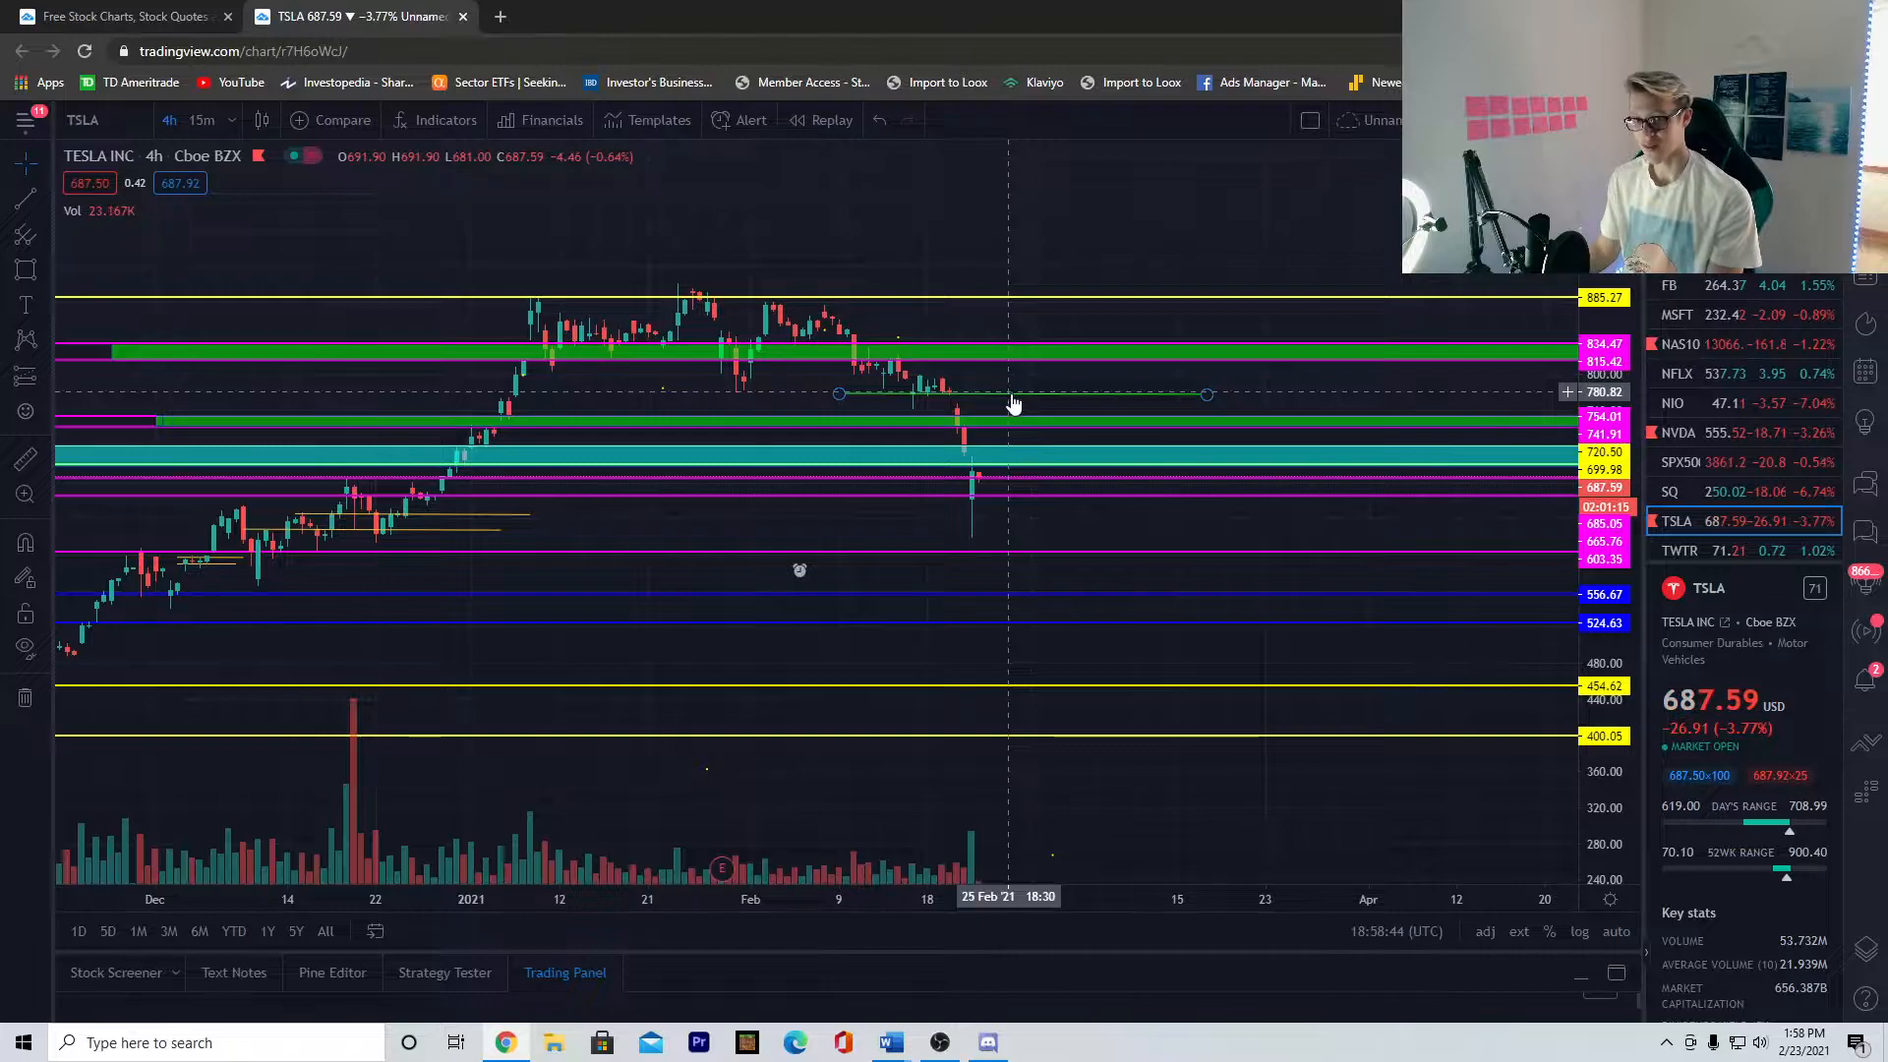
mouse_move(1022, 383)
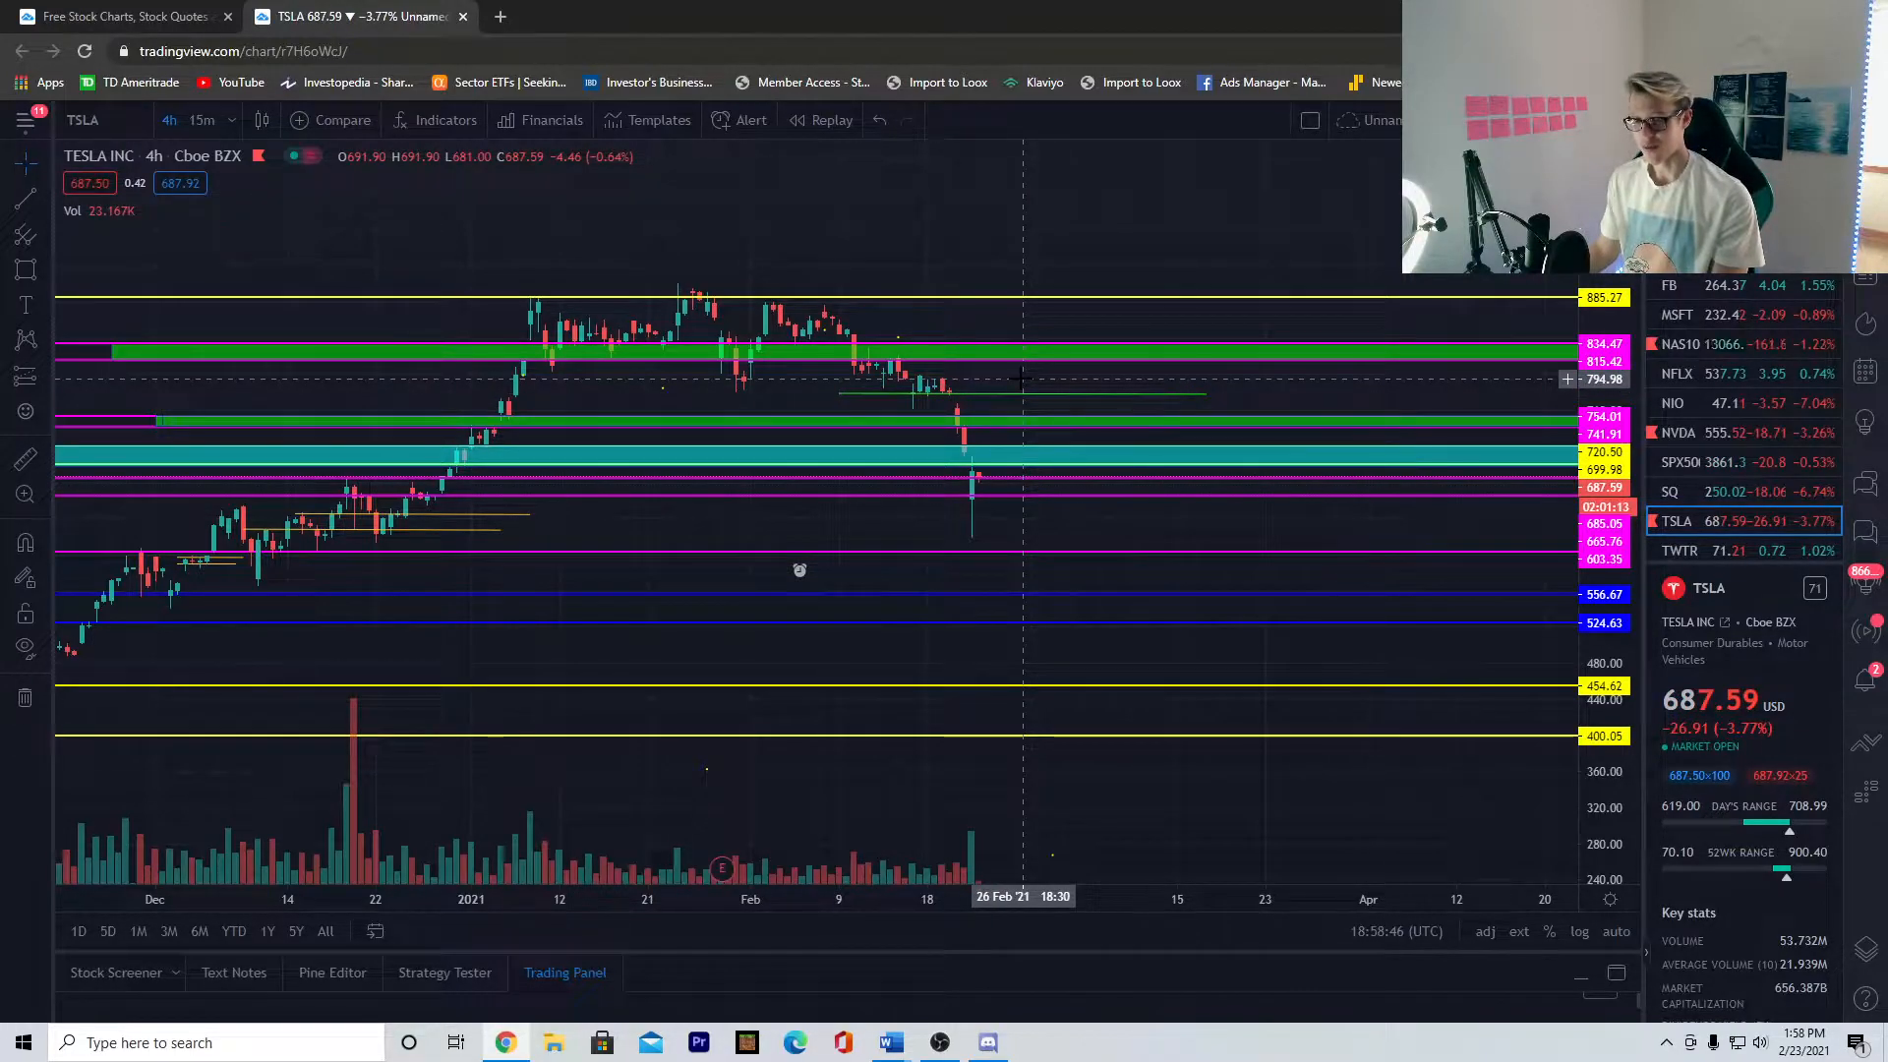
mouse_move(1014, 350)
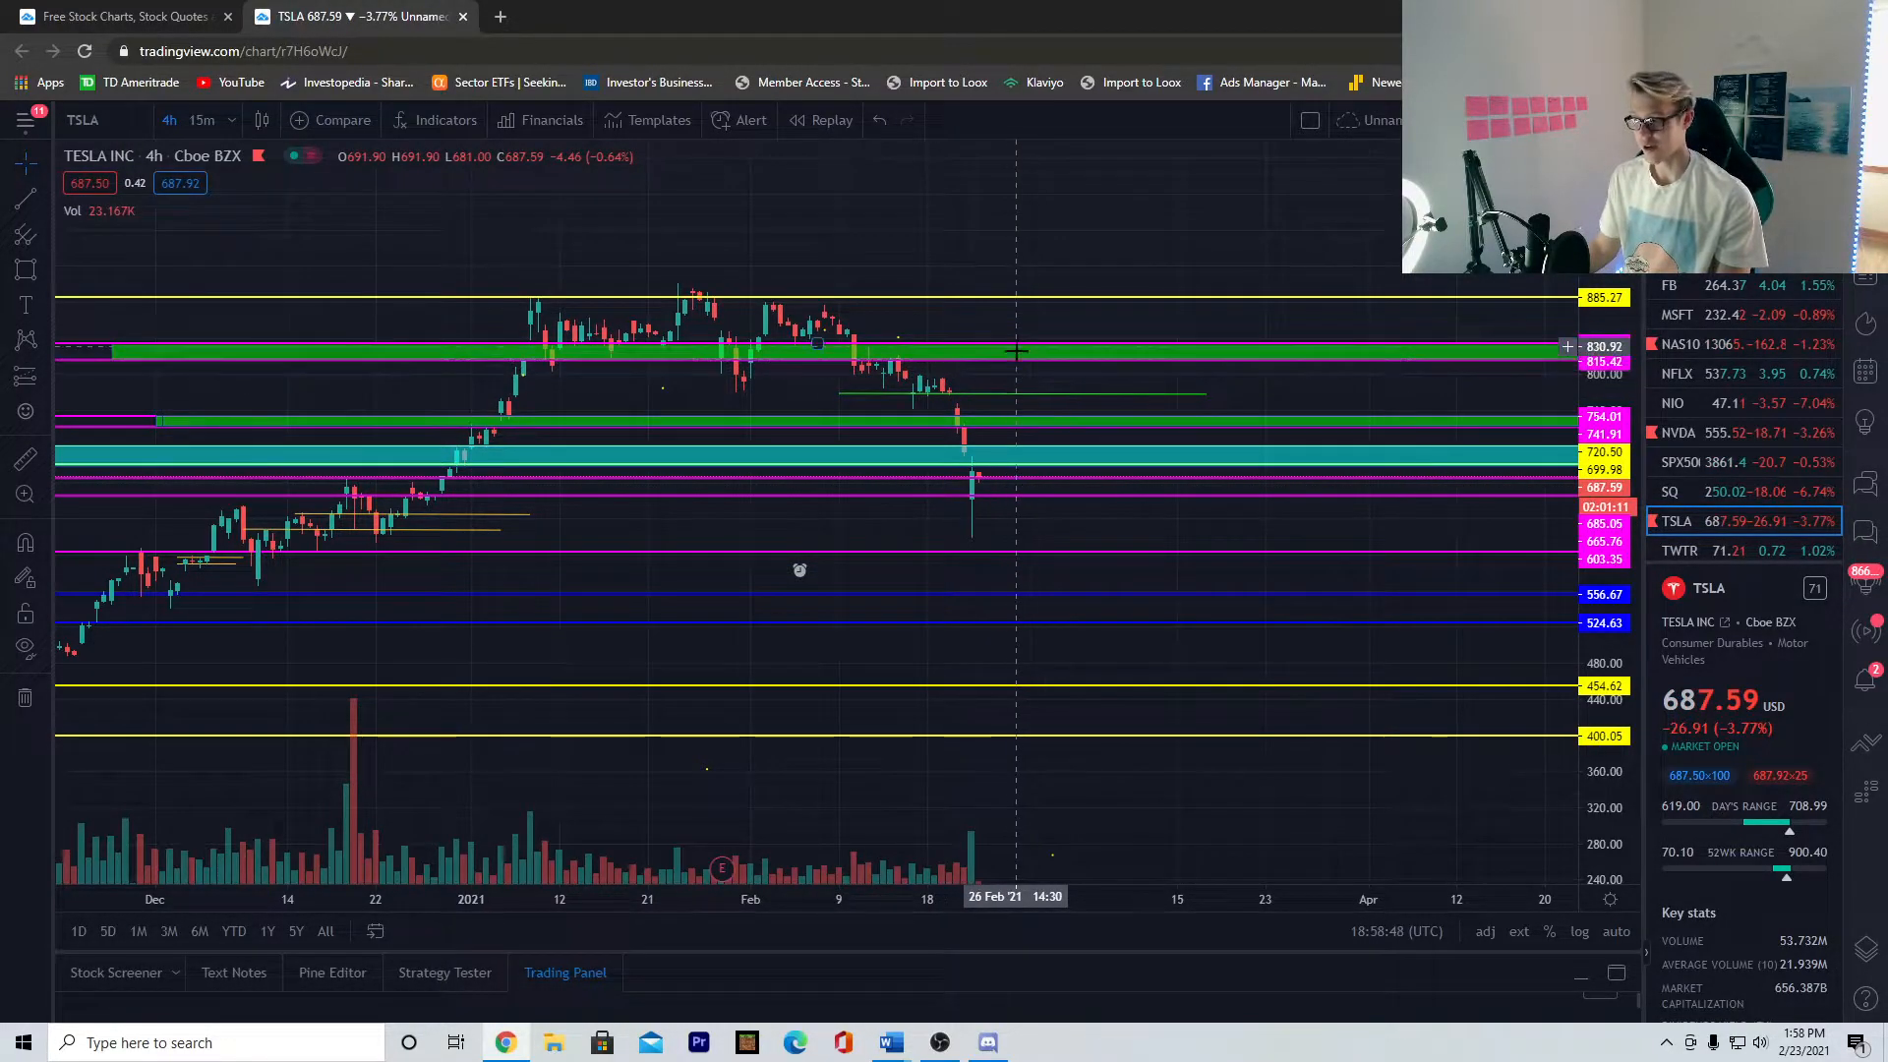
mouse_move(1005, 369)
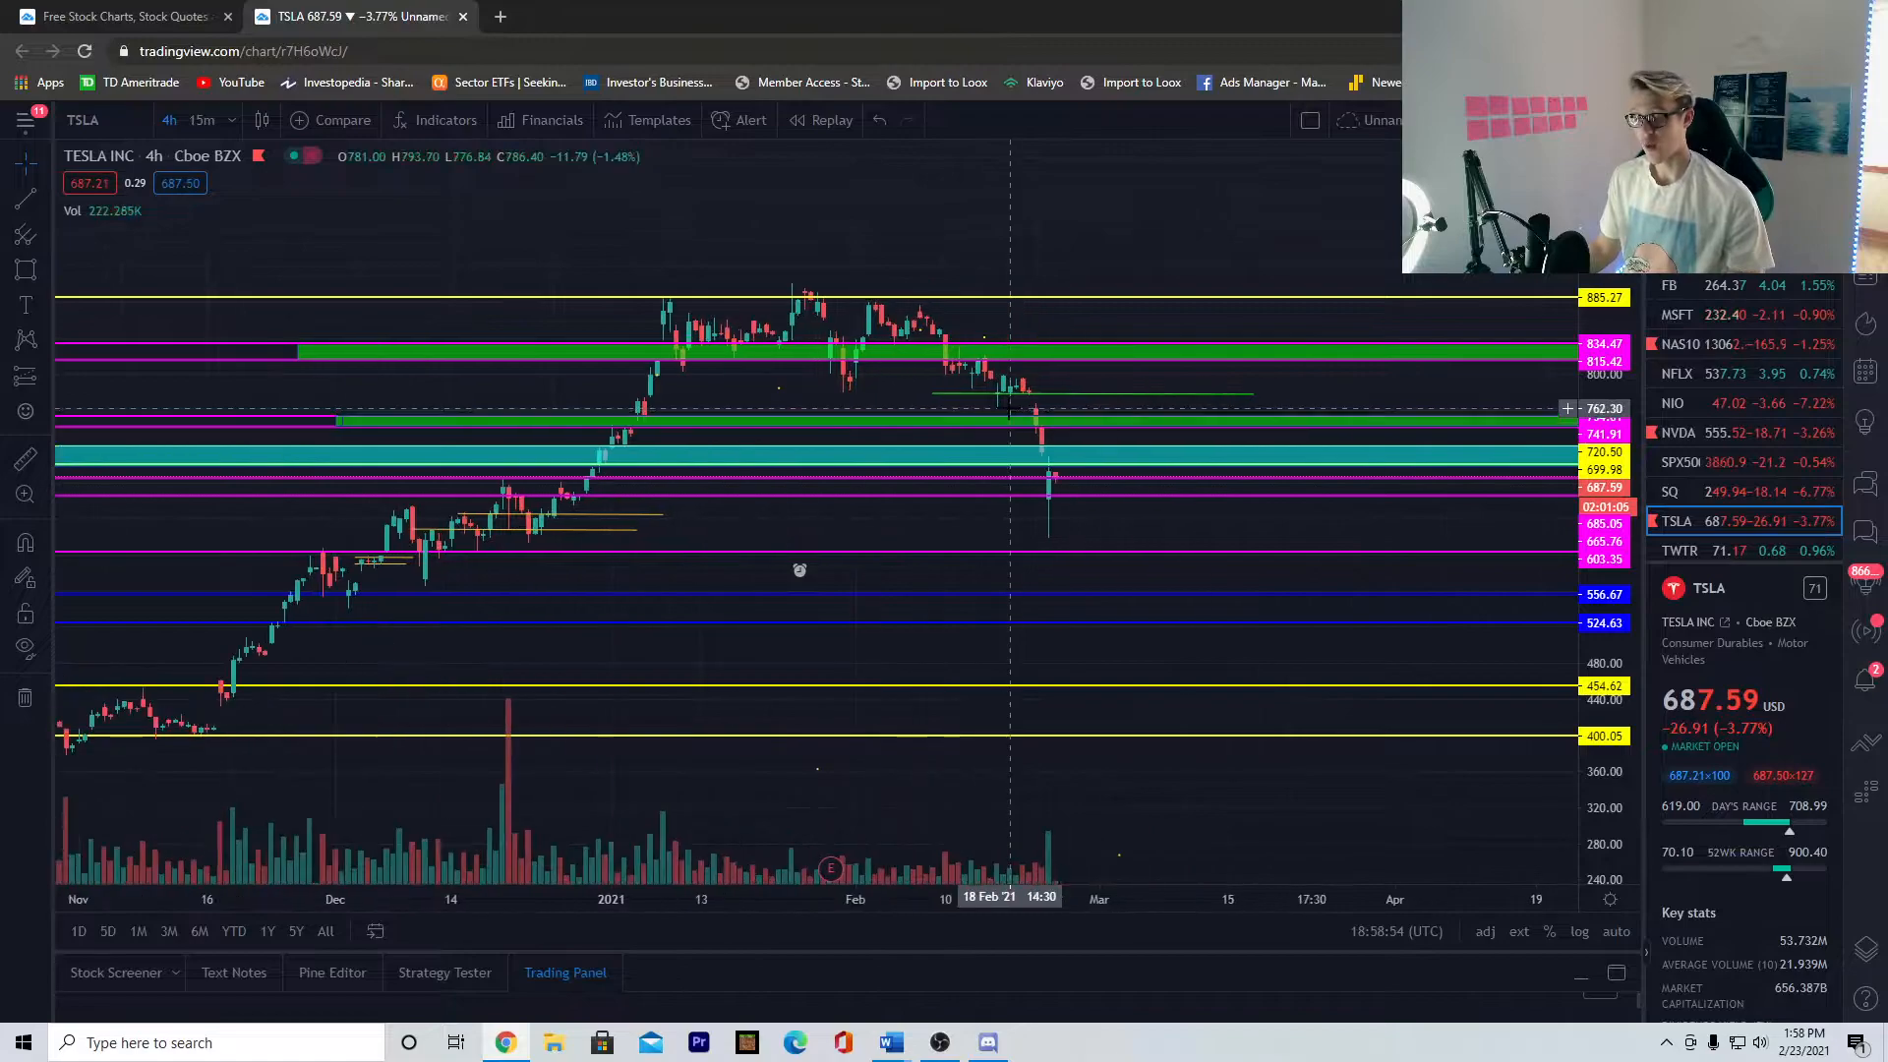
mouse_move(1054, 324)
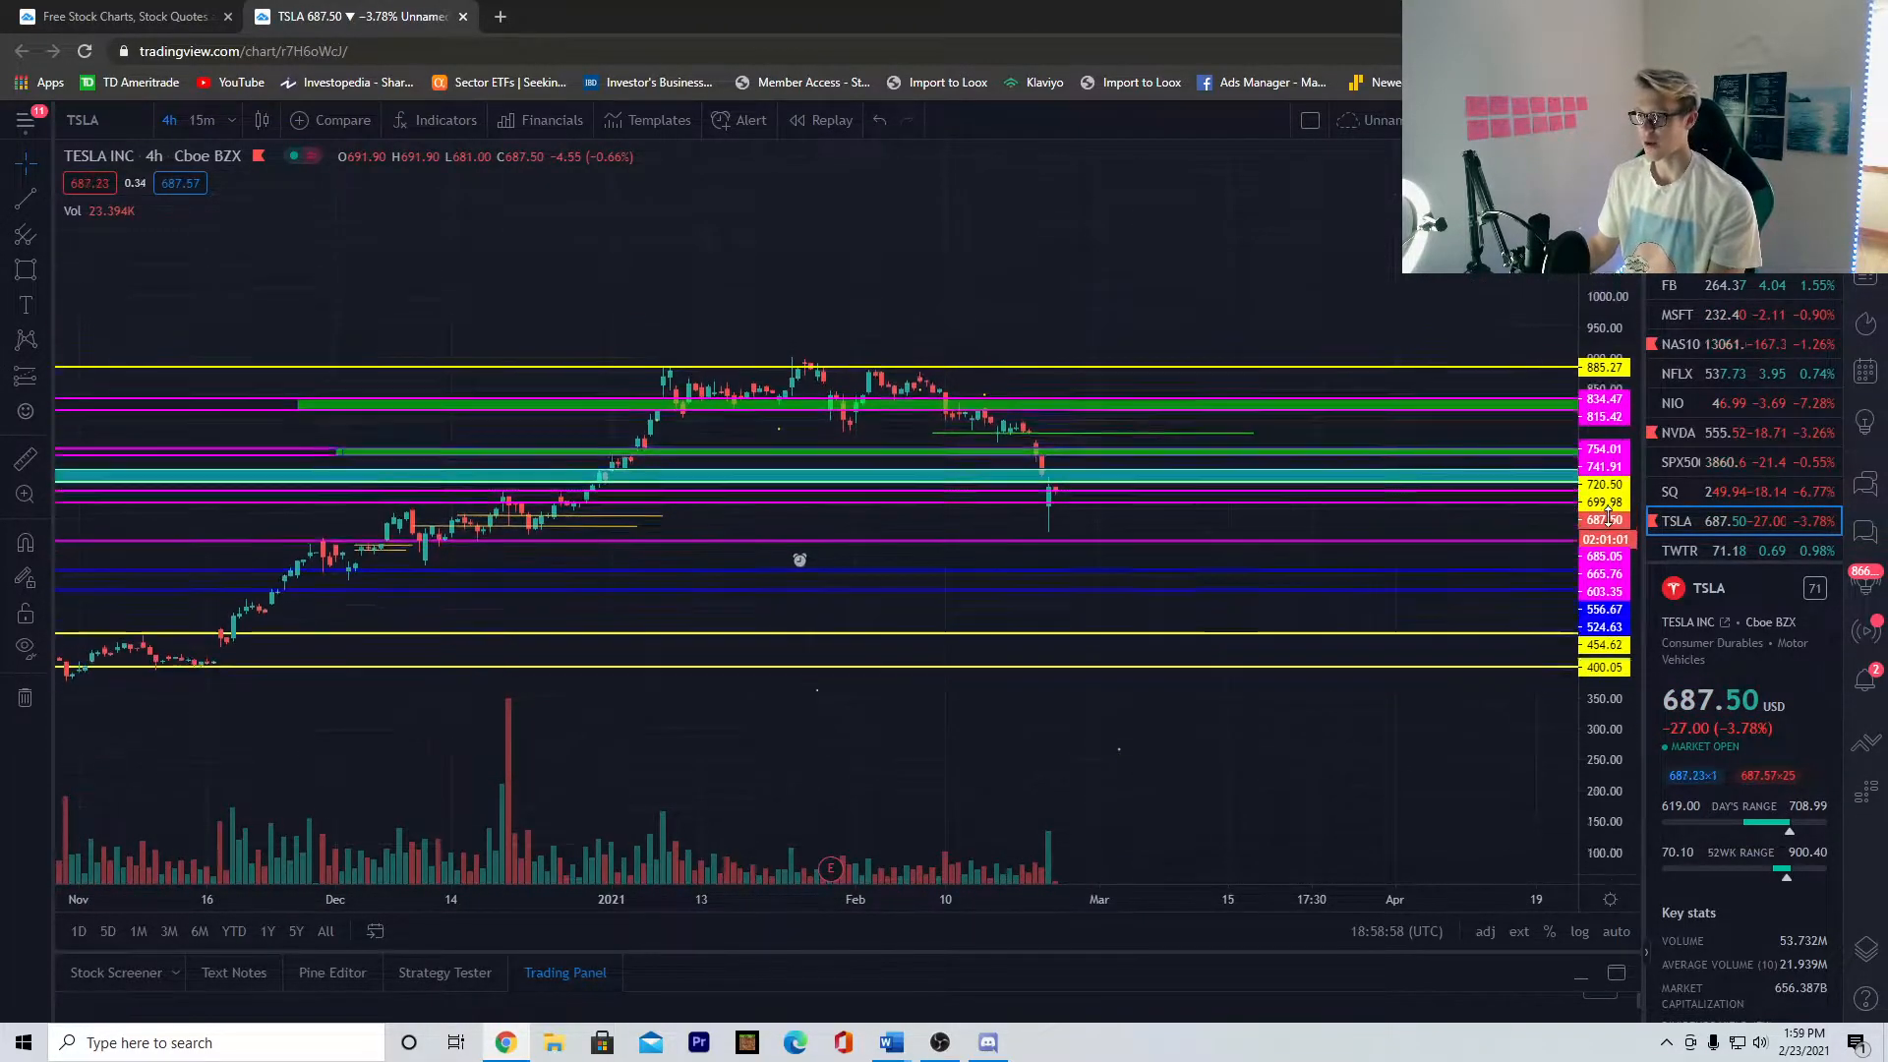
scroll("down", 3)
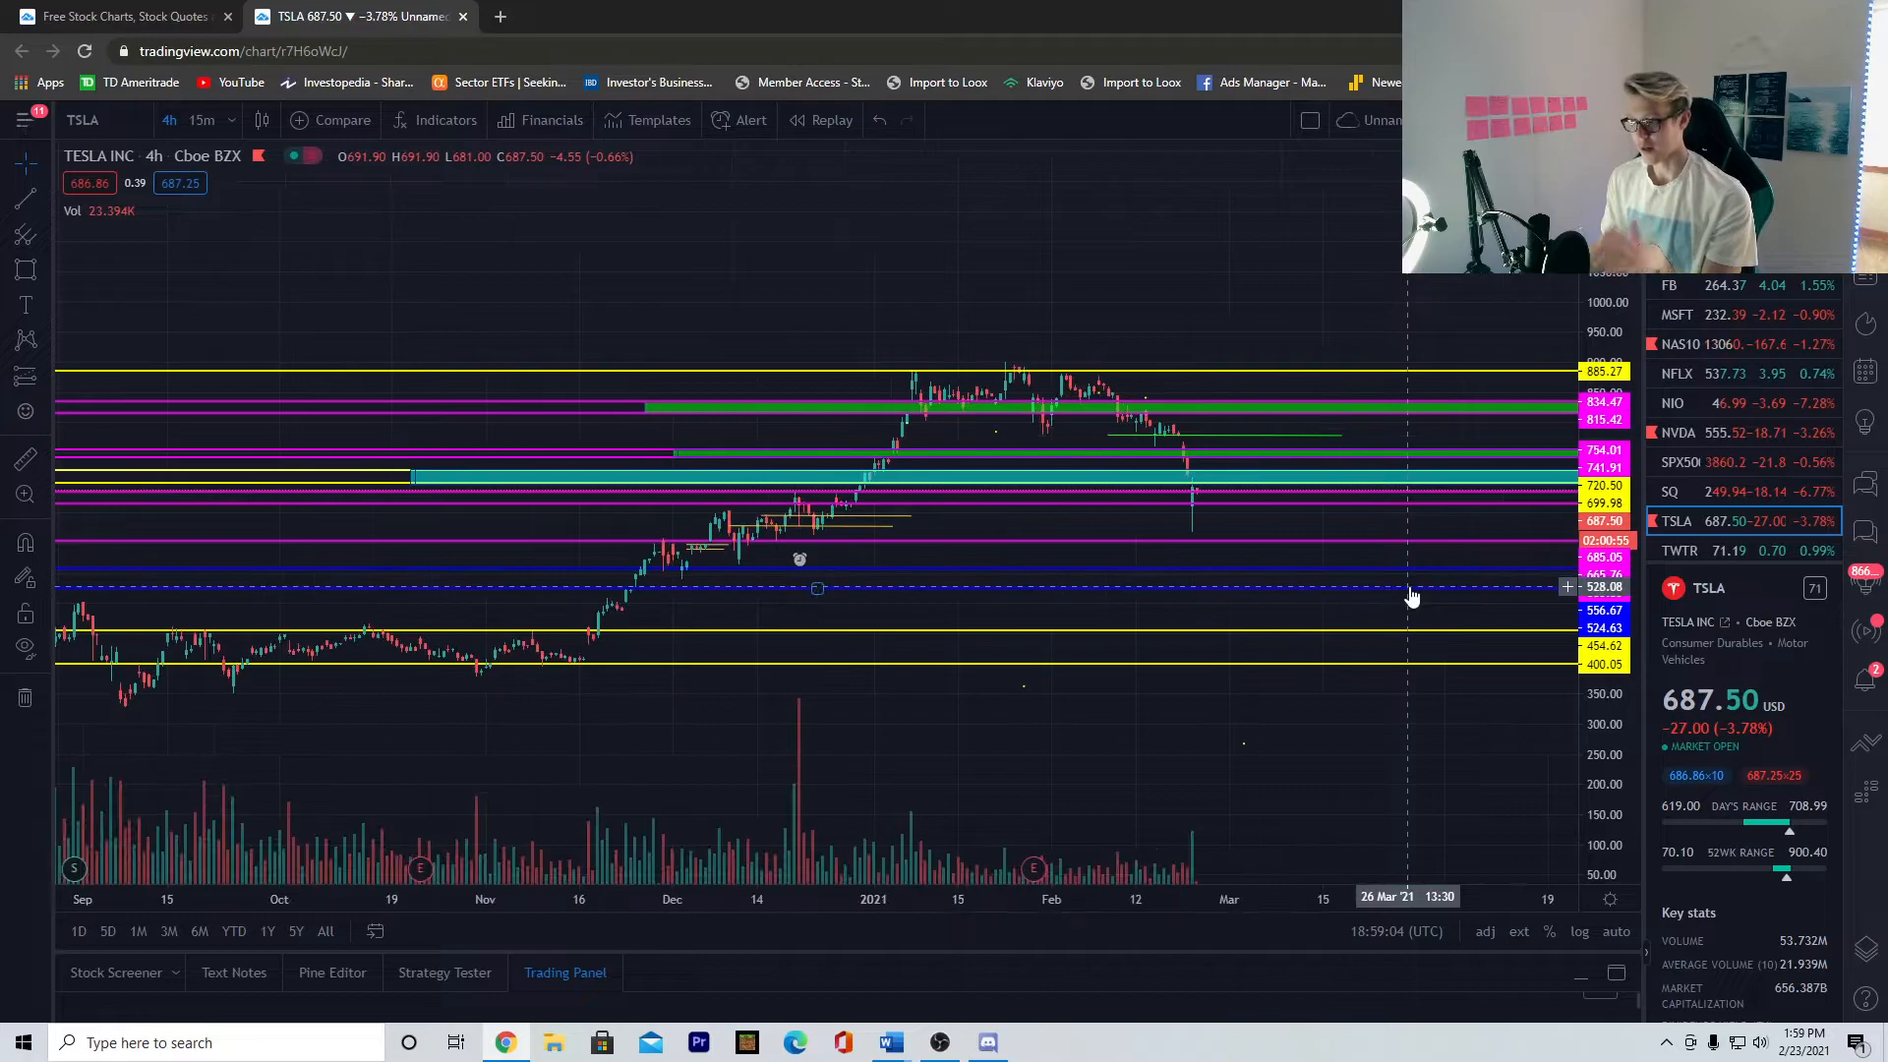
mouse_move(1416, 502)
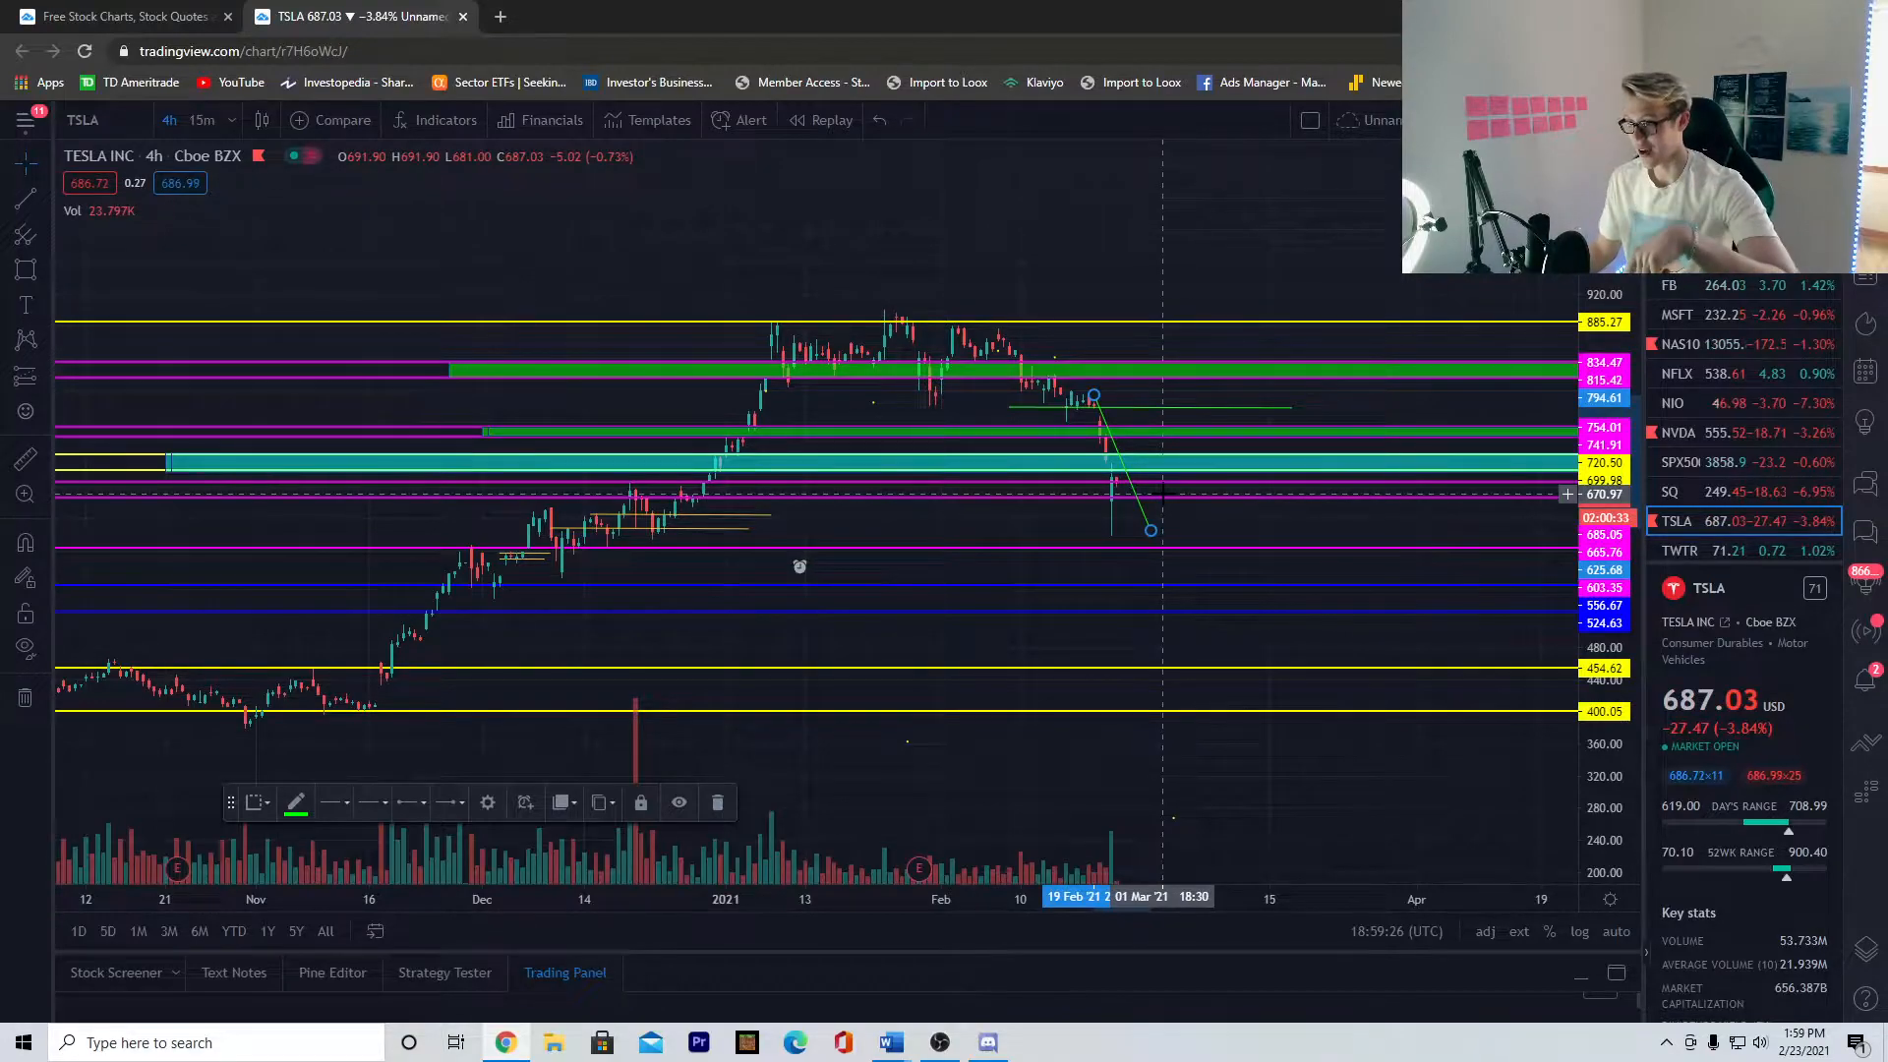
mouse_move(651, 529)
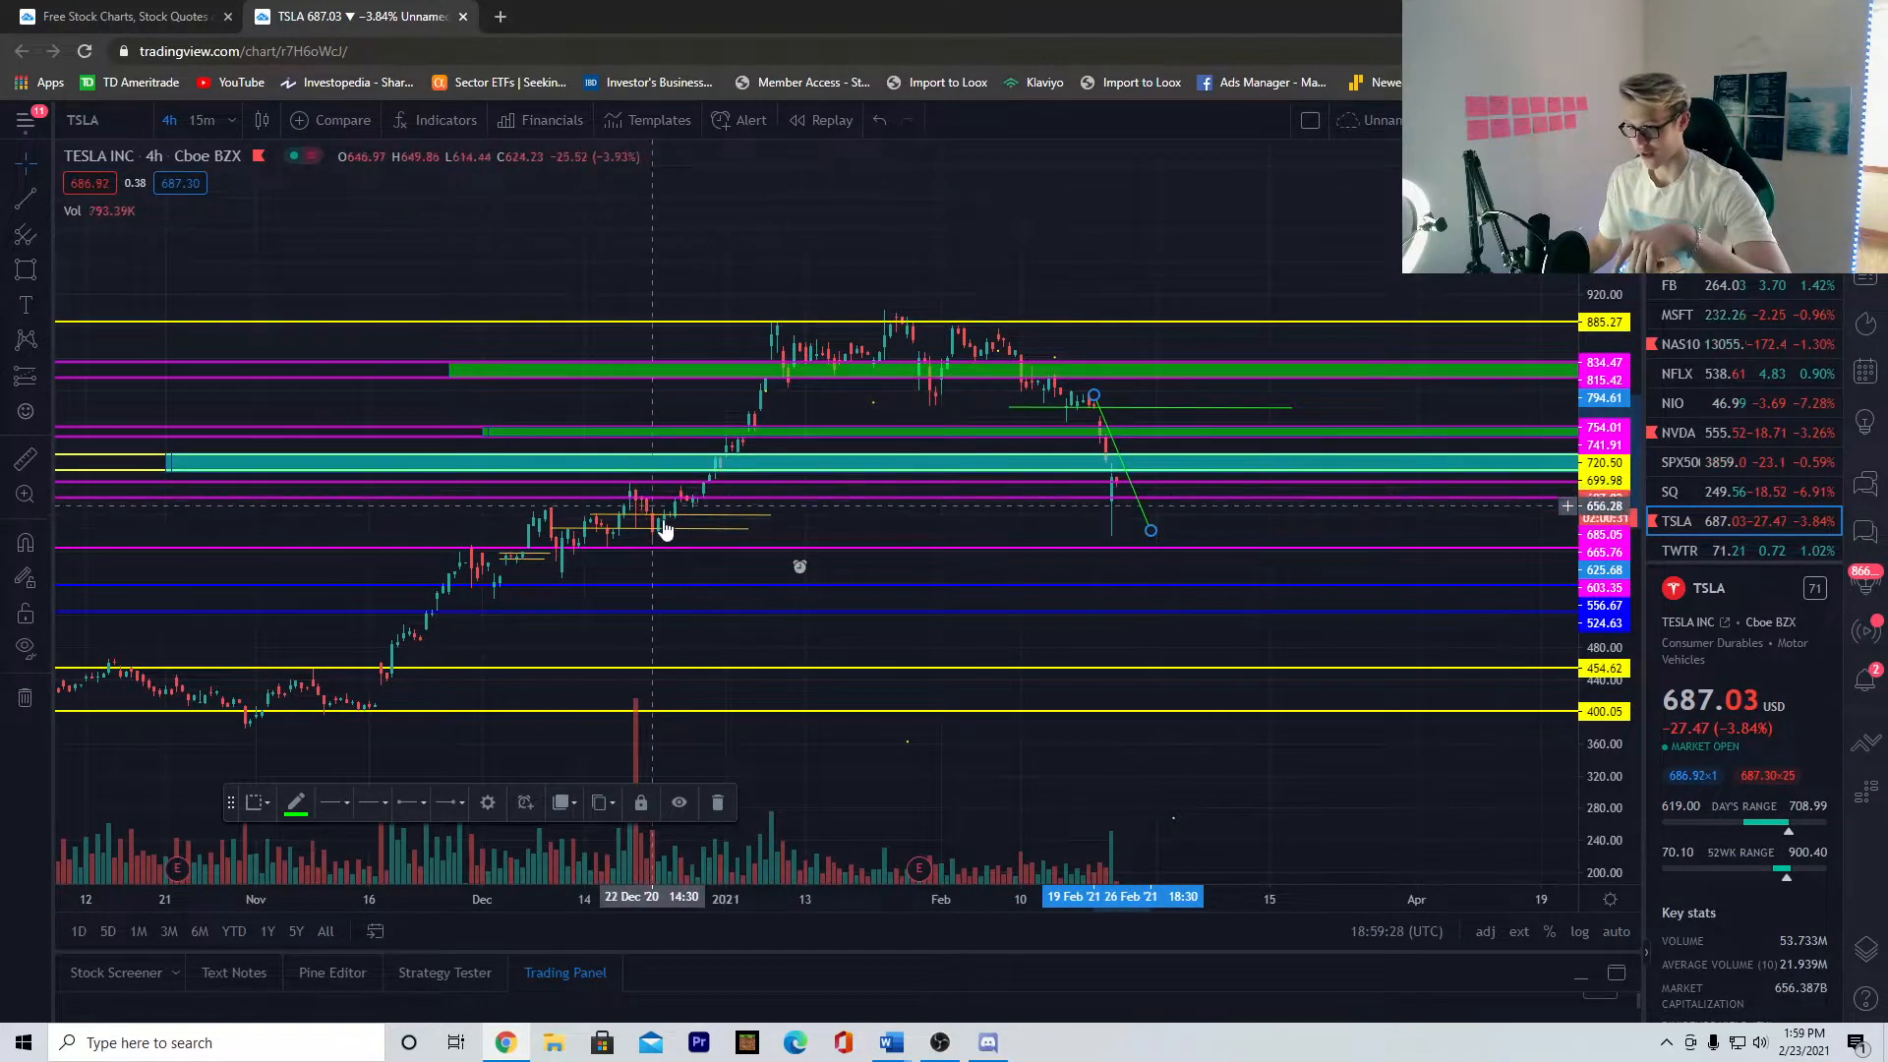
mouse_move(1104, 492)
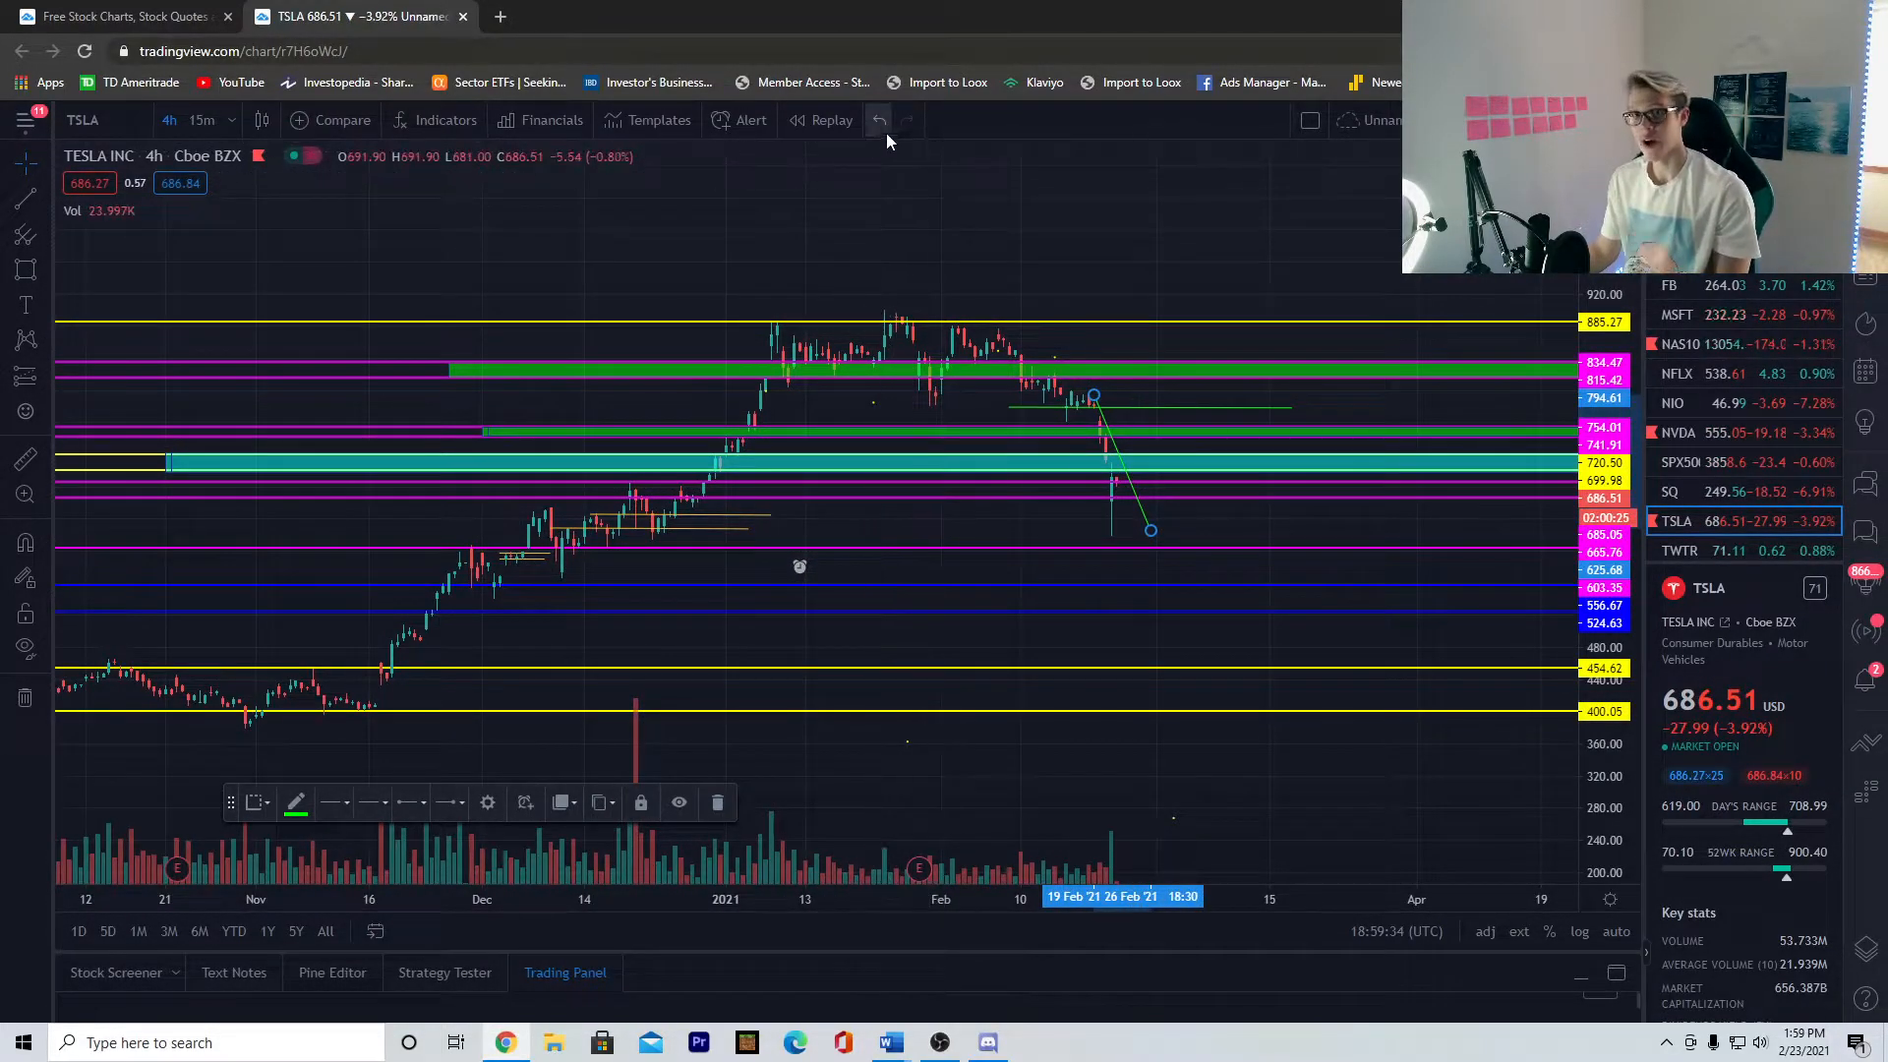
Undo the downward trend line just drawn on the TSLA chart
left_click(879, 120)
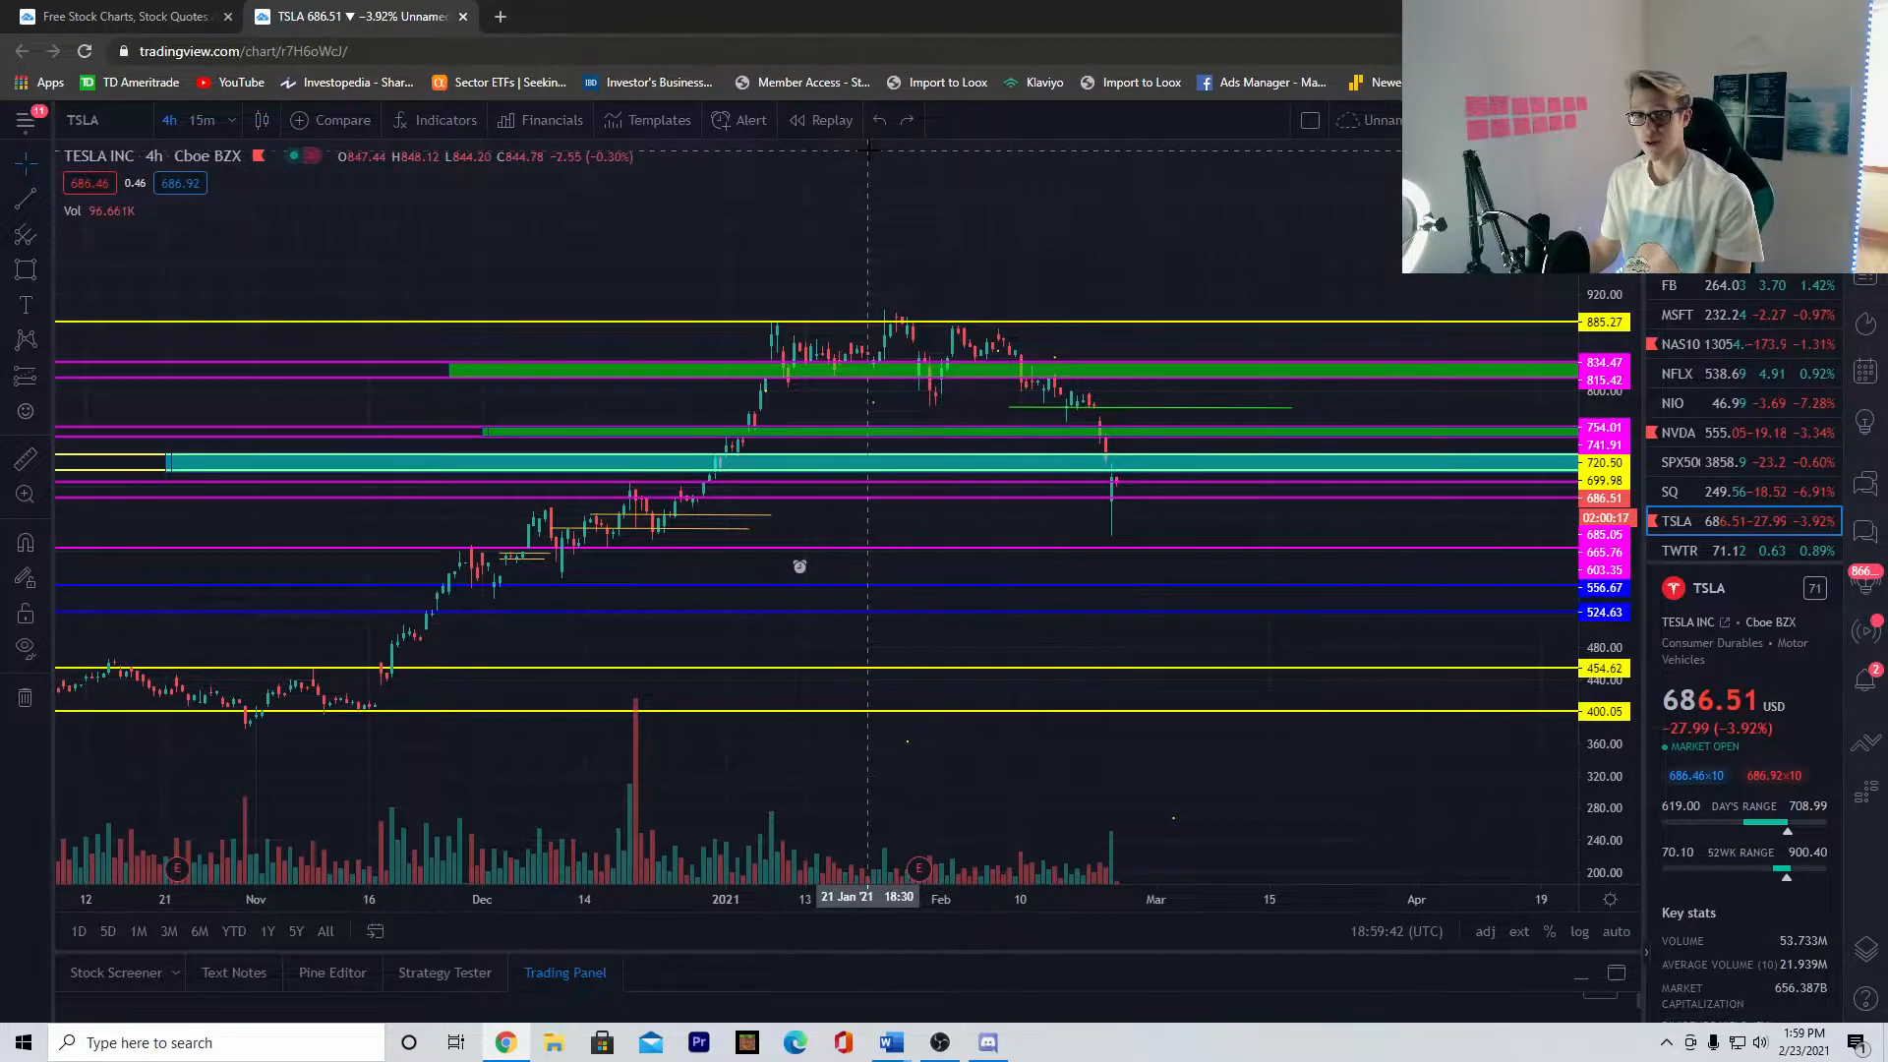
mouse_move(1078, 389)
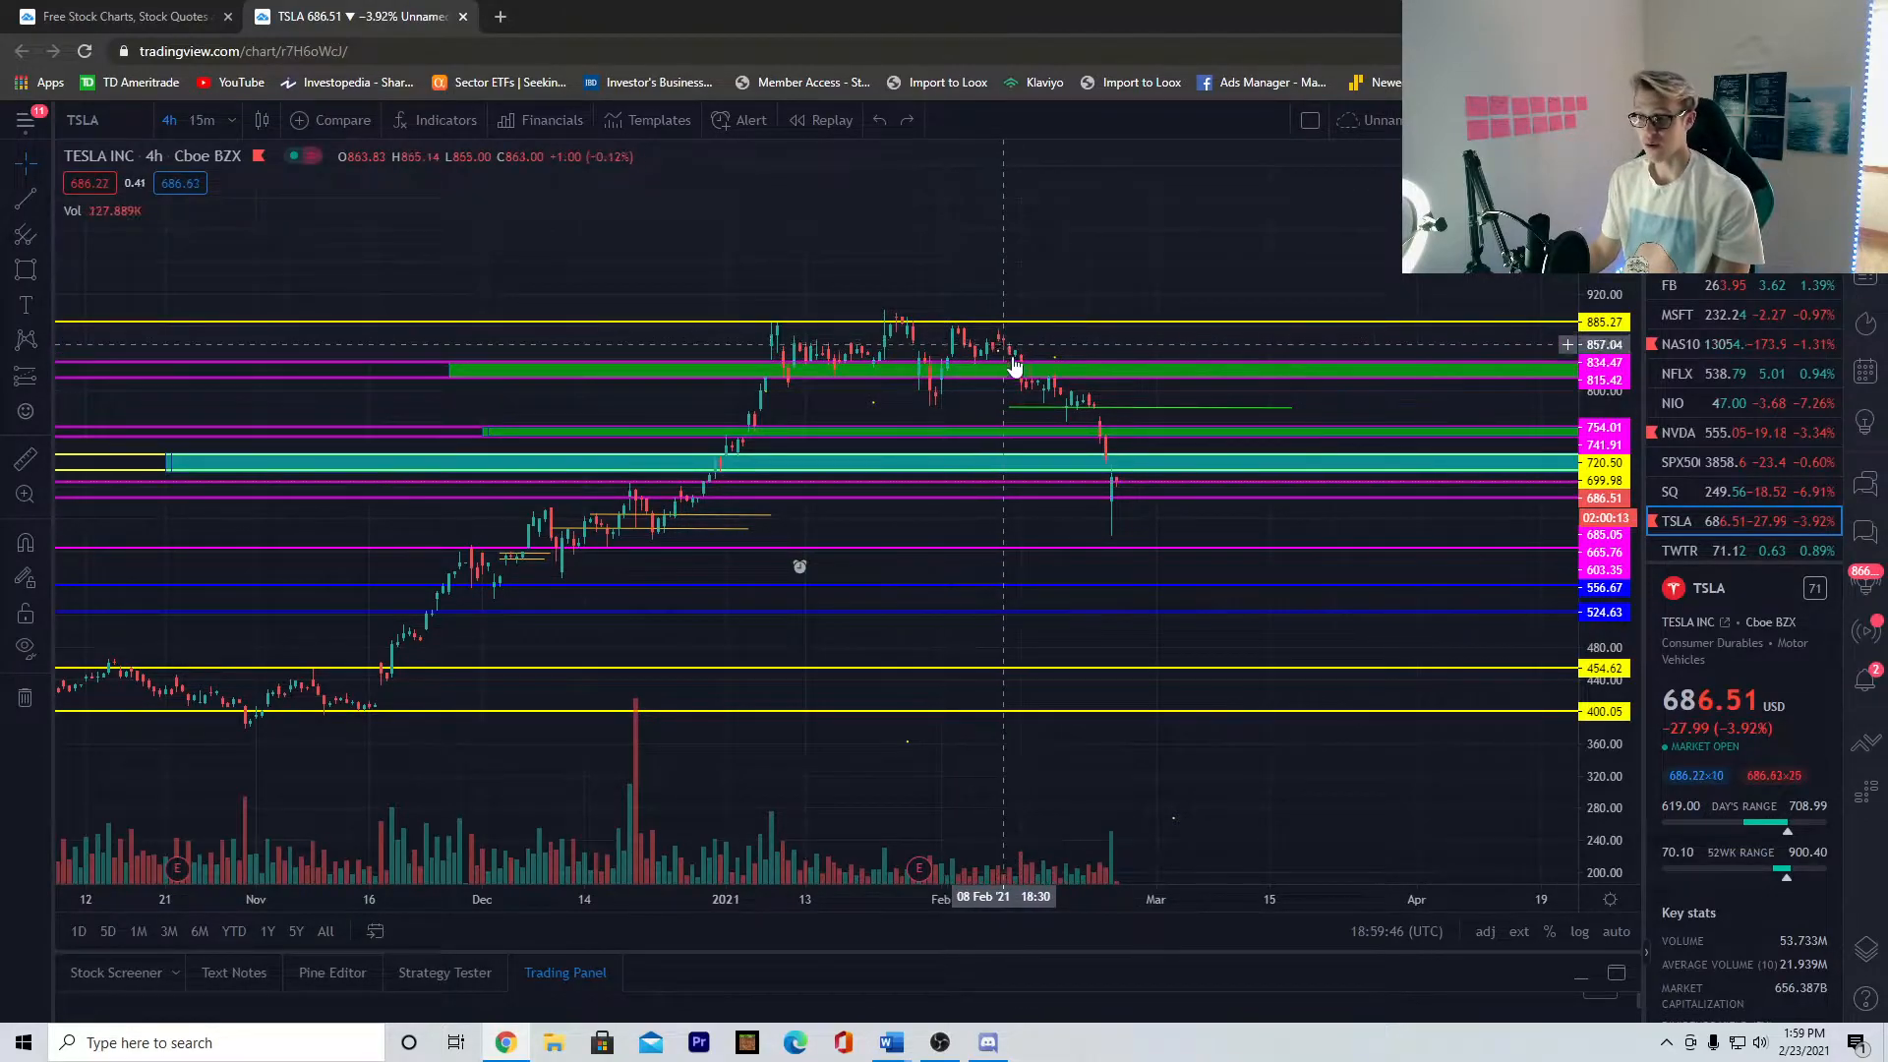
mouse_move(1113, 488)
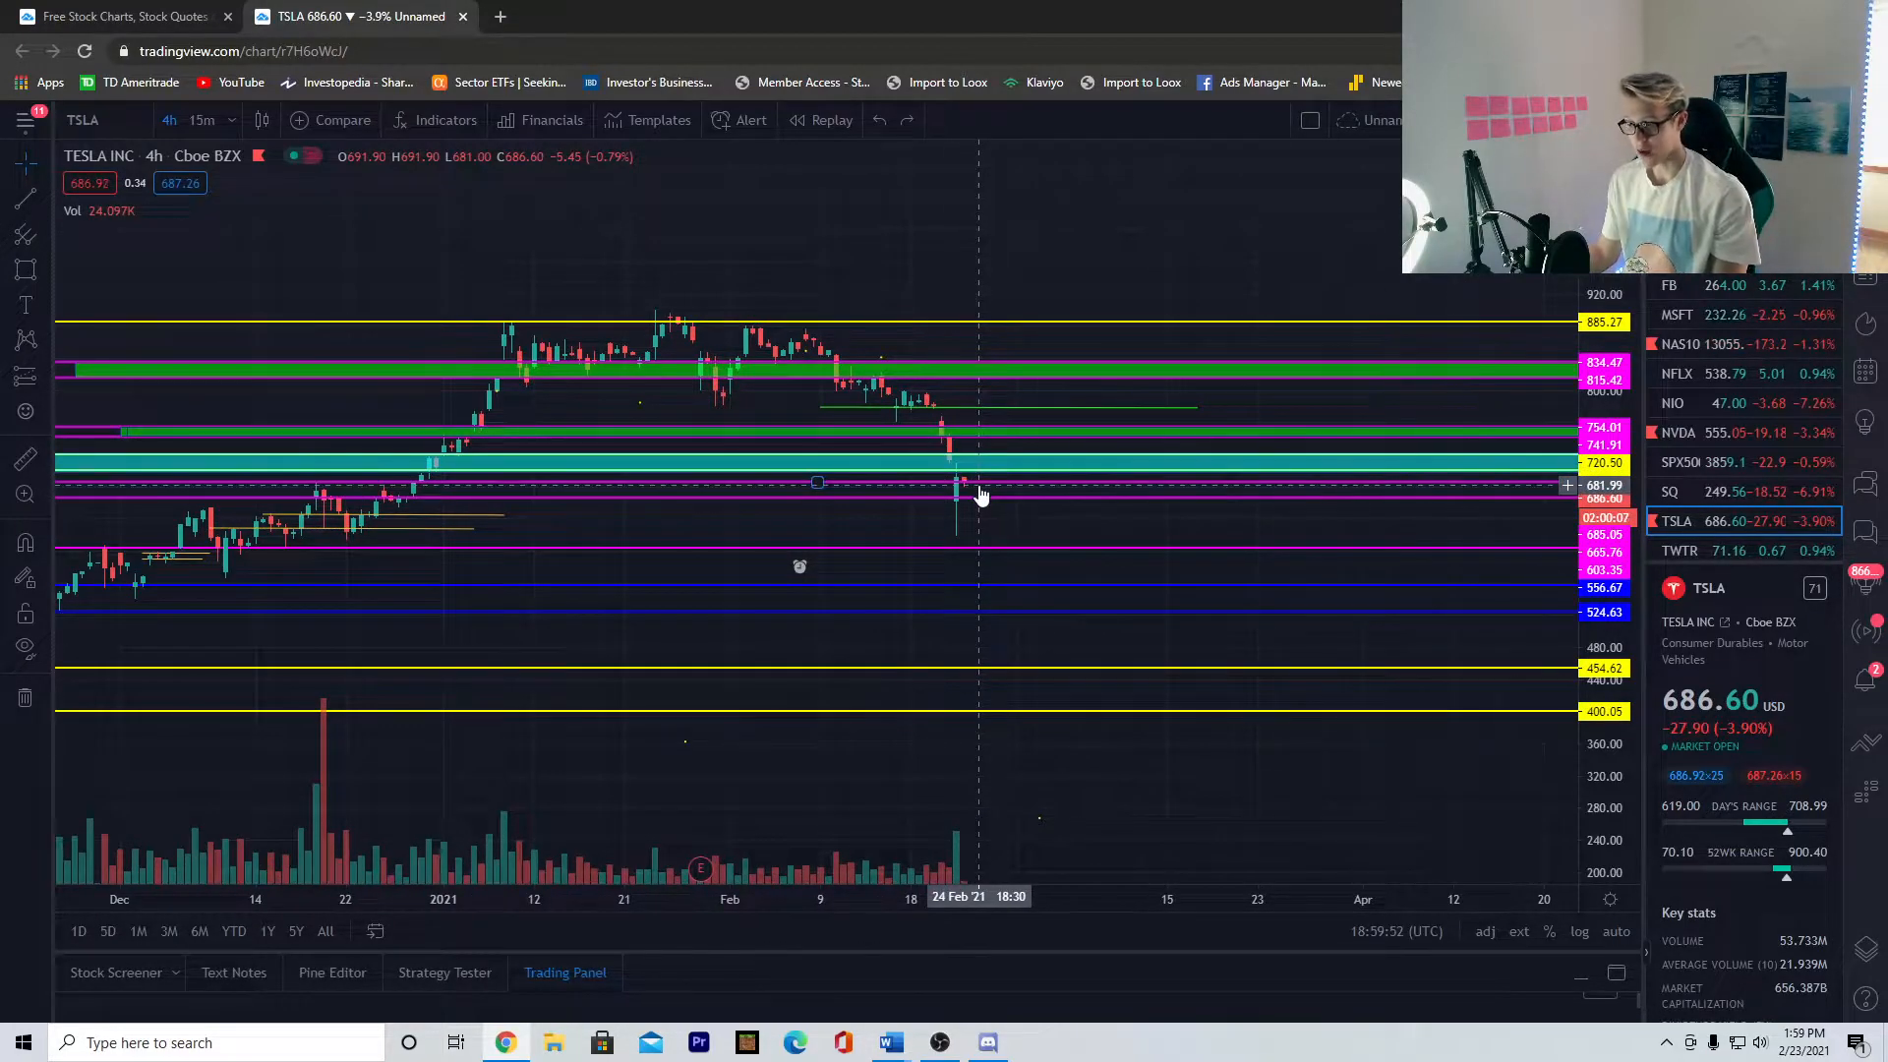
mouse_move(981, 403)
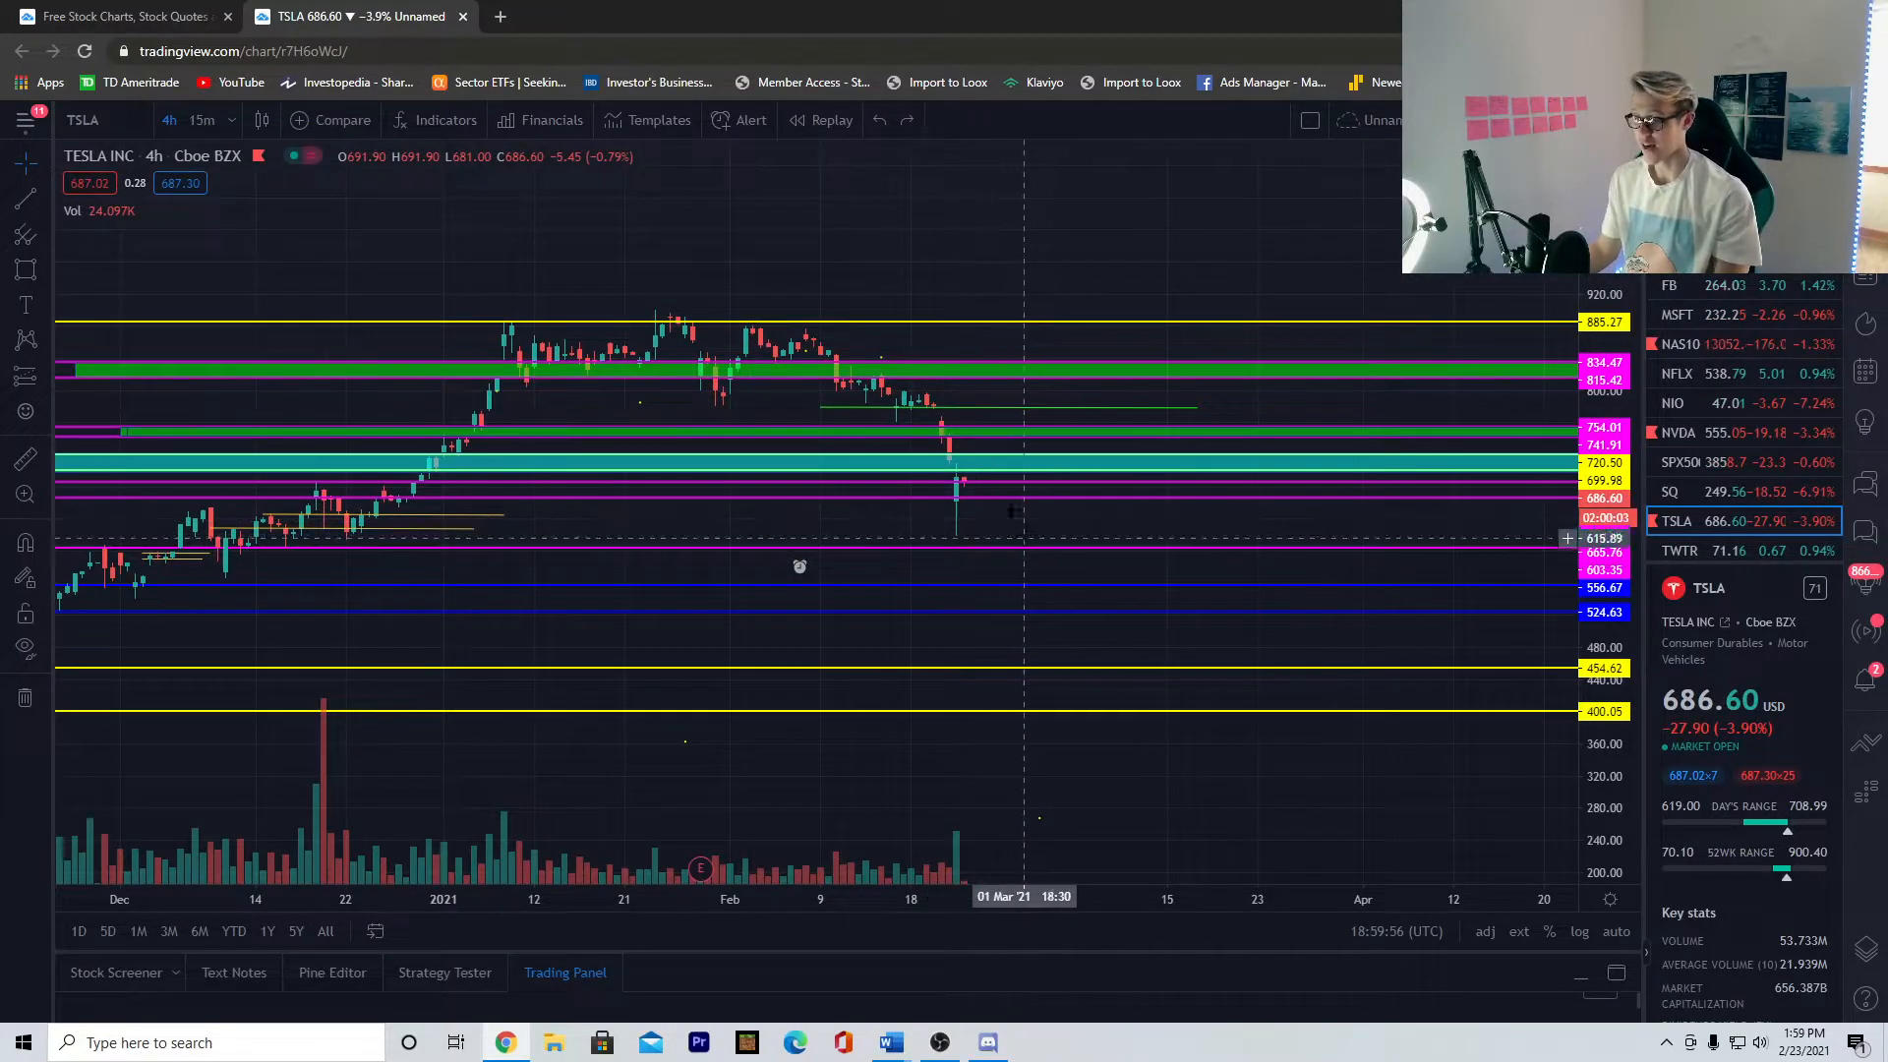
mouse_move(993, 492)
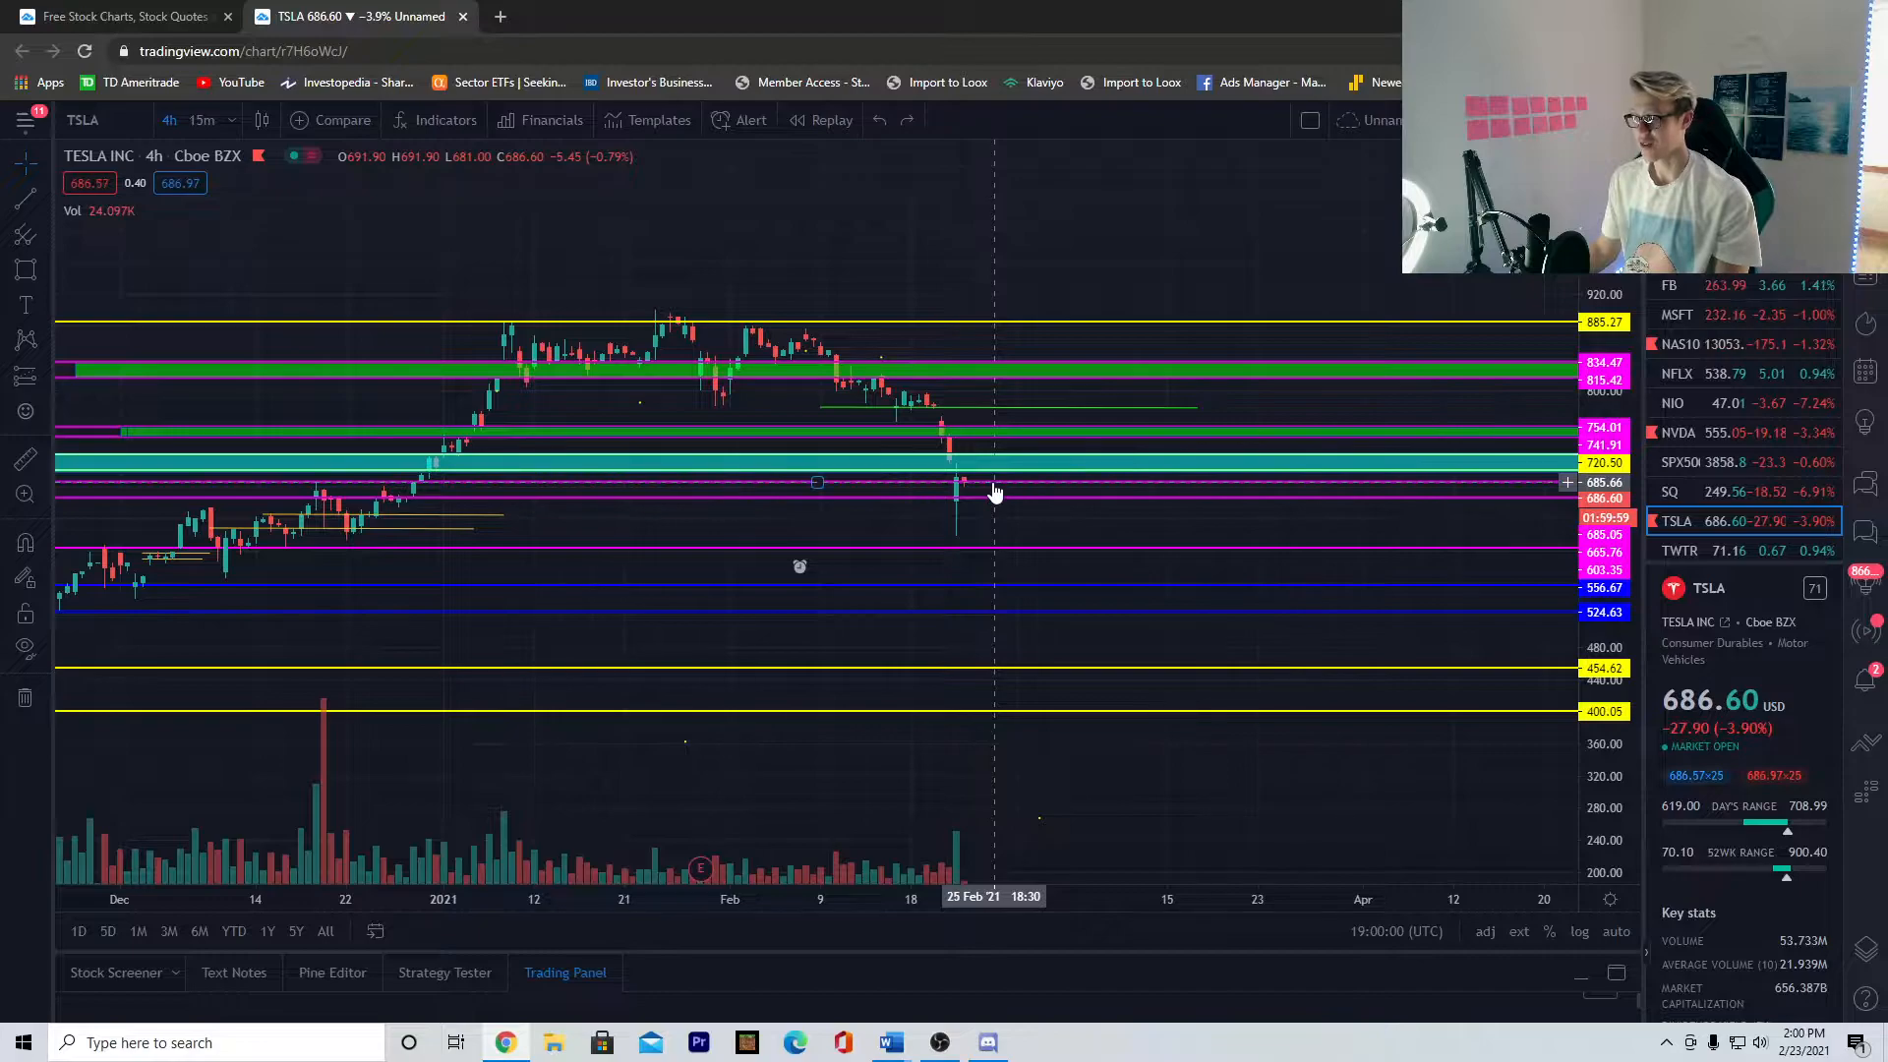
mouse_move(482, 489)
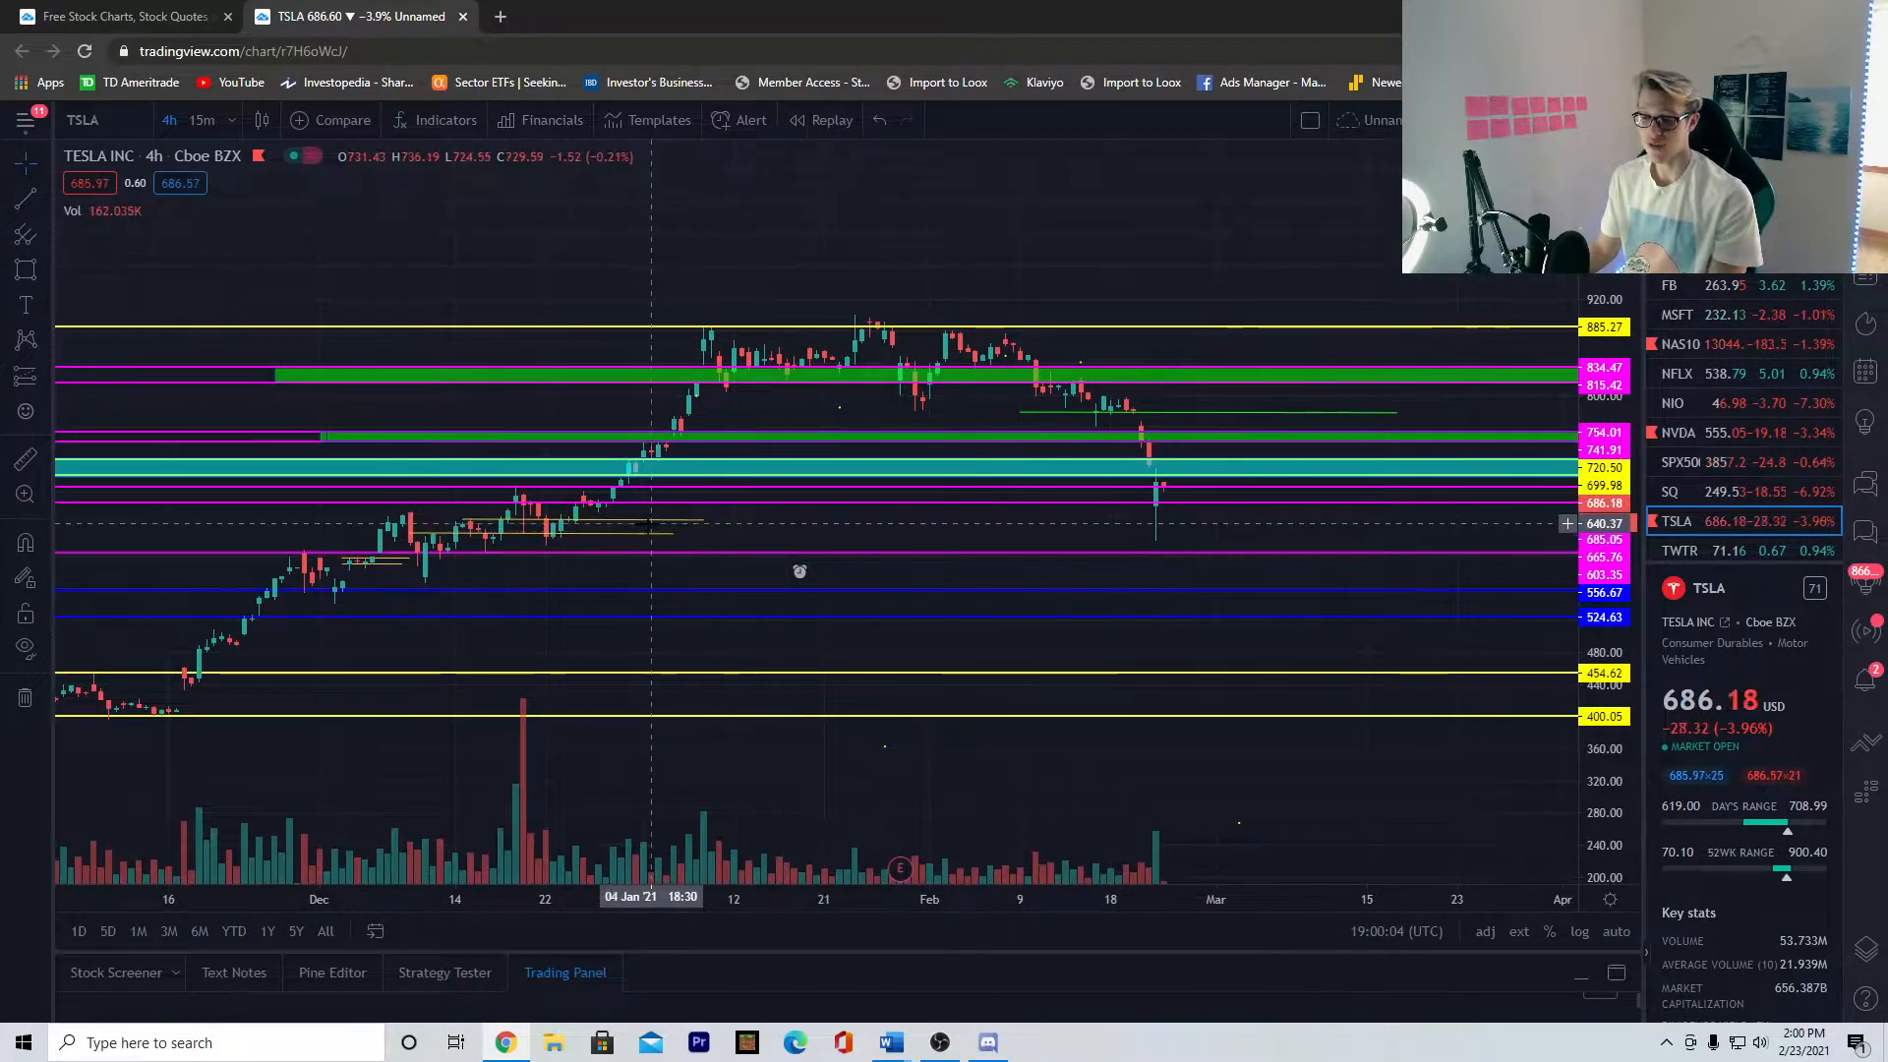
mouse_move(511, 499)
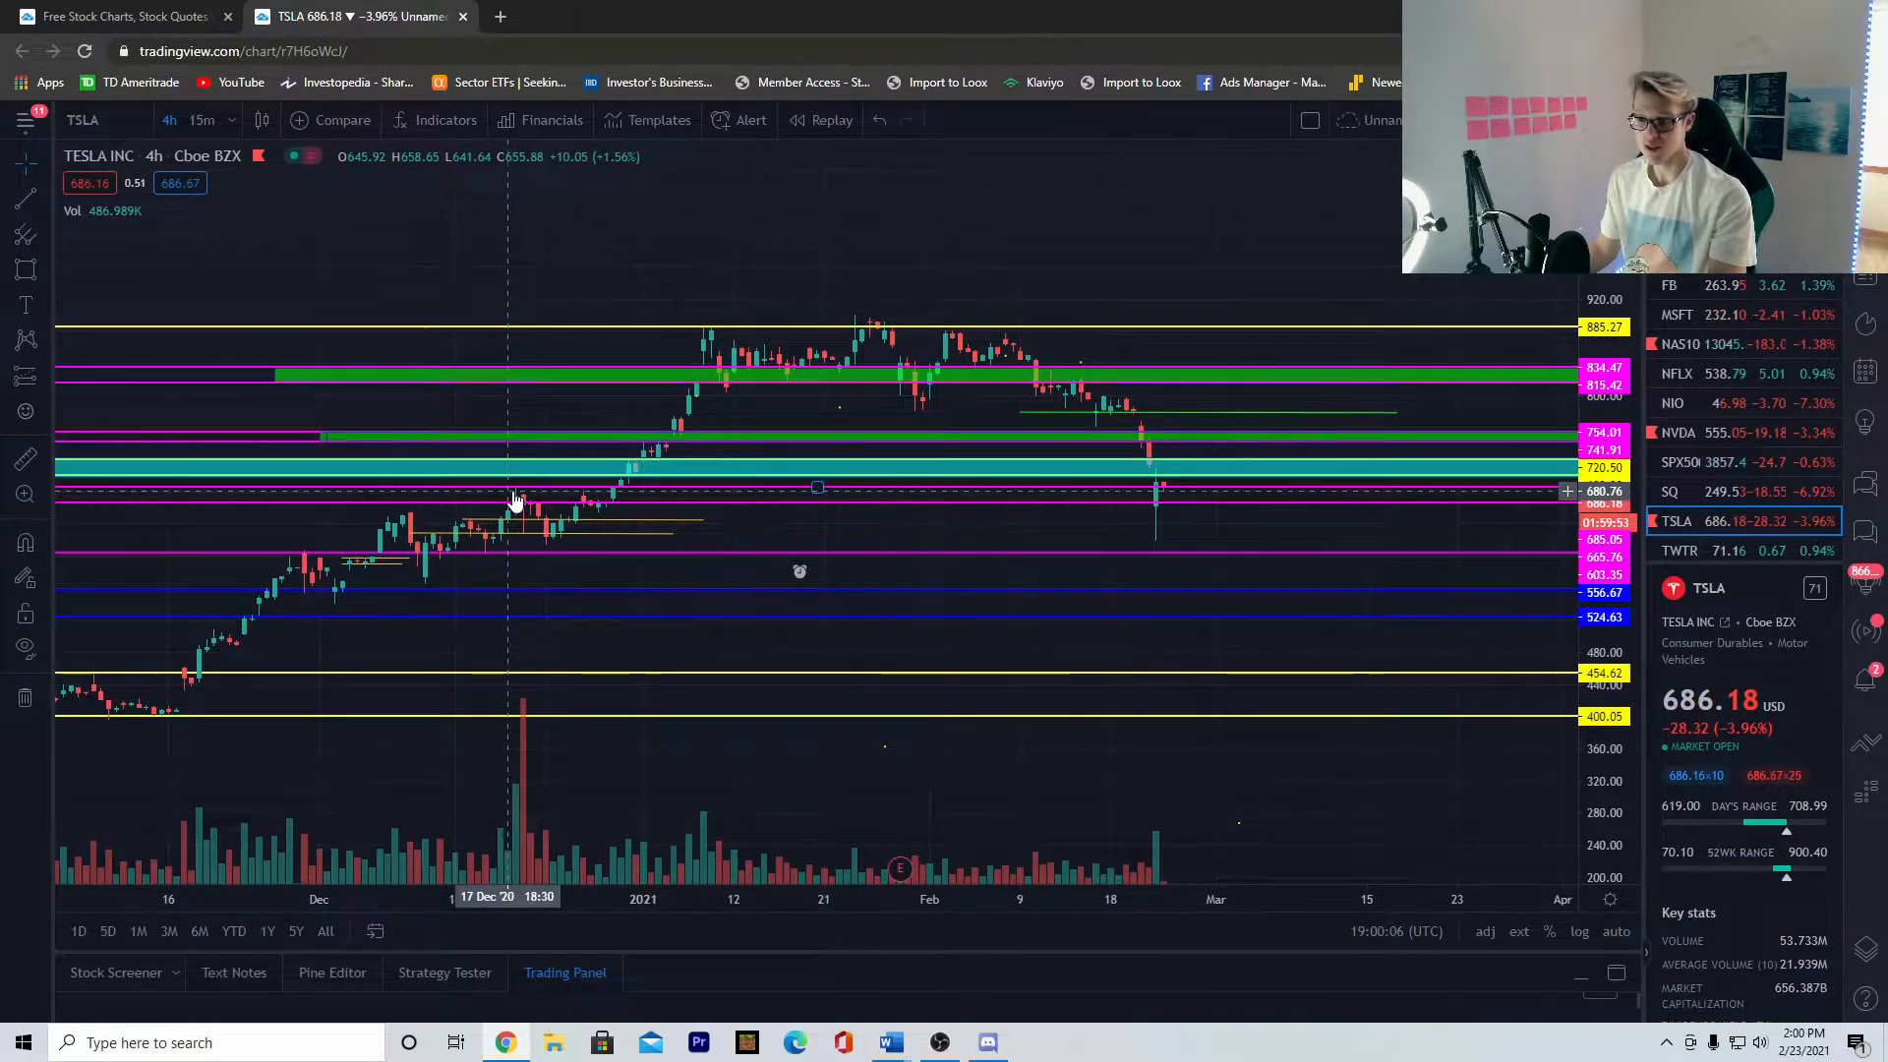
mouse_move(620, 494)
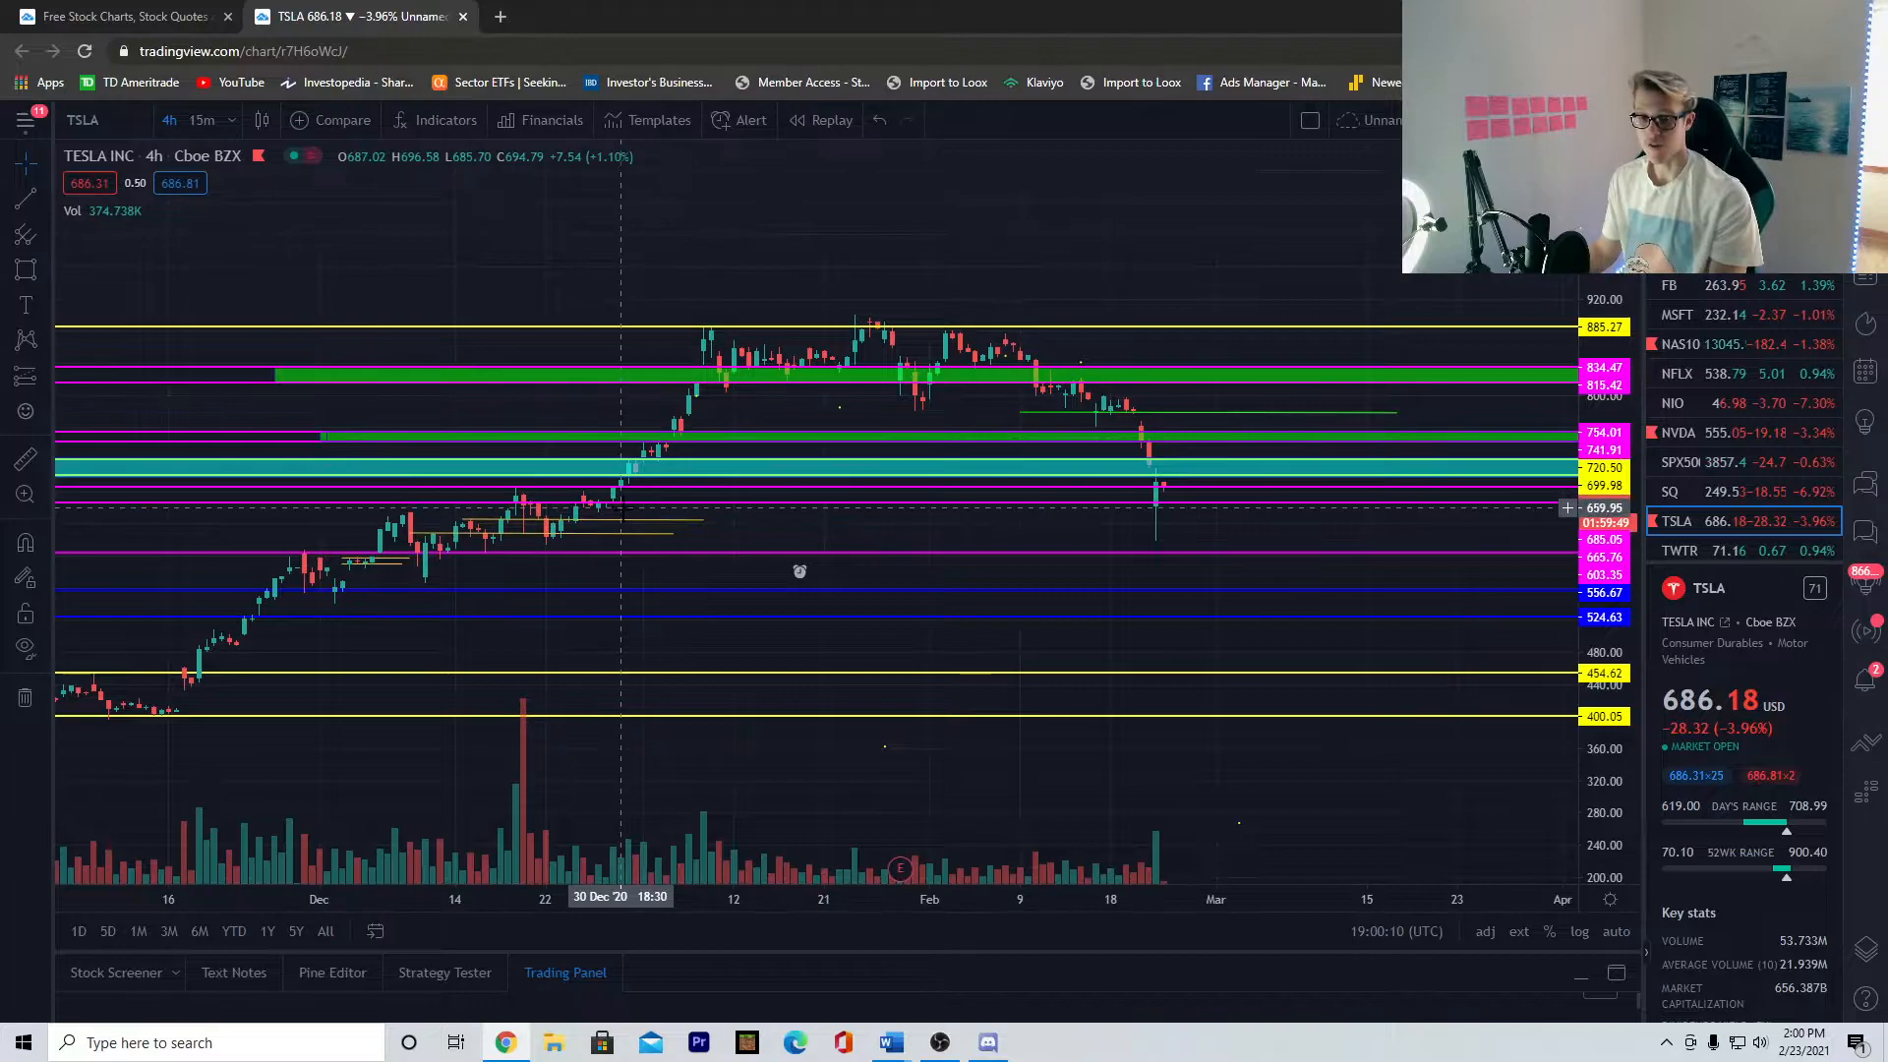
mouse_move(1202, 498)
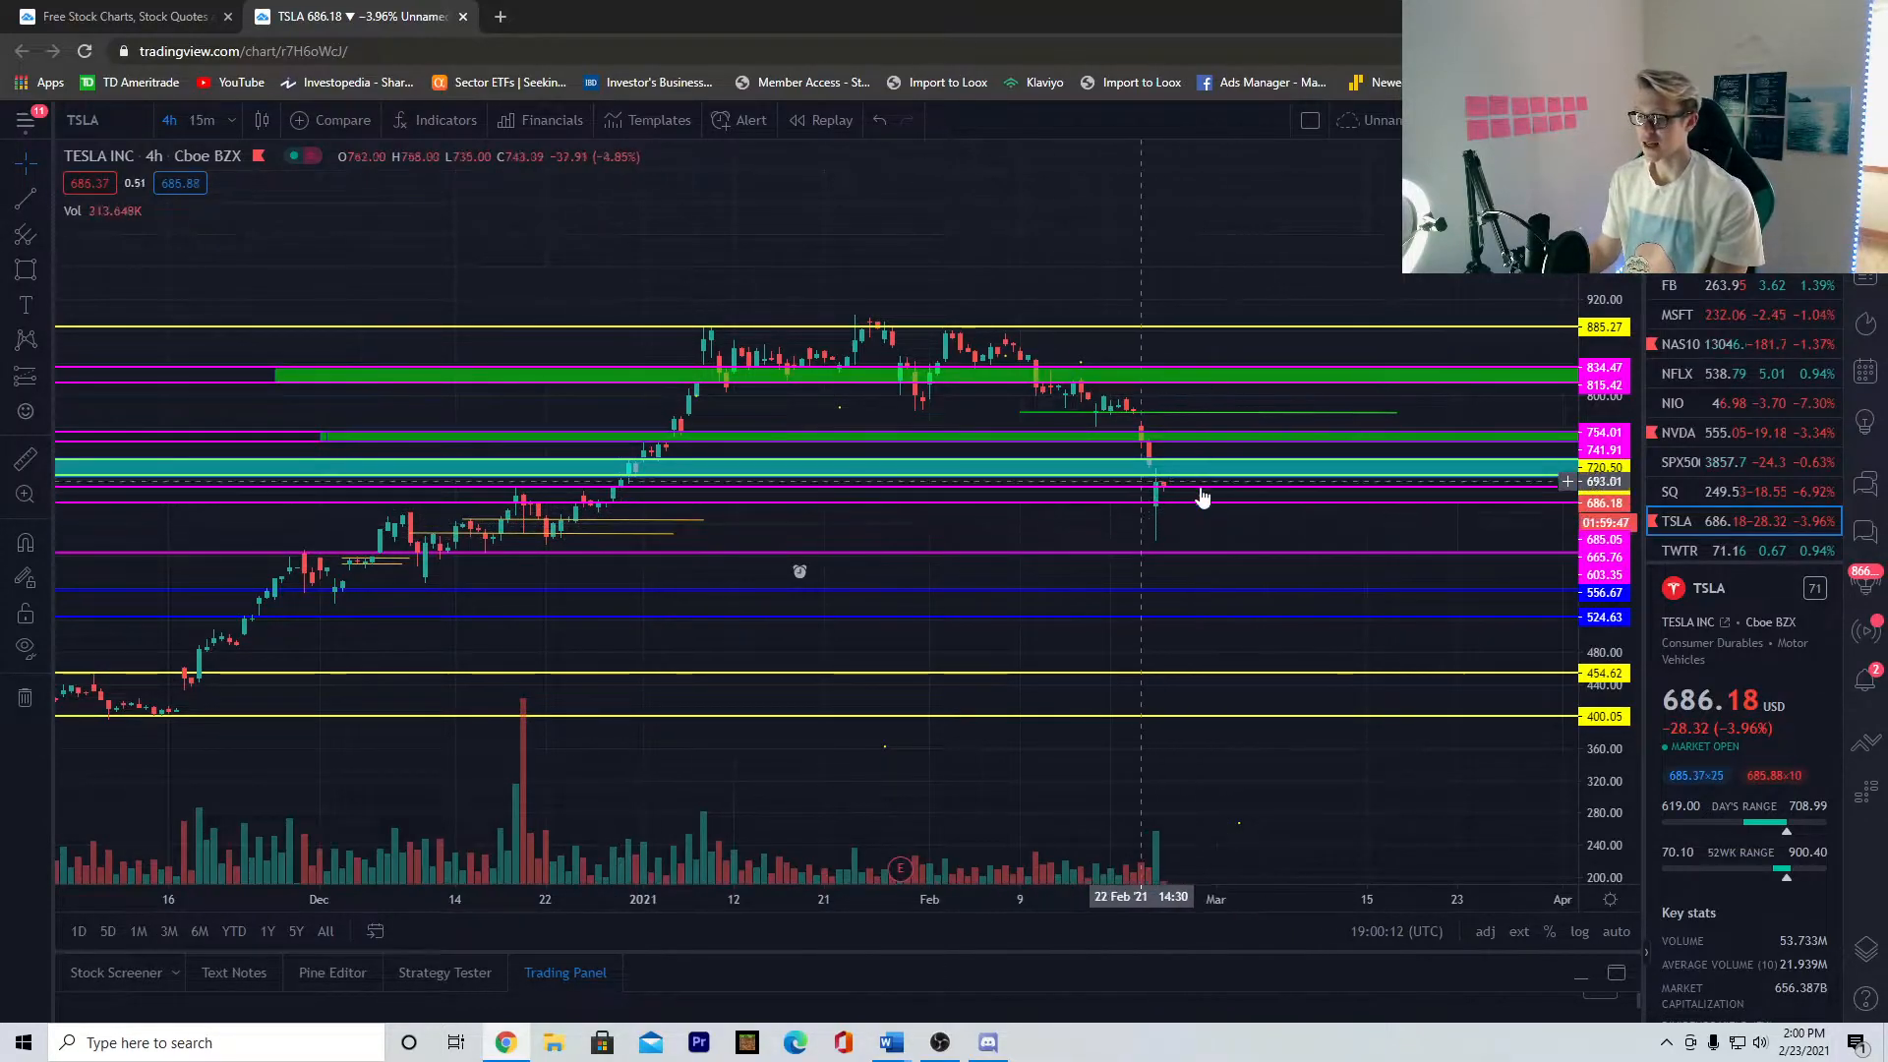
mouse_move(1191, 494)
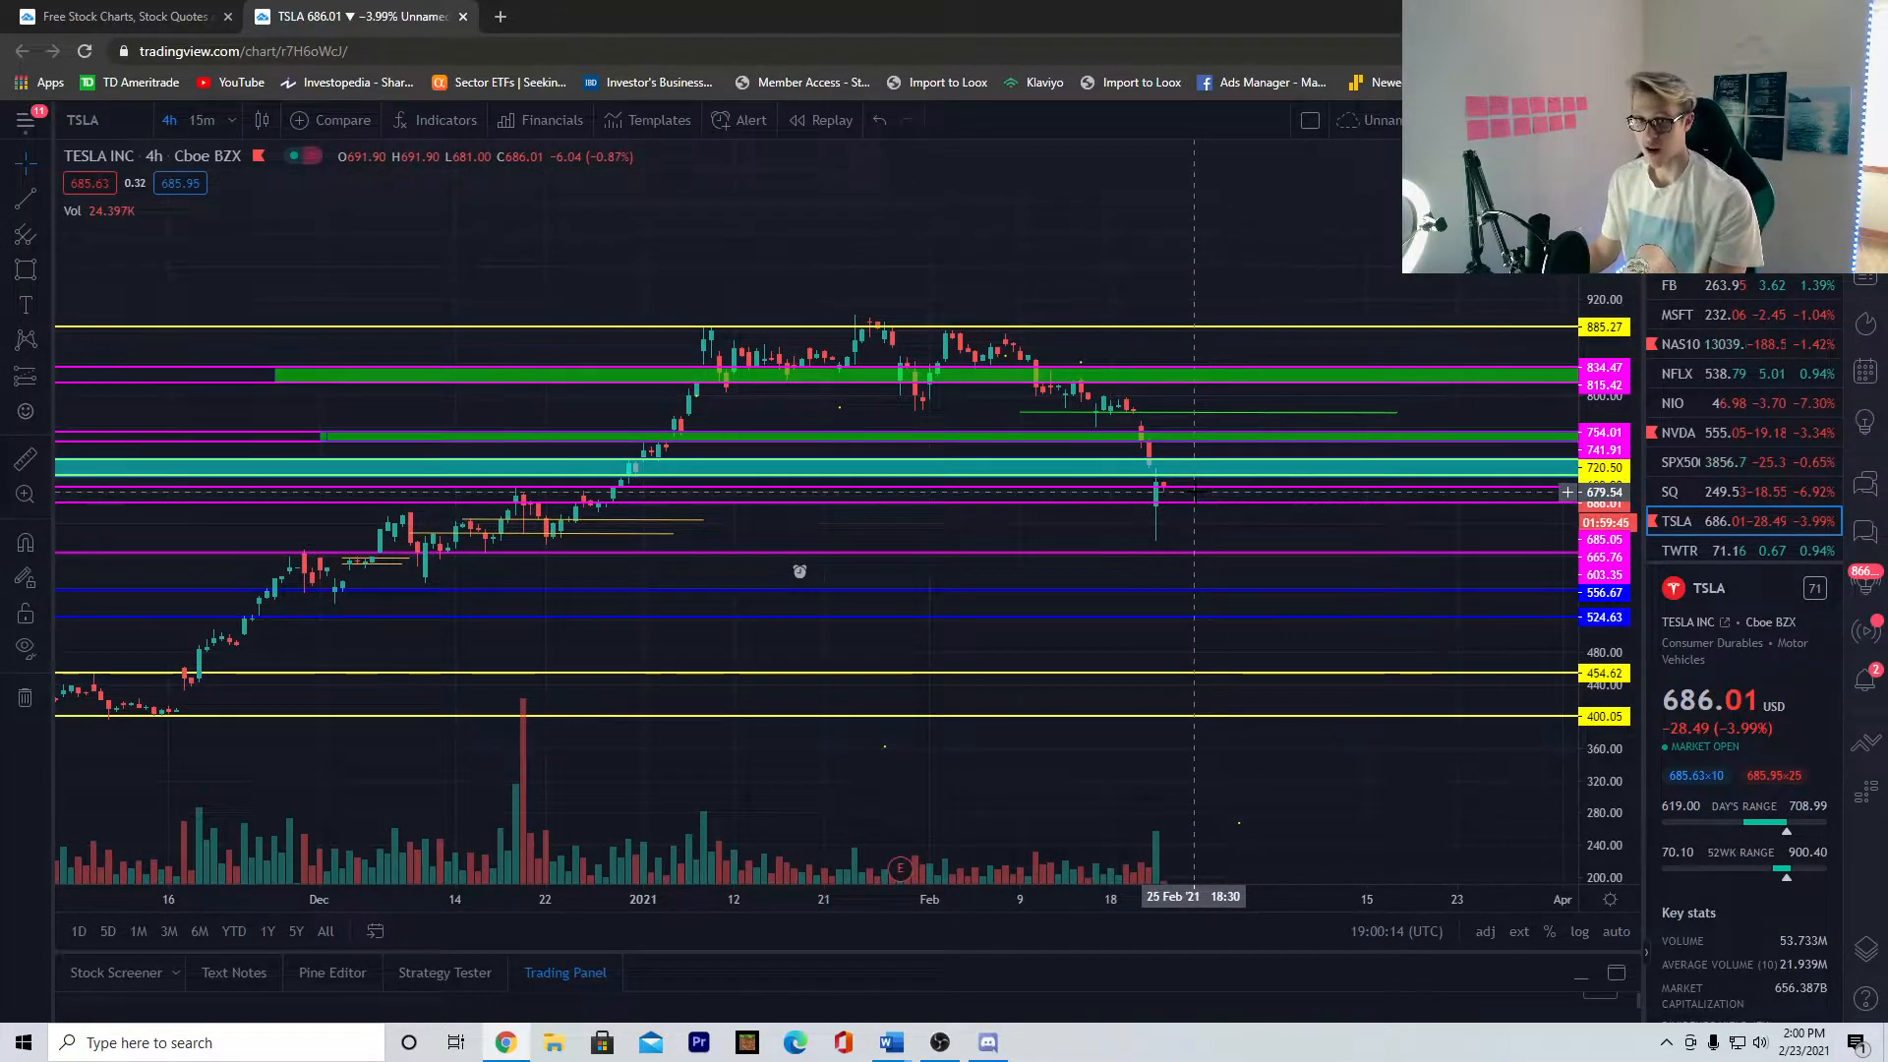
mouse_move(613, 503)
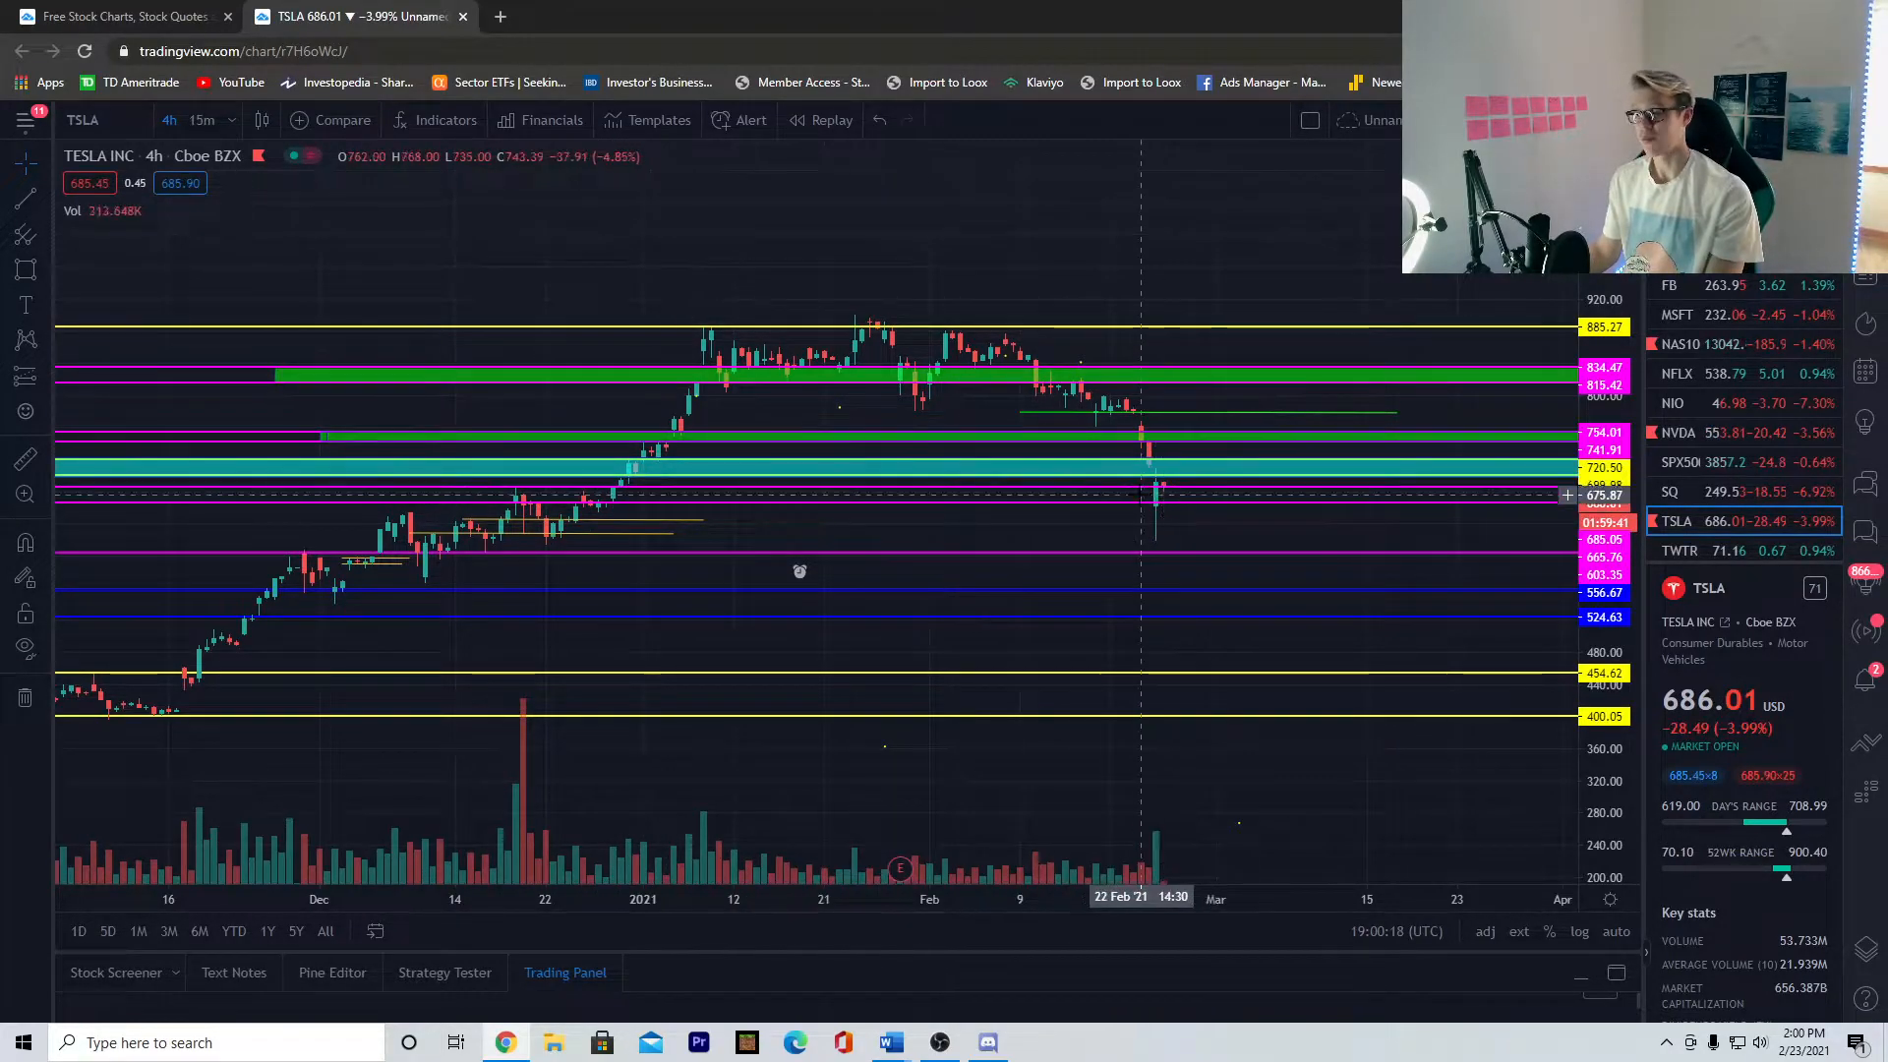
mouse_move(1150, 505)
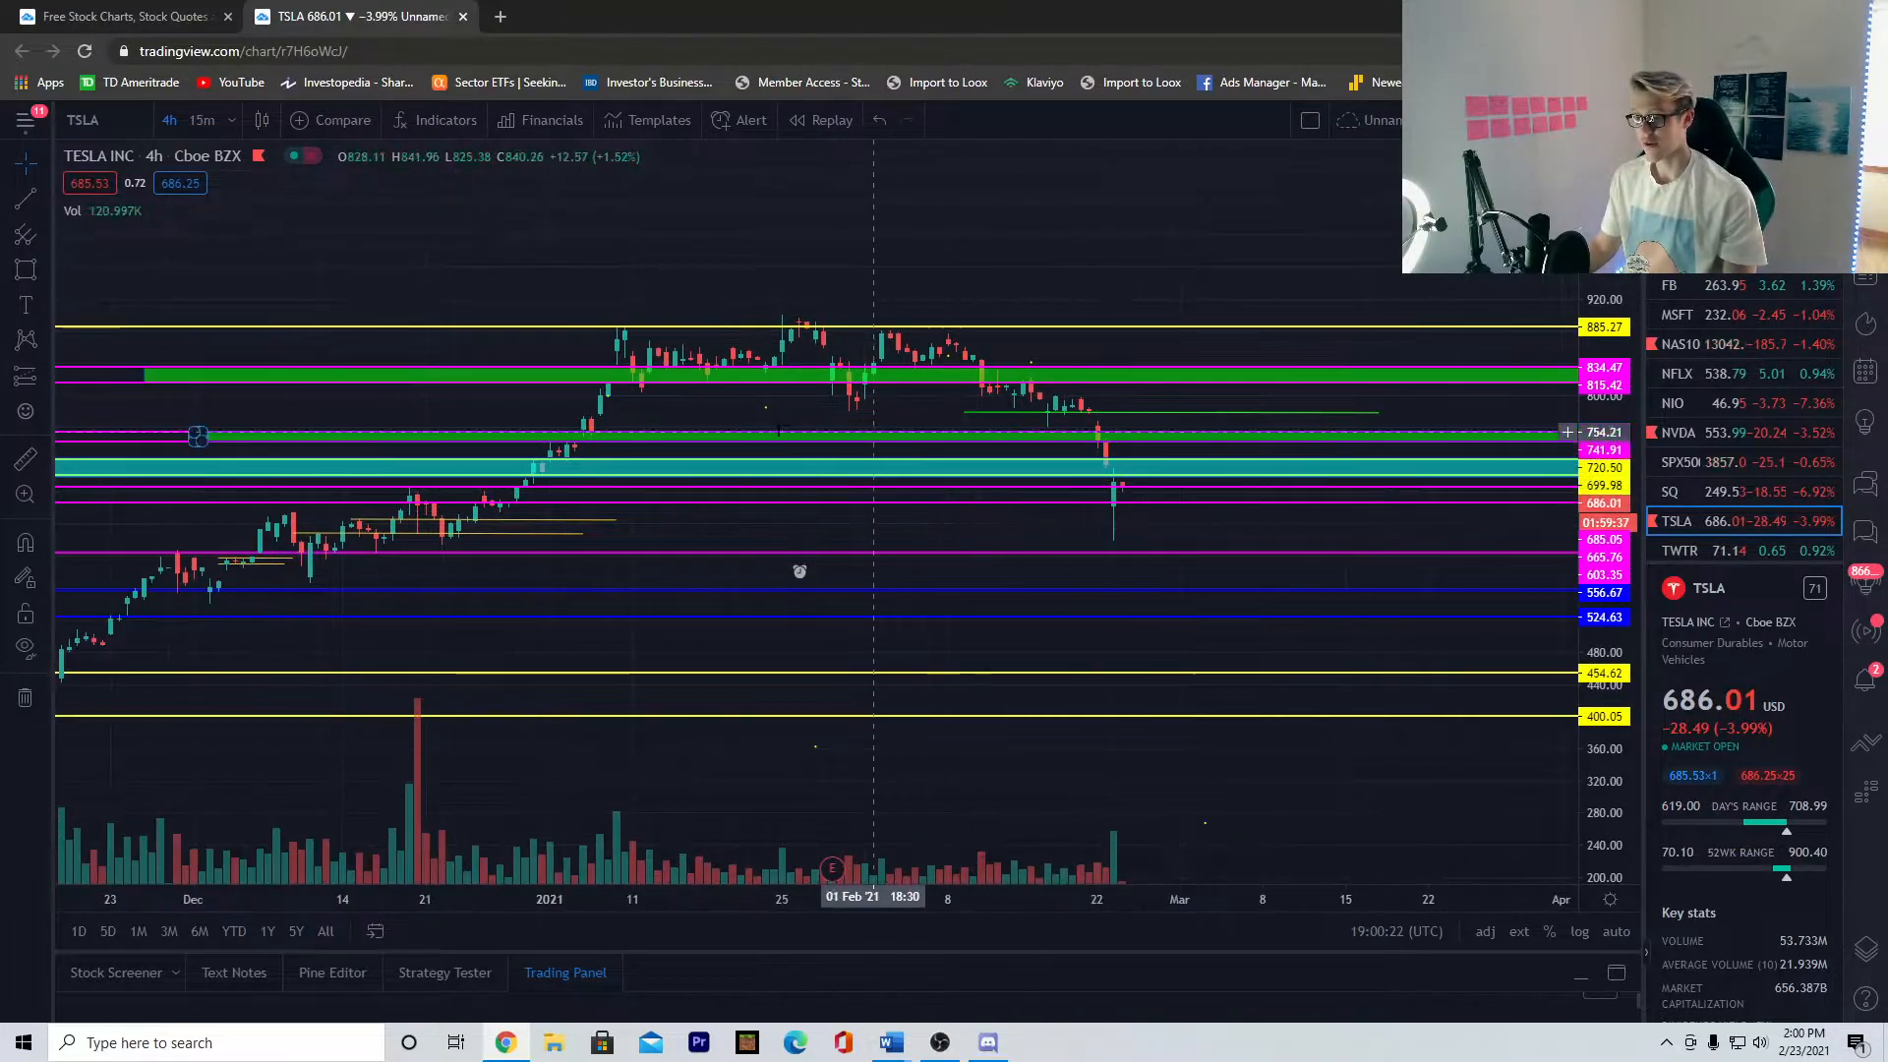
mouse_move(1119, 447)
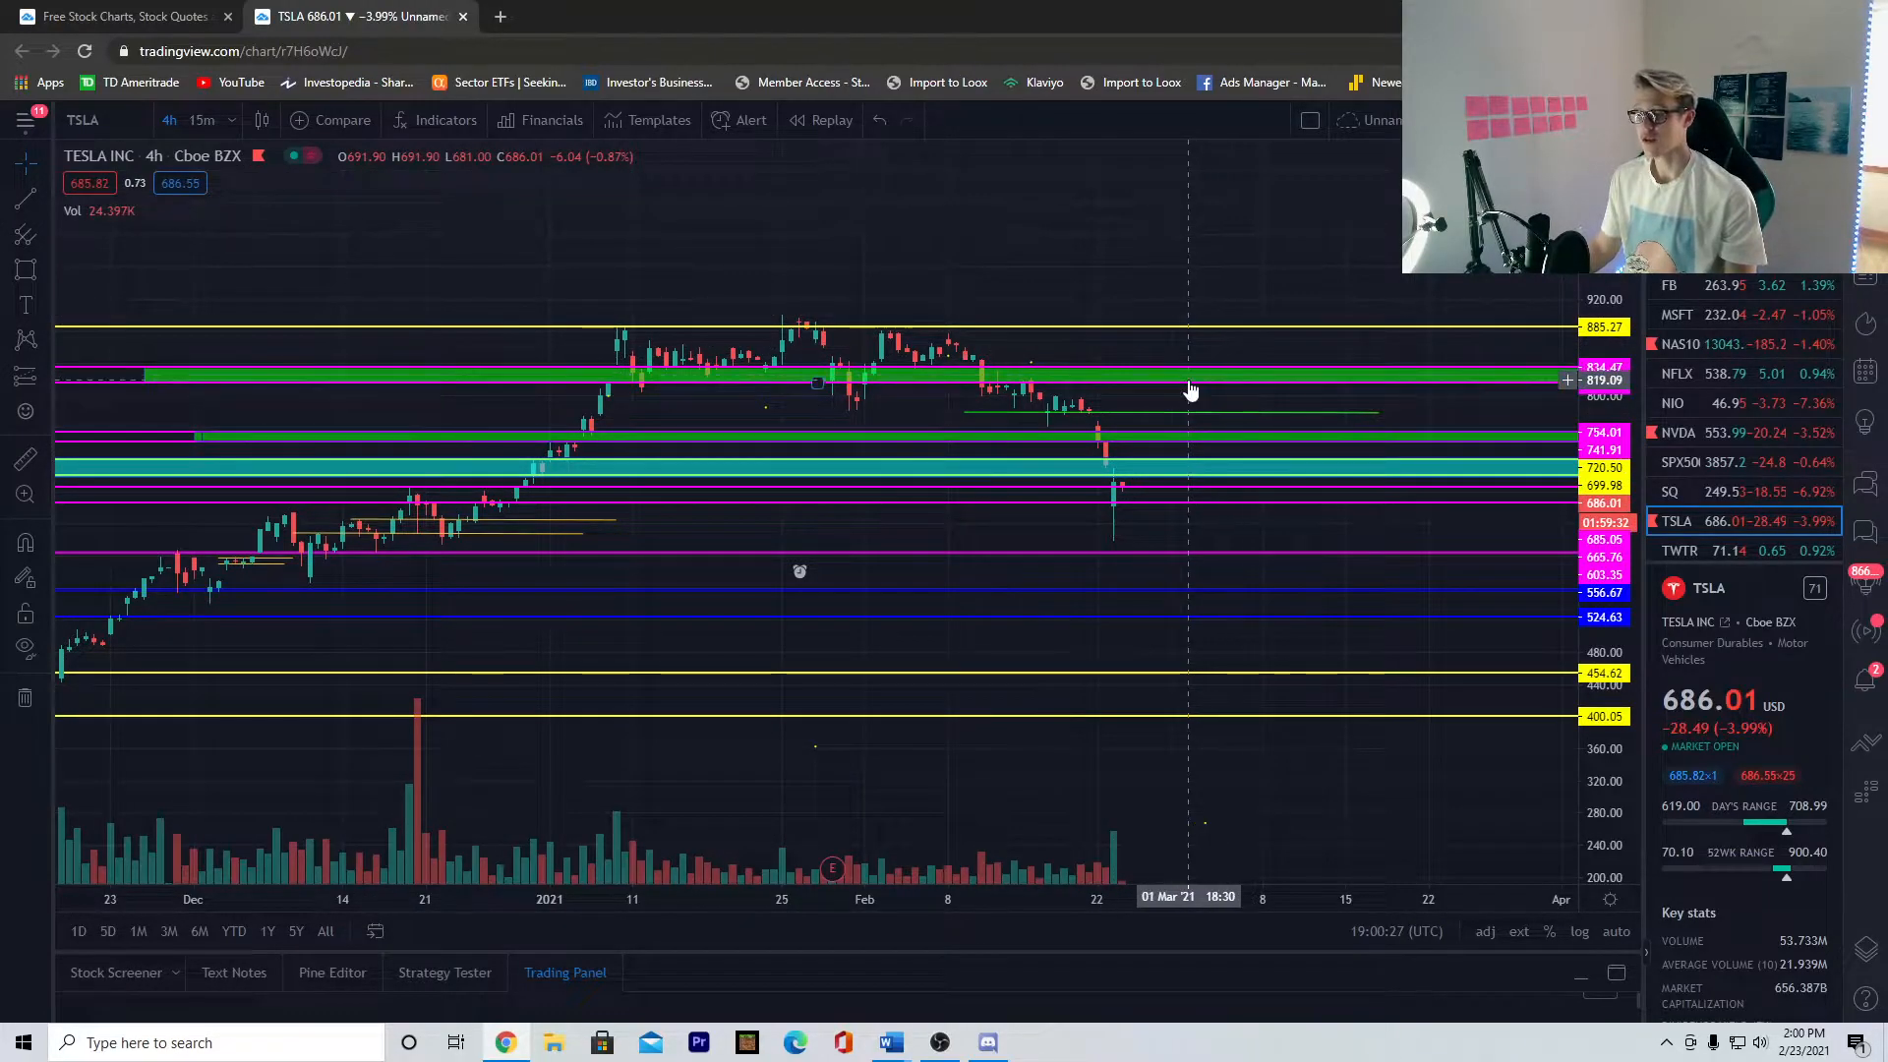
mouse_move(1180, 397)
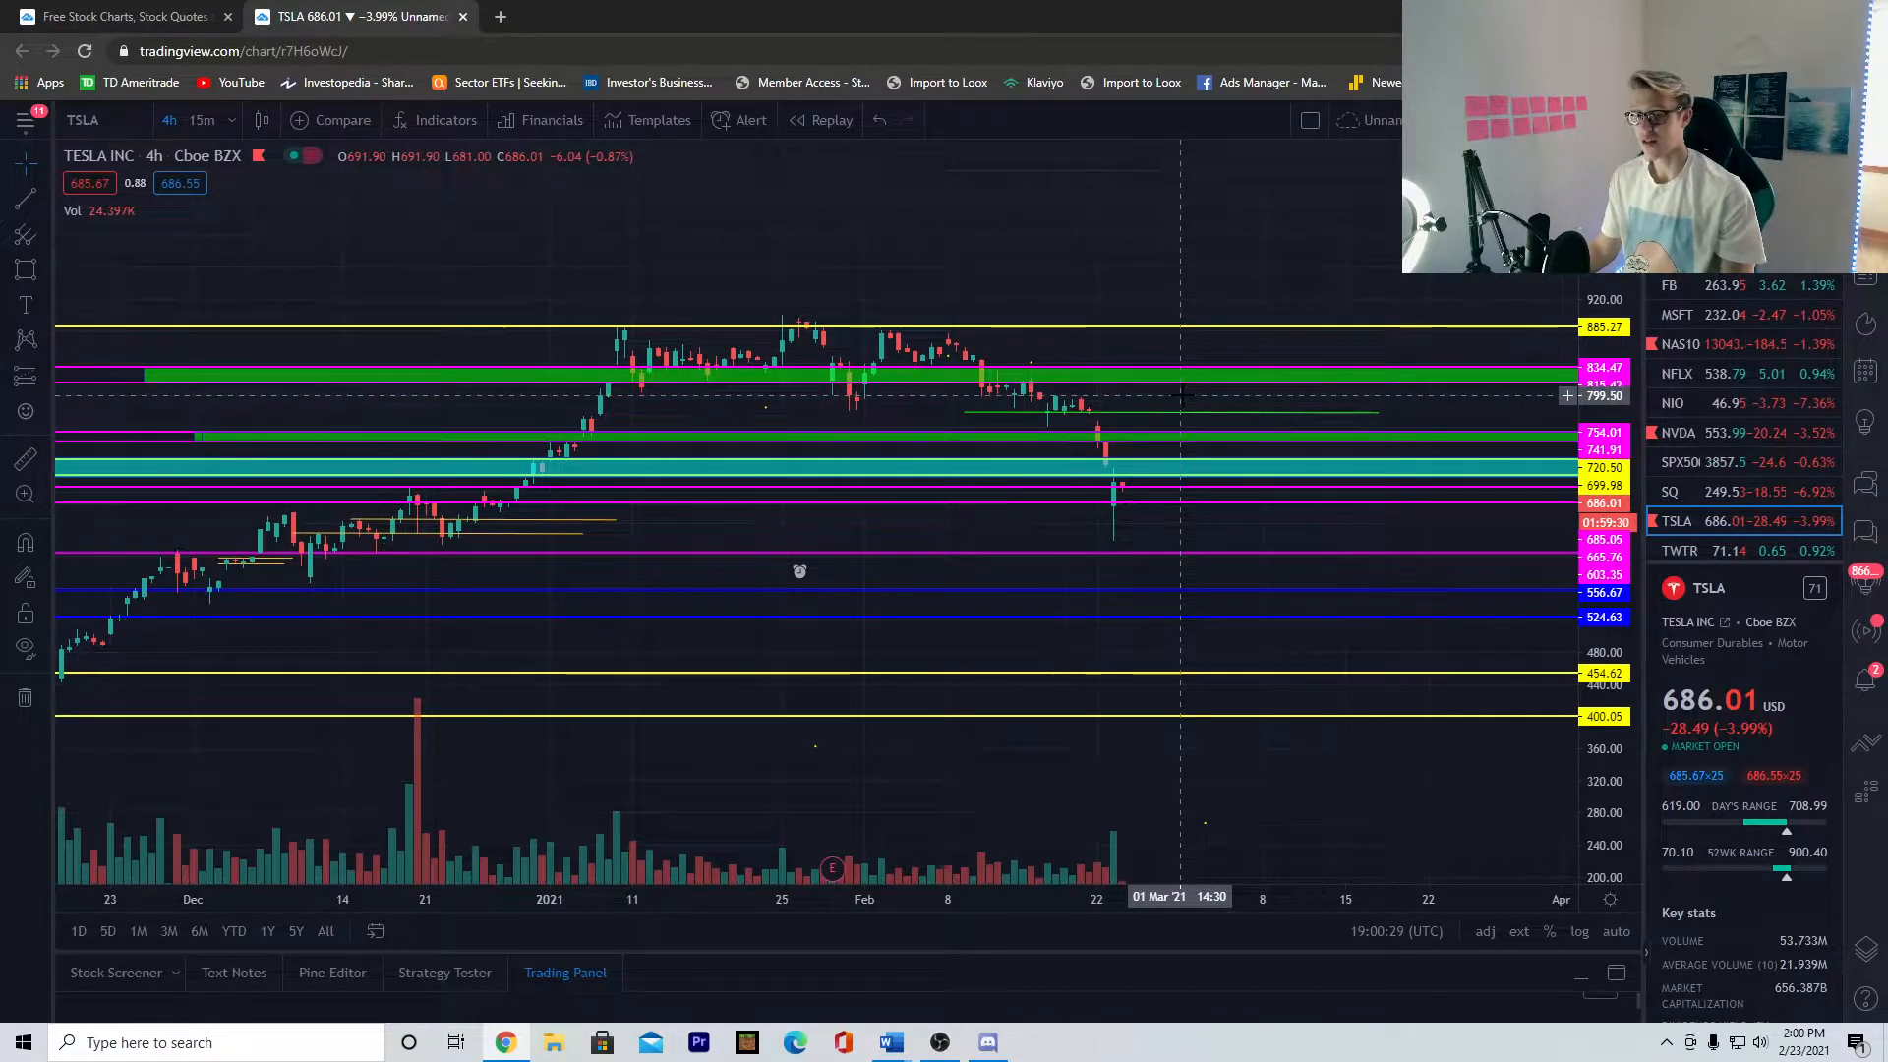
mouse_move(1114, 481)
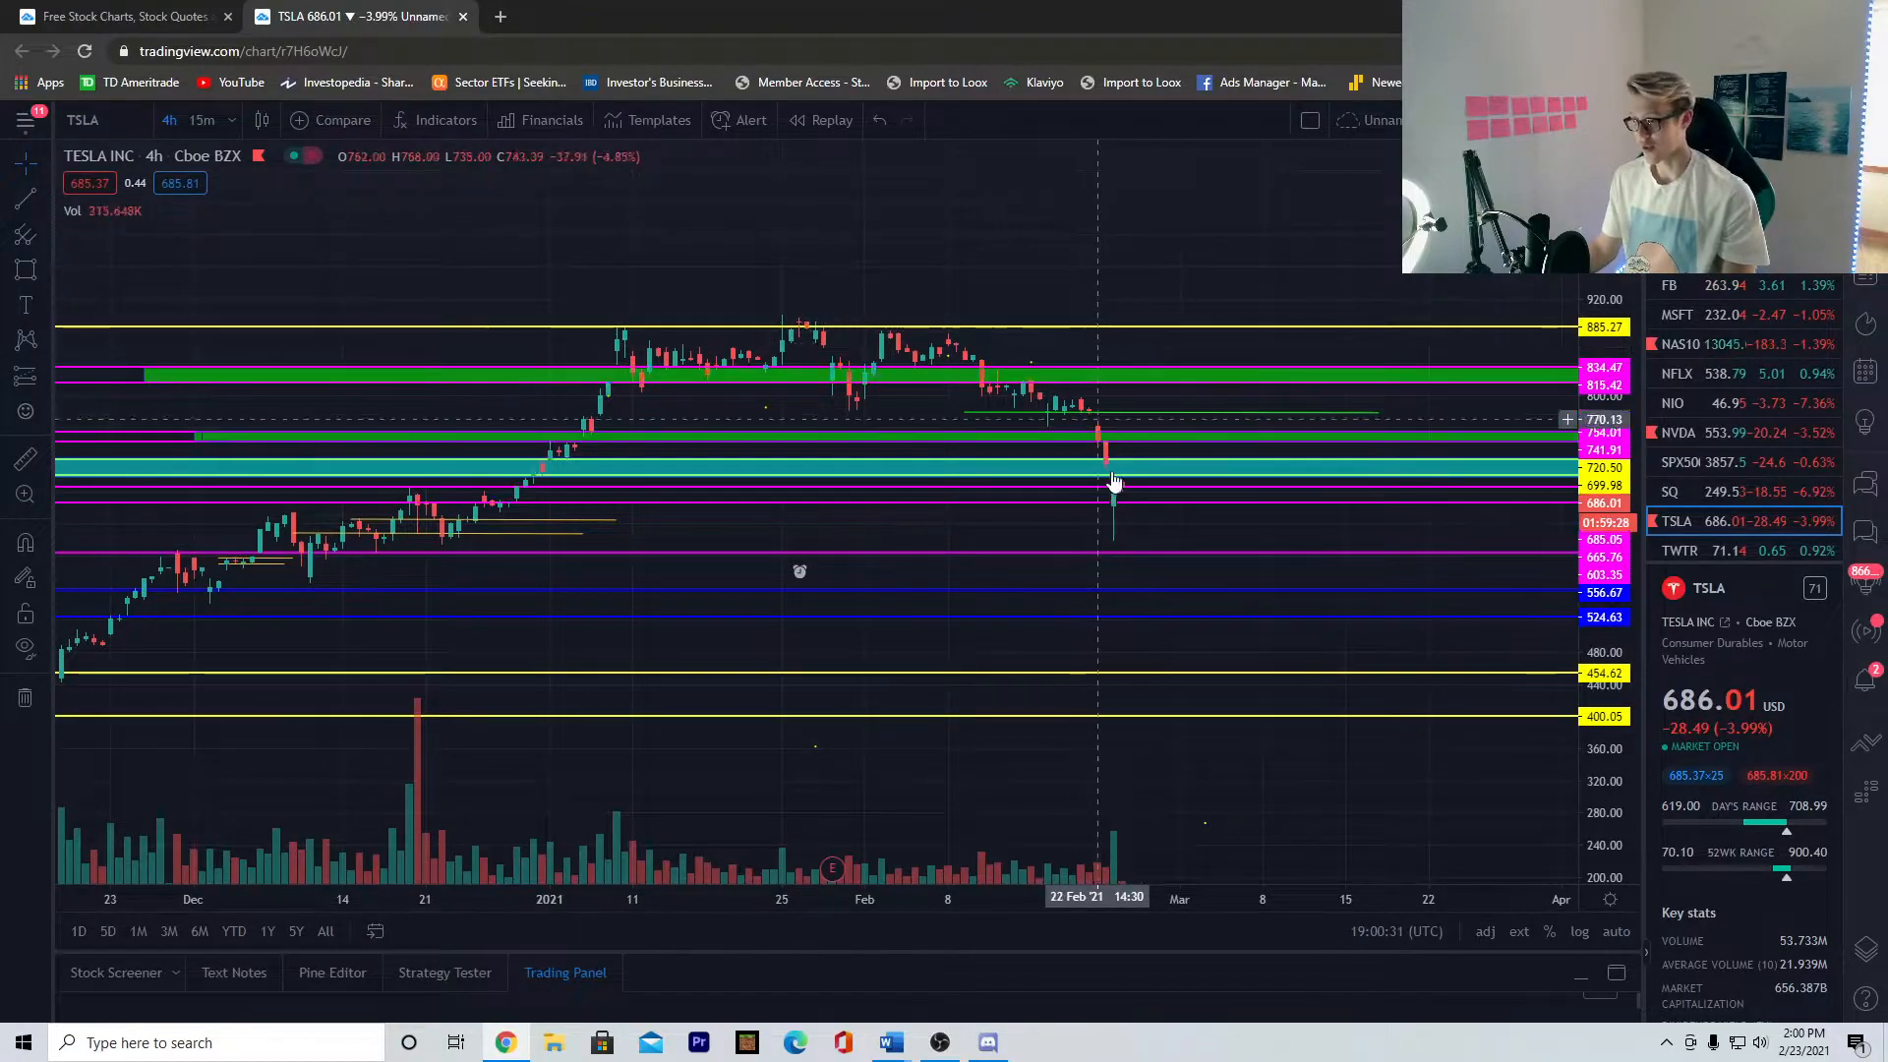
mouse_move(1141, 489)
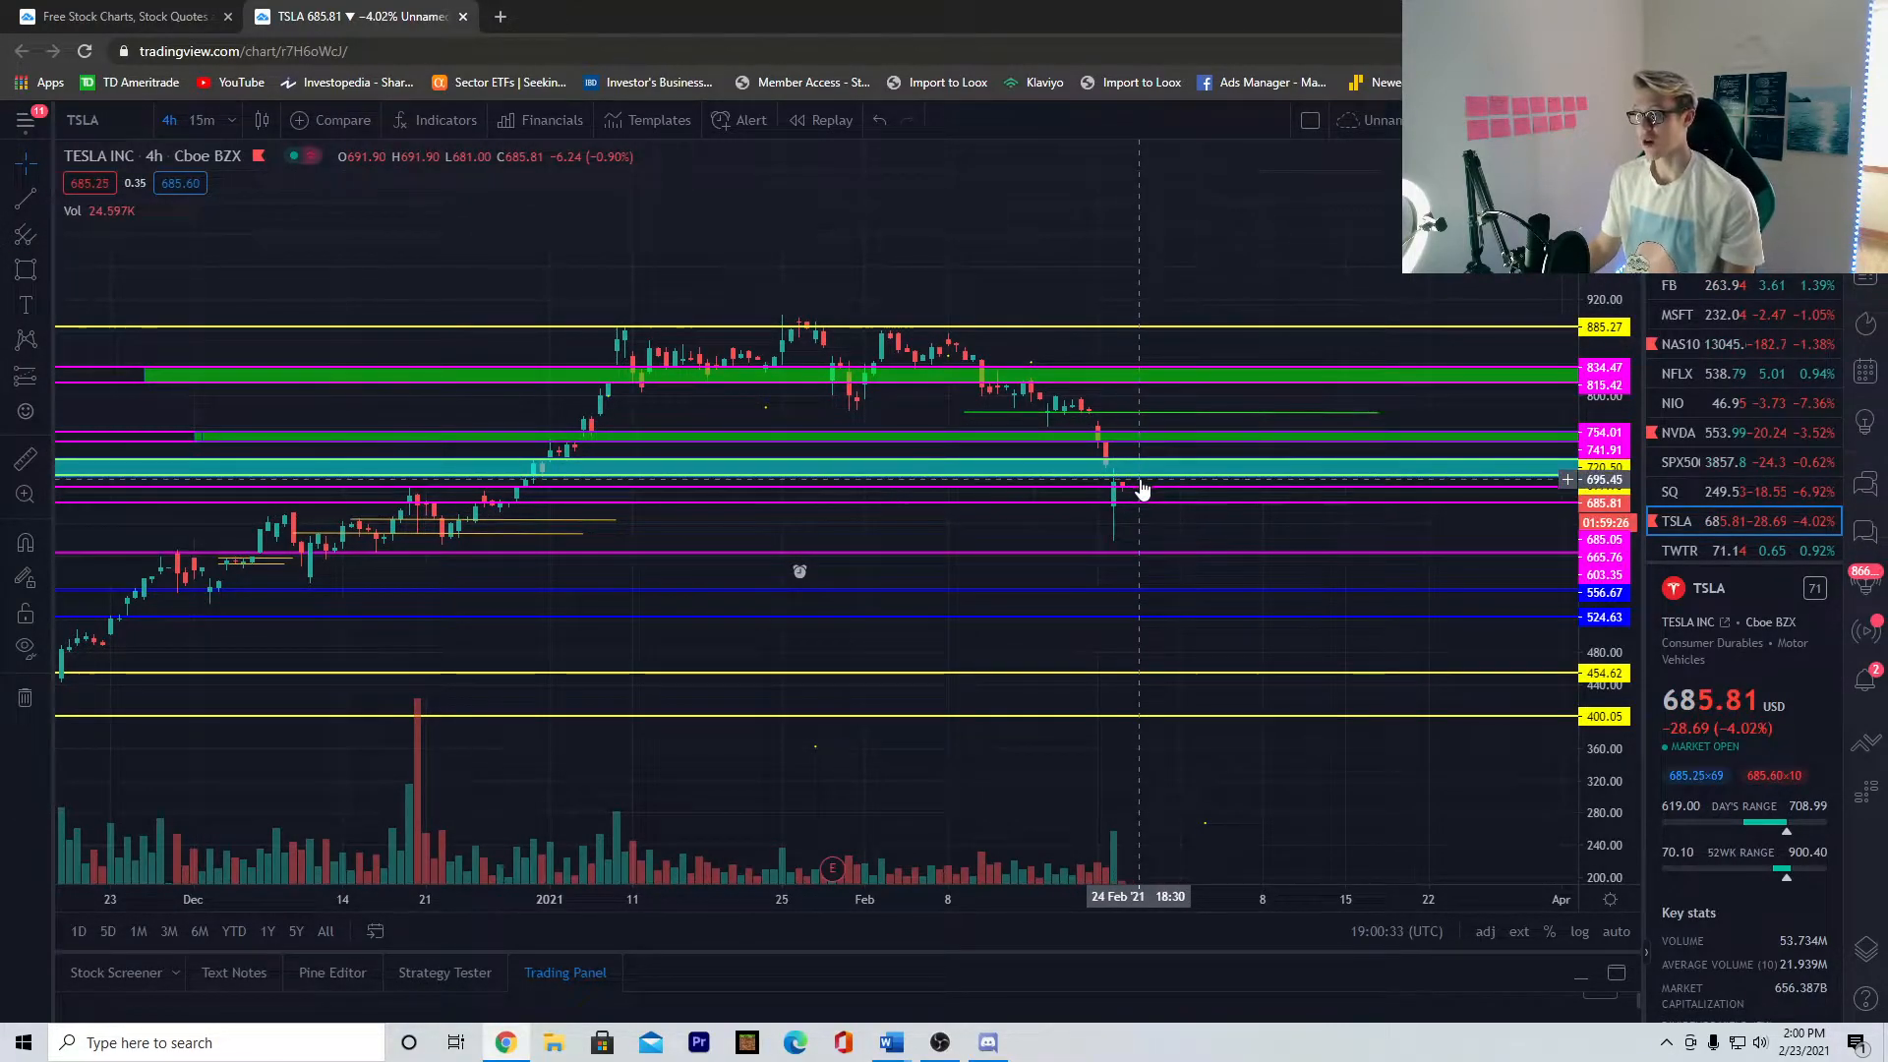
mouse_move(1141, 523)
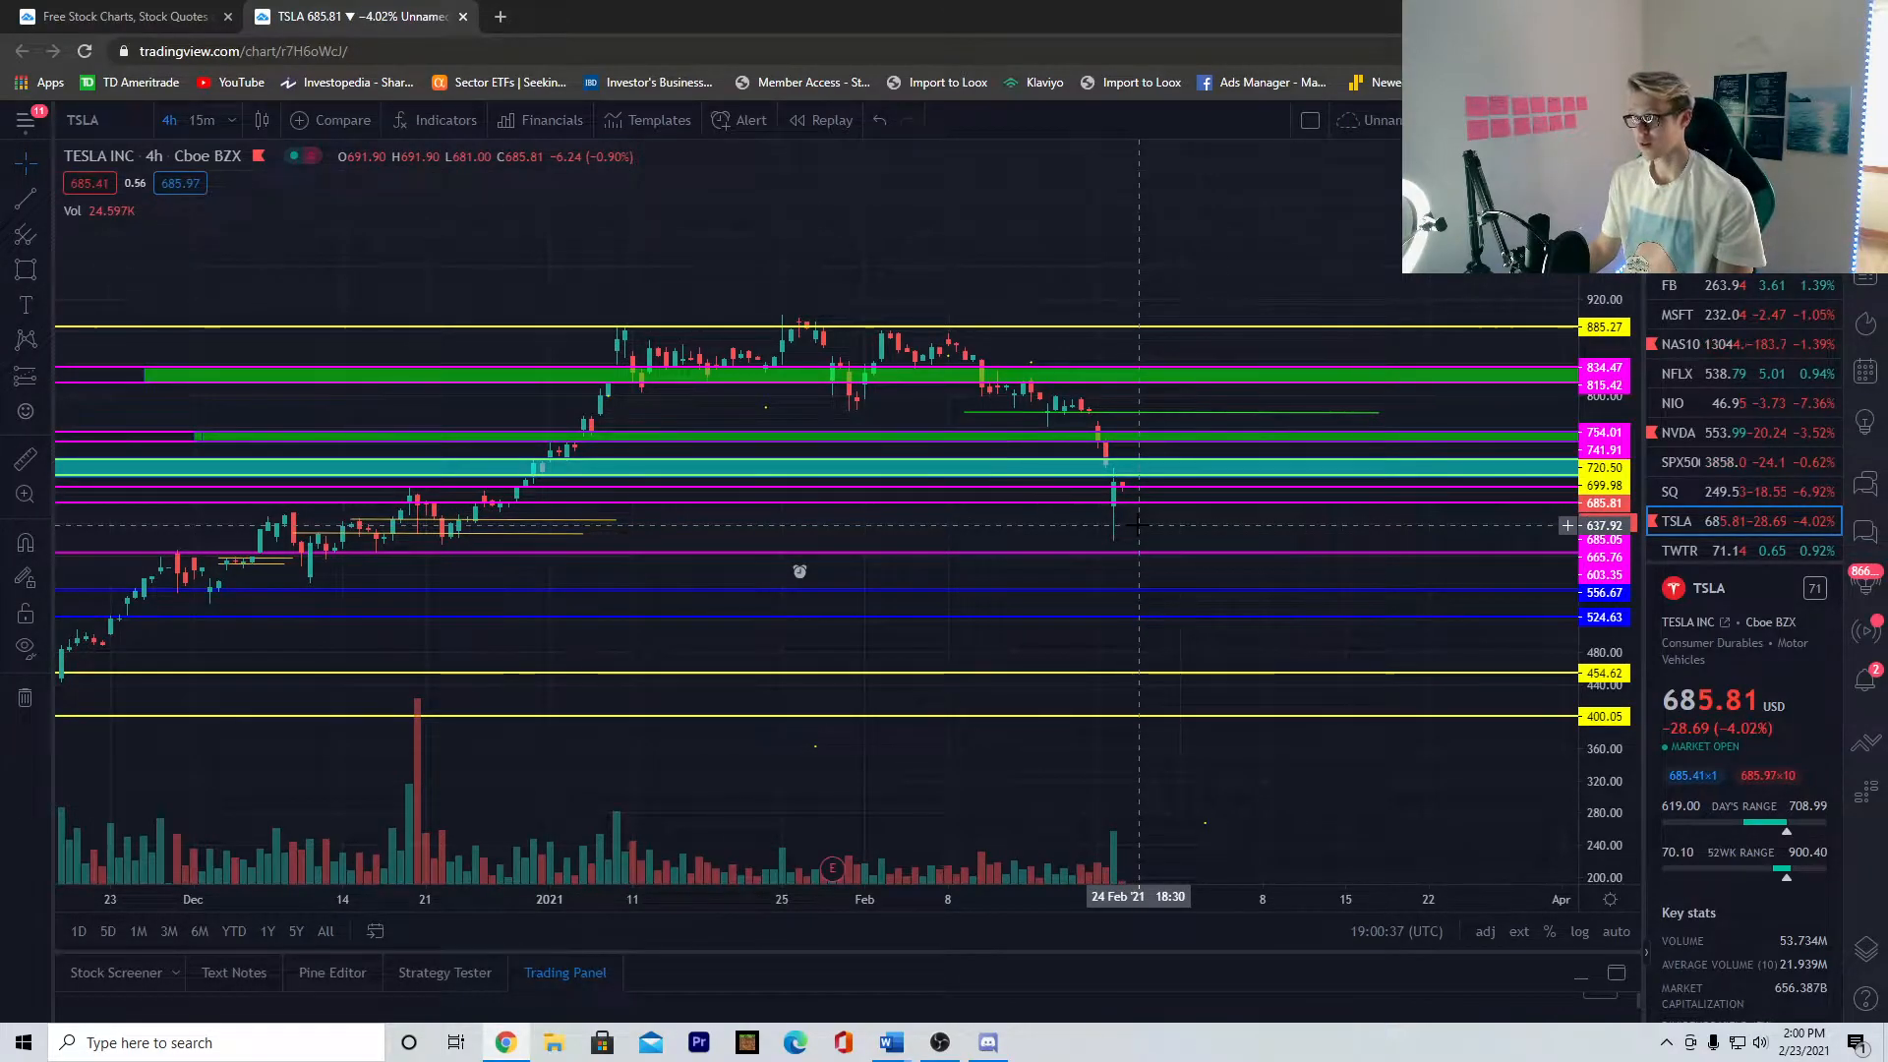
mouse_move(1107, 525)
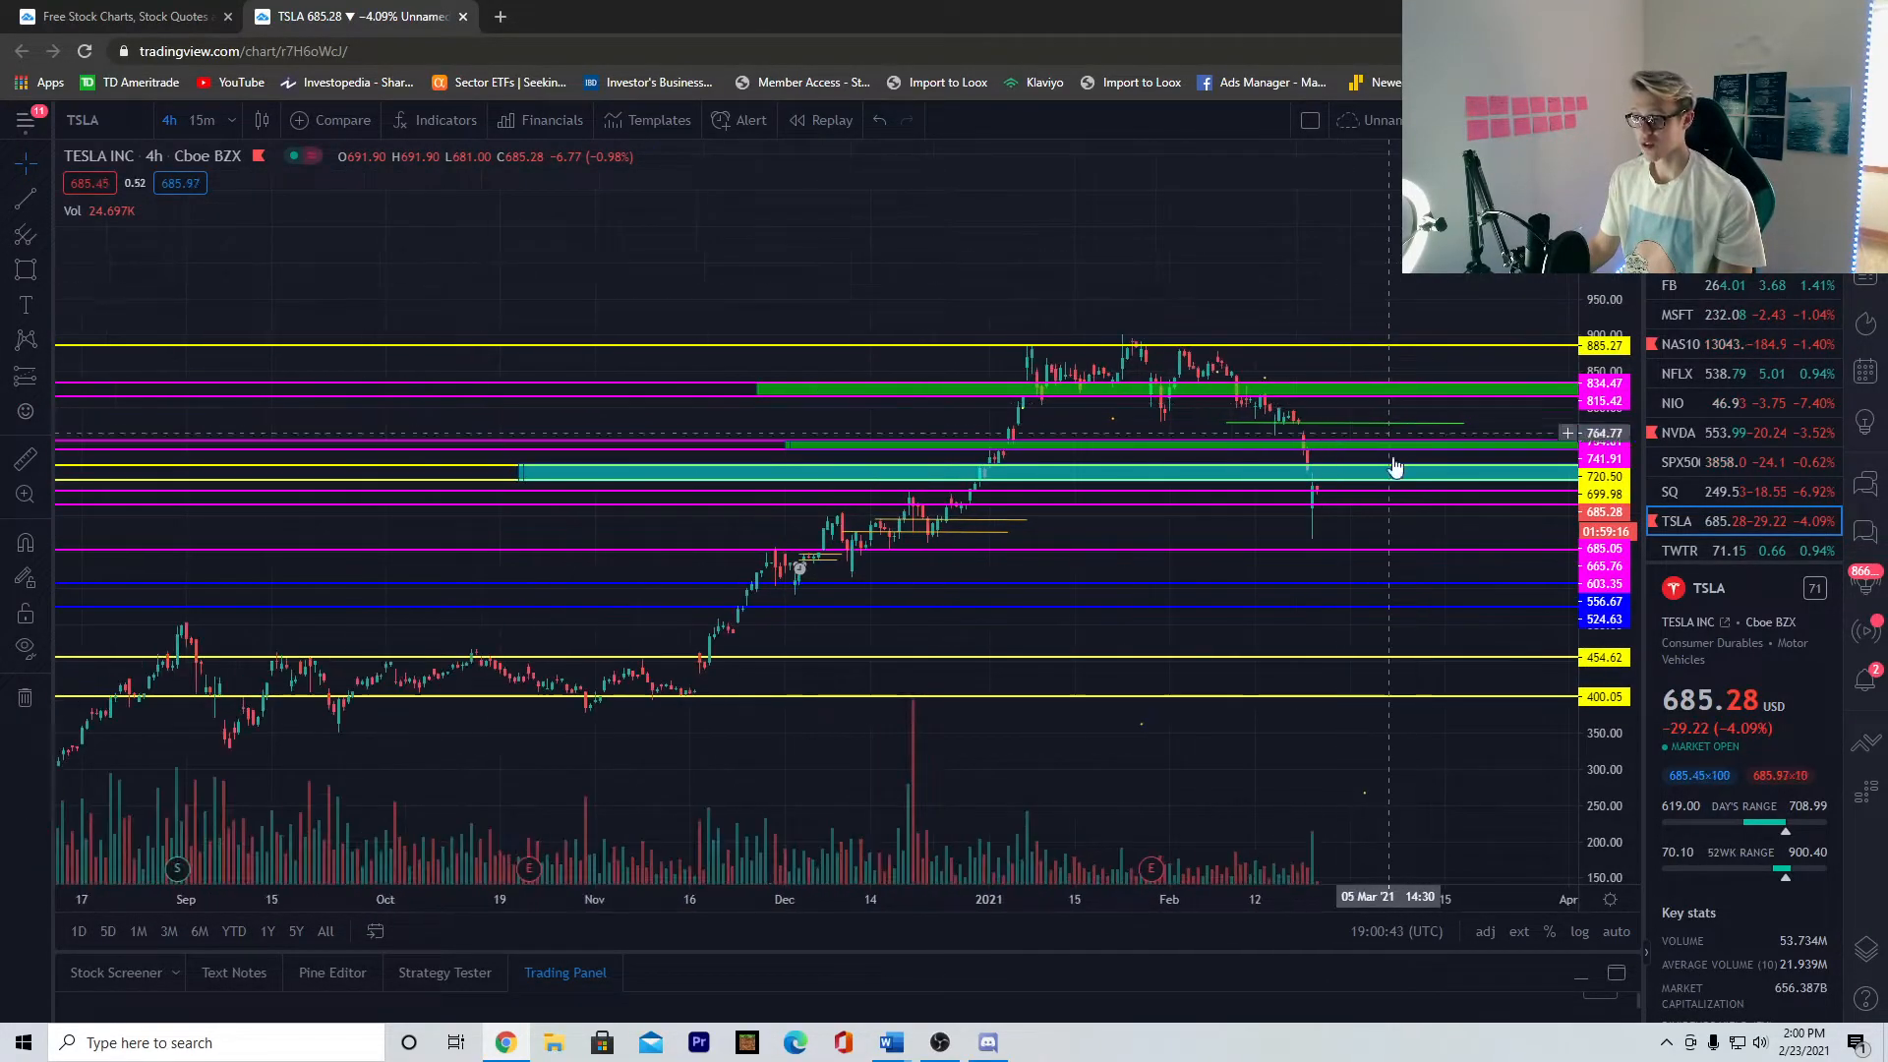
scroll("down", 3)
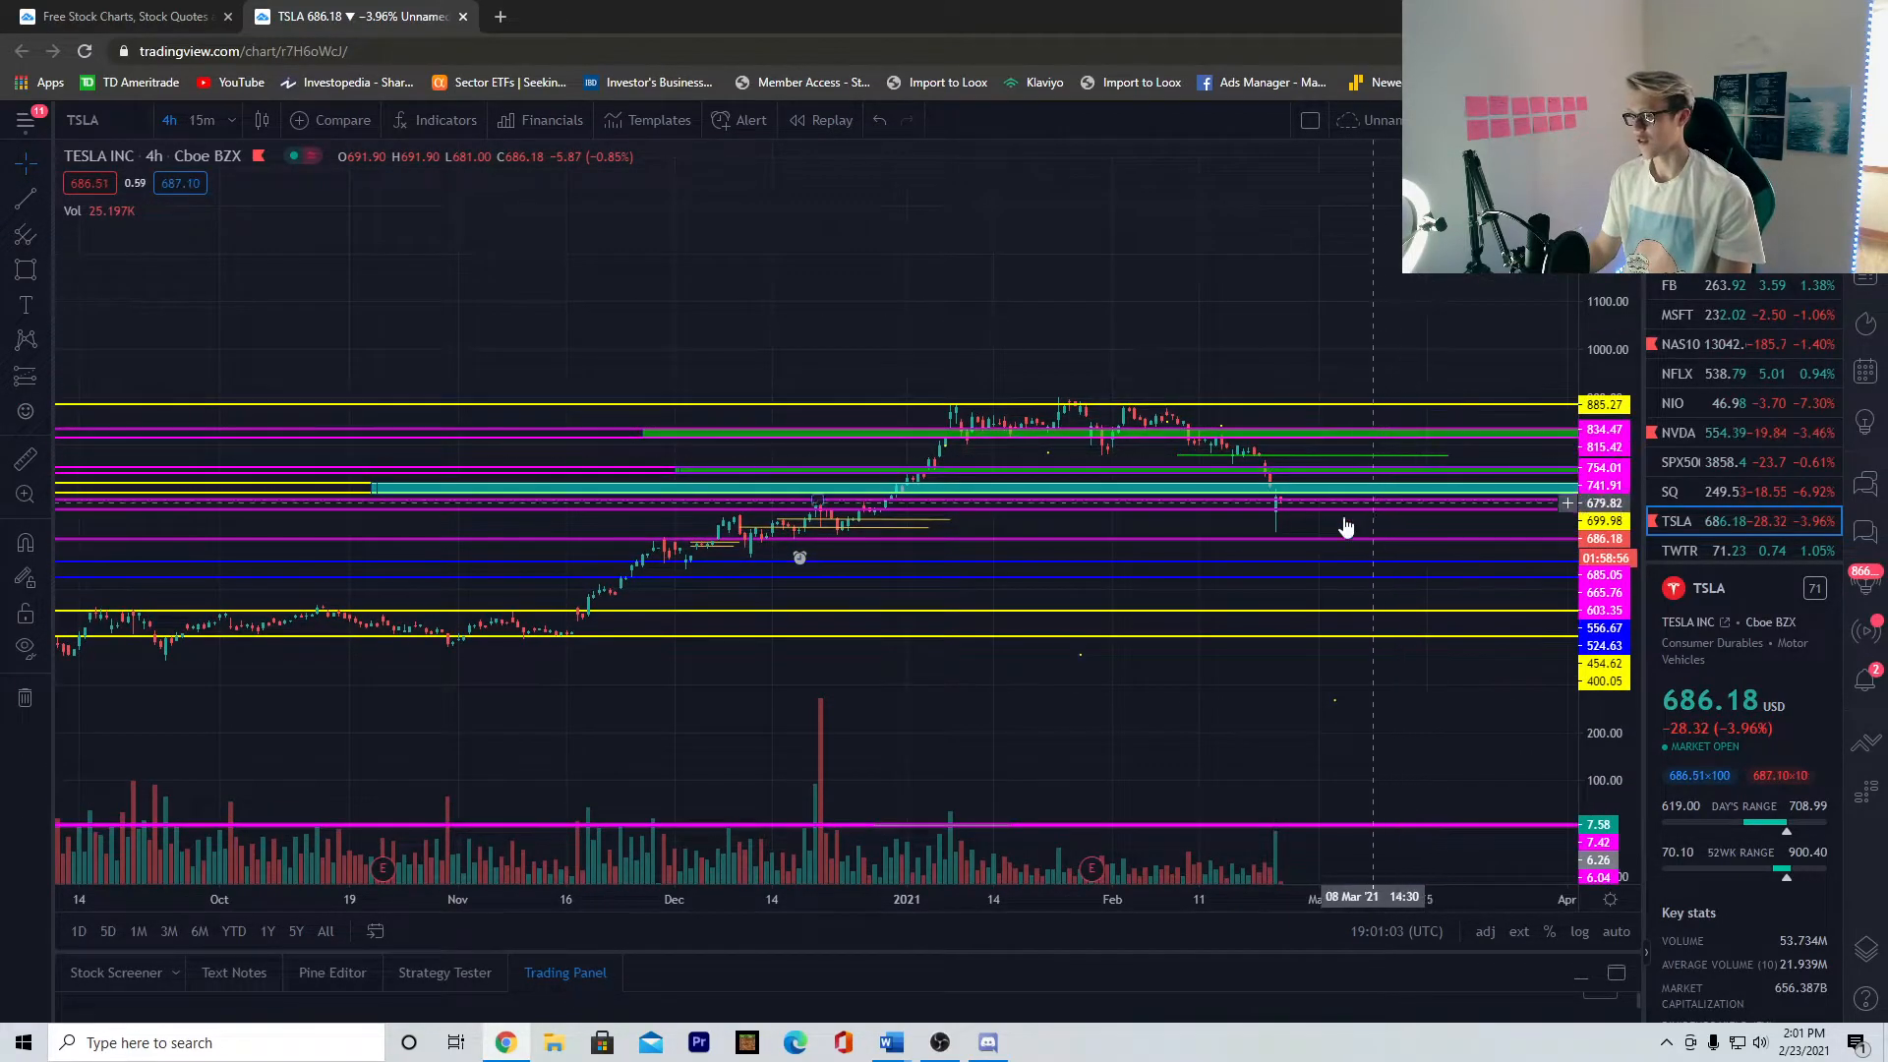
mouse_move(1304, 503)
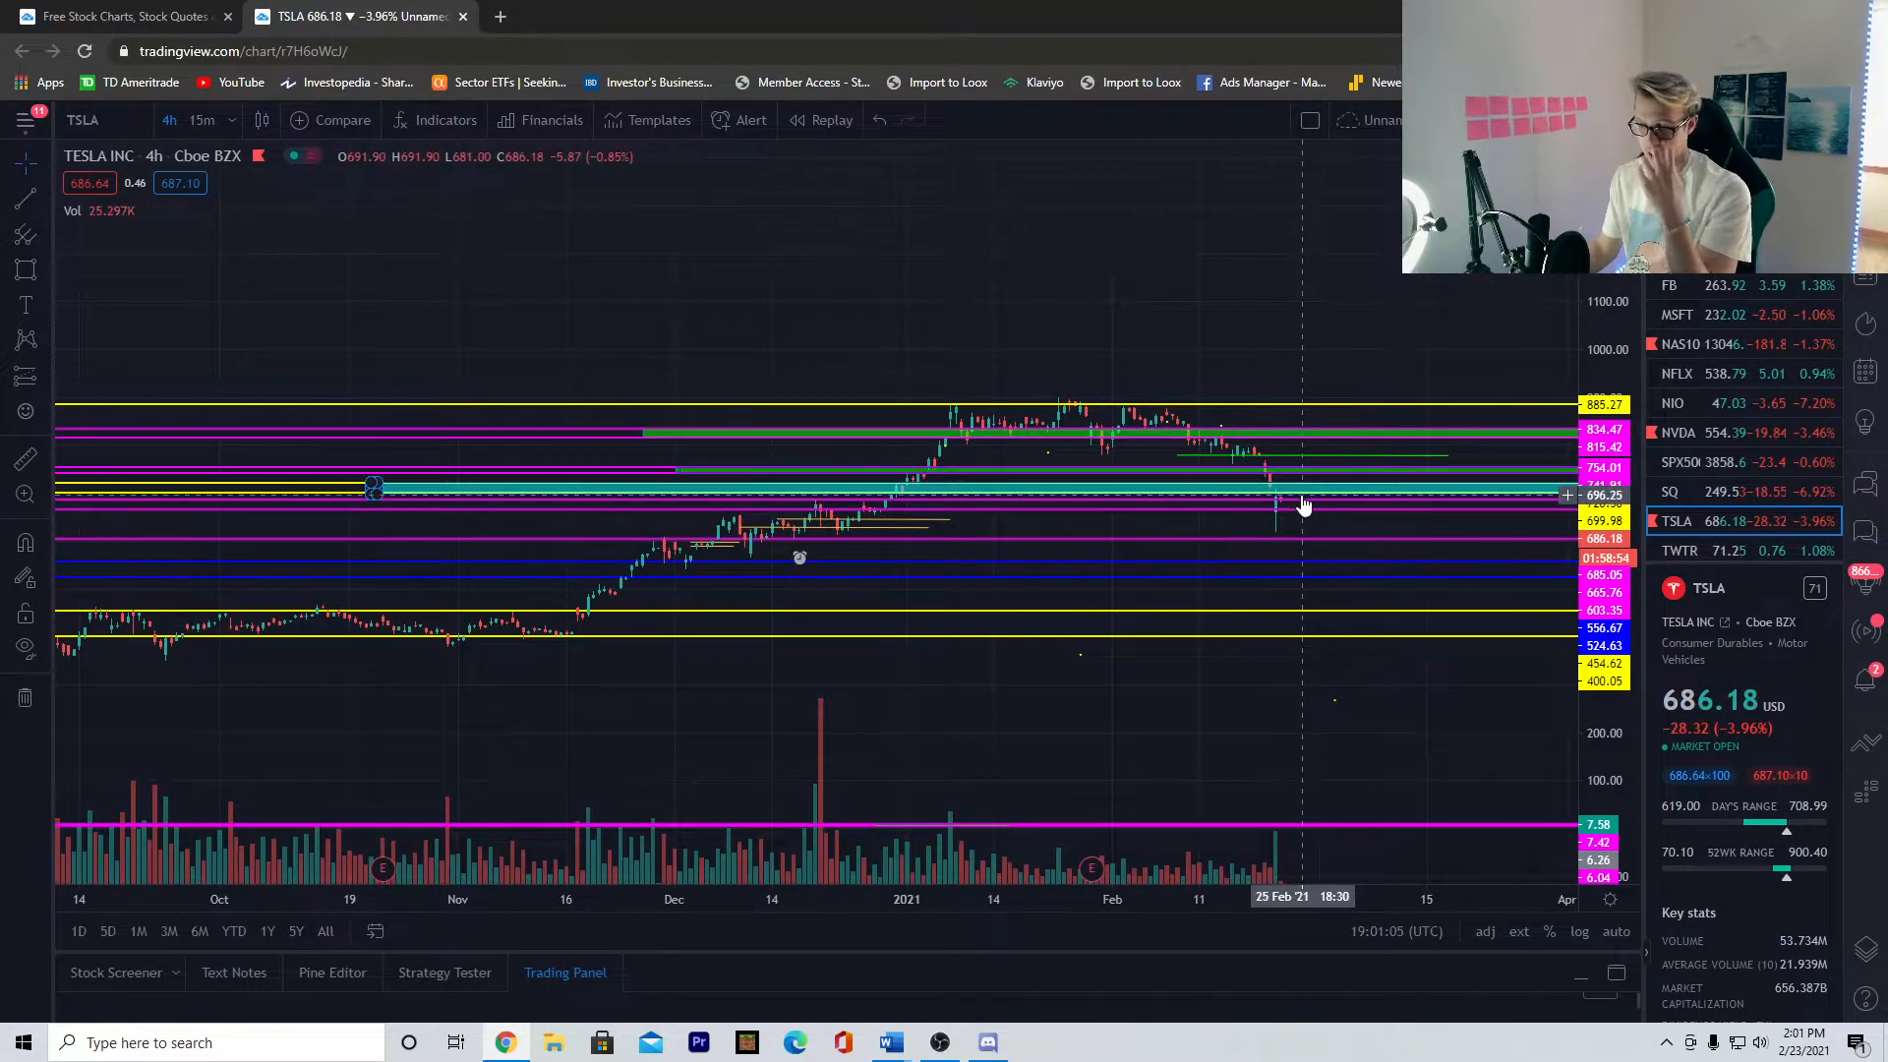
mouse_move(1285, 511)
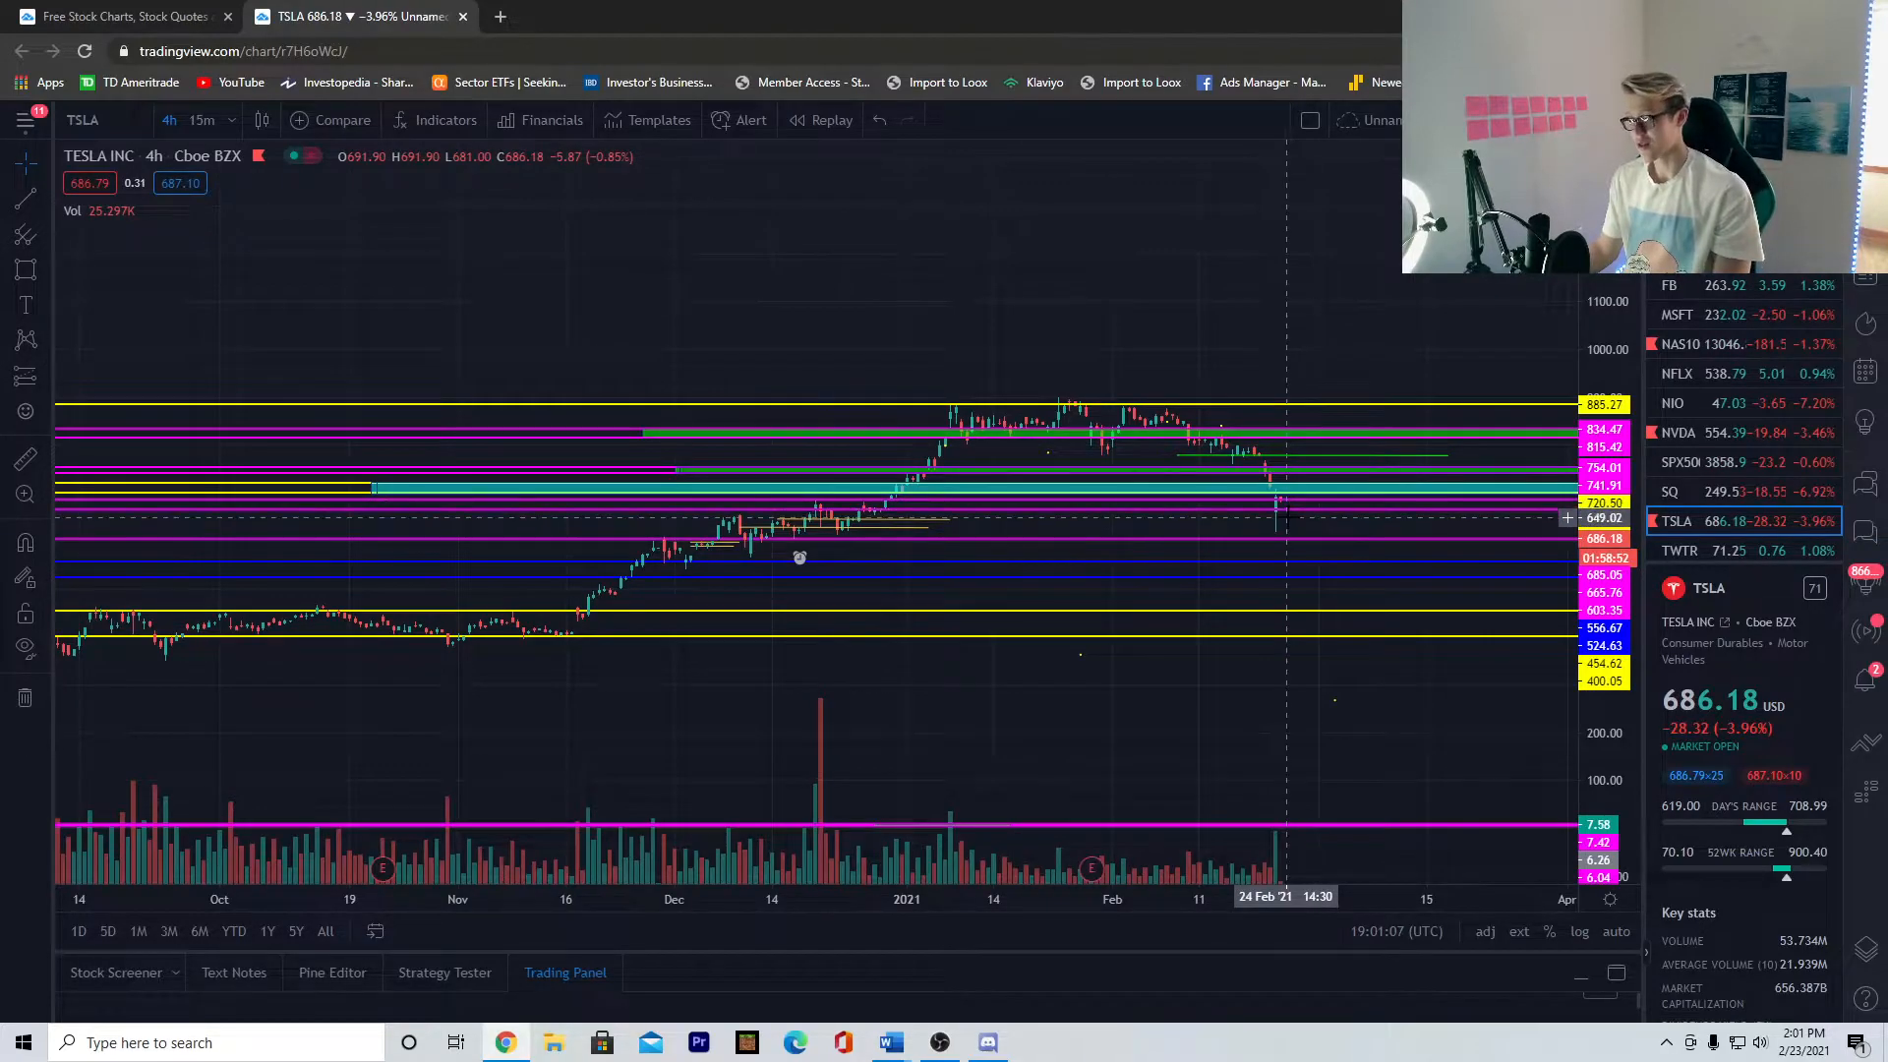
mouse_move(1292, 519)
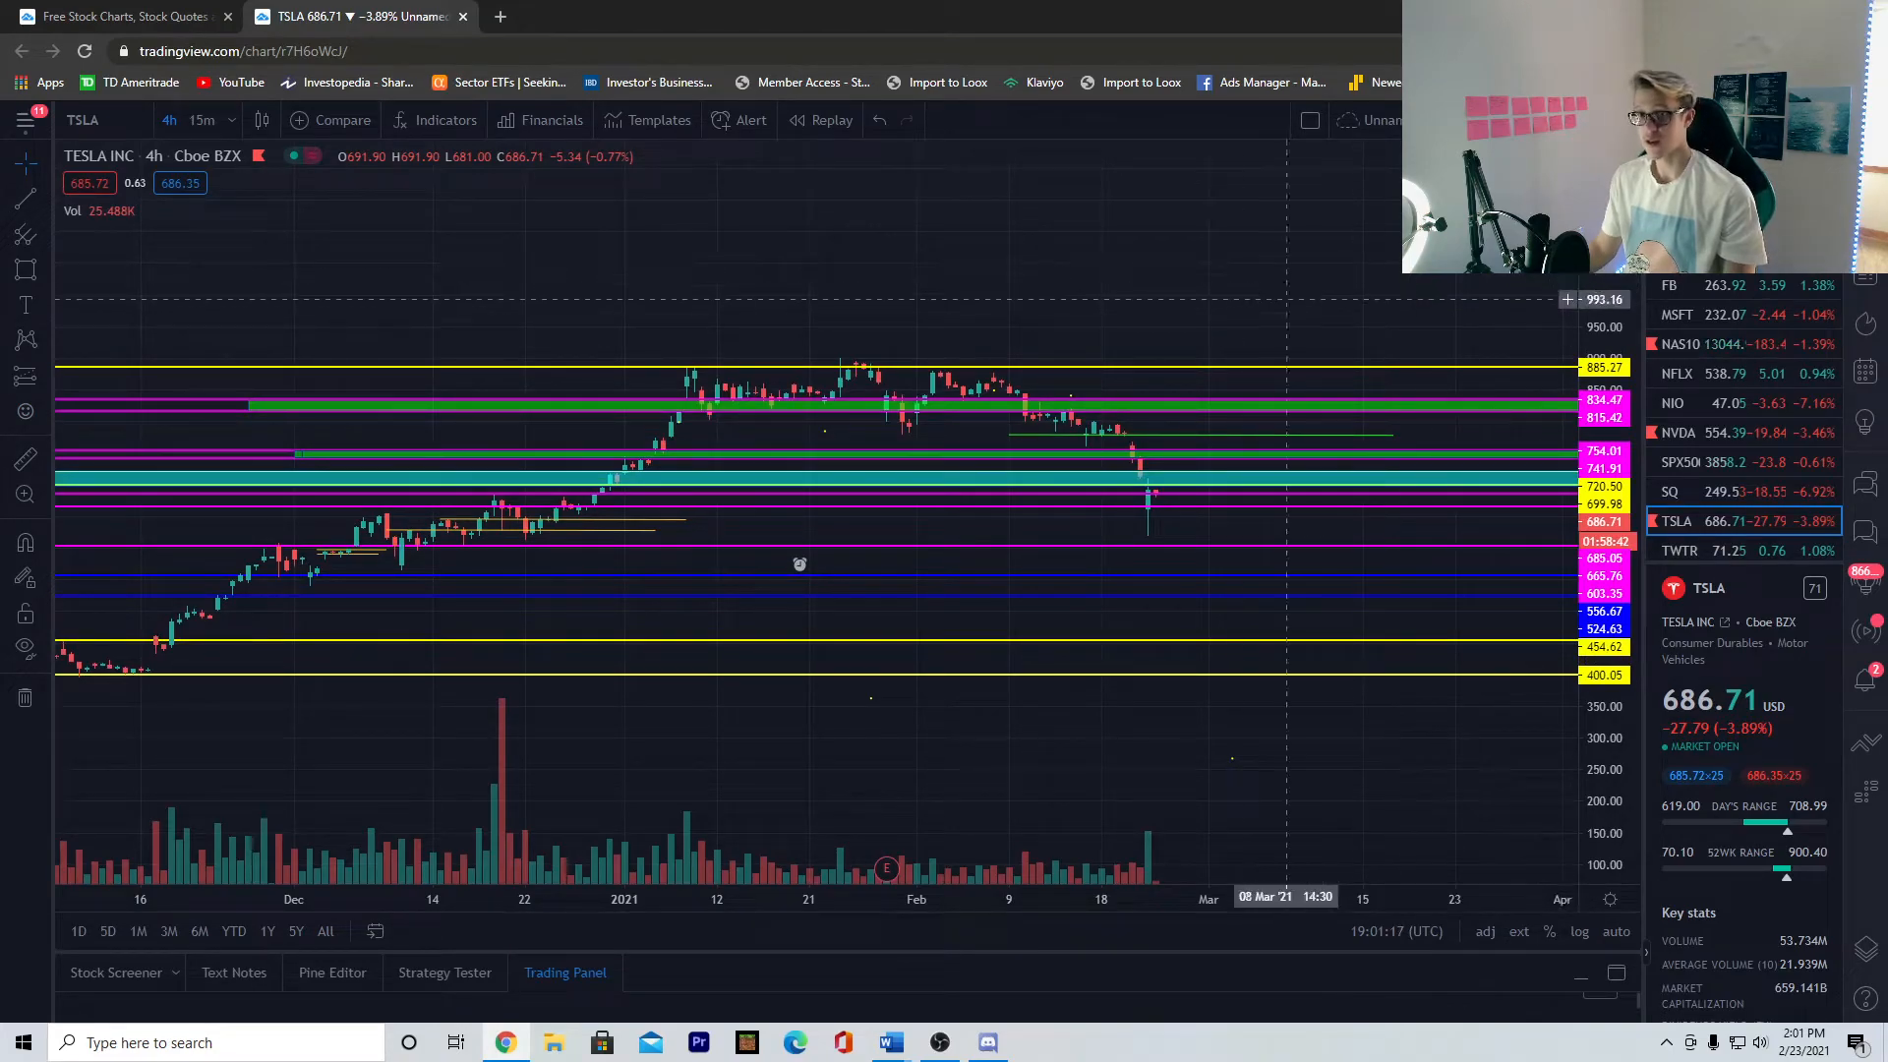
mouse_move(1180, 397)
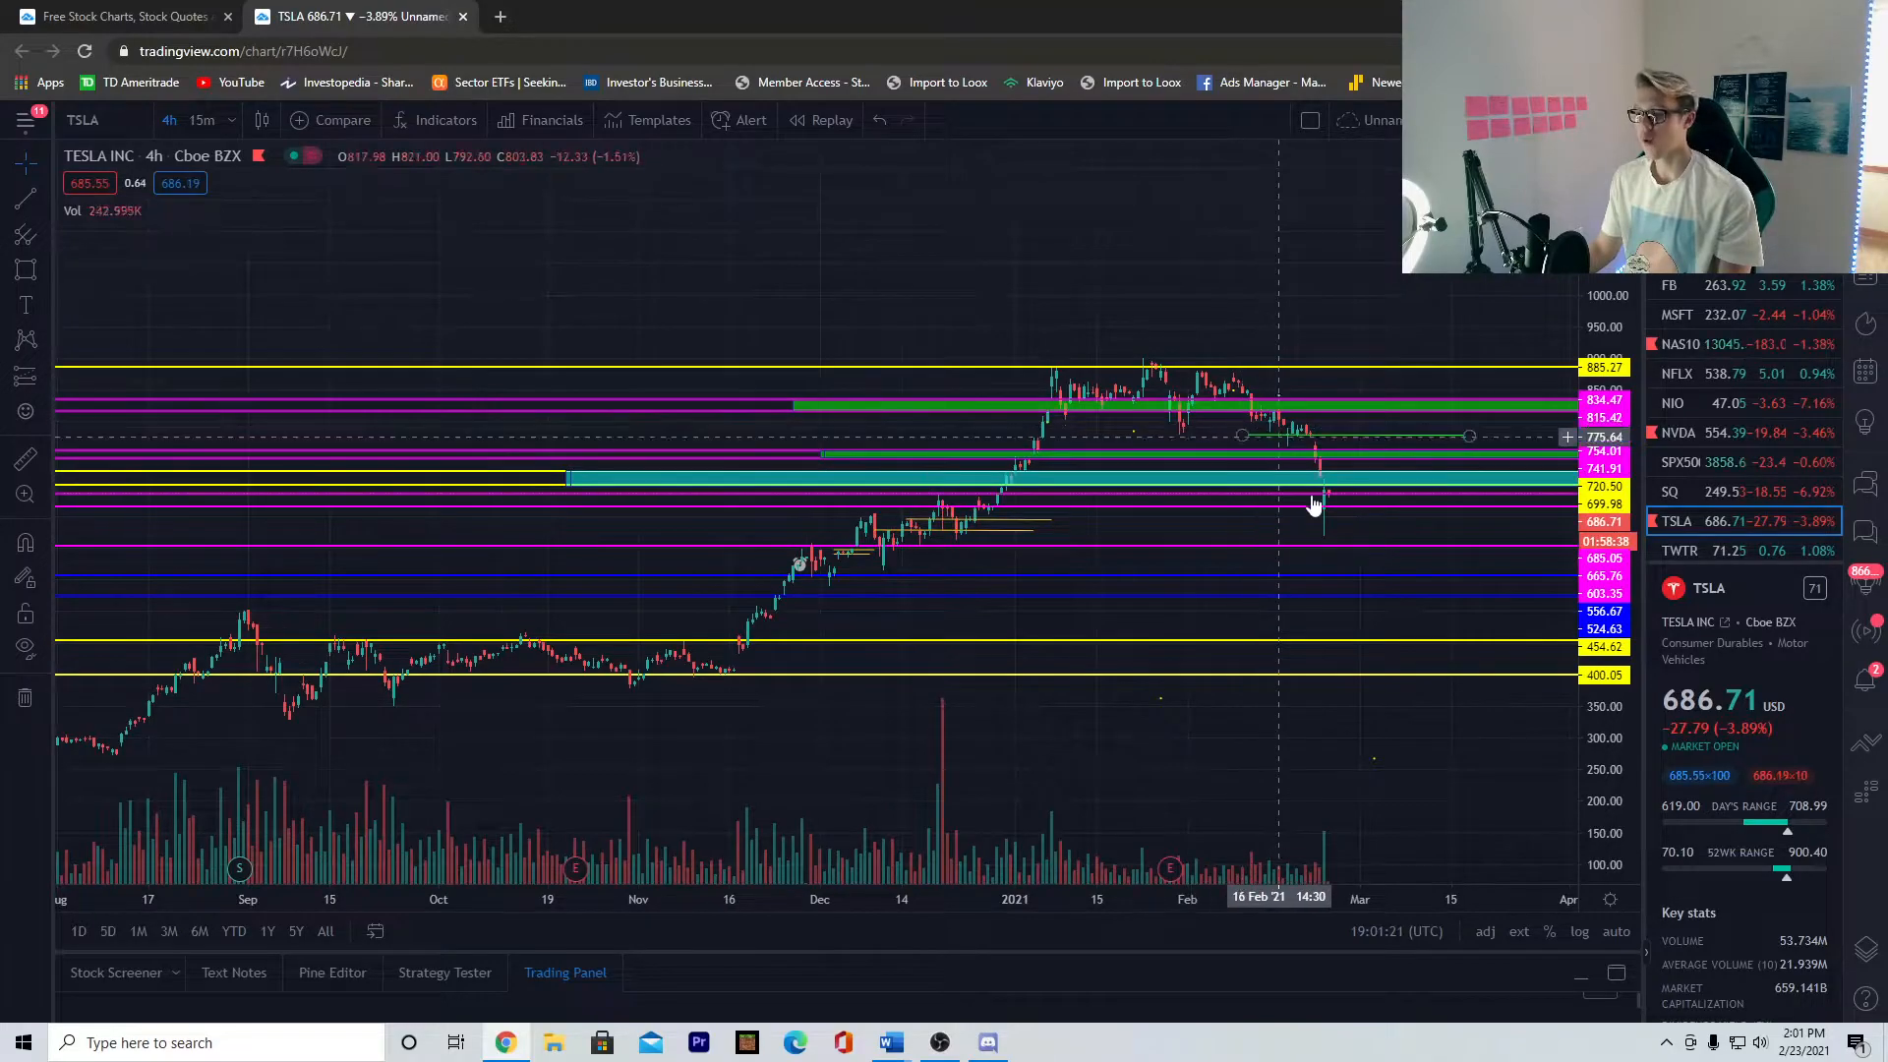
mouse_move(1347, 506)
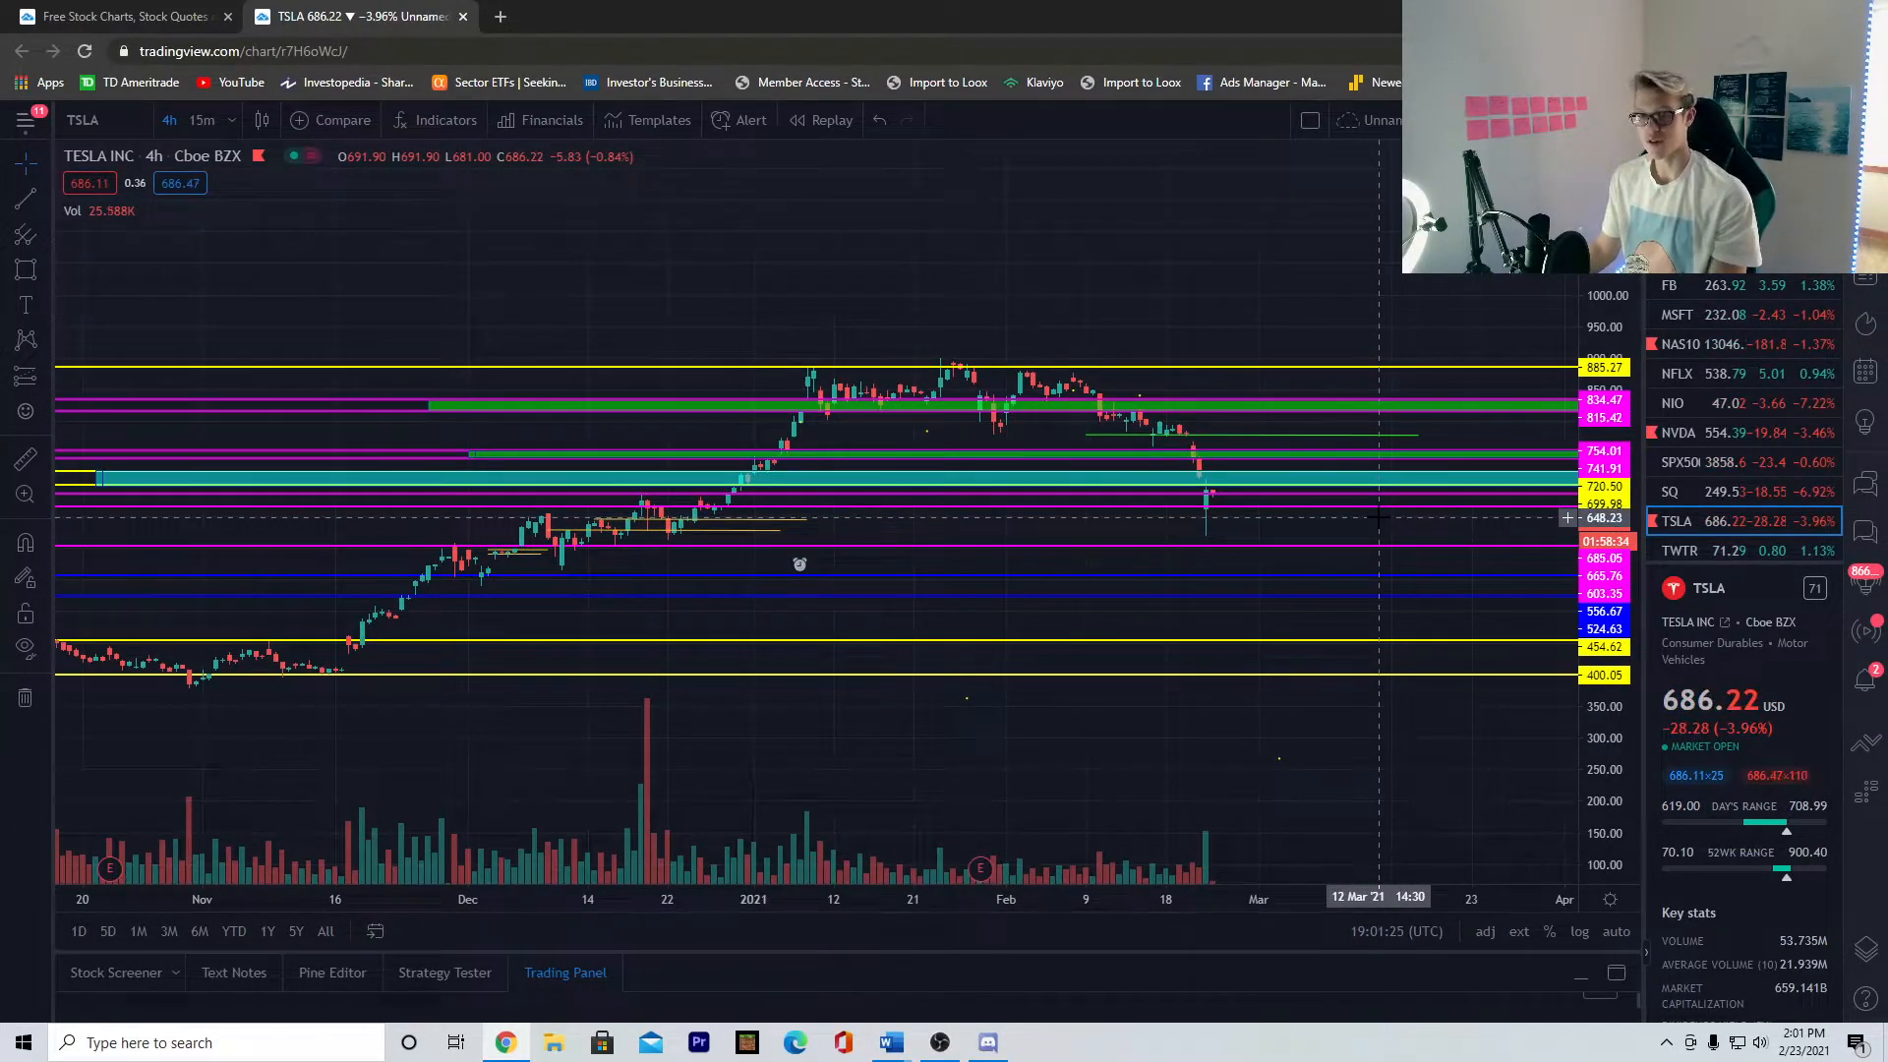
mouse_move(1225, 499)
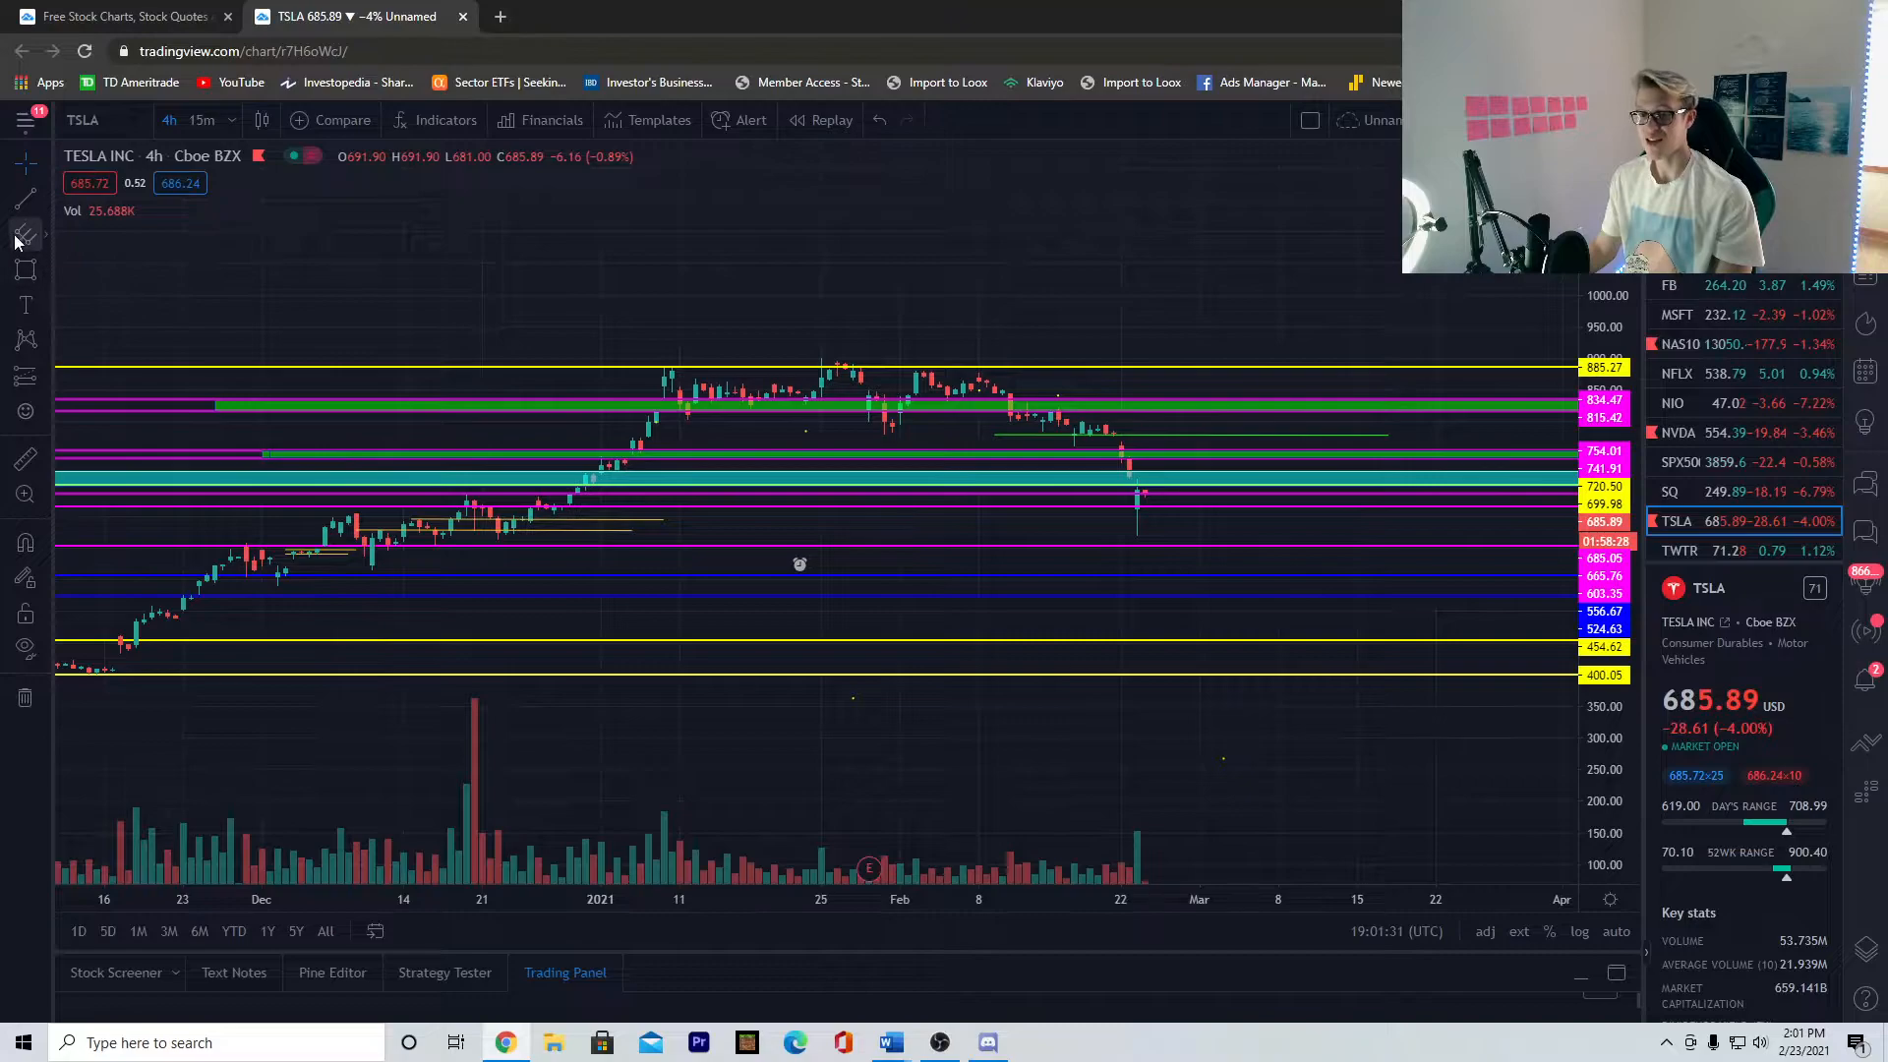
Select the Brush tool for freehand drawing of the projected path
left_click(26, 234)
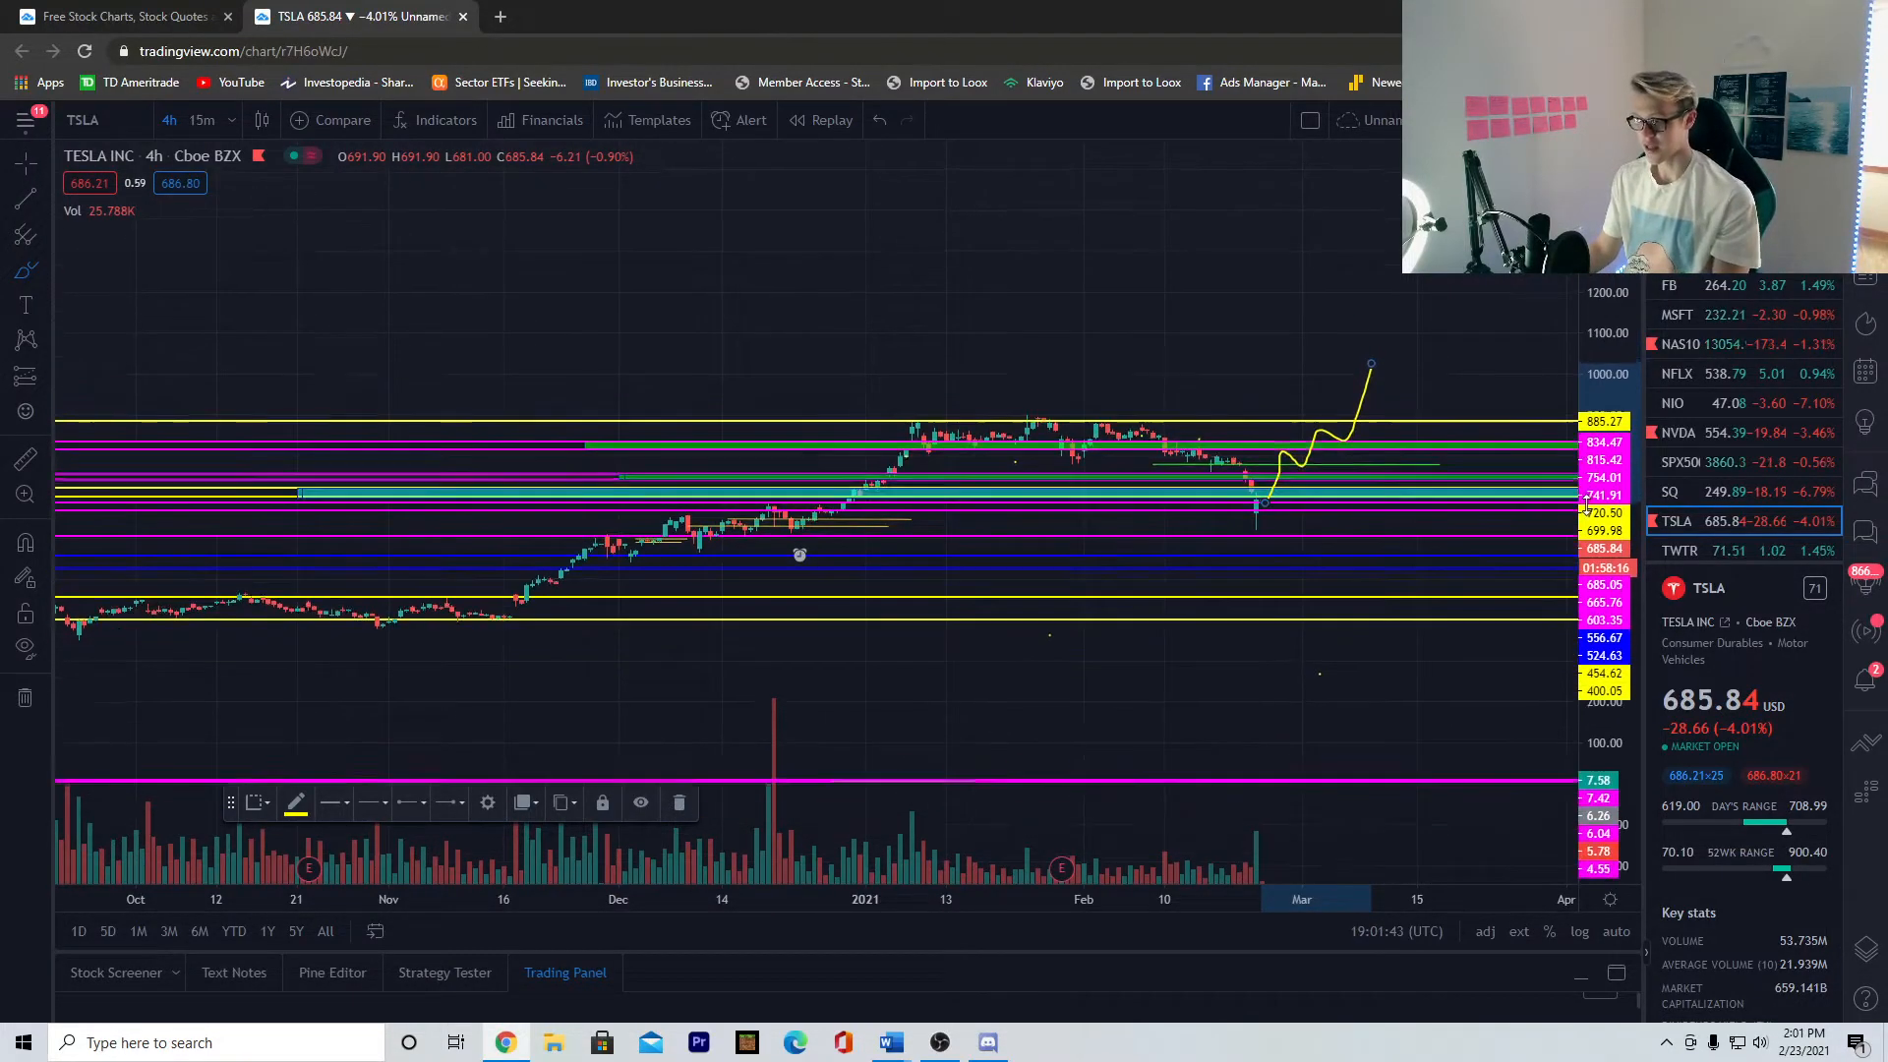
mouse_move(1294, 307)
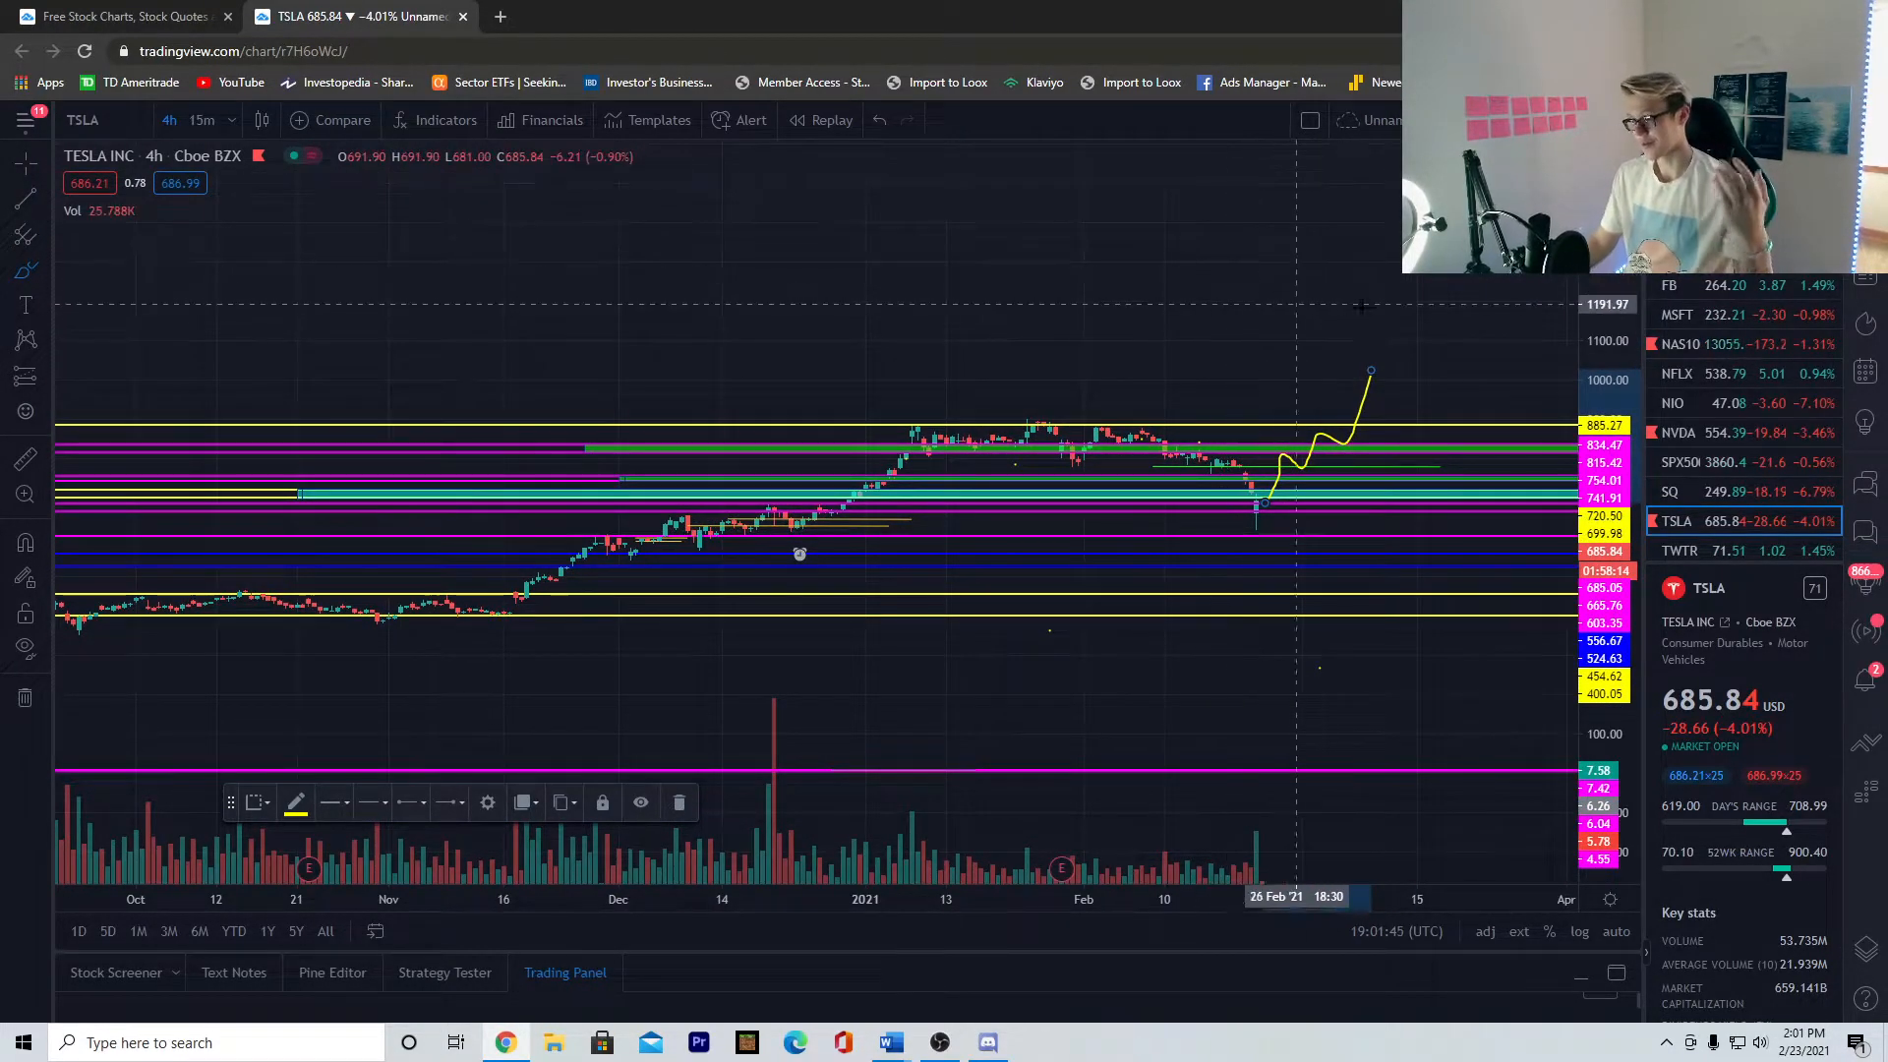
mouse_move(1262, 507)
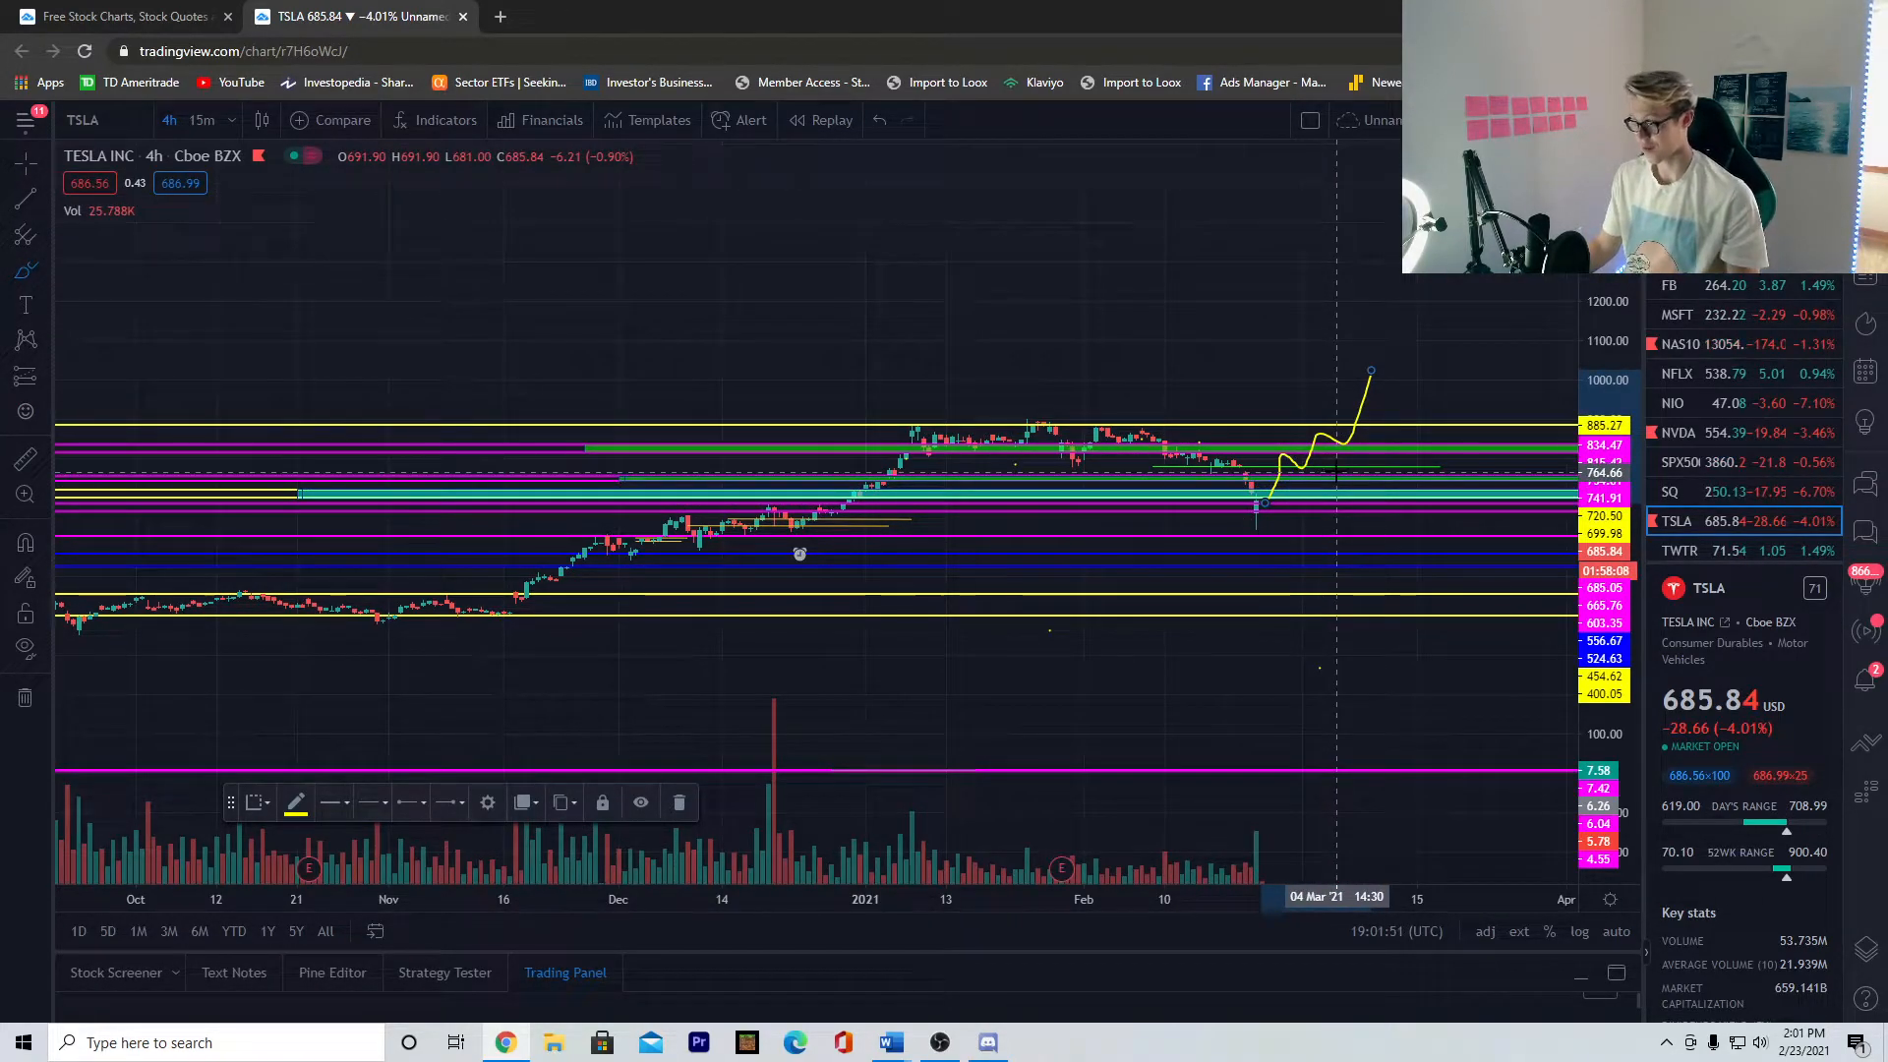
mouse_move(1310, 468)
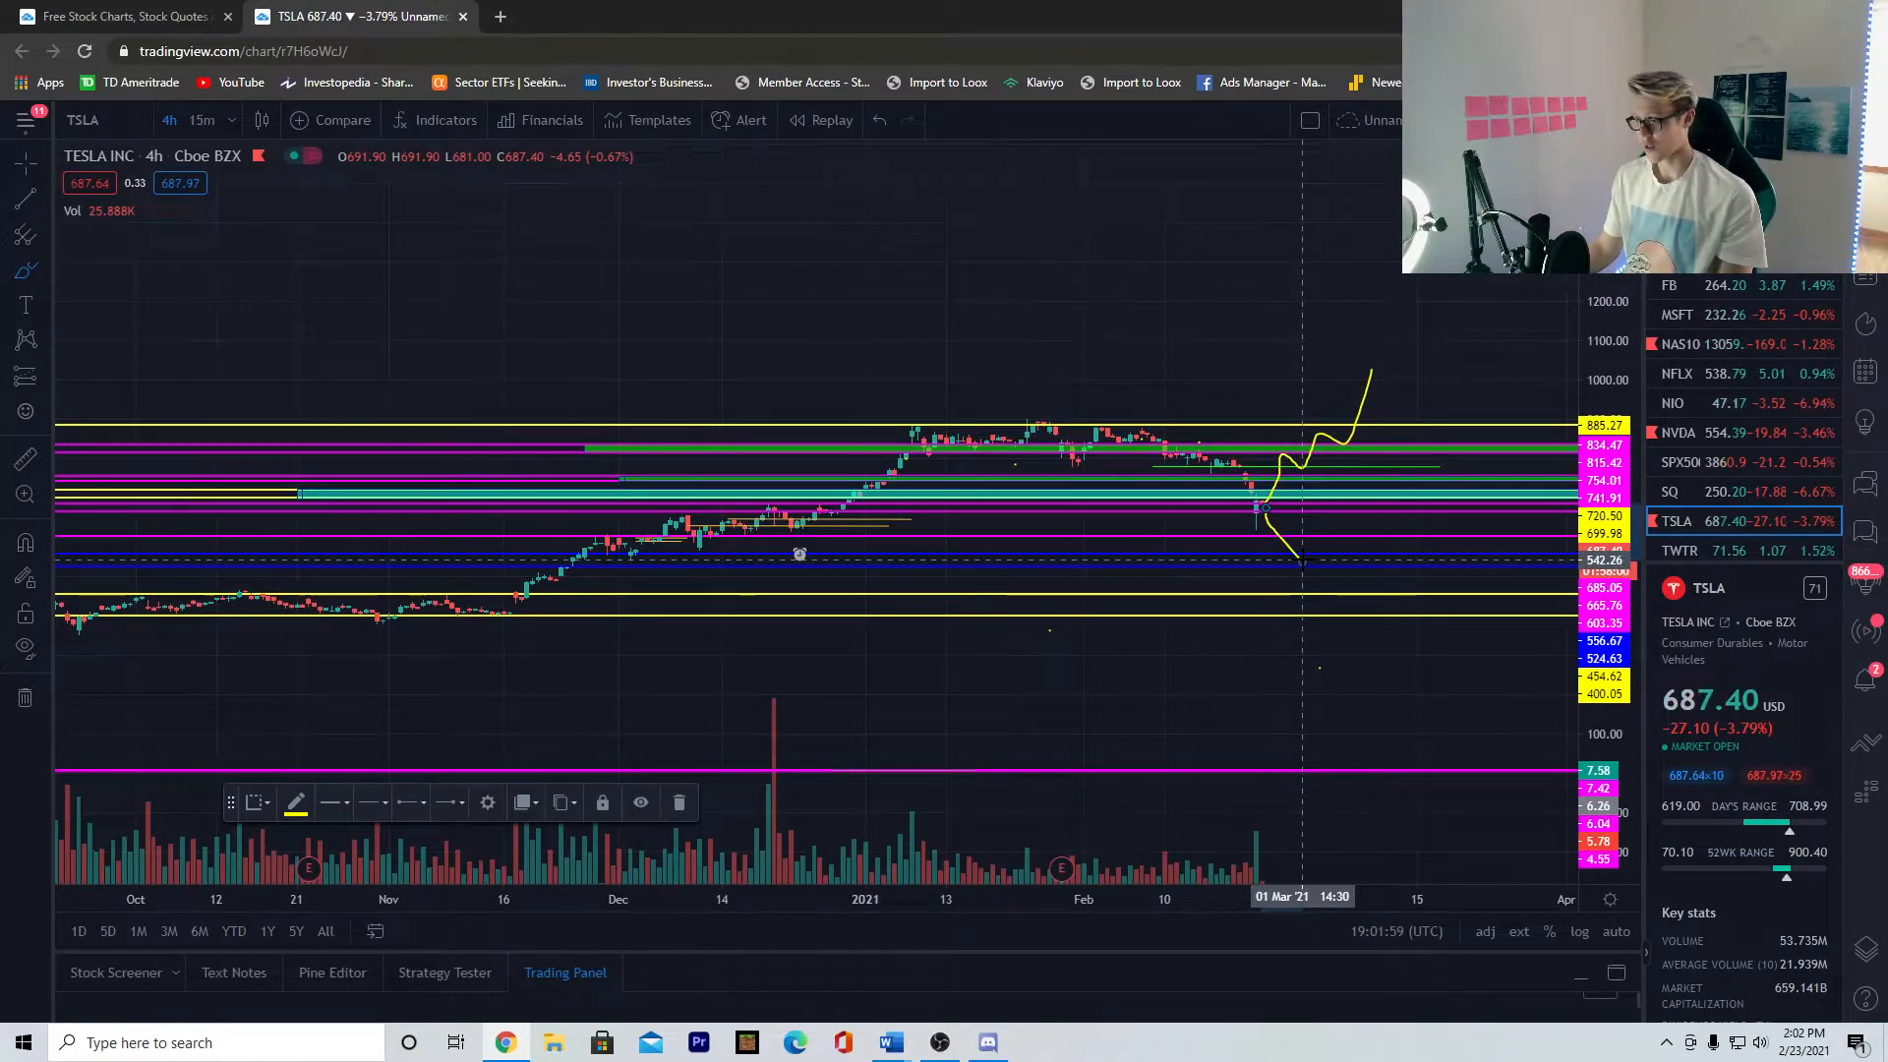
mouse_move(1265, 543)
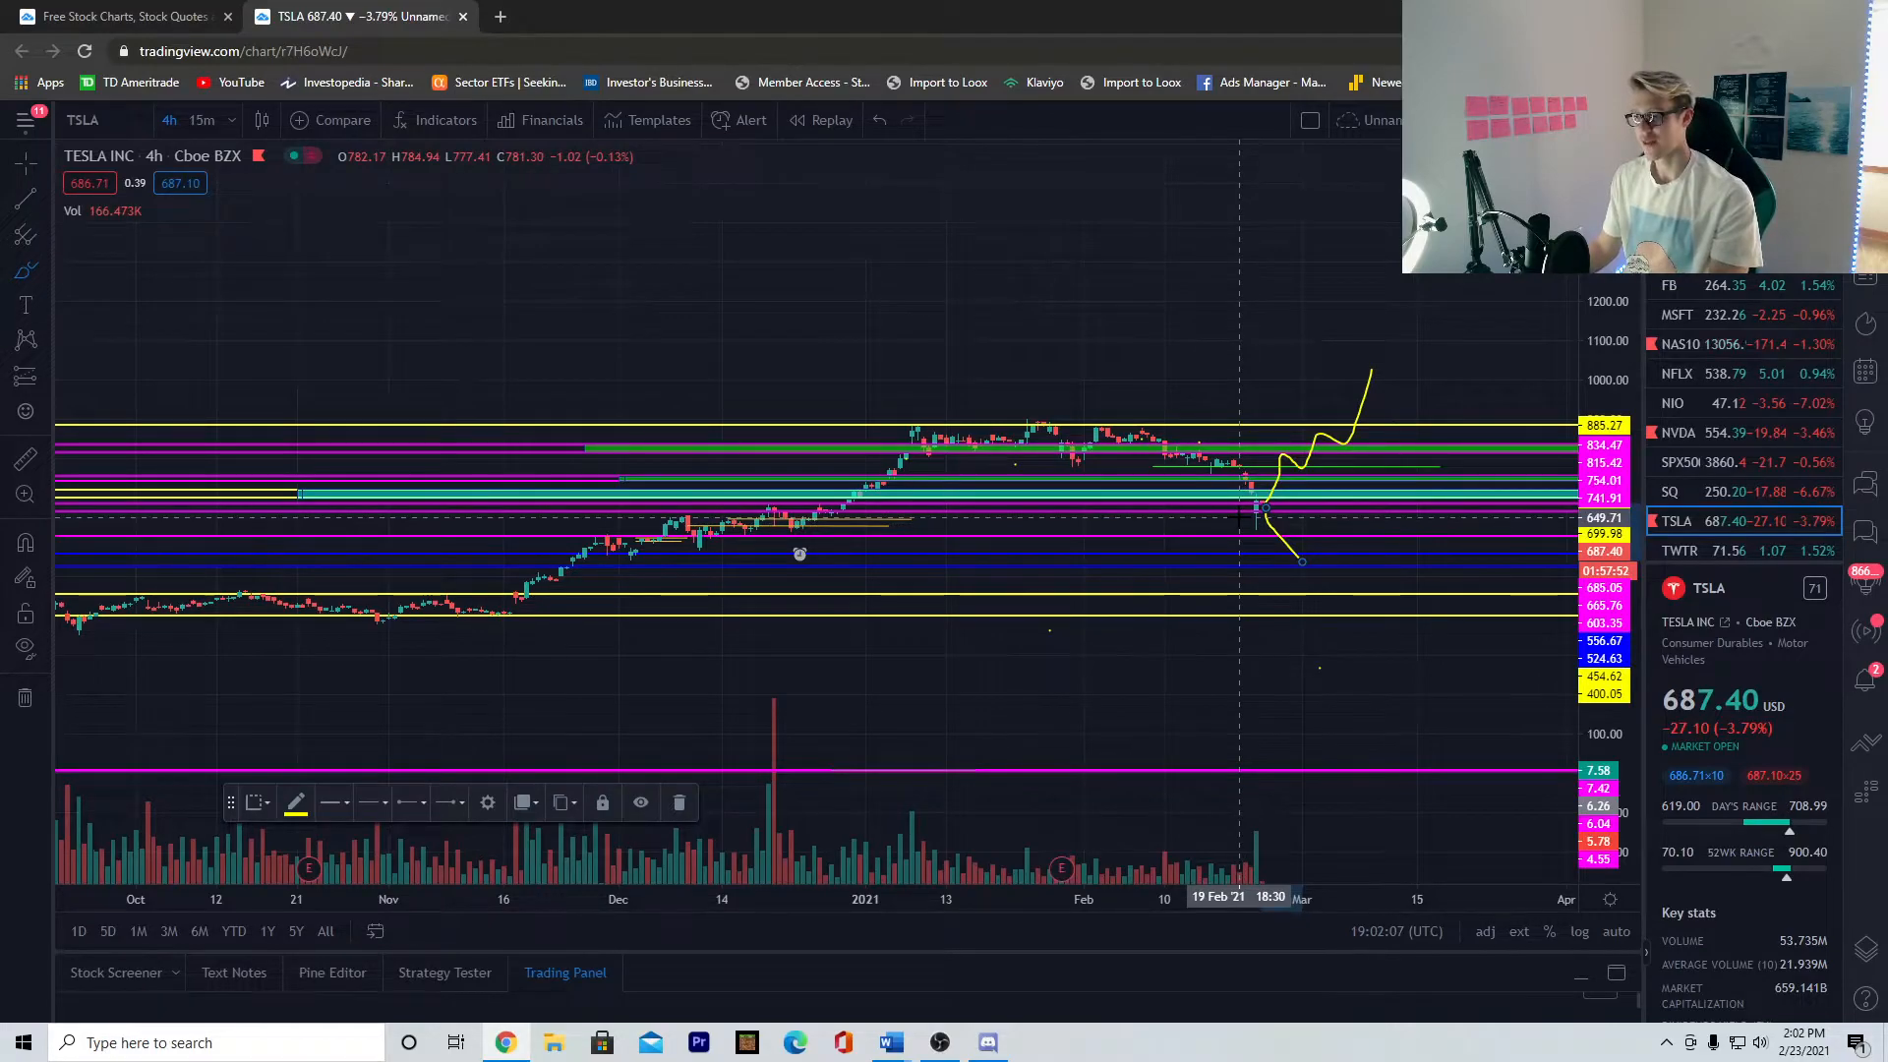
mouse_move(1252, 517)
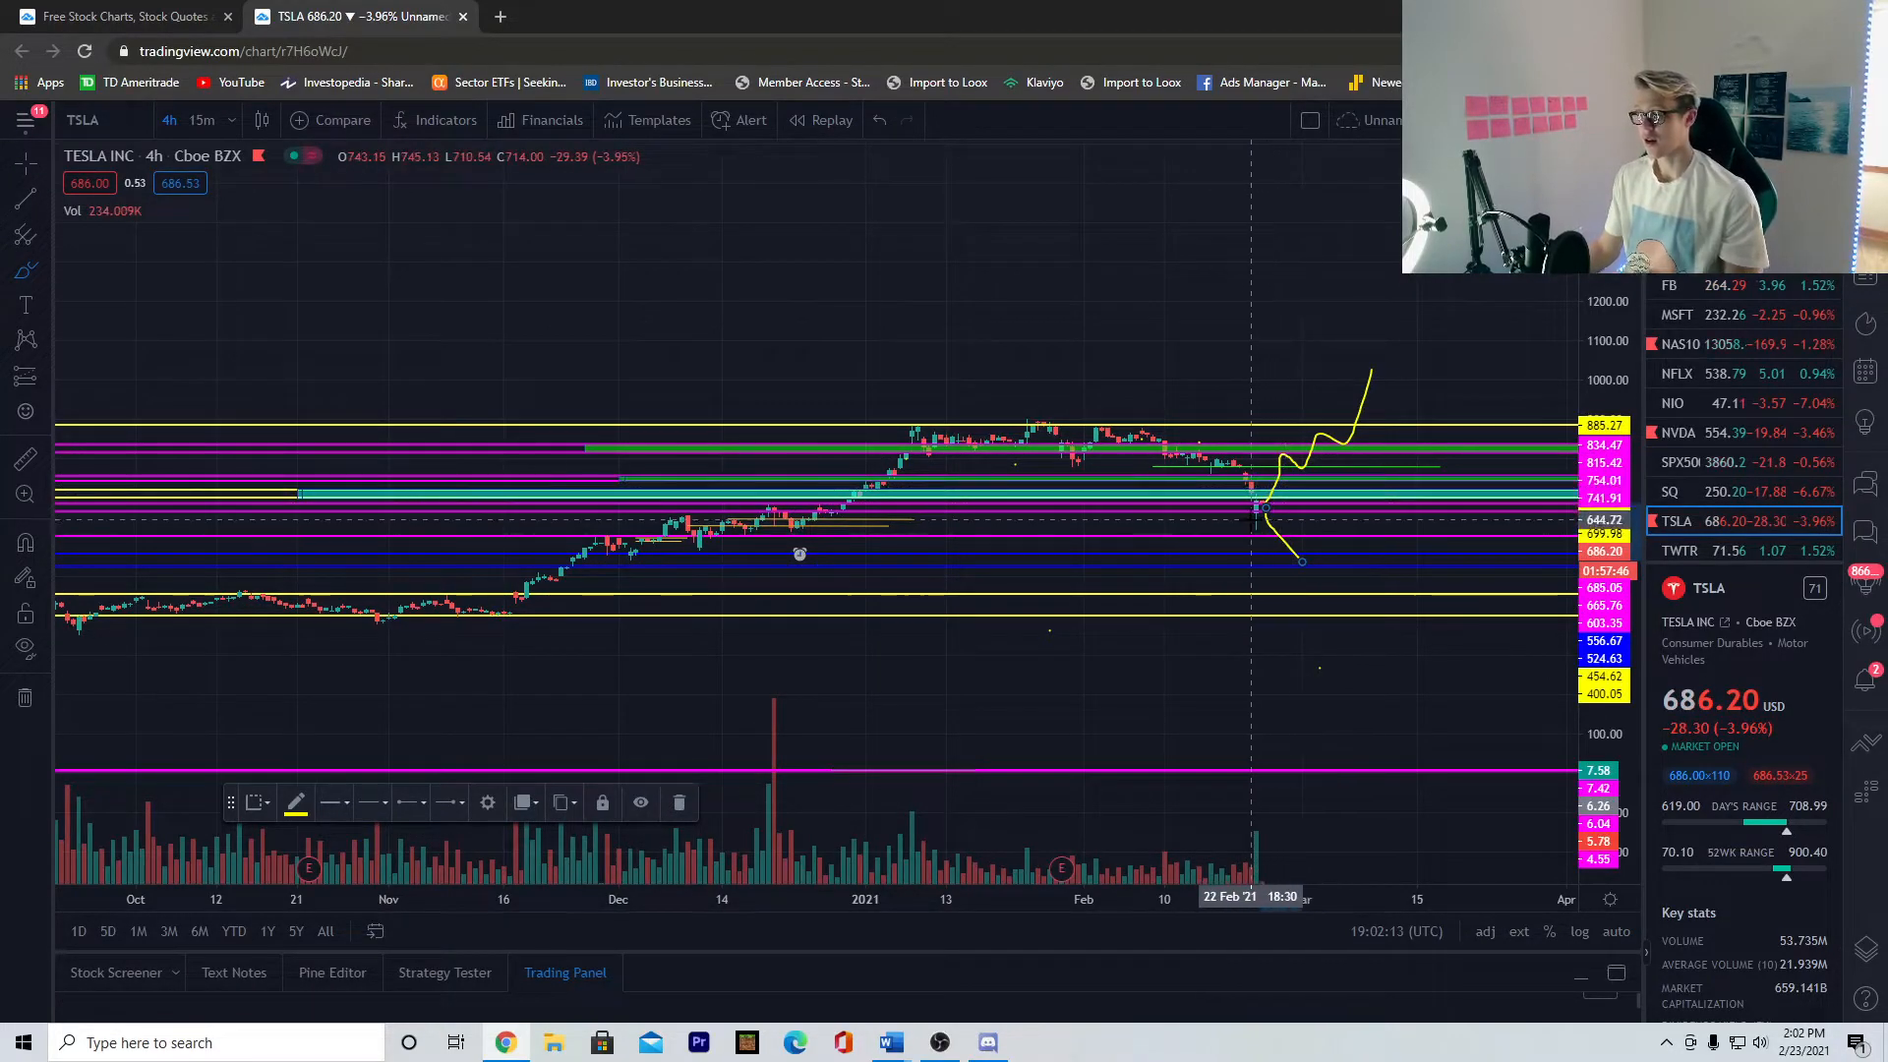
mouse_move(1294, 598)
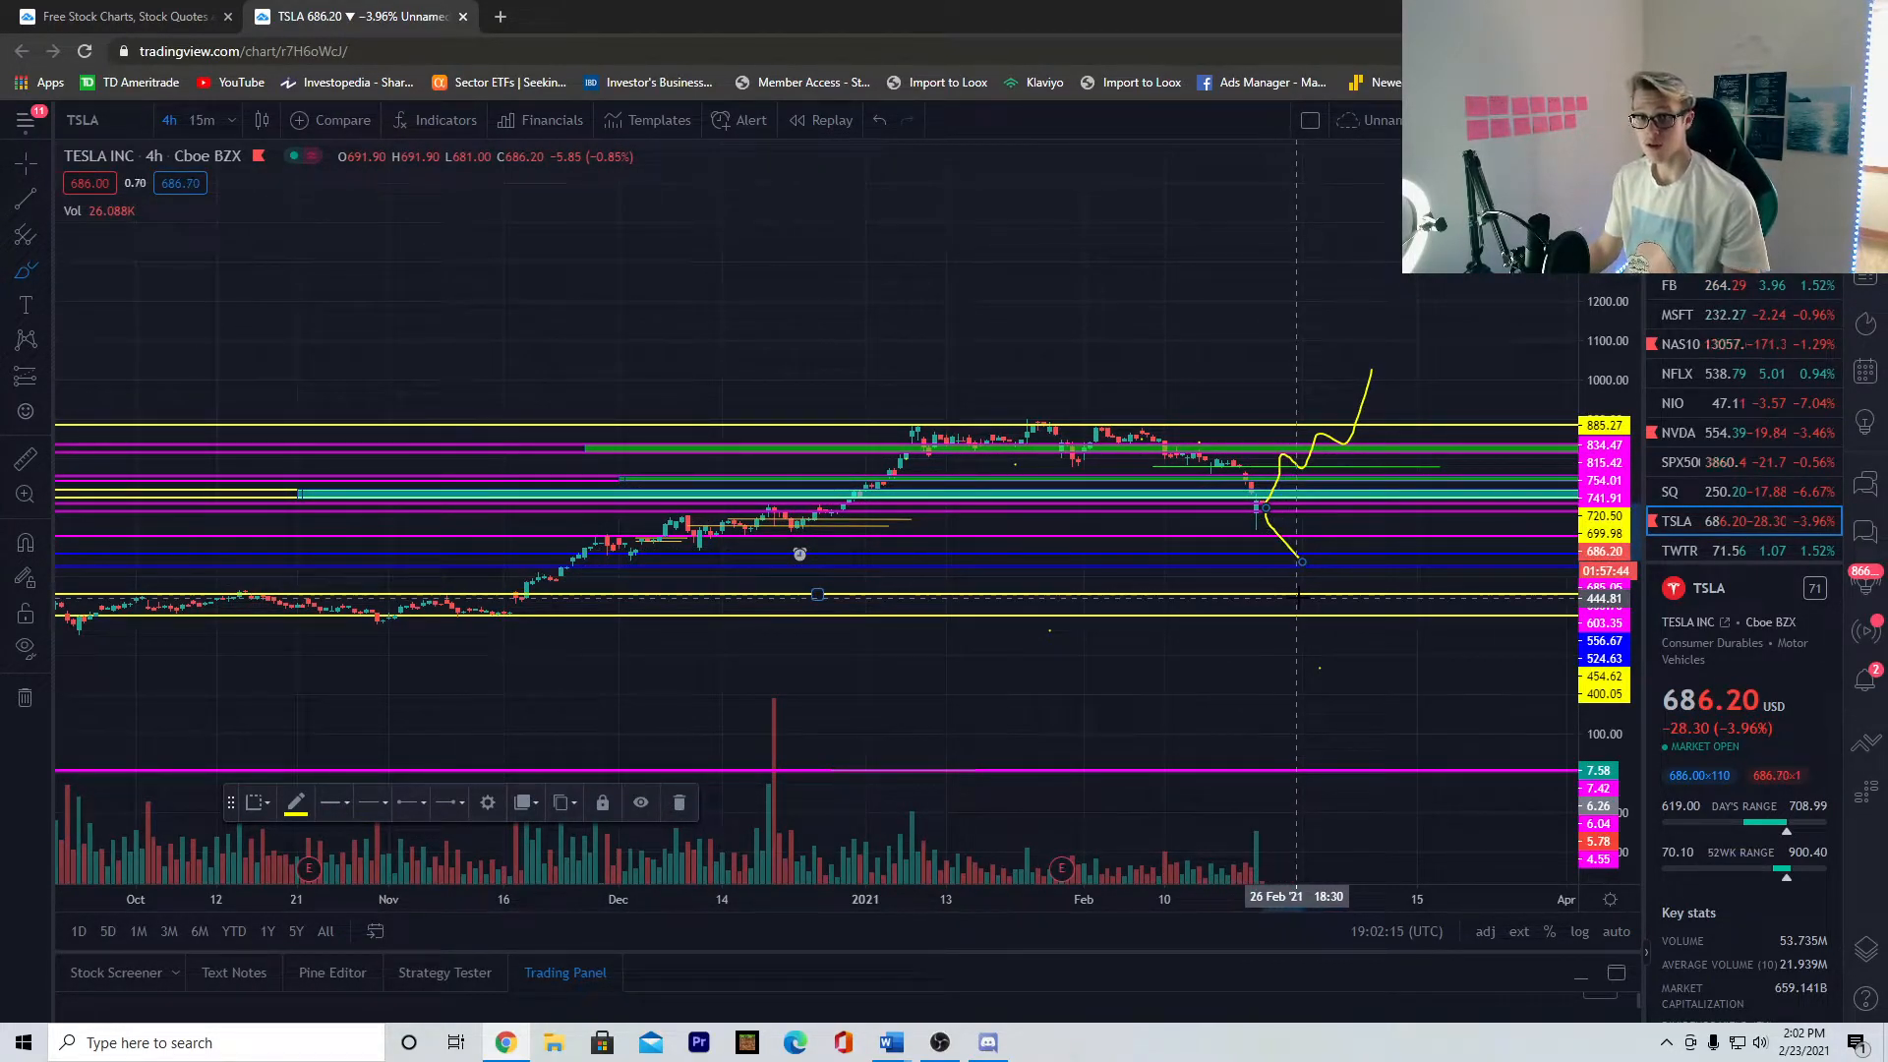
mouse_move(1281, 590)
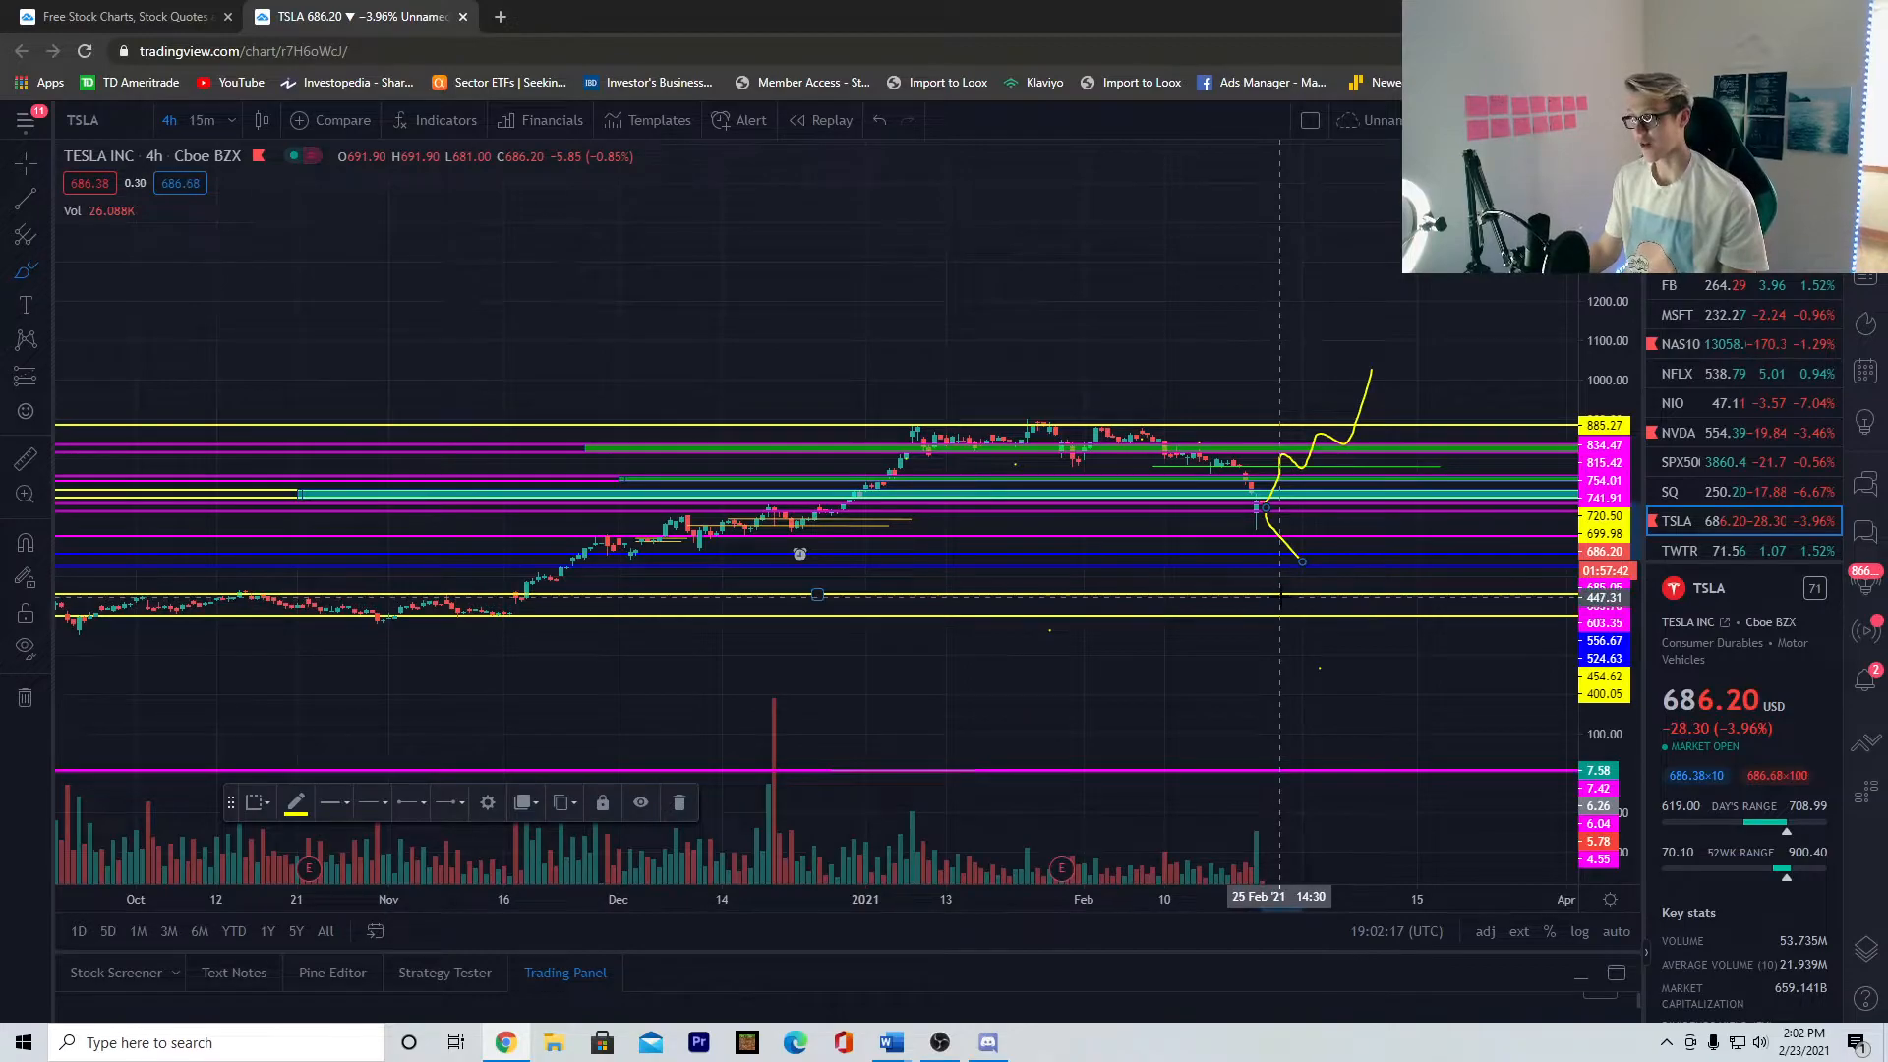
mouse_move(1284, 590)
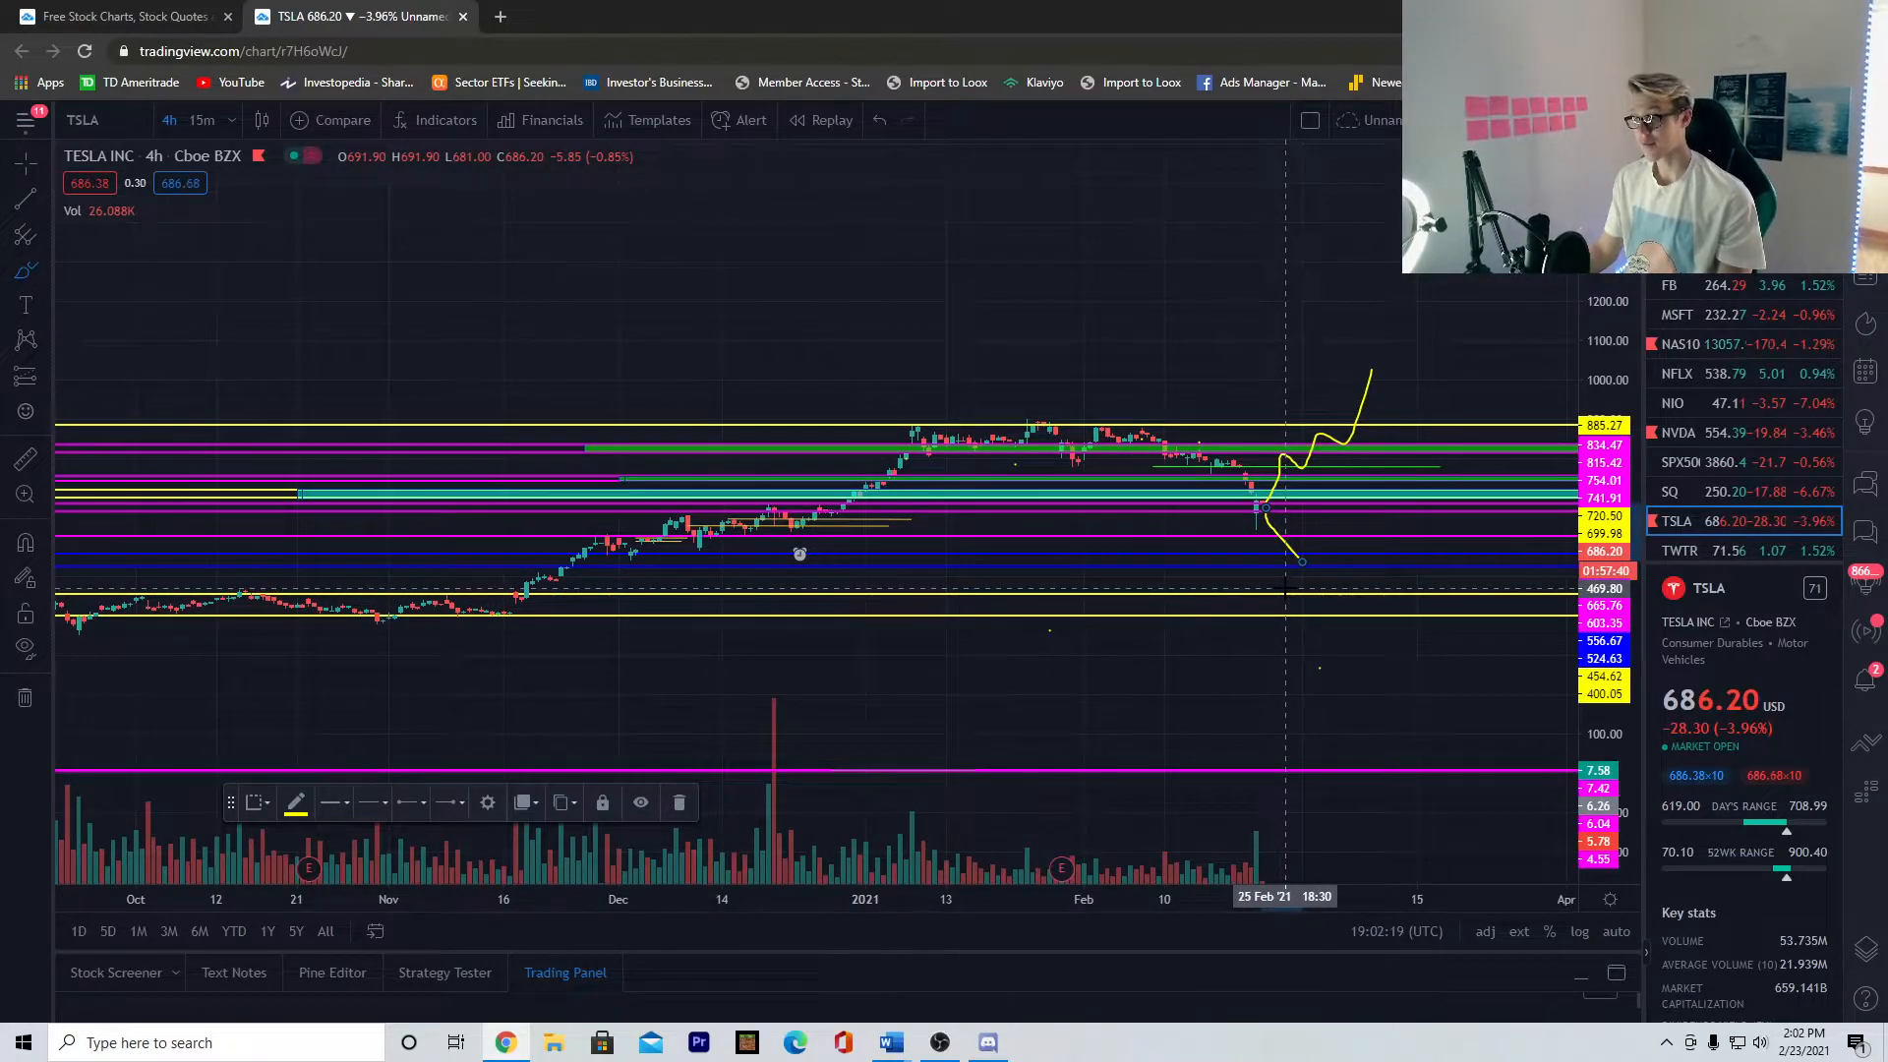
mouse_move(1253, 505)
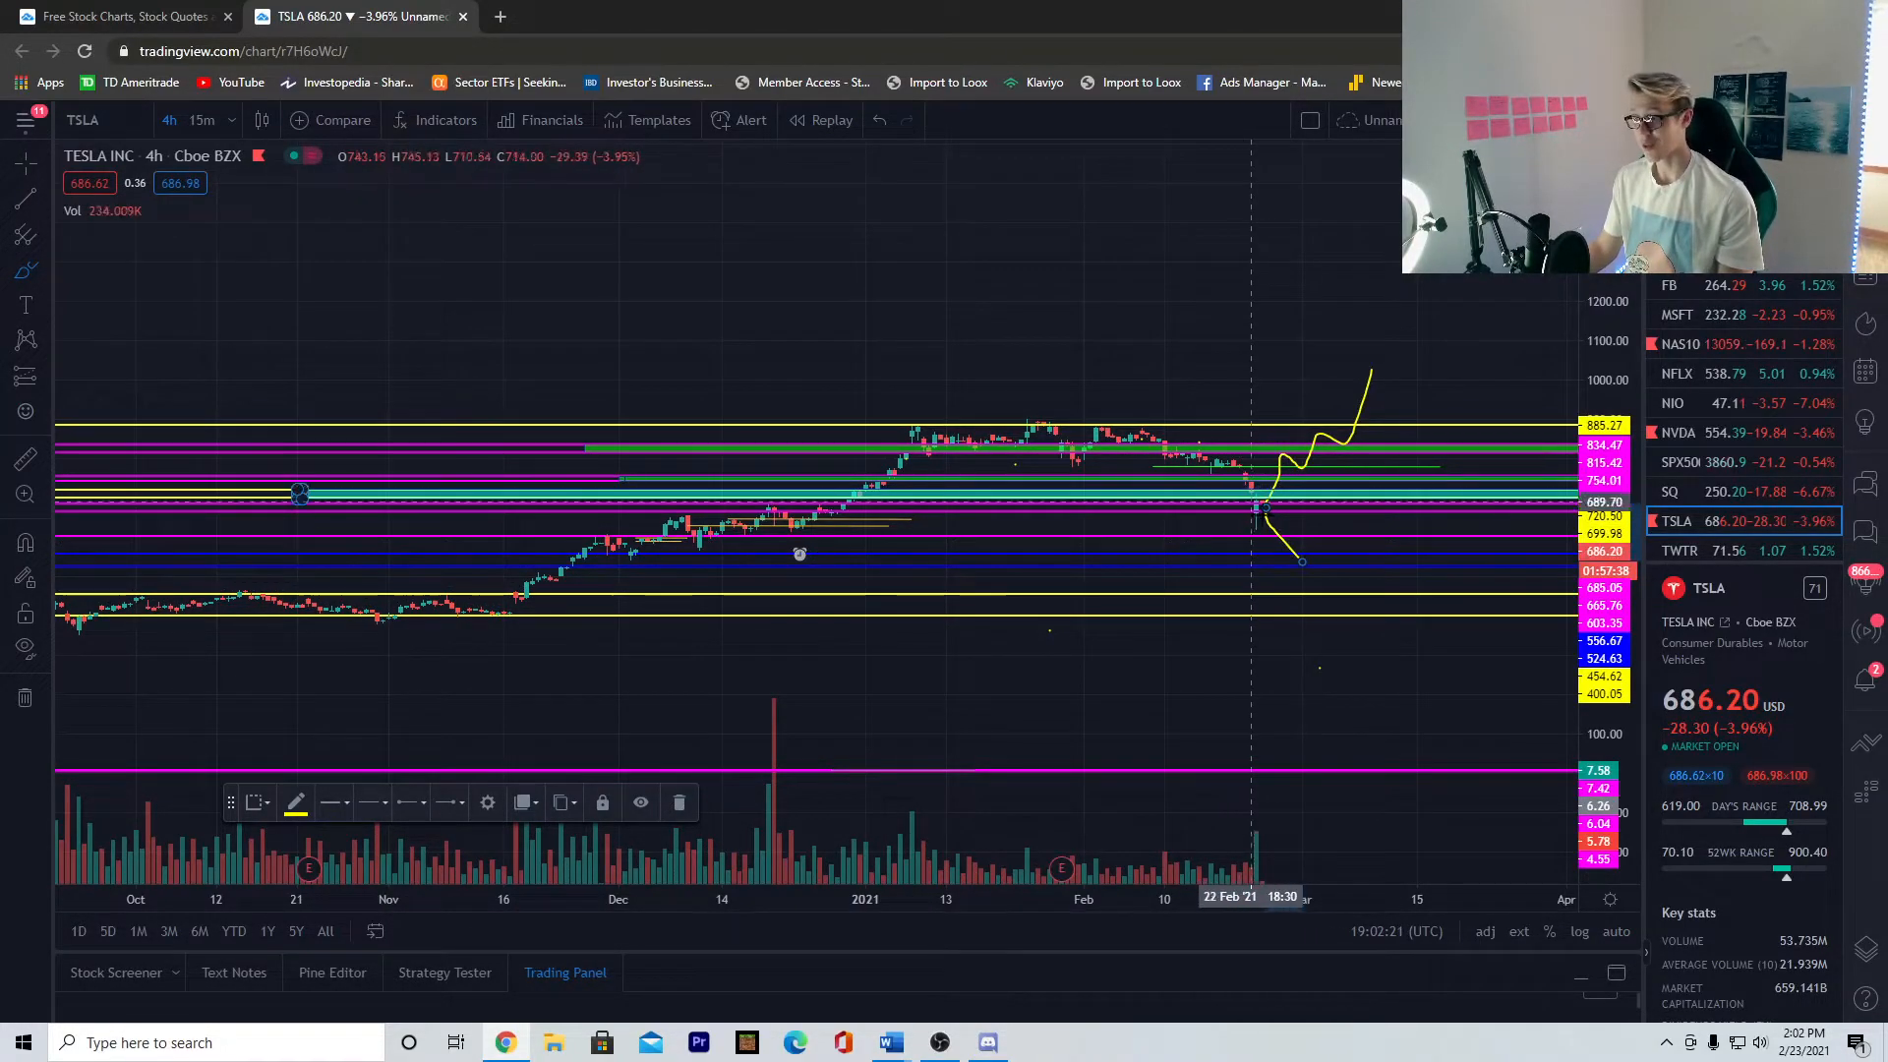
mouse_move(791, 391)
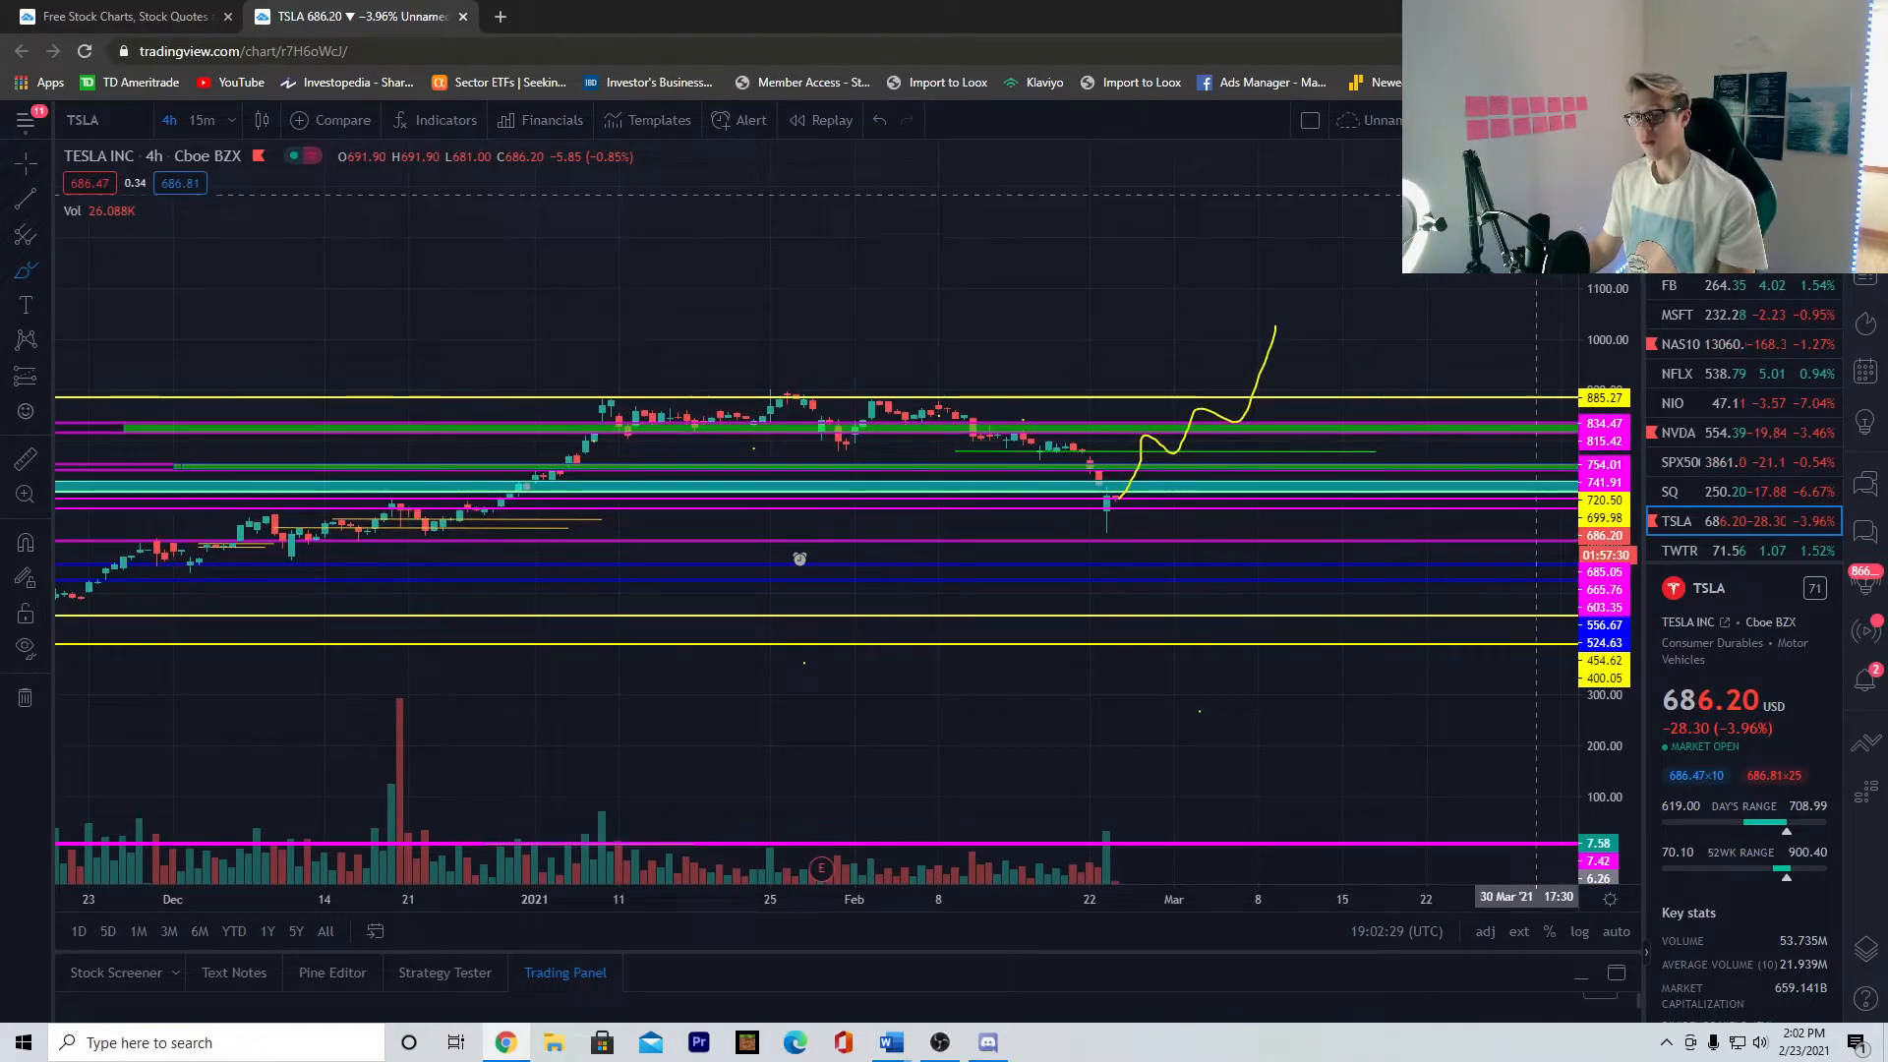
Load SPX500USD from the watchlist, then NAS100USD with its support and resistance zones
left_click(1723, 460)
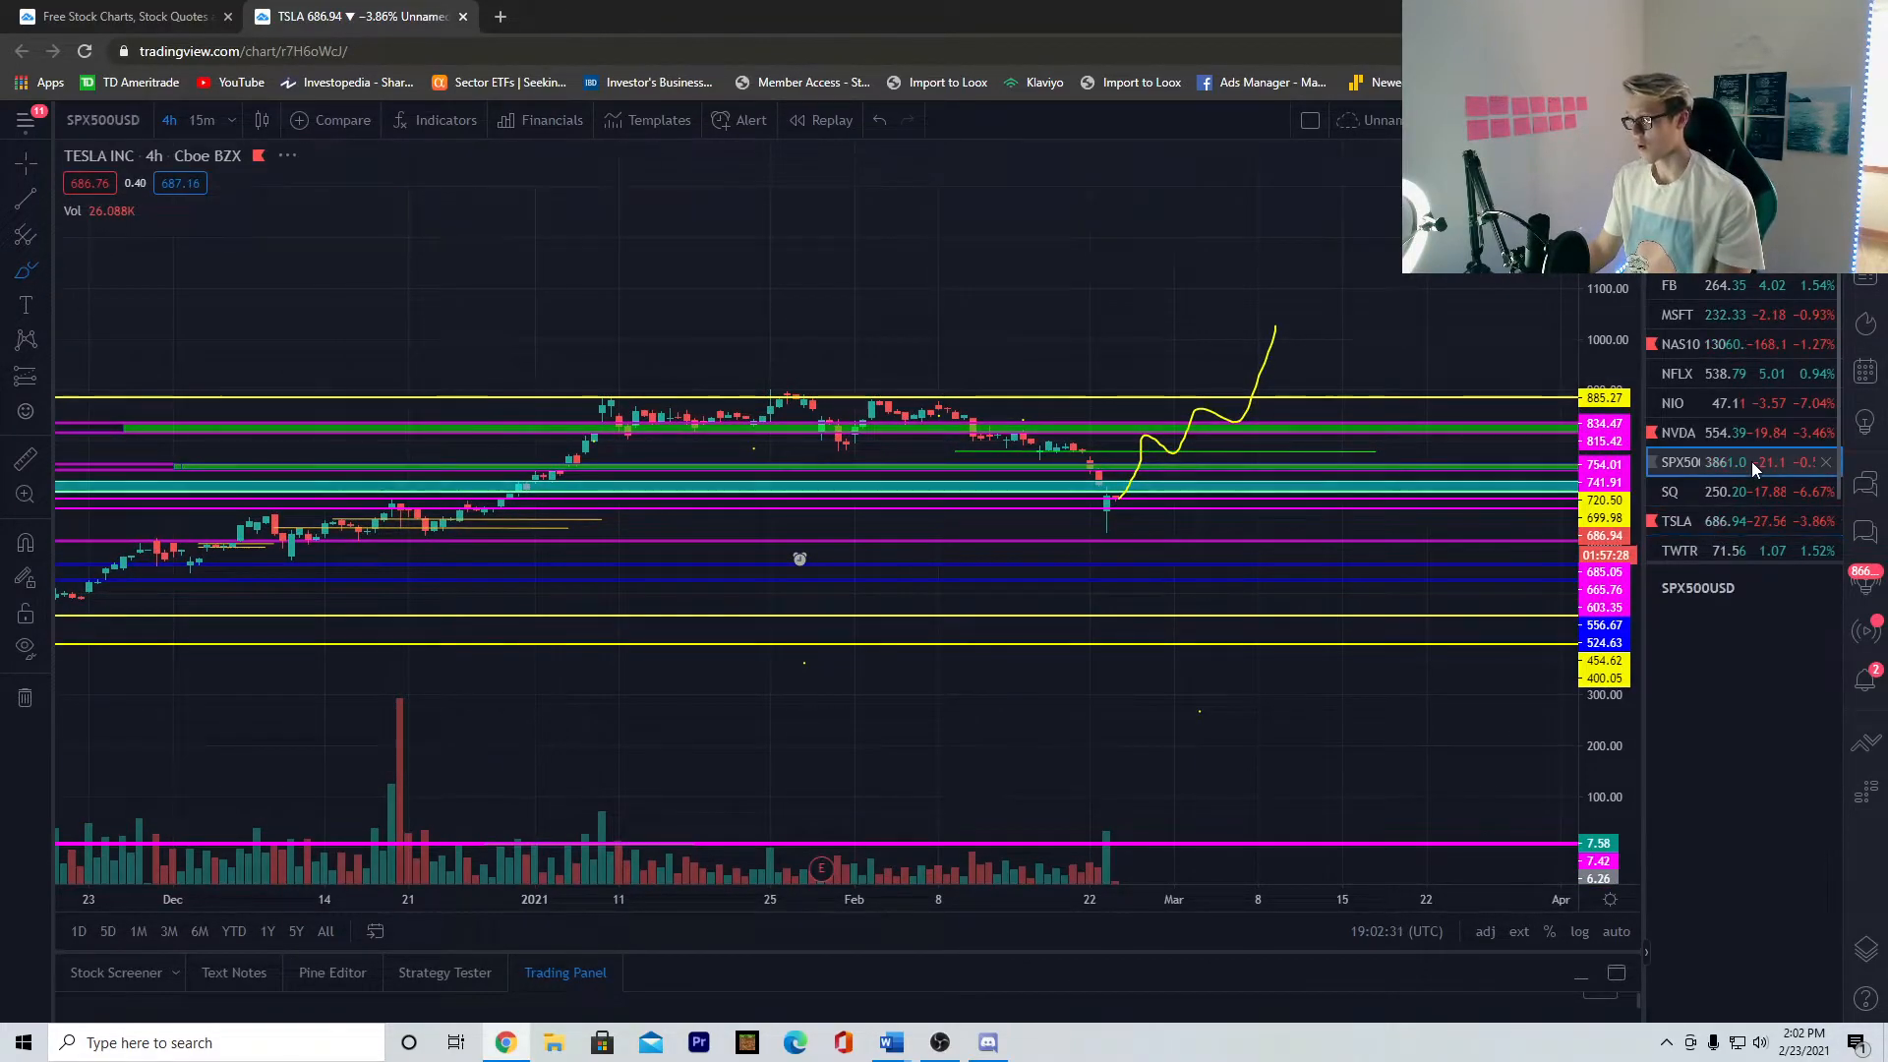
left_click(1697, 460)
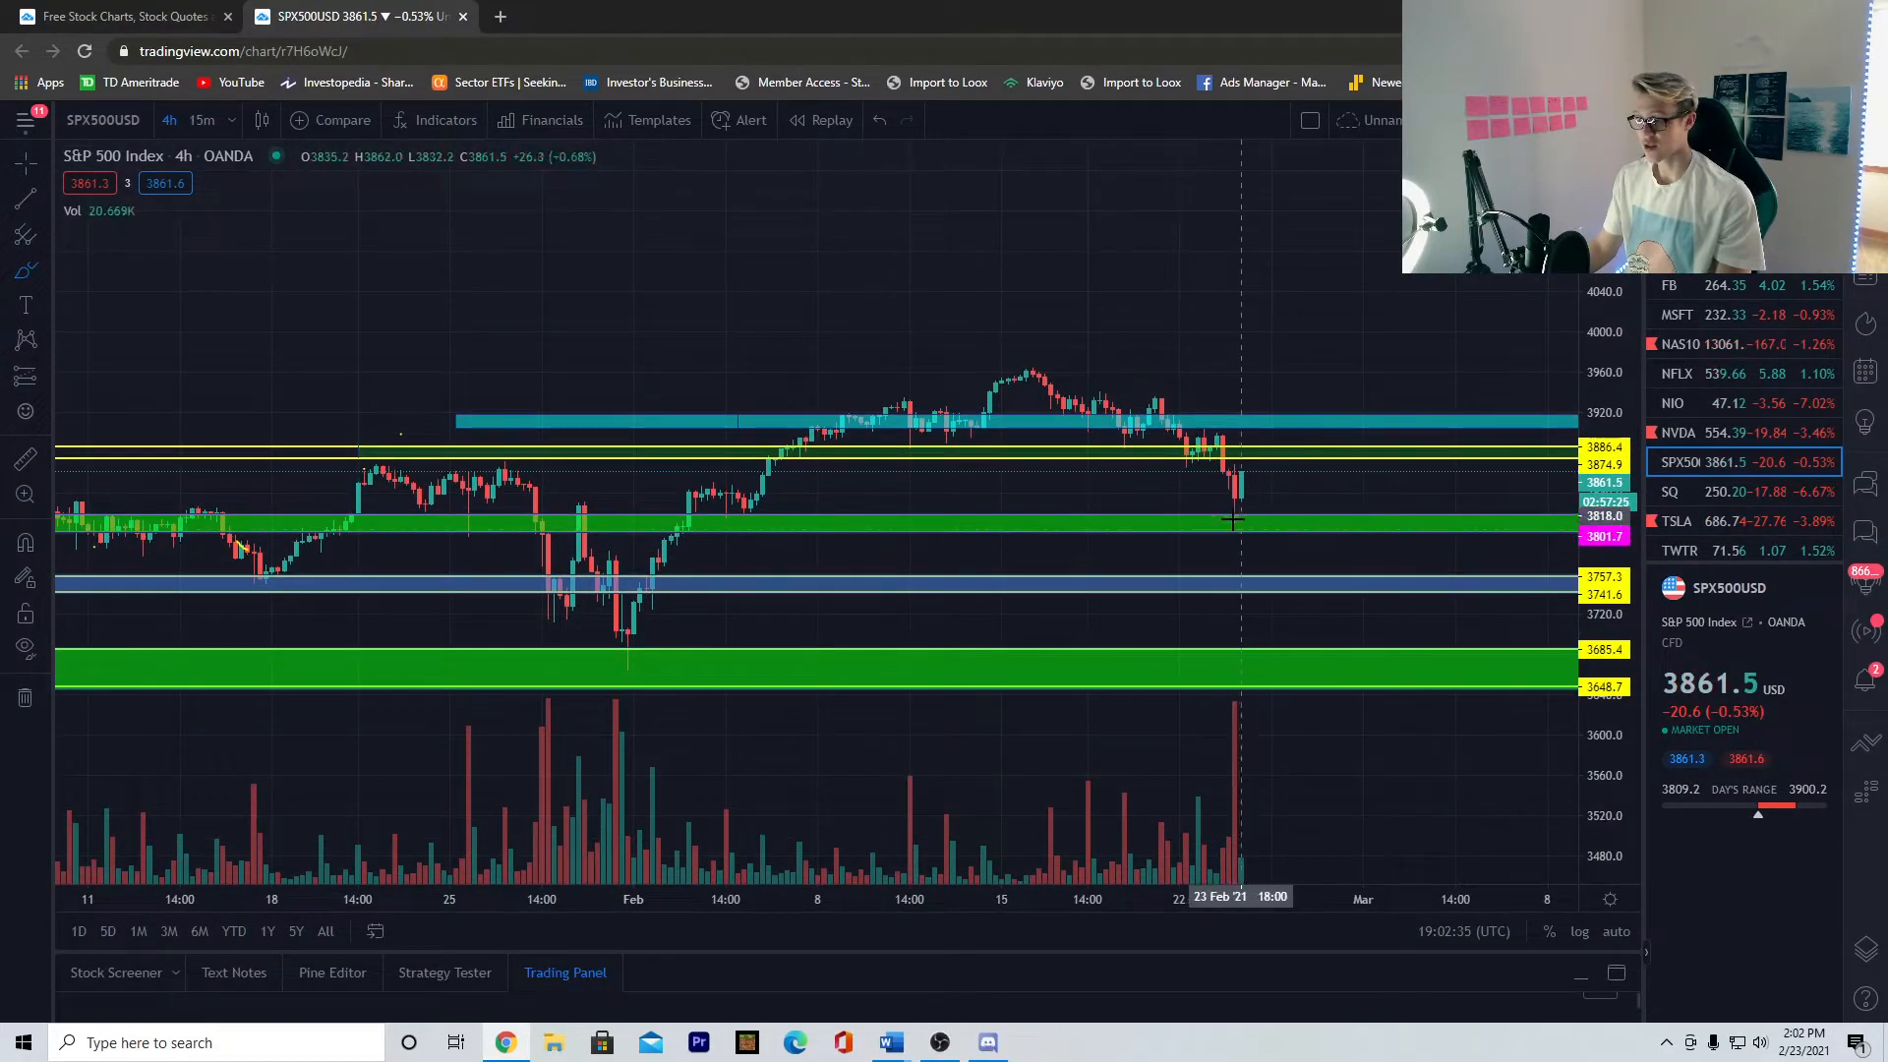
left_click(1677, 342)
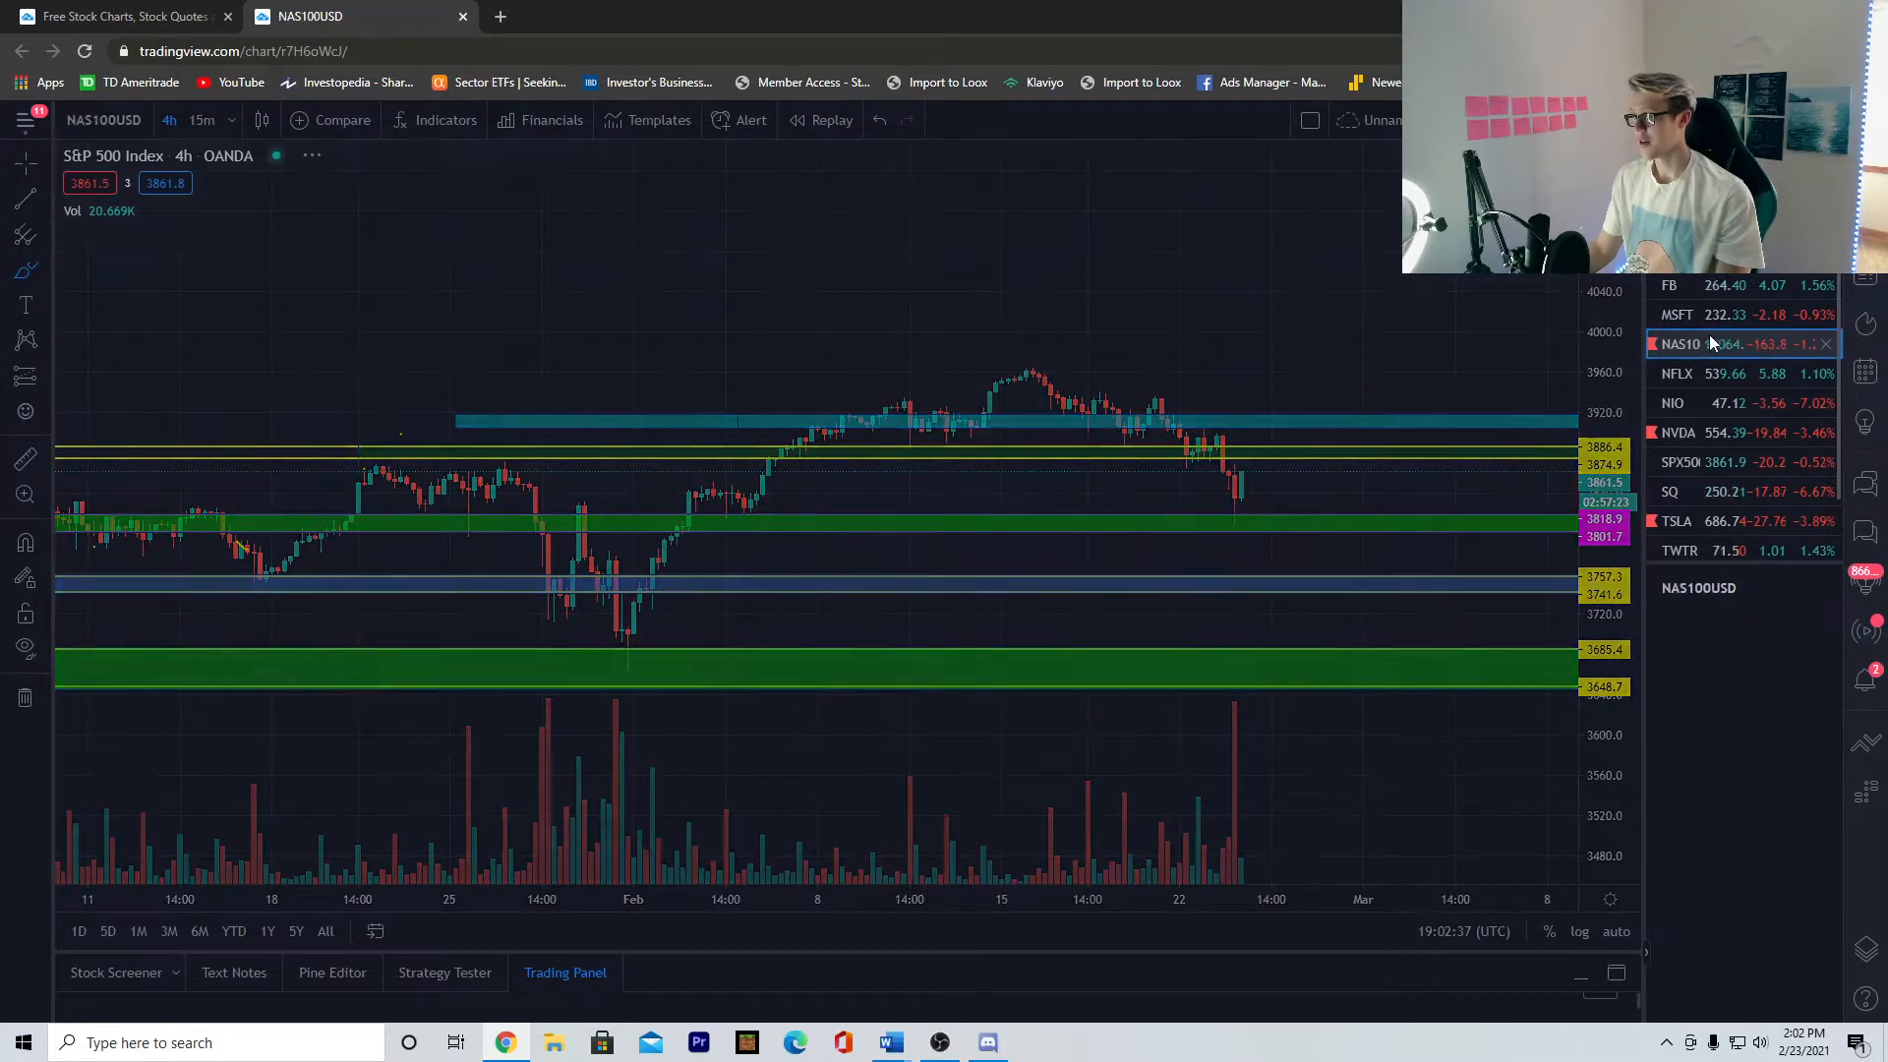
left_click(1678, 343)
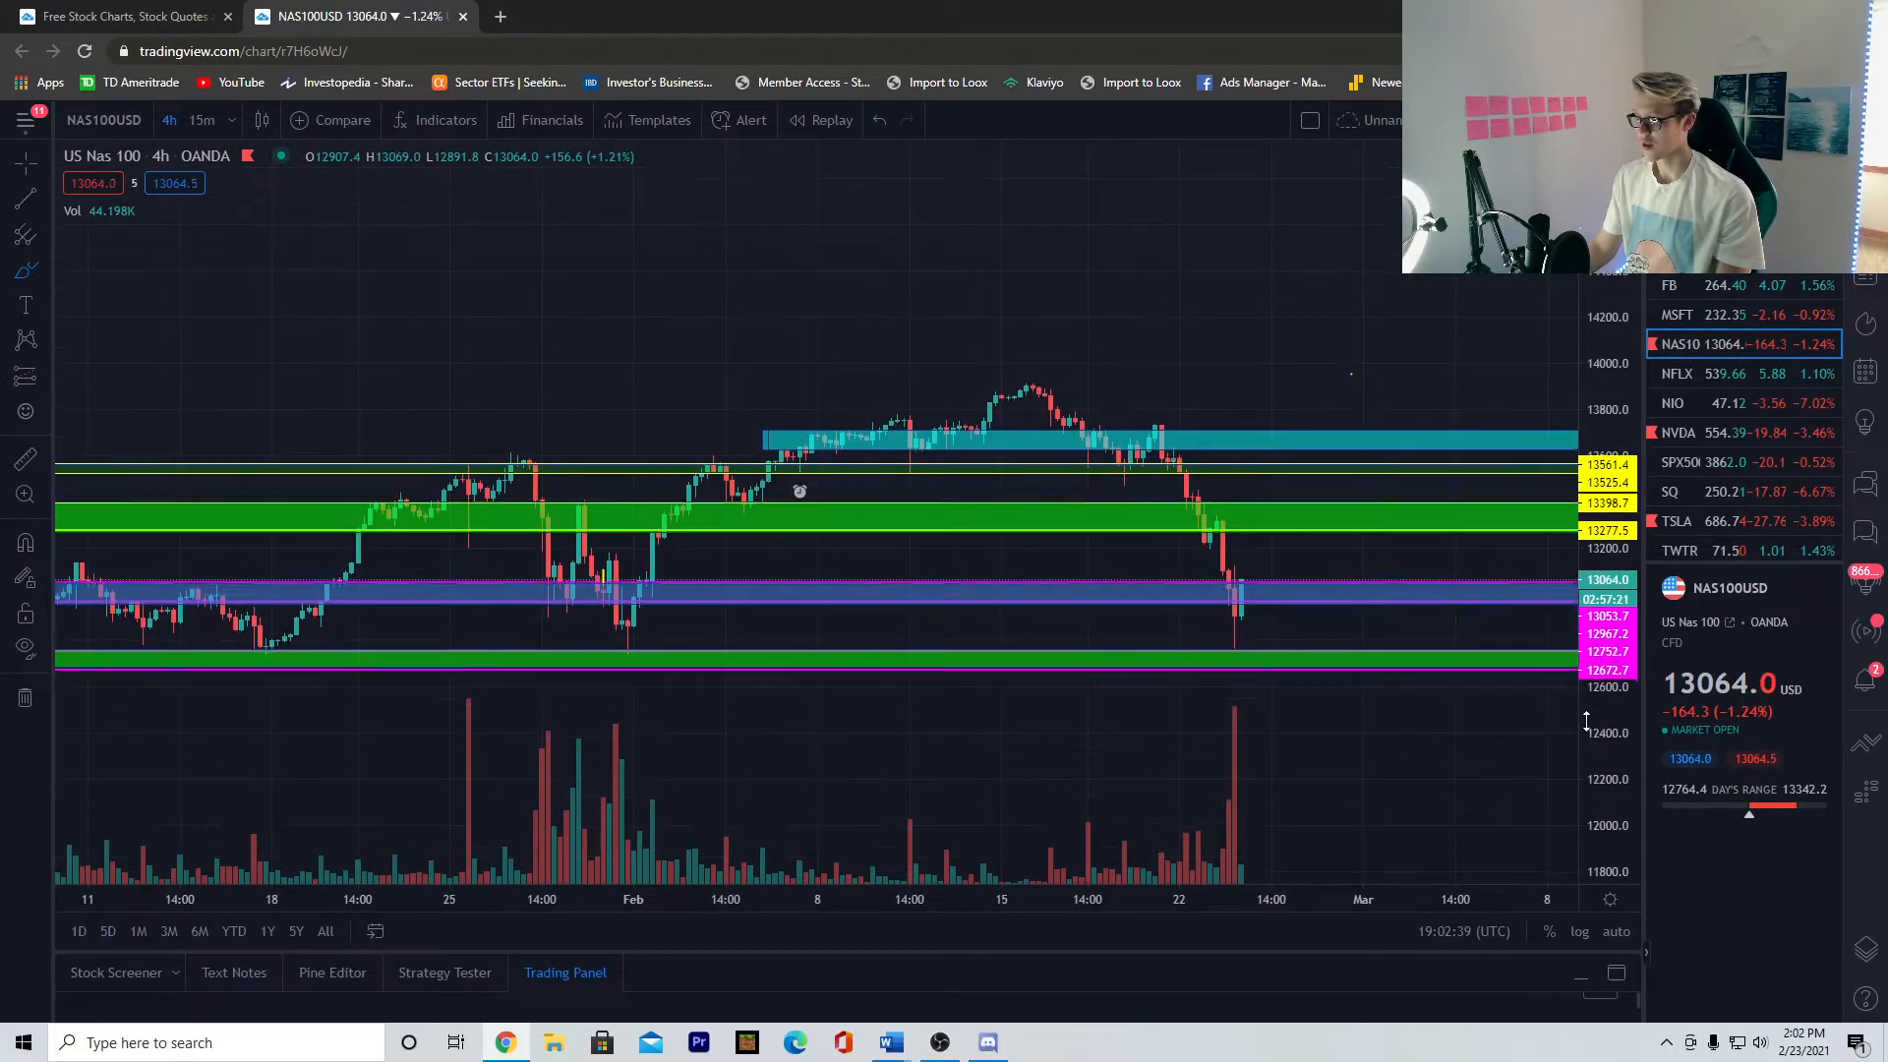
mouse_move(1359, 602)
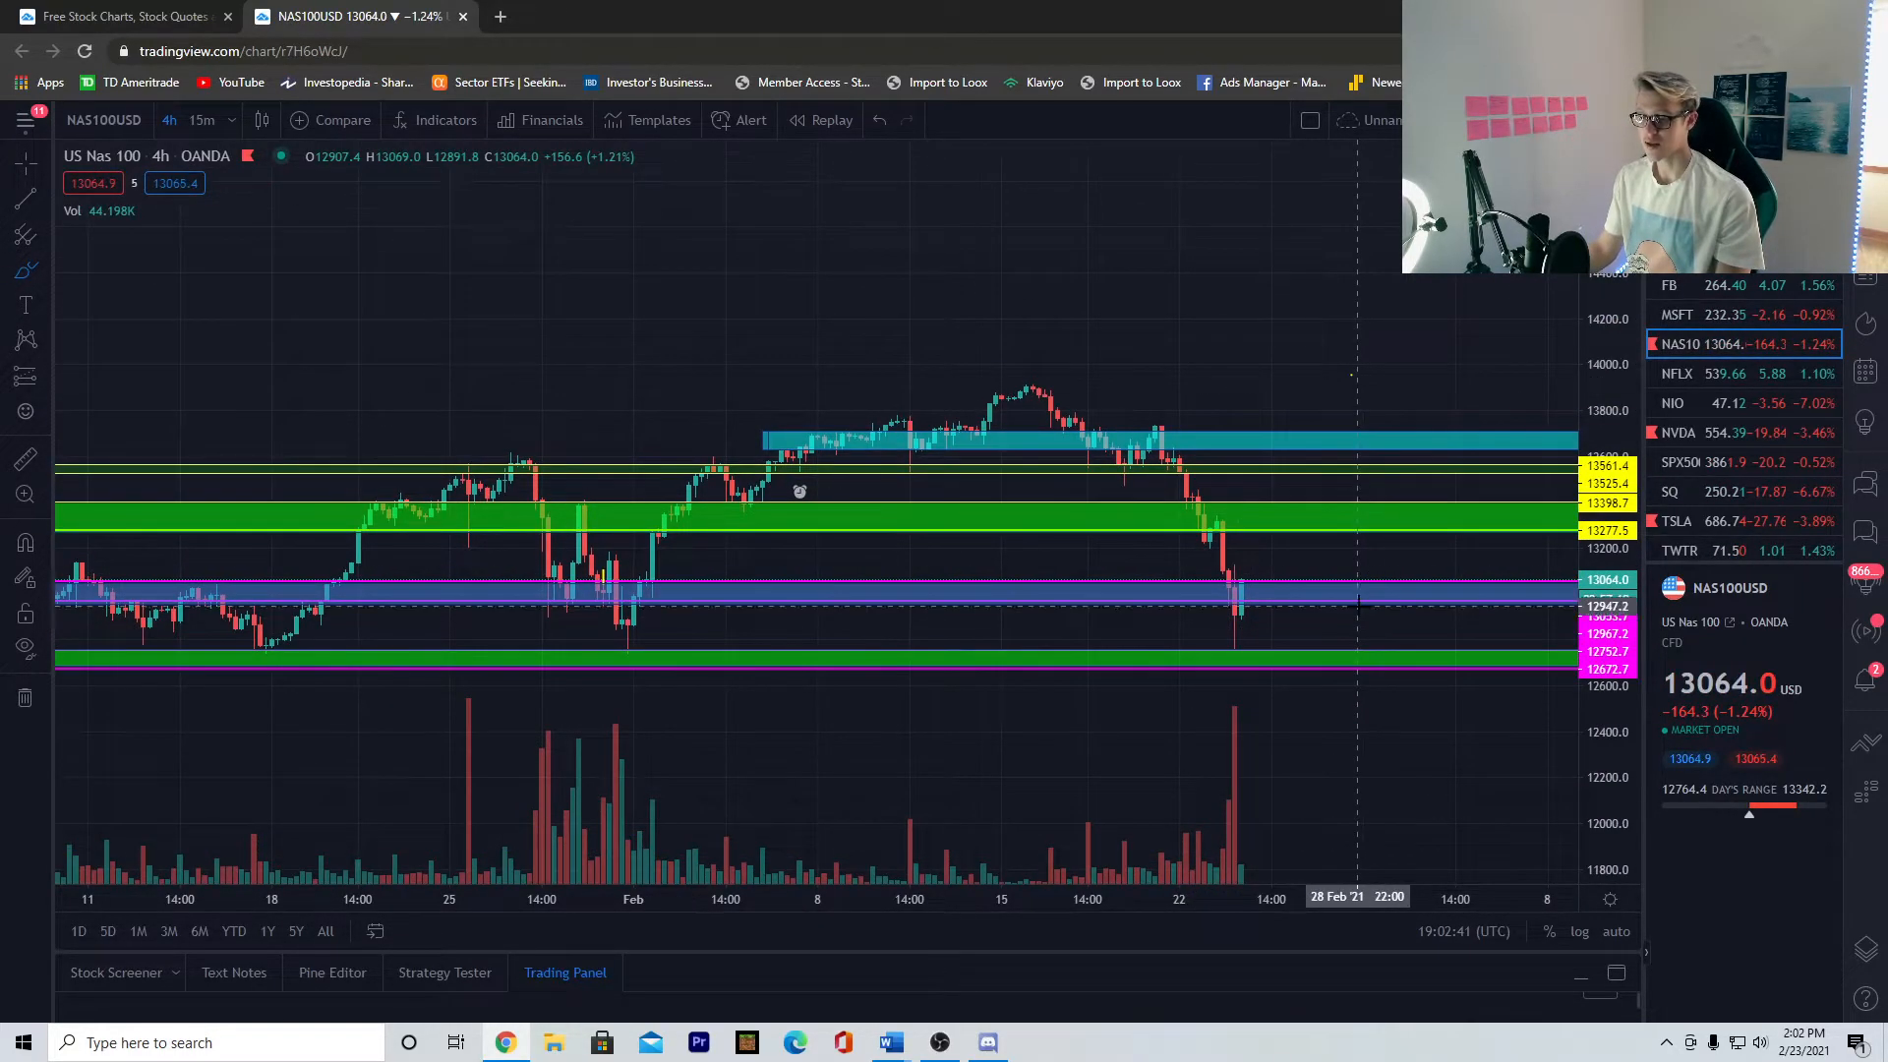
mouse_move(1400, 592)
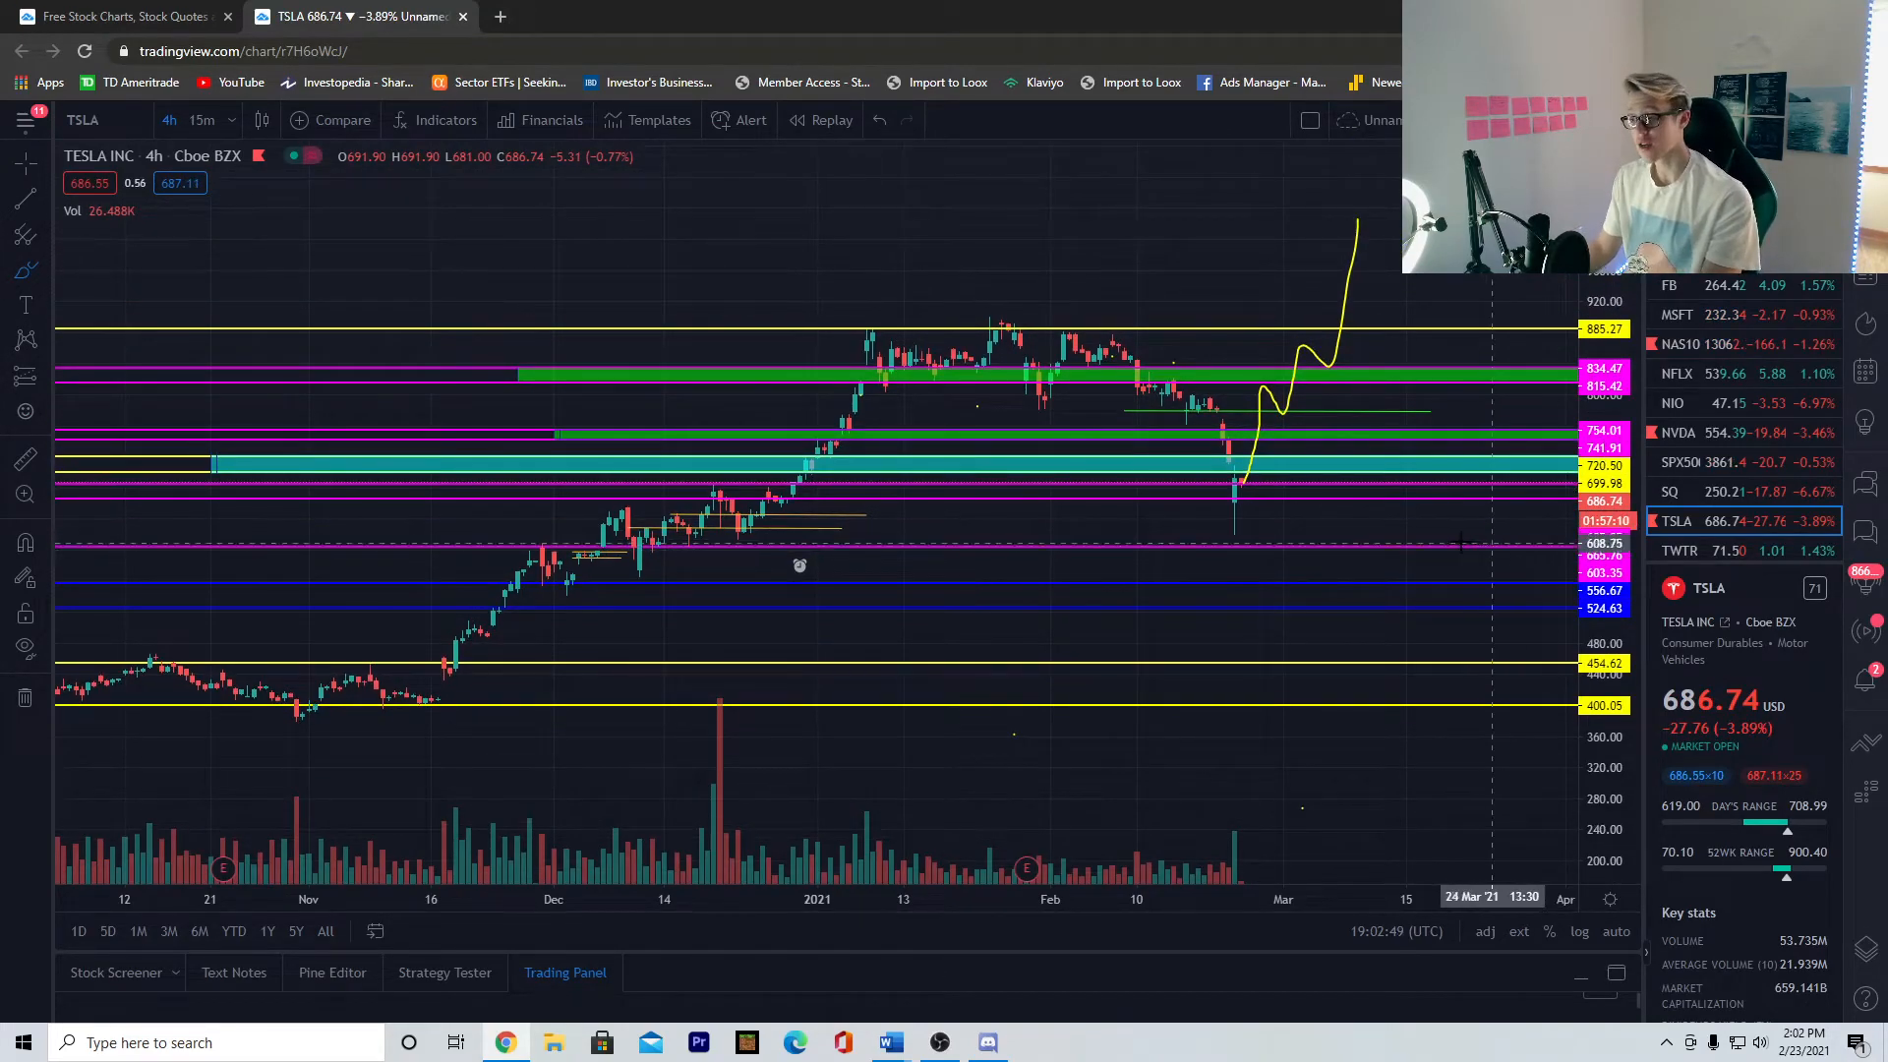
mouse_move(1453, 719)
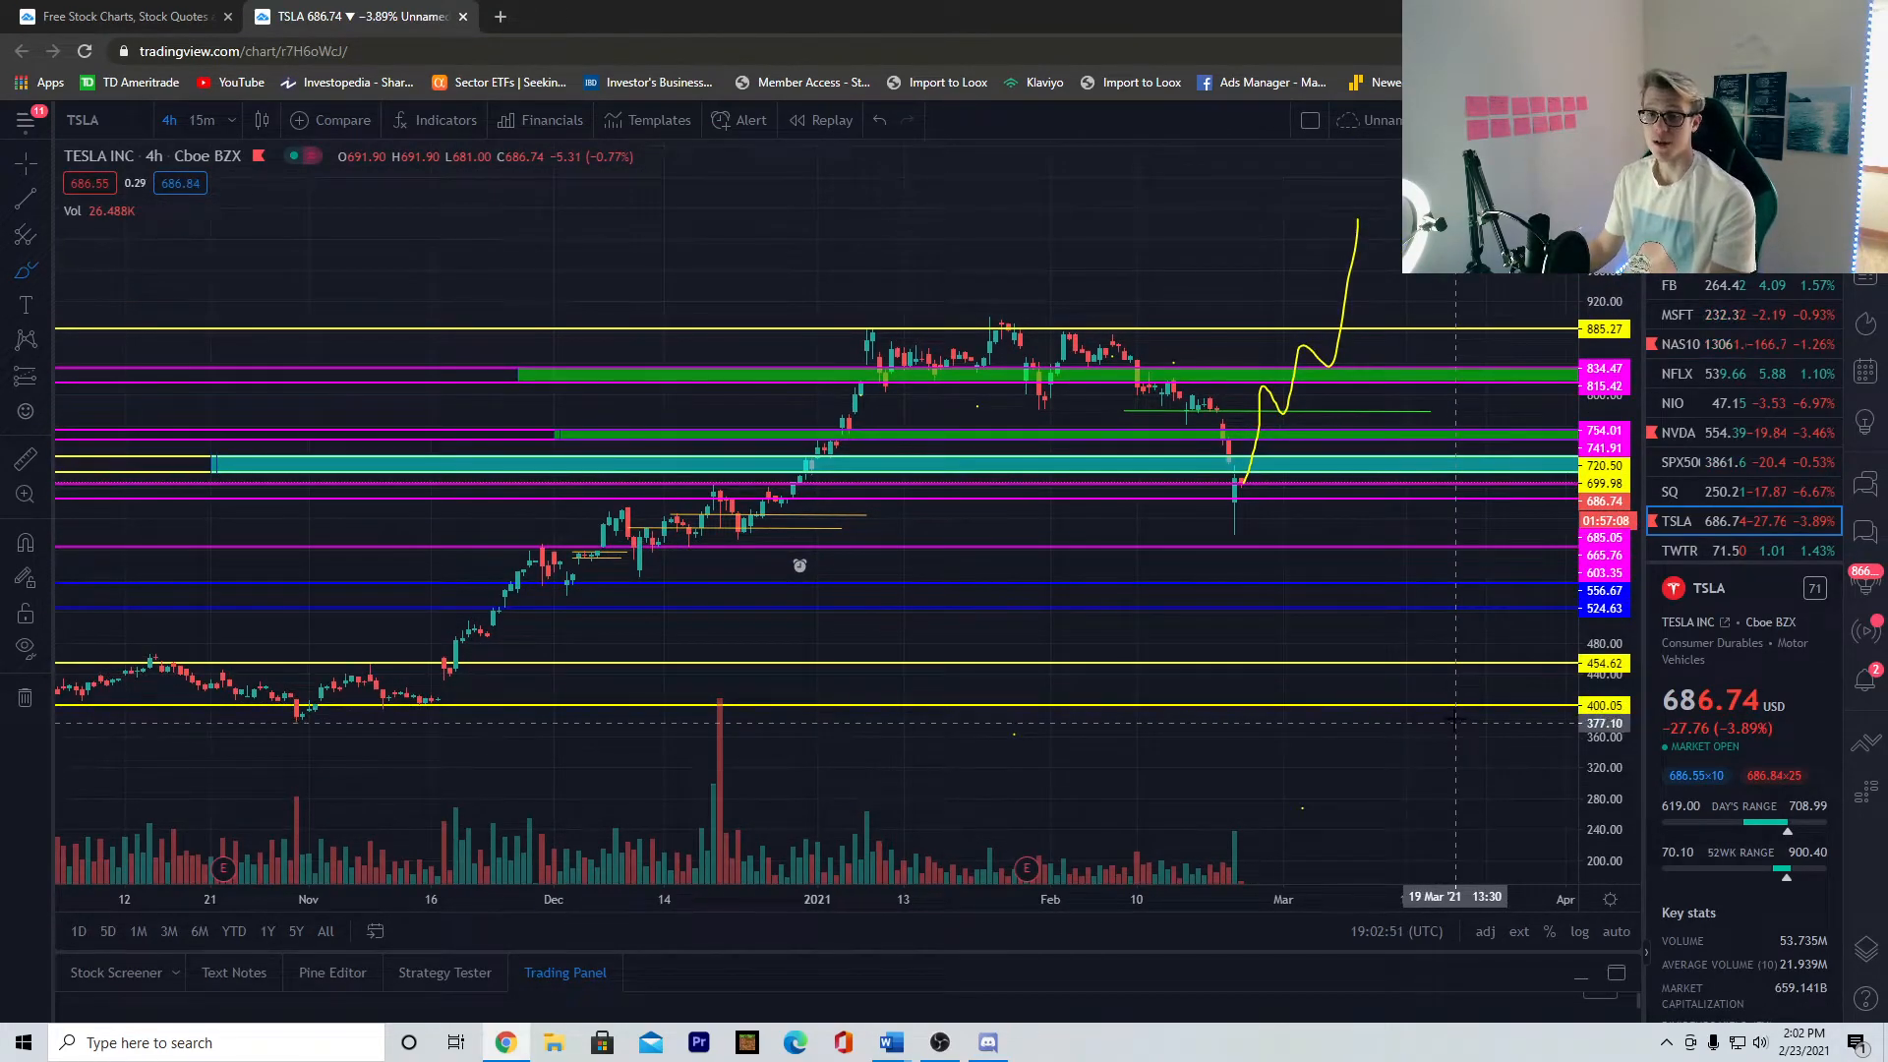
mouse_move(1379, 607)
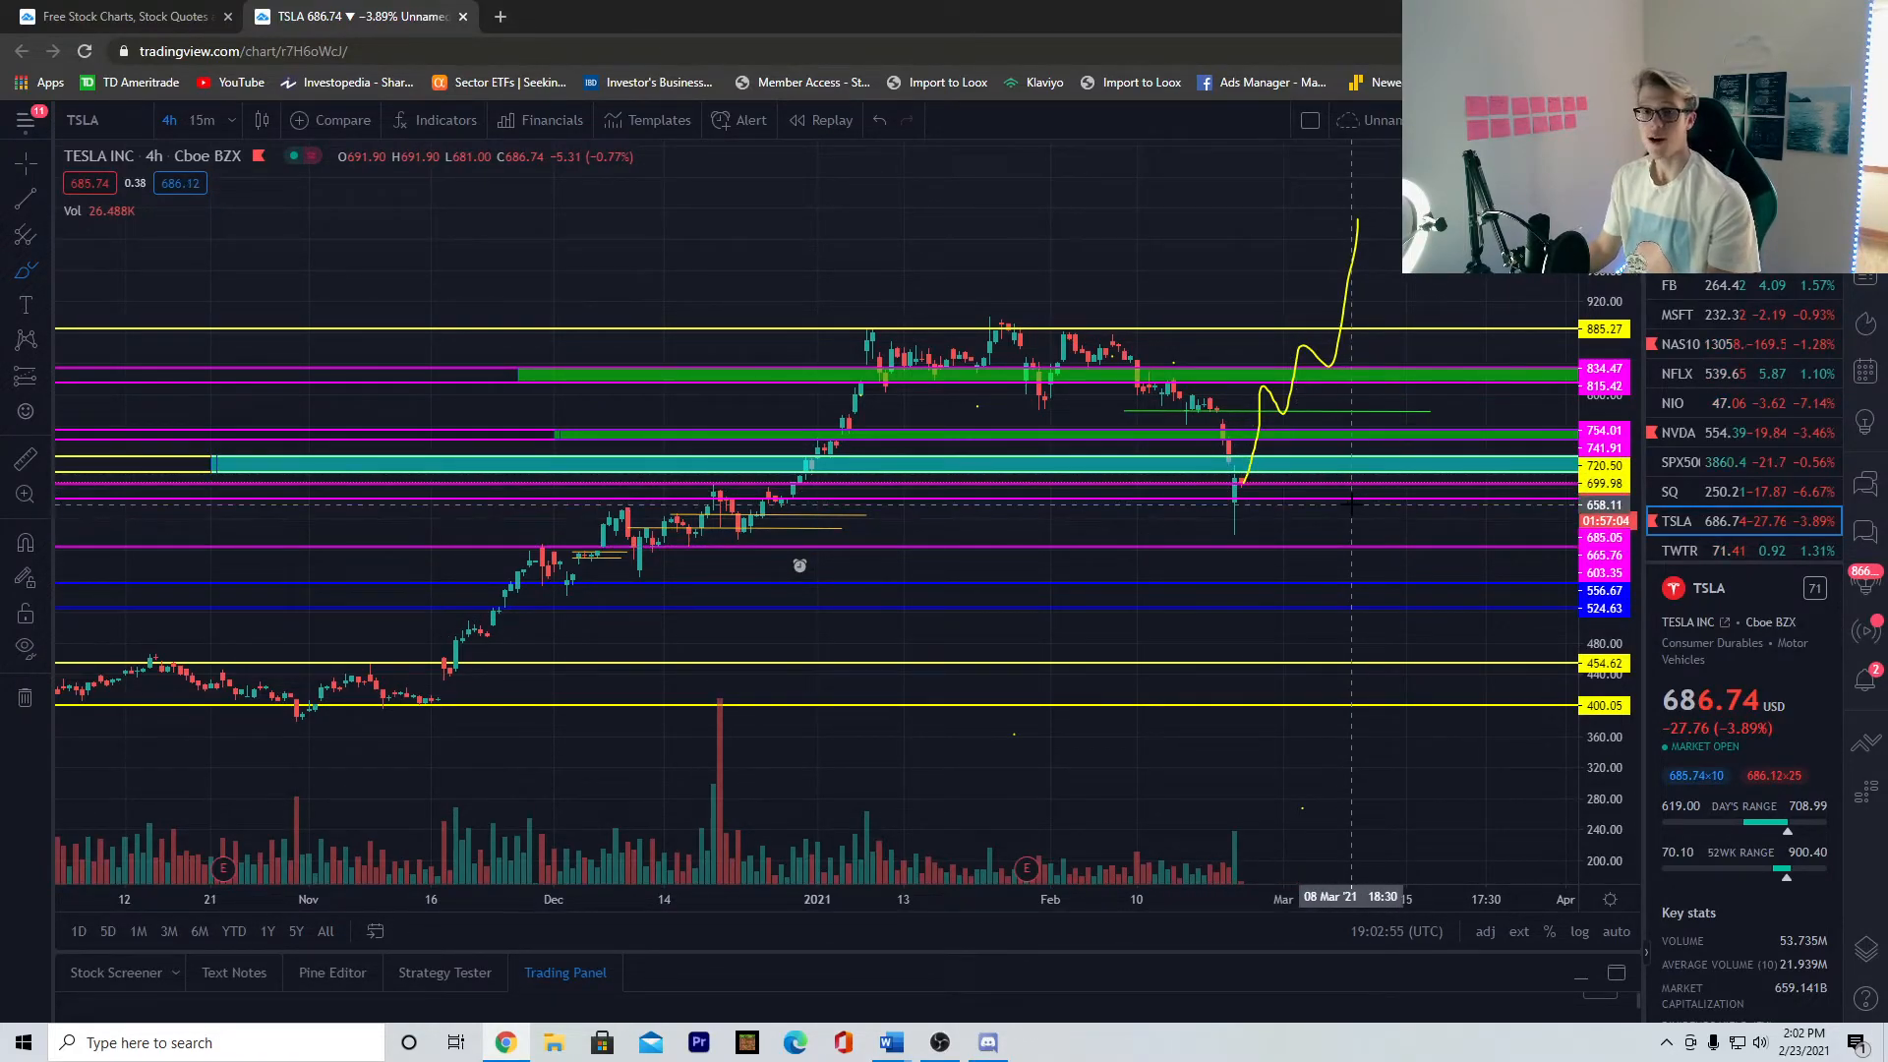
mouse_move(1204, 527)
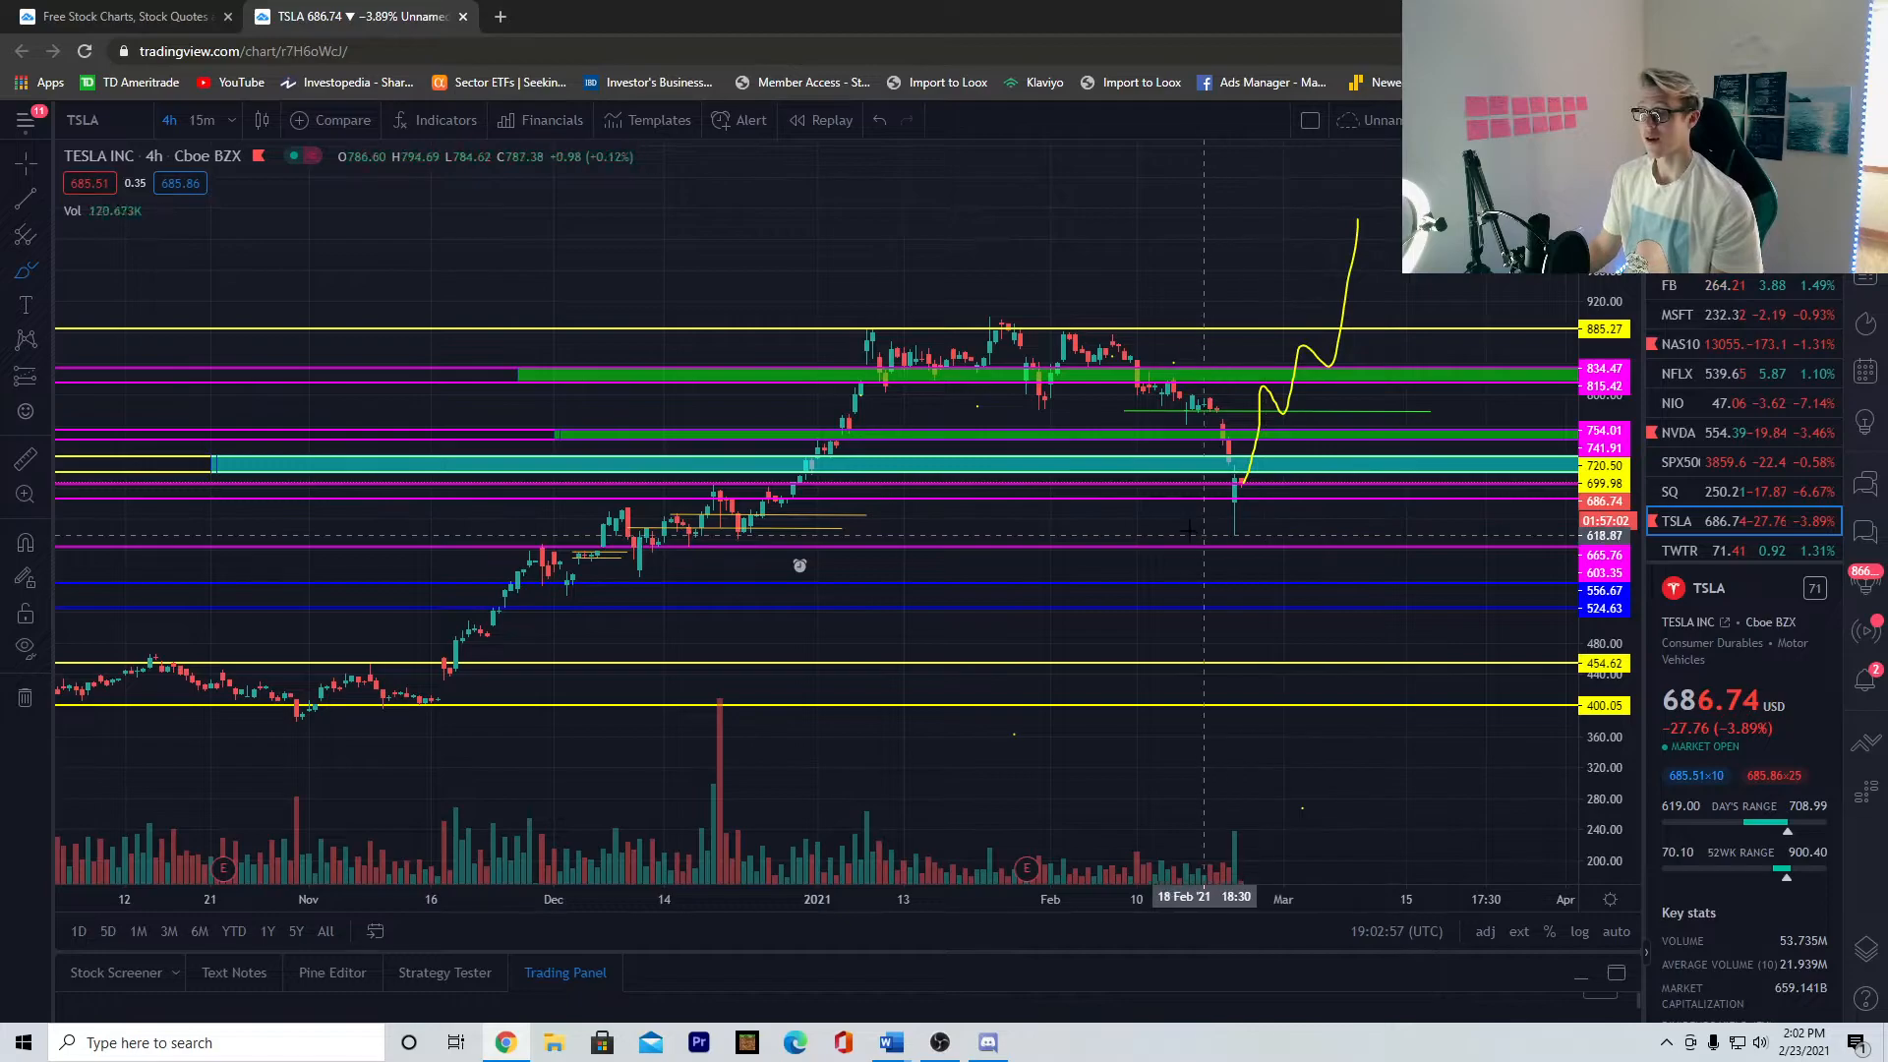
mouse_move(1119, 551)
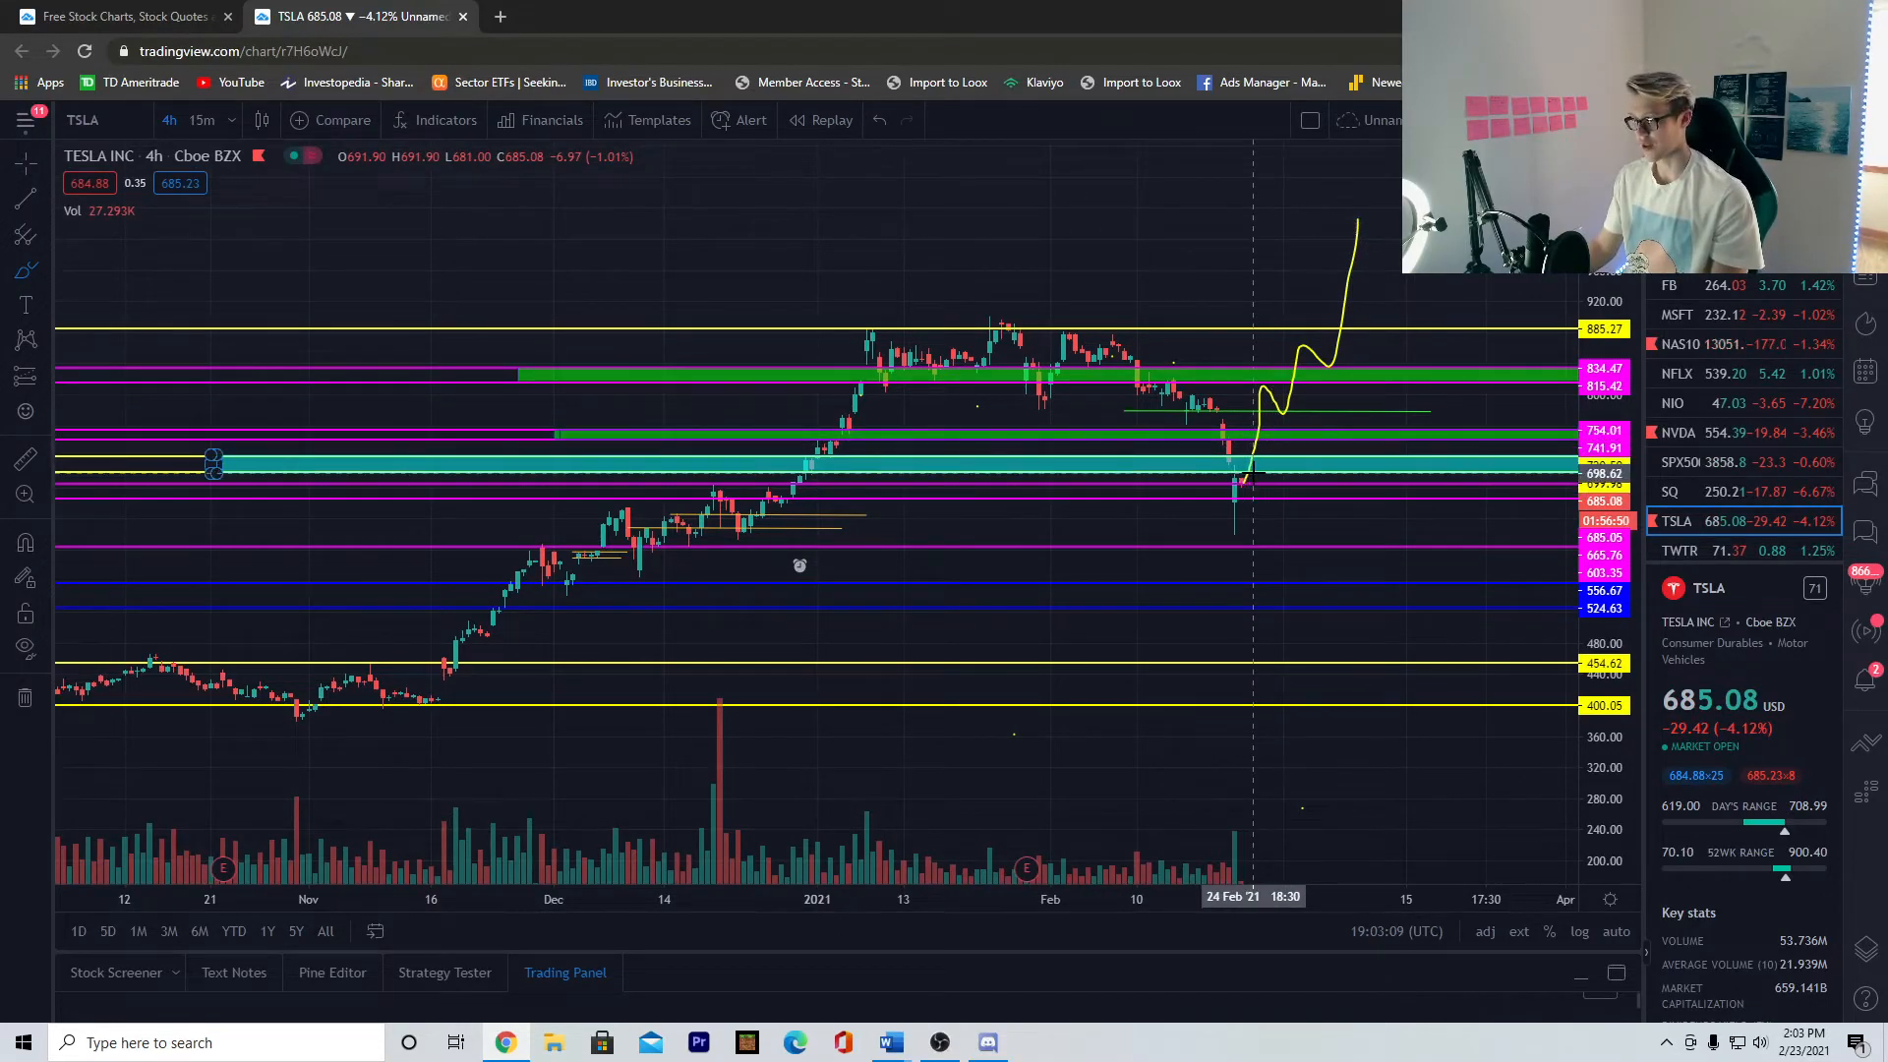
mouse_move(1264, 476)
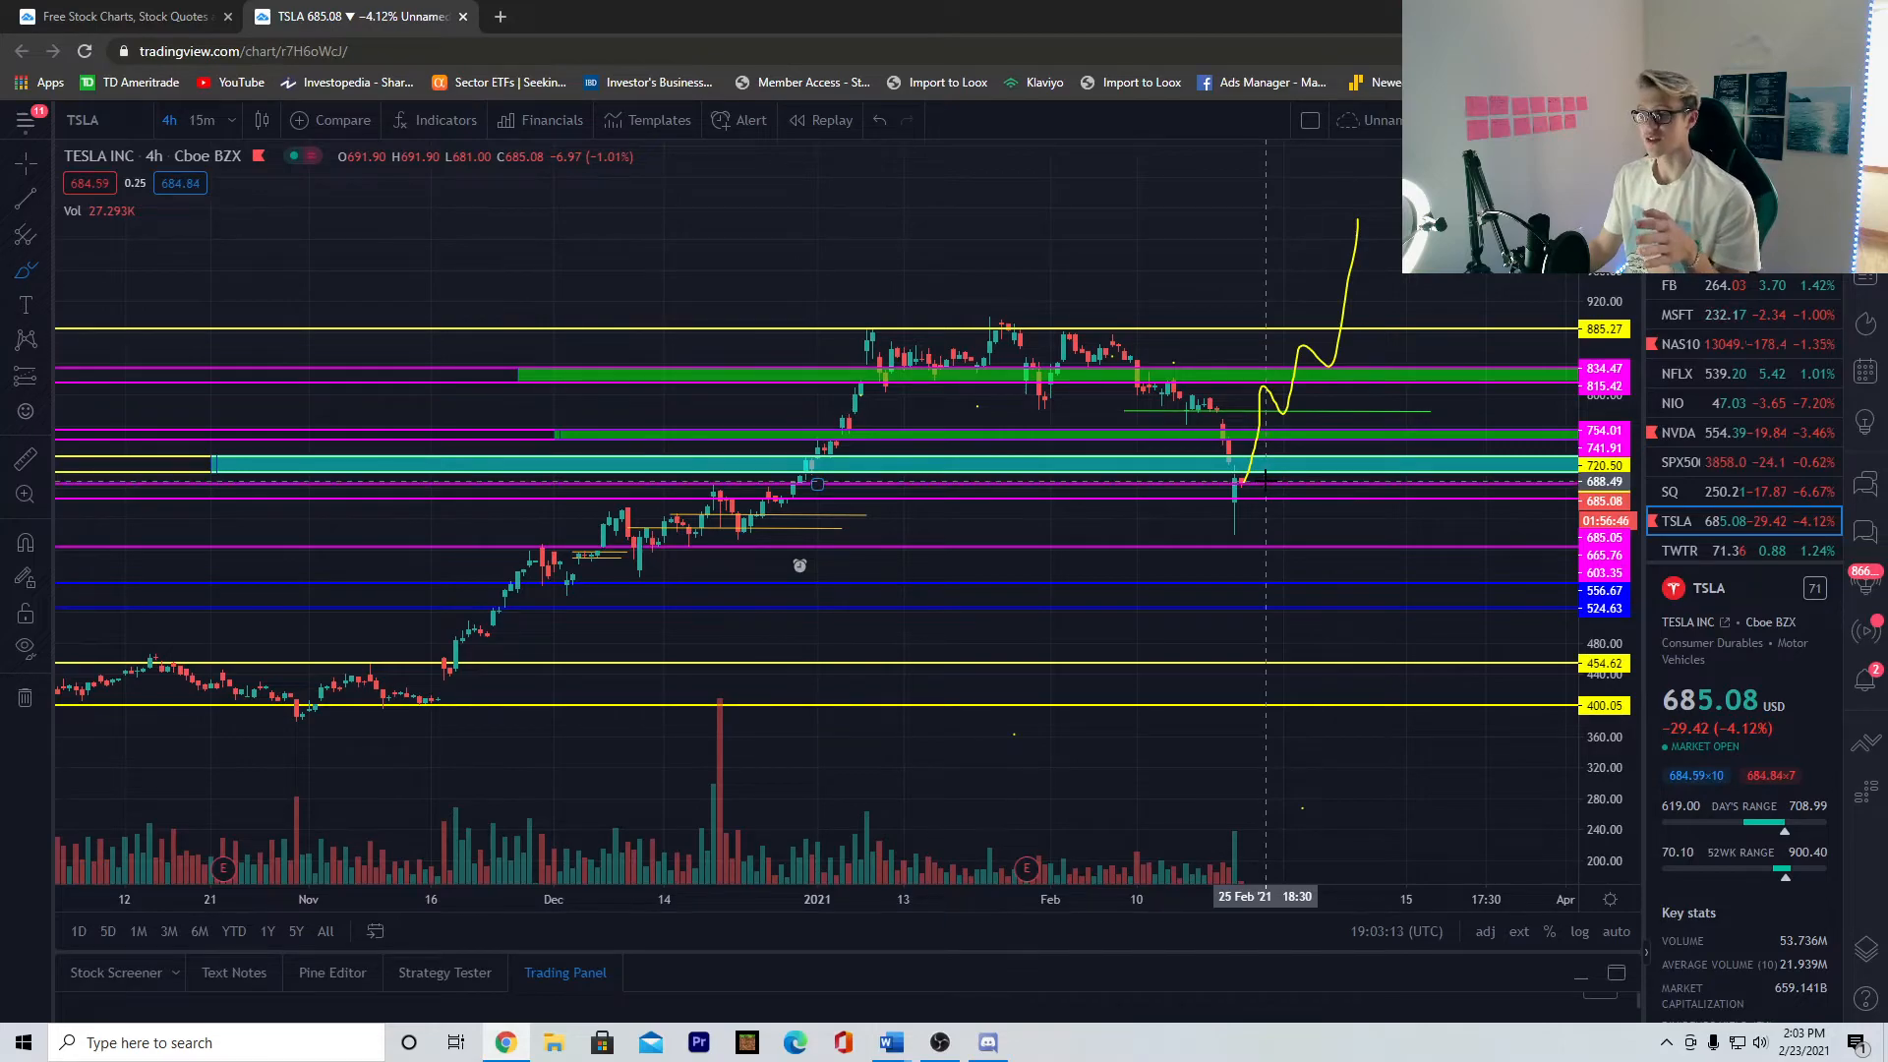
mouse_move(1247, 480)
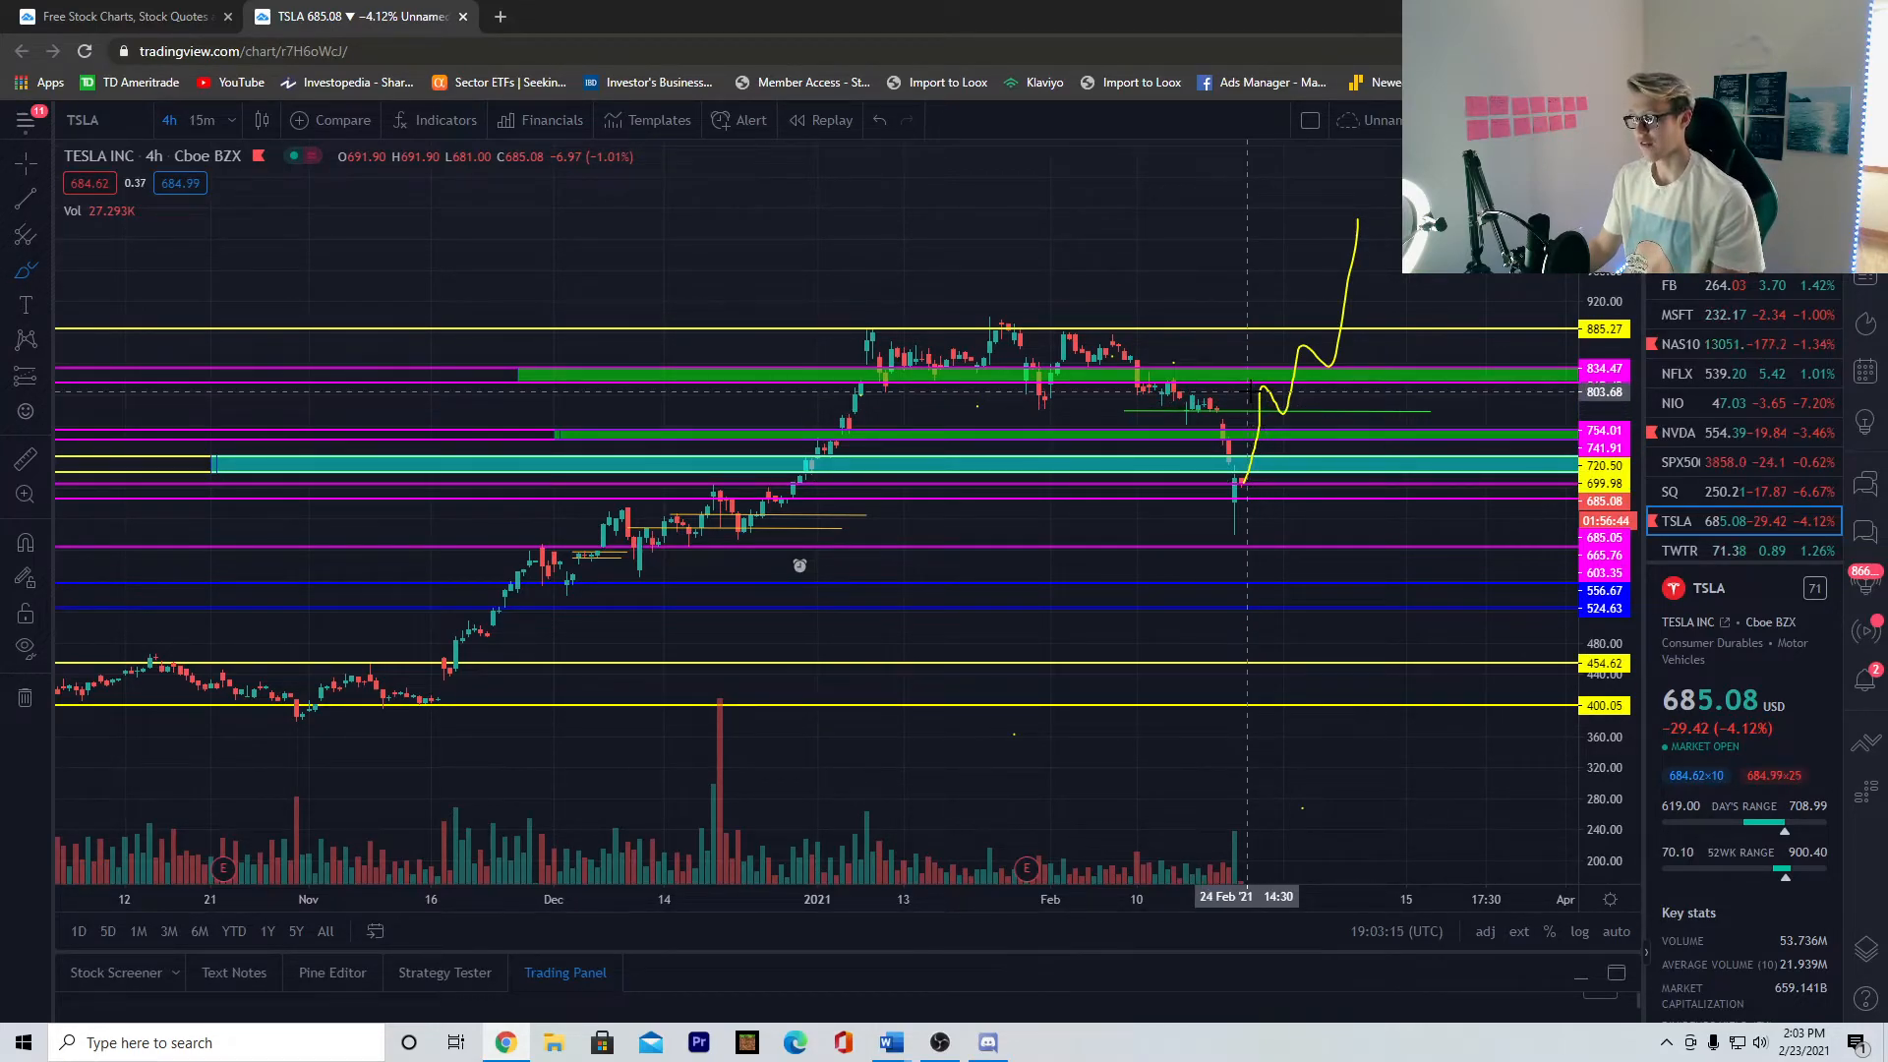
mouse_move(1286, 493)
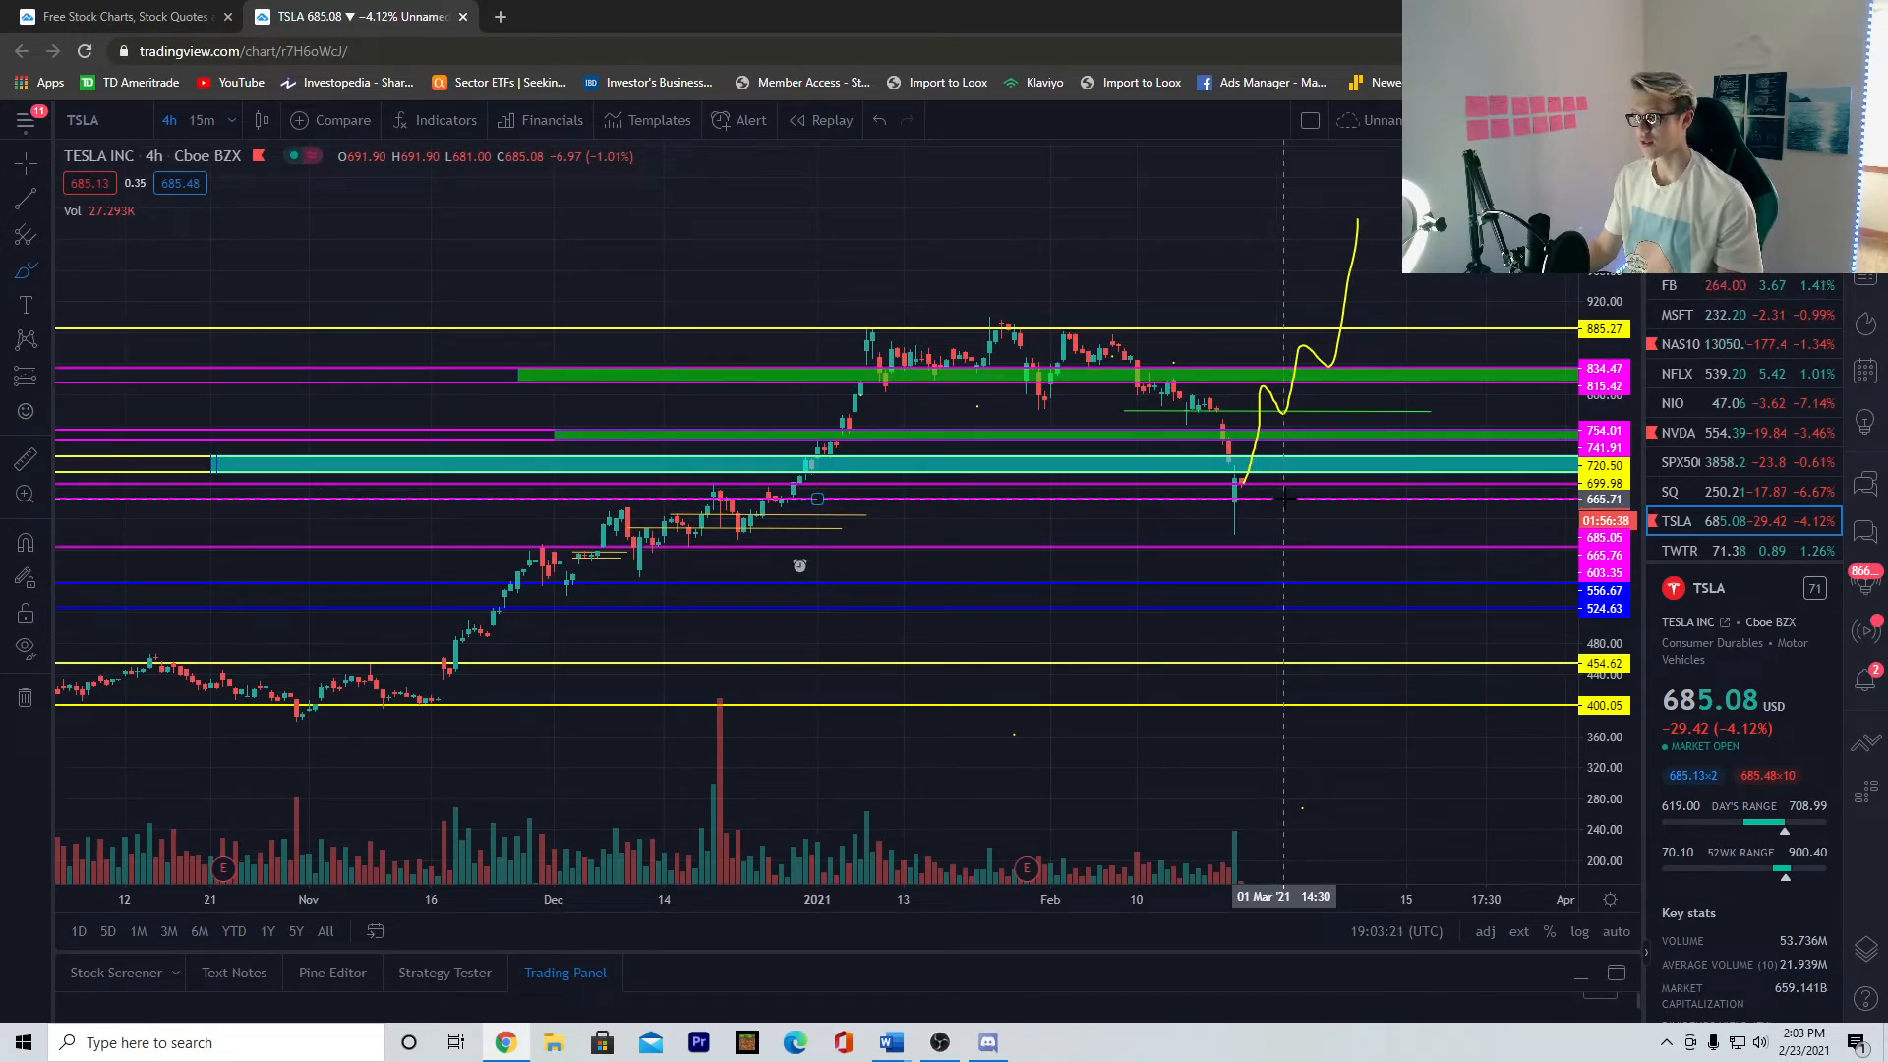
mouse_move(1265, 523)
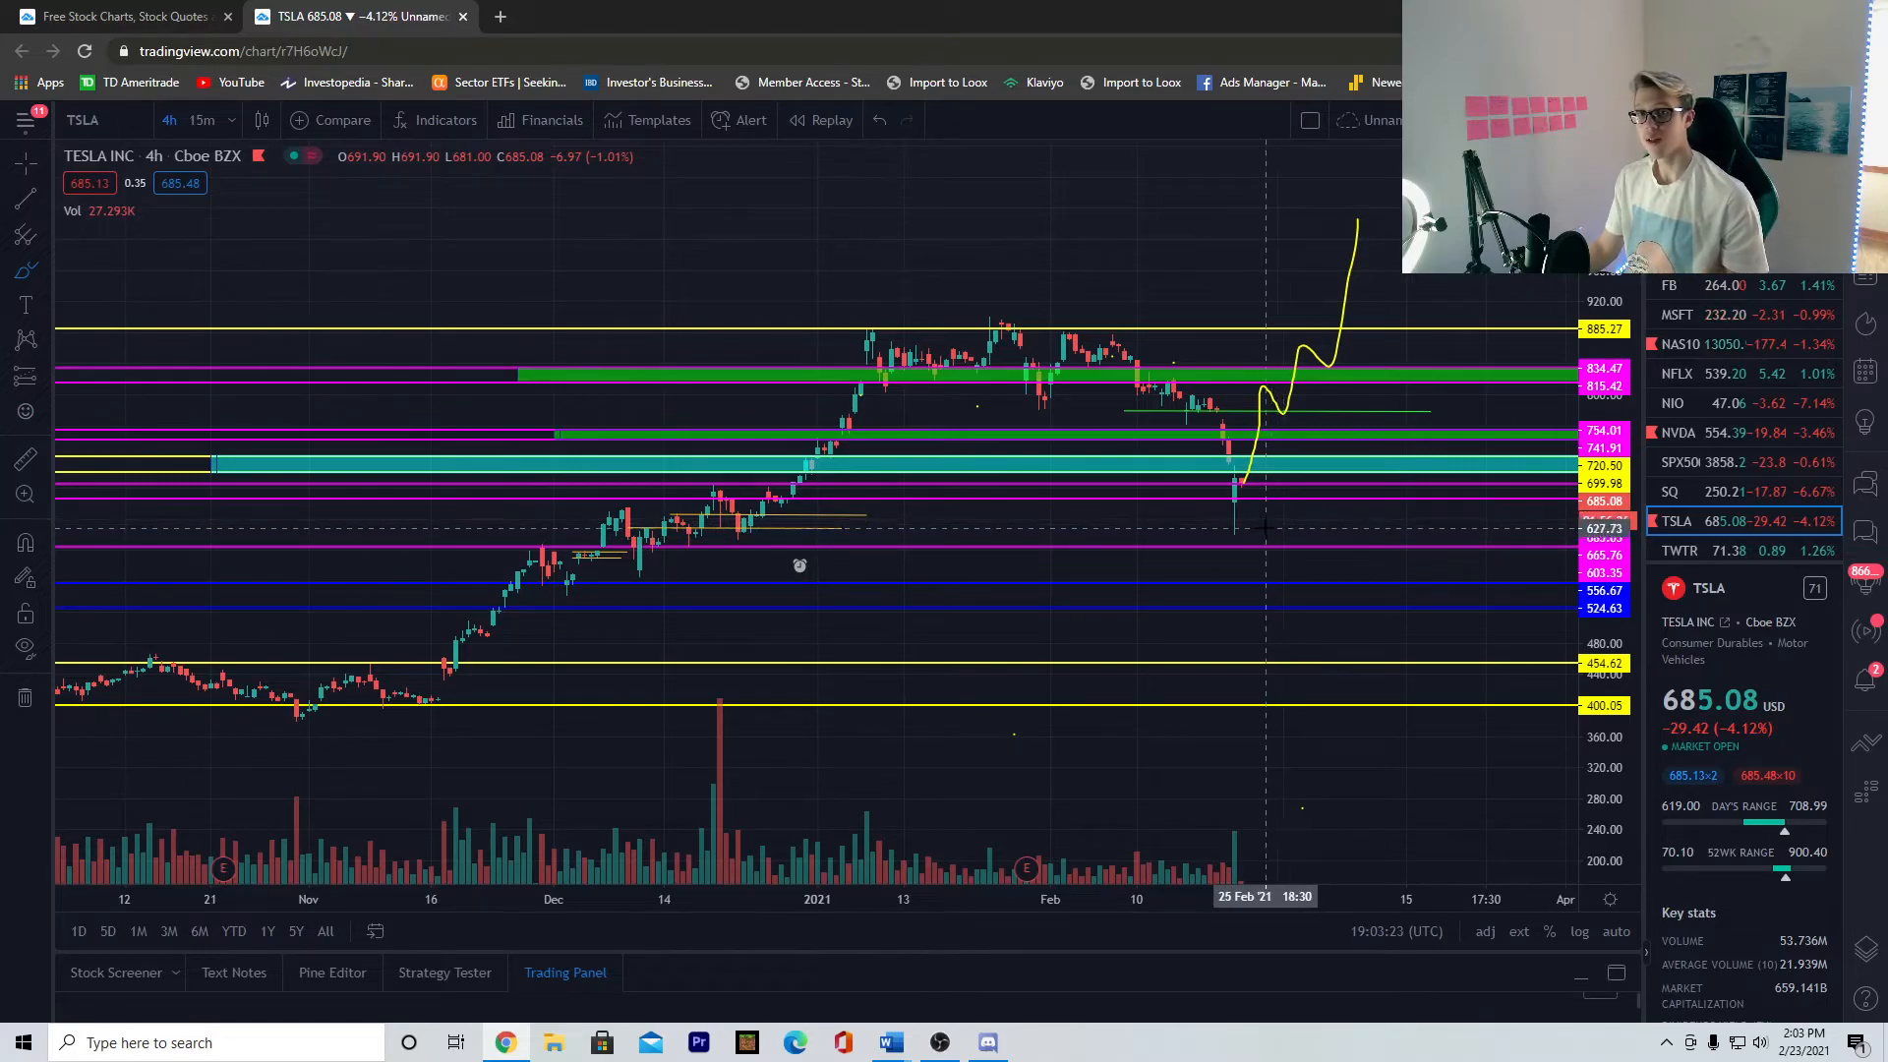
mouse_move(1246, 482)
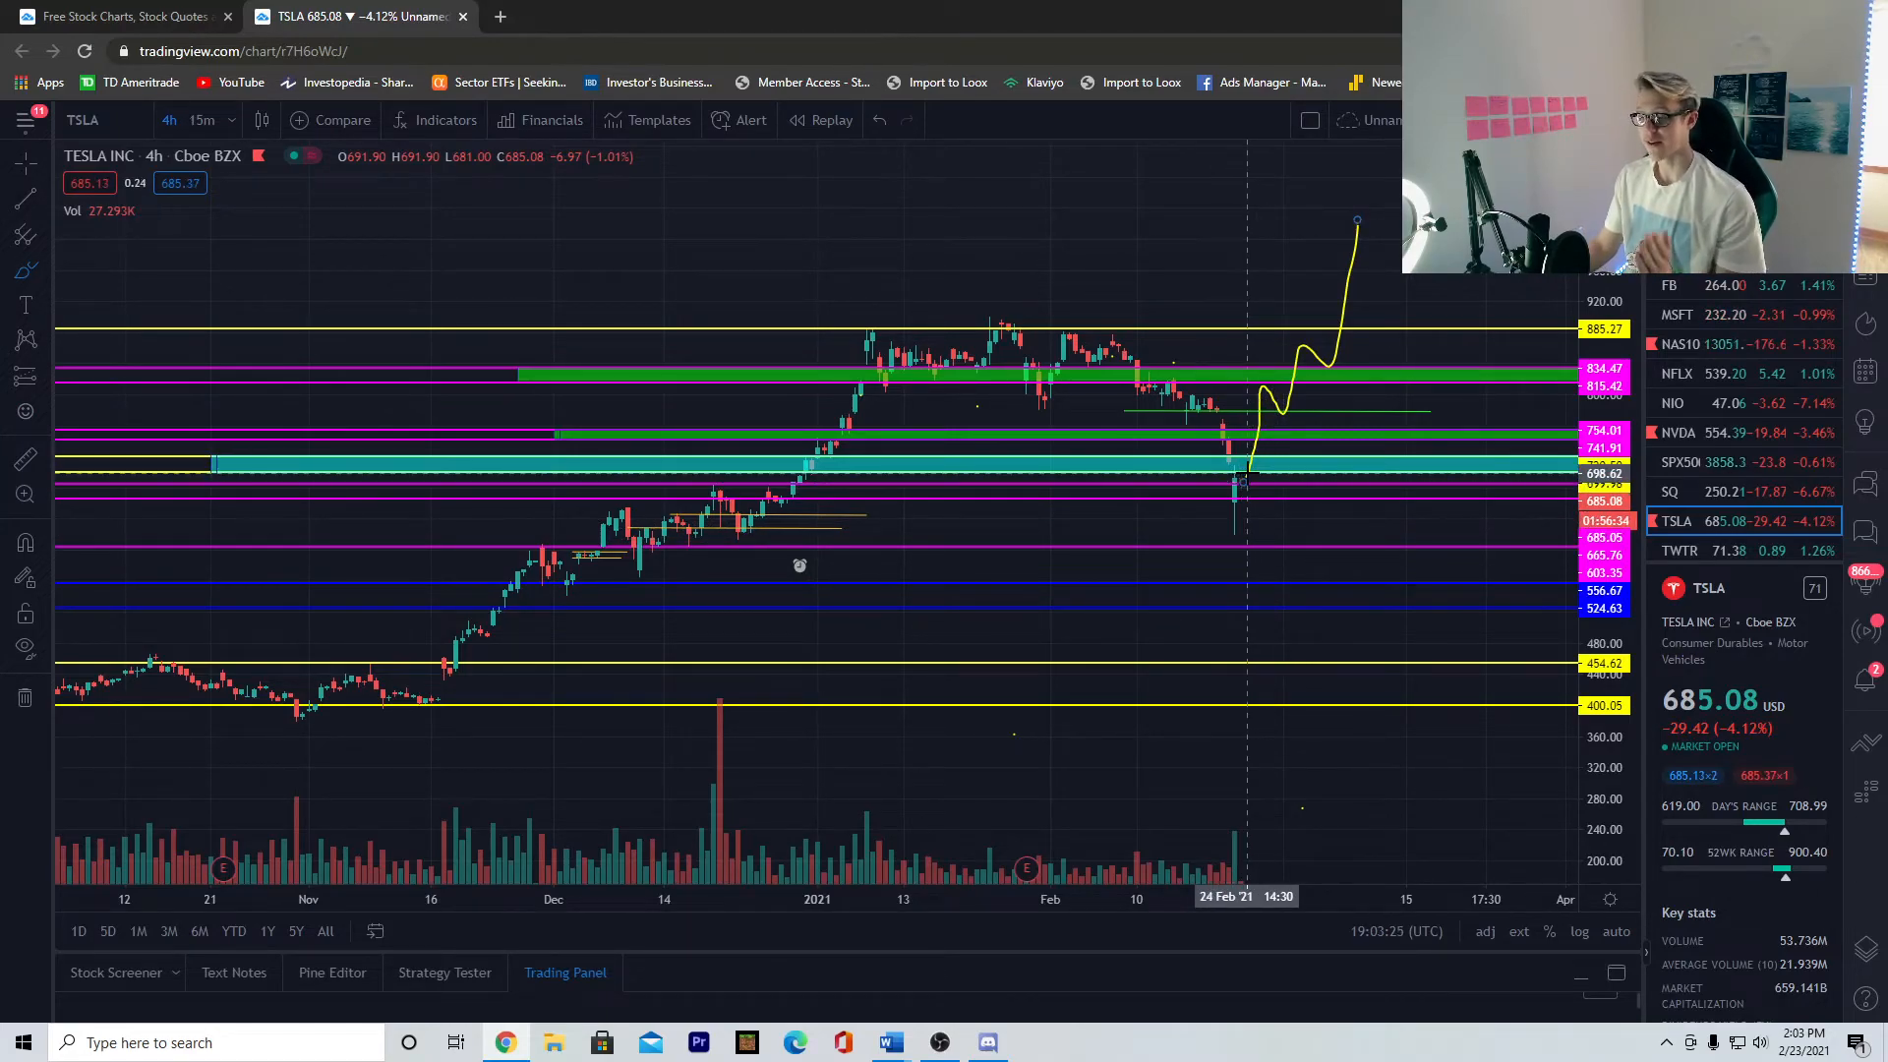
mouse_move(1253, 521)
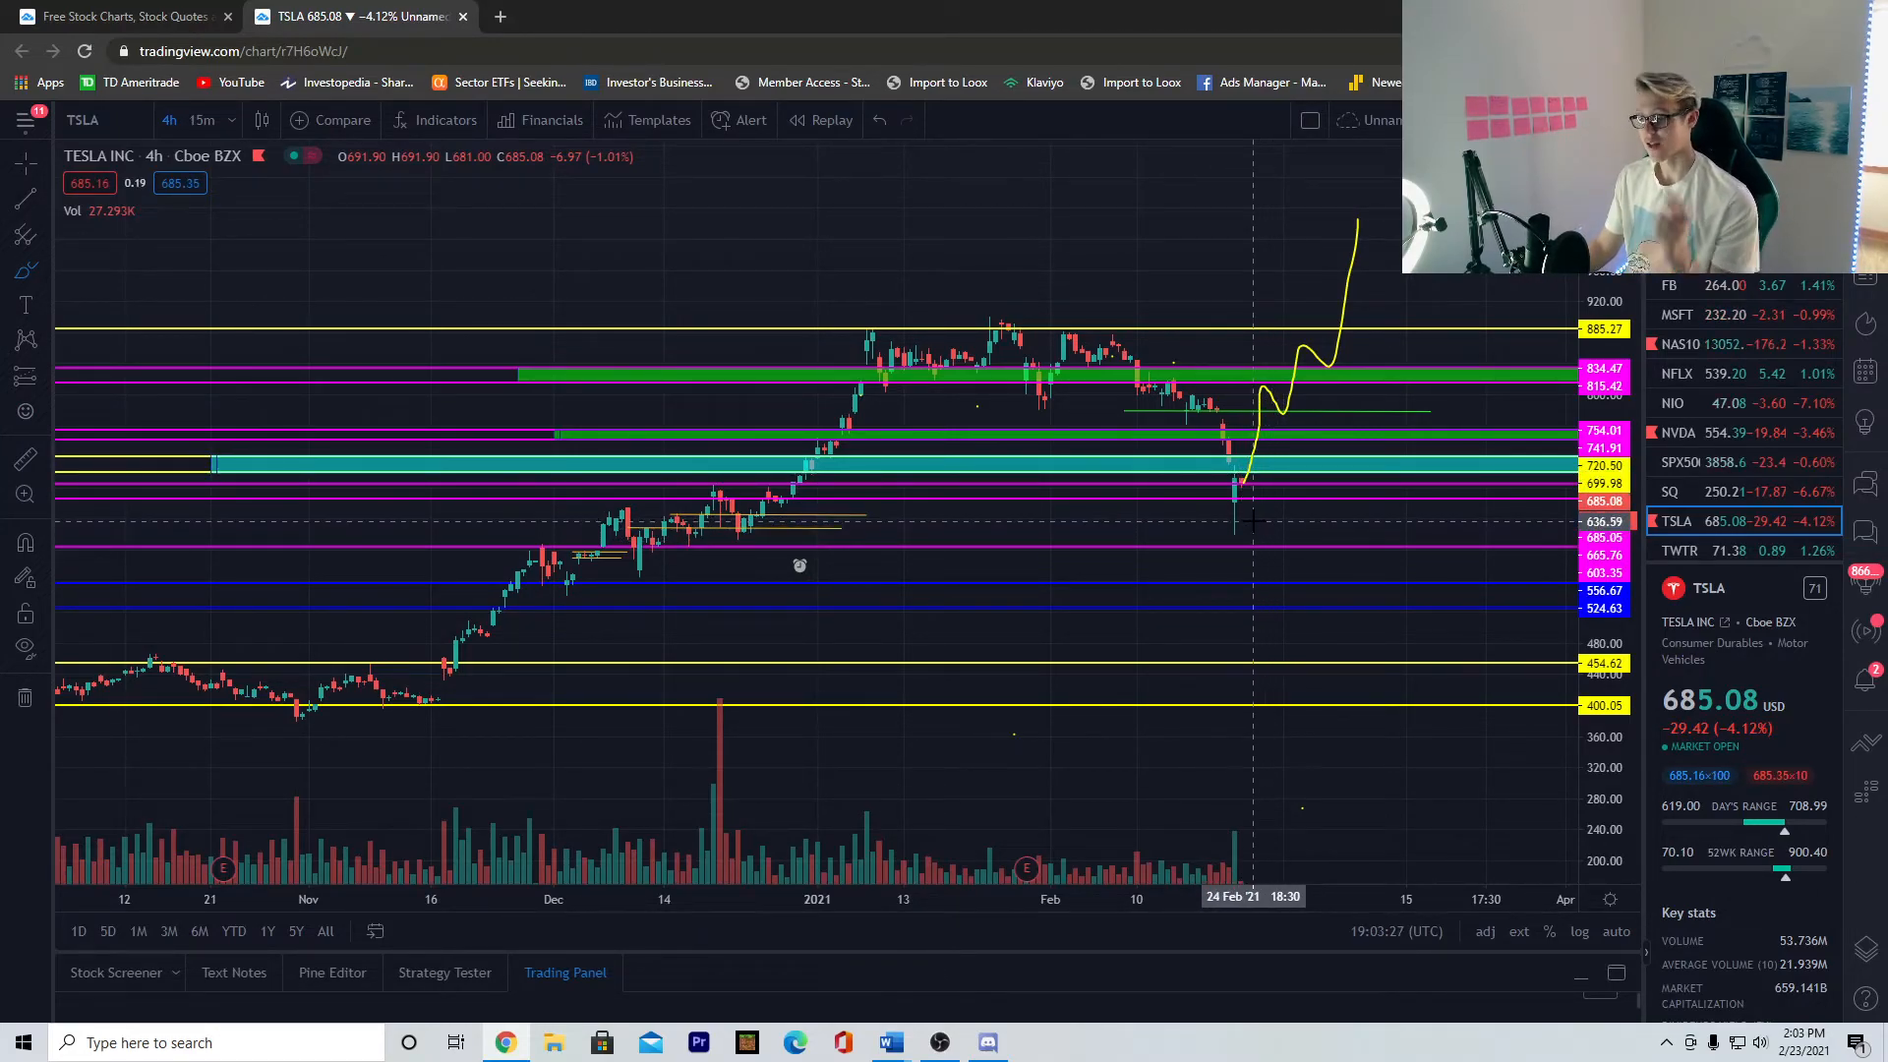
mouse_move(1241, 522)
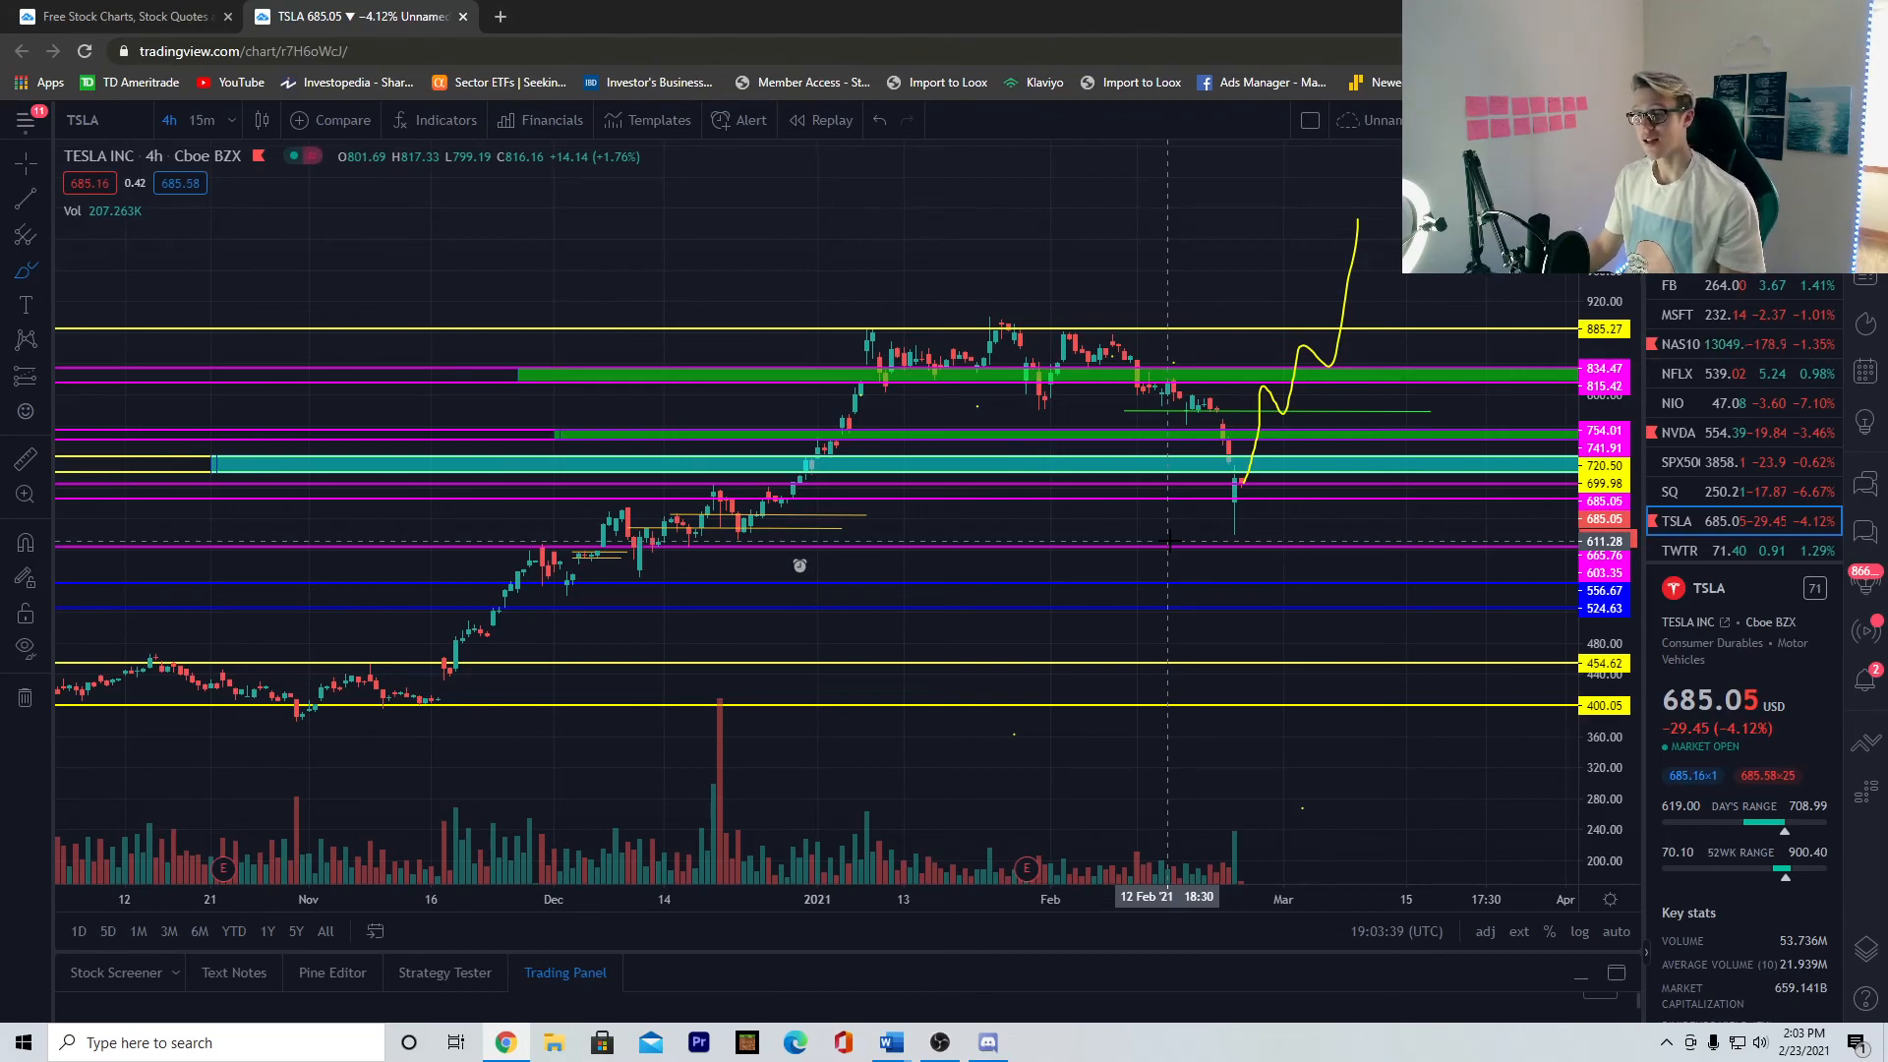
mouse_move(1107, 458)
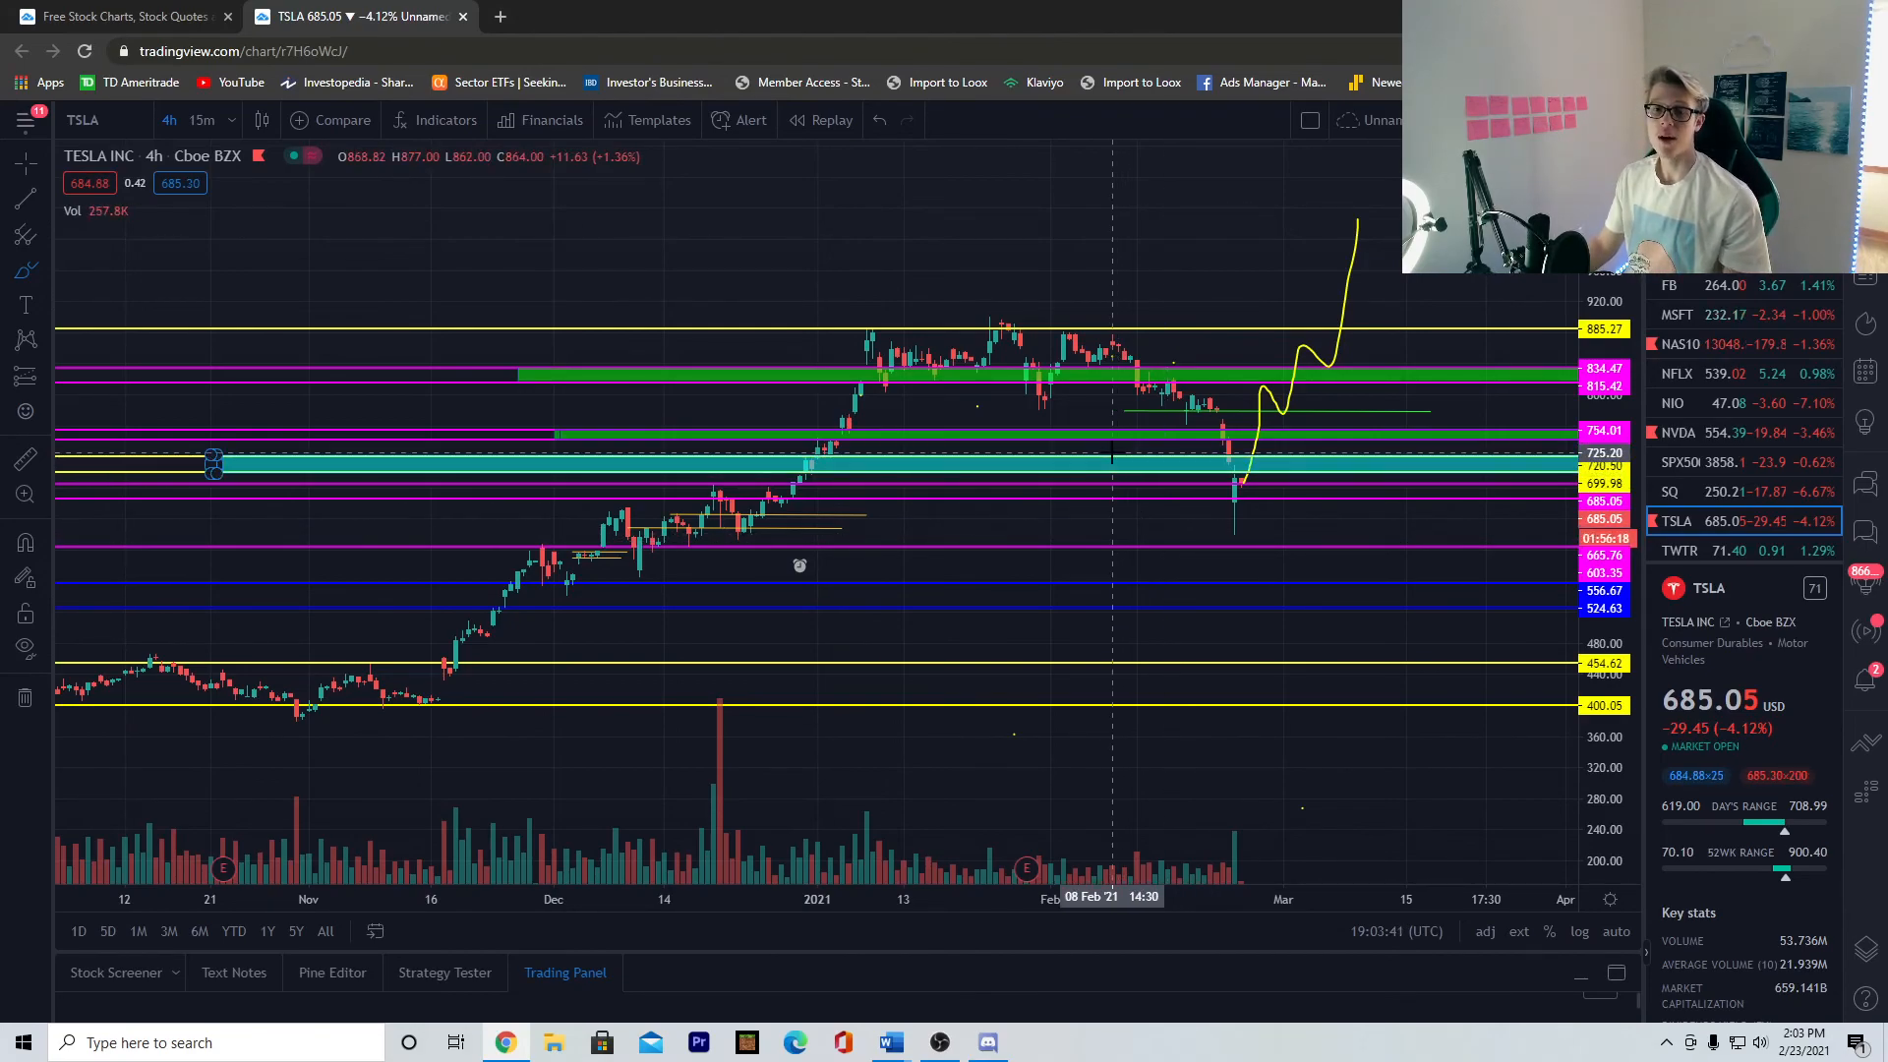